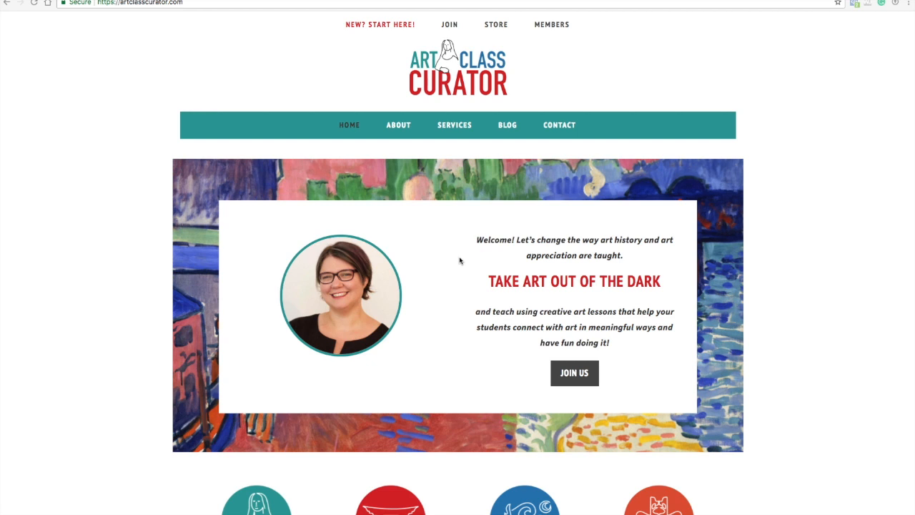
pyautogui.moveTo(275, 379)
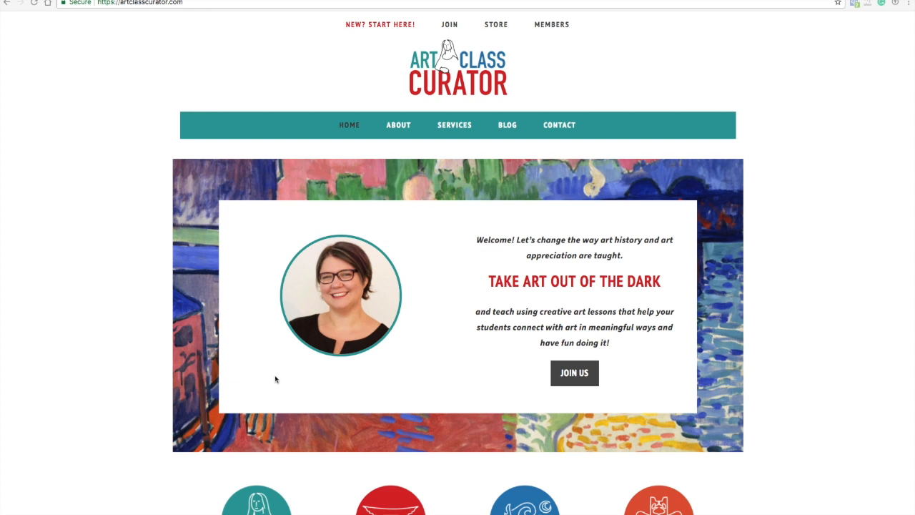
pyautogui.moveTo(363, 349)
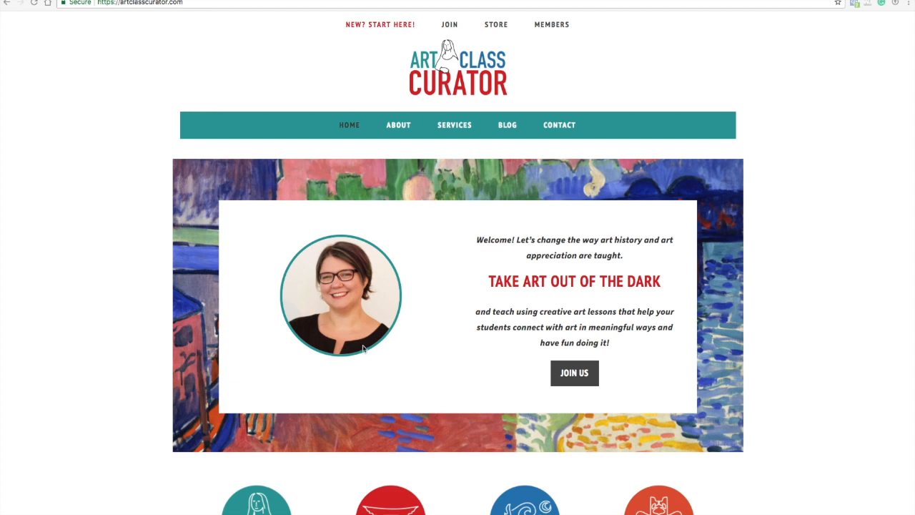
pyautogui.moveTo(384, 389)
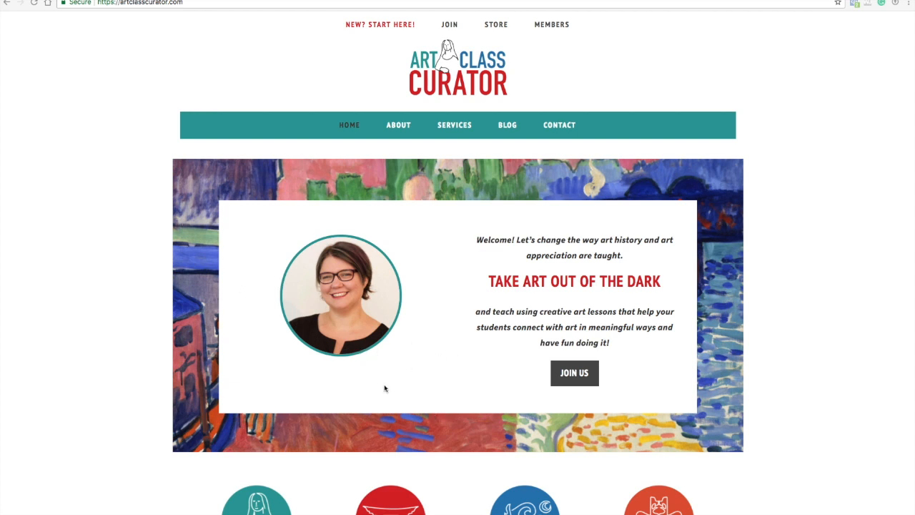
pyautogui.moveTo(342, 75)
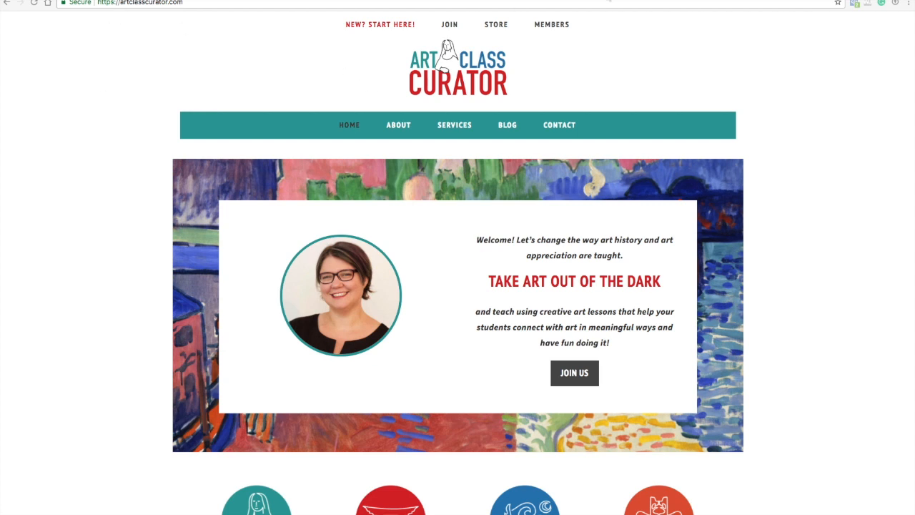
pyautogui.moveTo(551, 24)
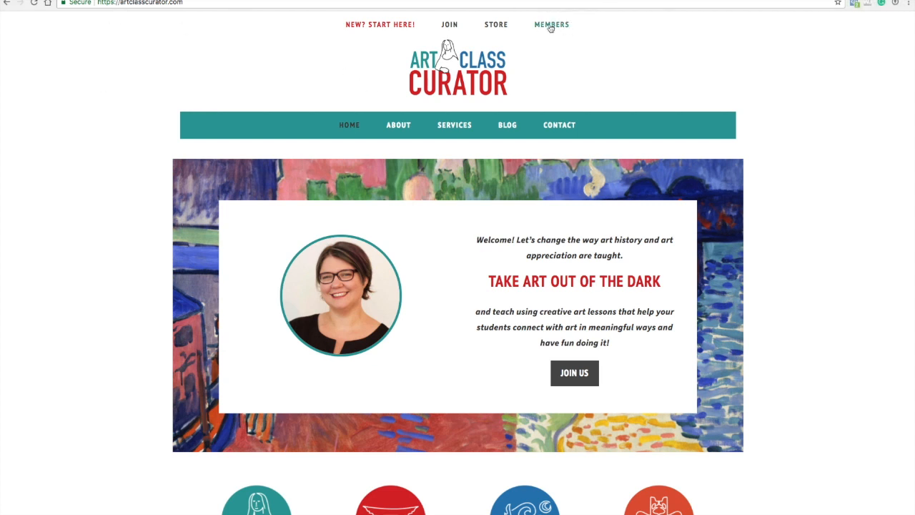
# Go to the MEMBERS login page and tick Remember Me on the filled-in login form
pyautogui.click(552, 24)
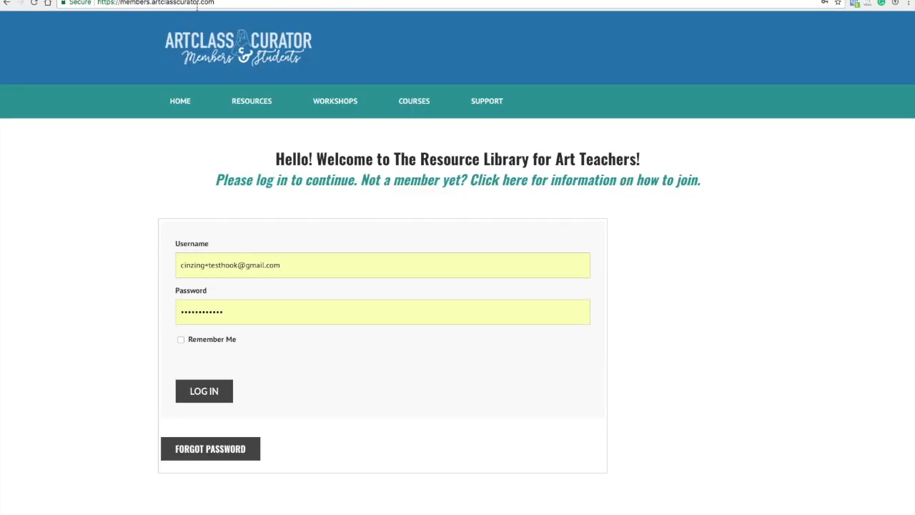
pyautogui.moveTo(708, 230)
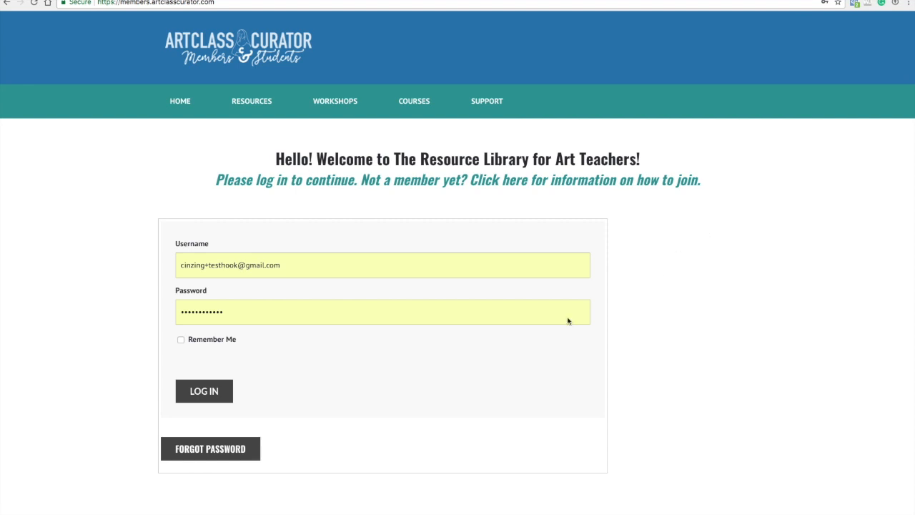
pyautogui.moveTo(248, 357)
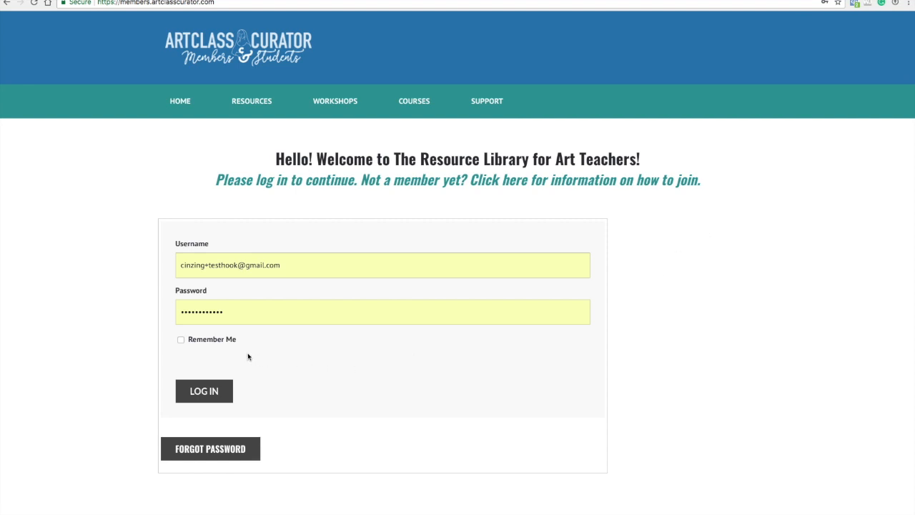
pyautogui.click(180, 340)
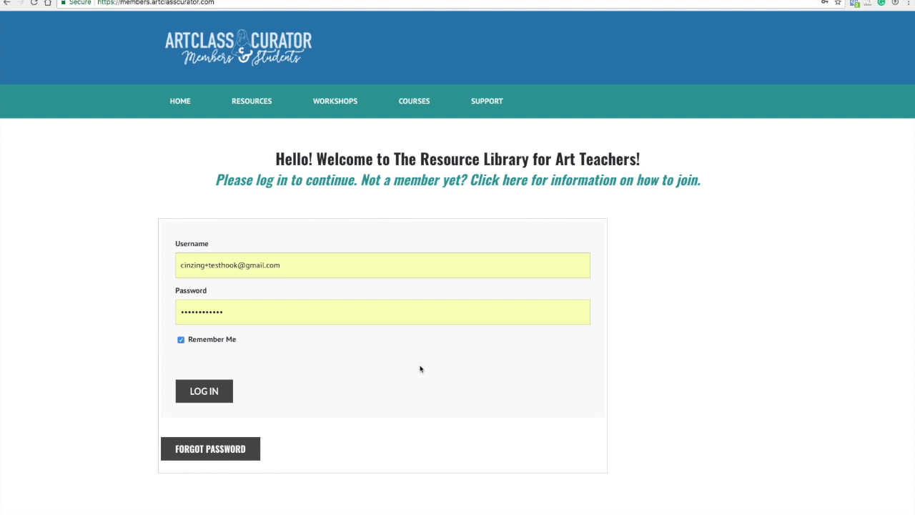
pyautogui.moveTo(260, 384)
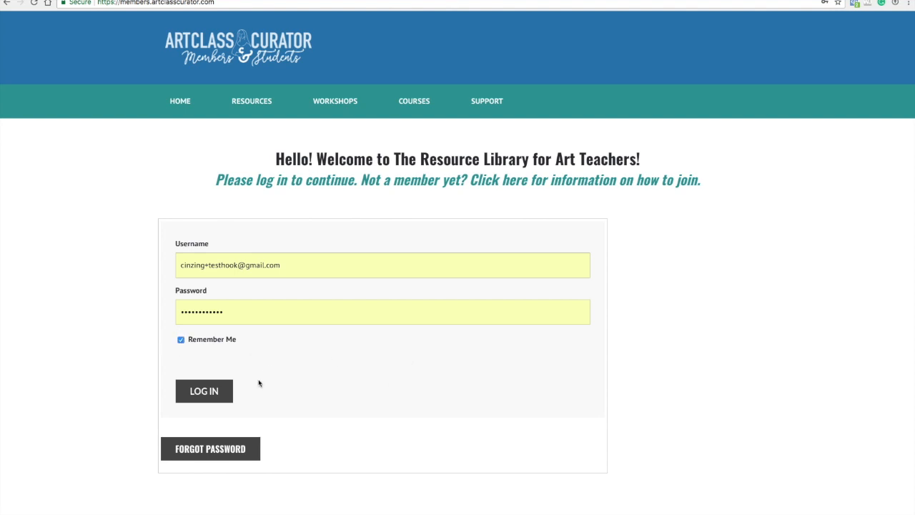
pyautogui.click(203, 390)
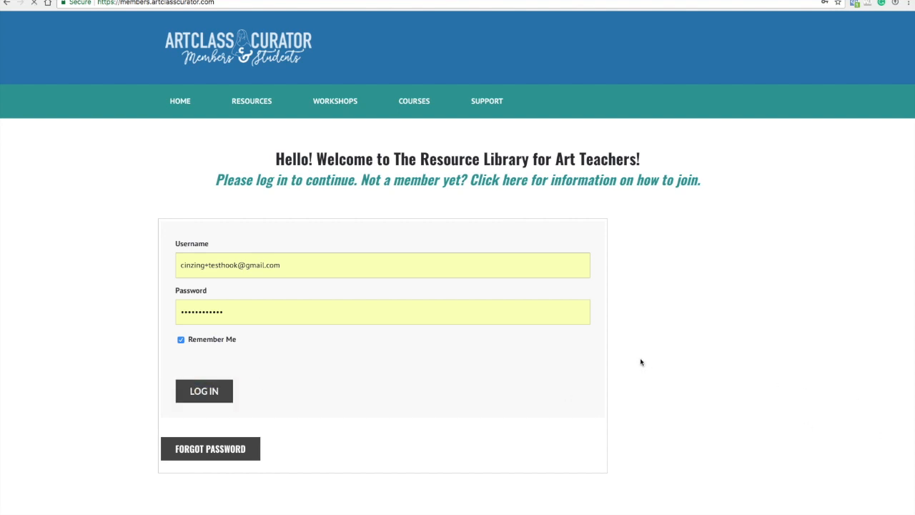
# Log in and scroll the welcome page down to the Resource Library, Workshops and Courses cards
pyautogui.click(203, 390)
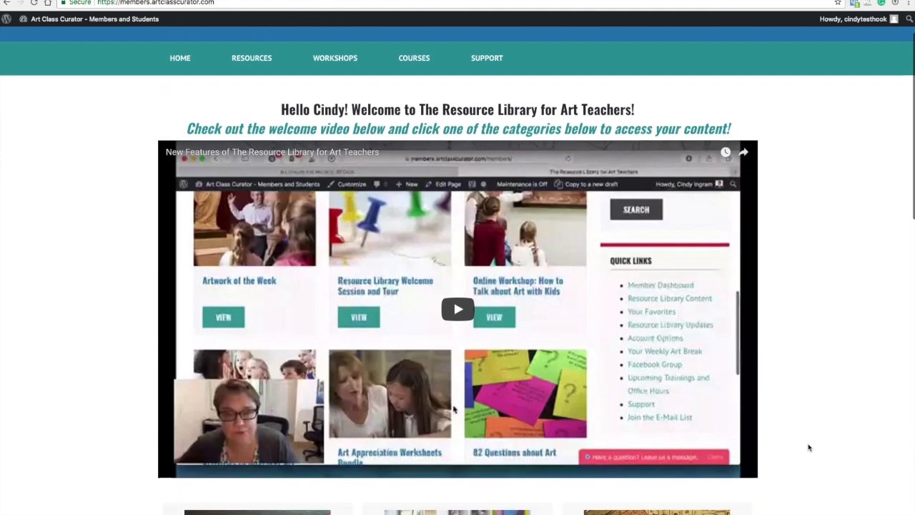
pyautogui.scroll(-3)
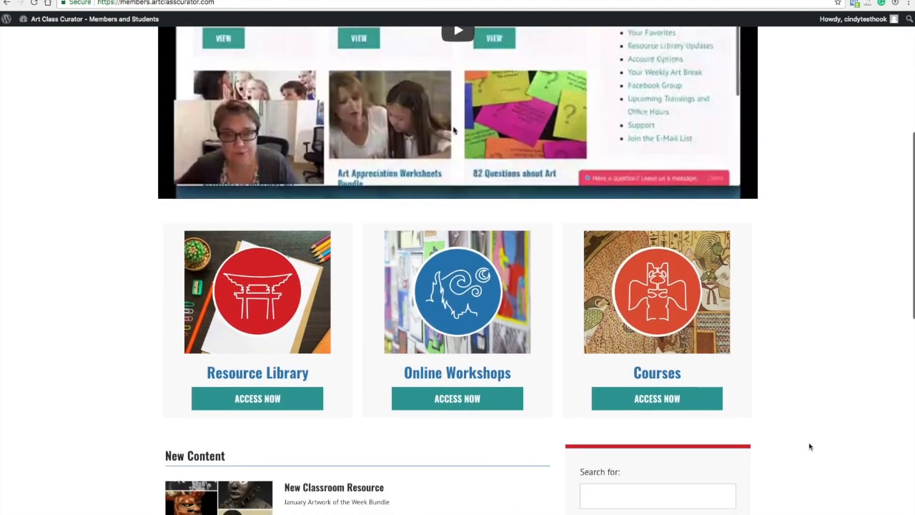
pyautogui.scroll(-3)
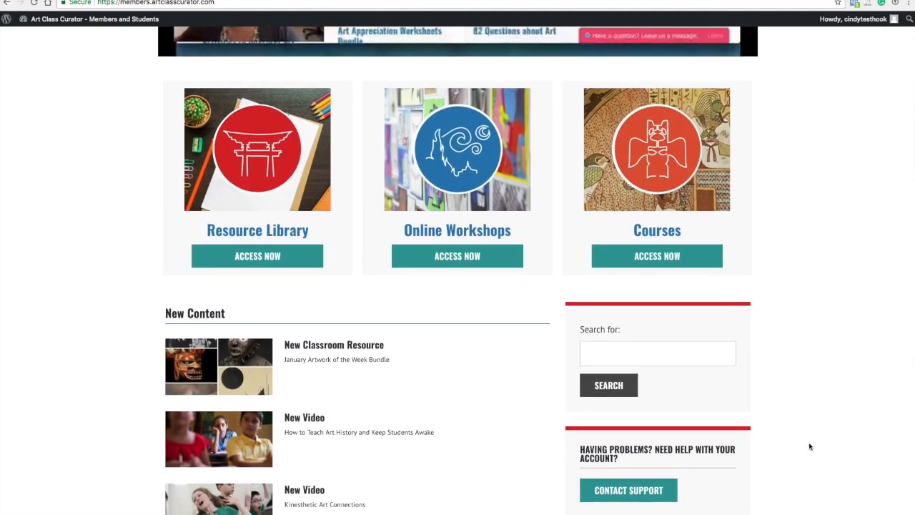
pyautogui.moveTo(480, 186)
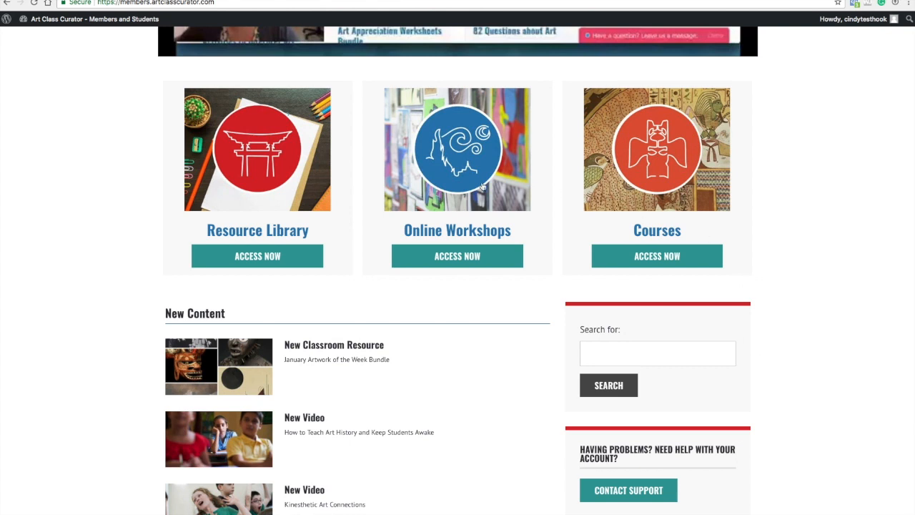
pyautogui.moveTo(258, 229)
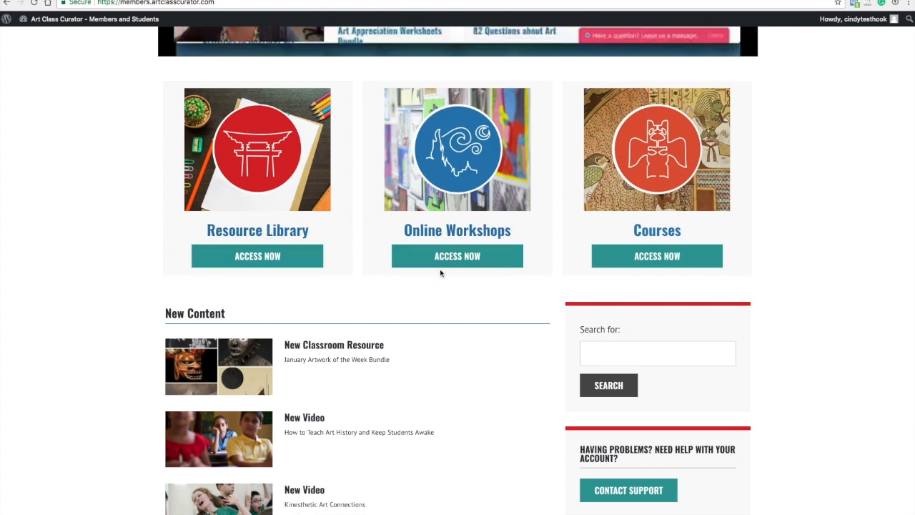
pyautogui.moveTo(509, 292)
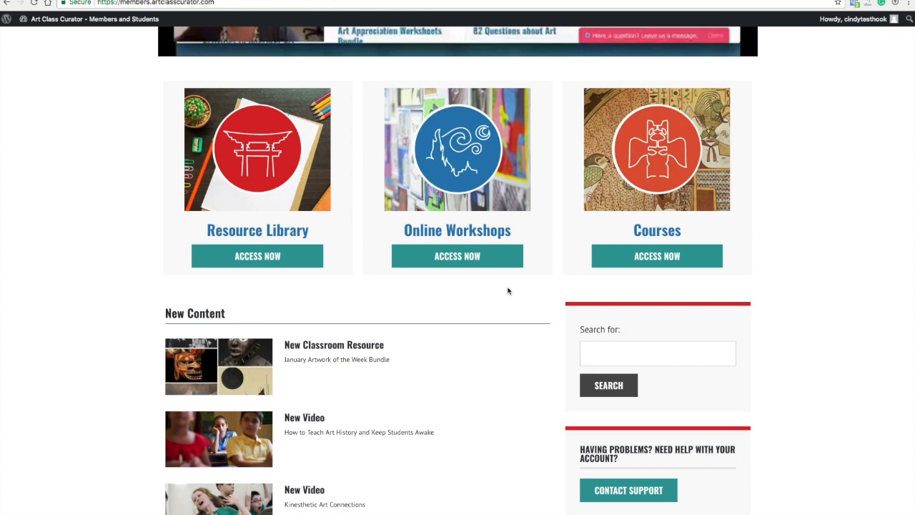
pyautogui.moveTo(523, 289)
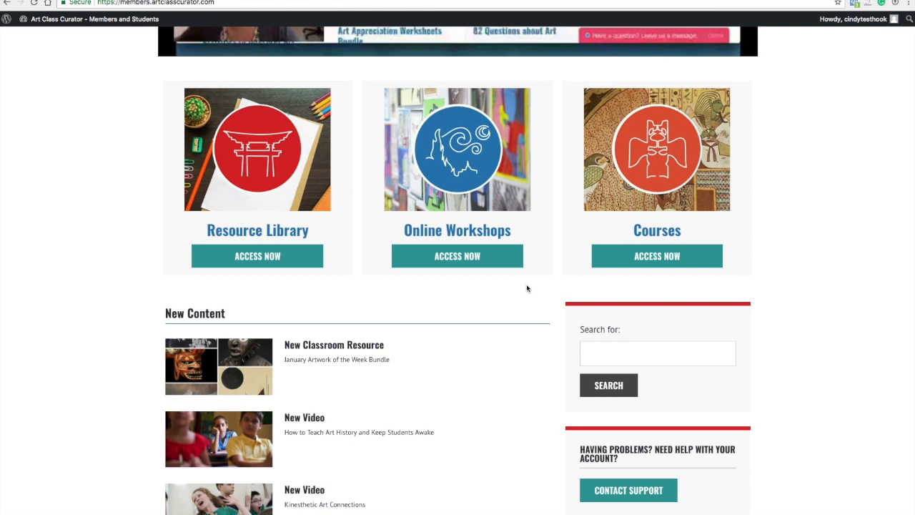
pyautogui.moveTo(589, 134)
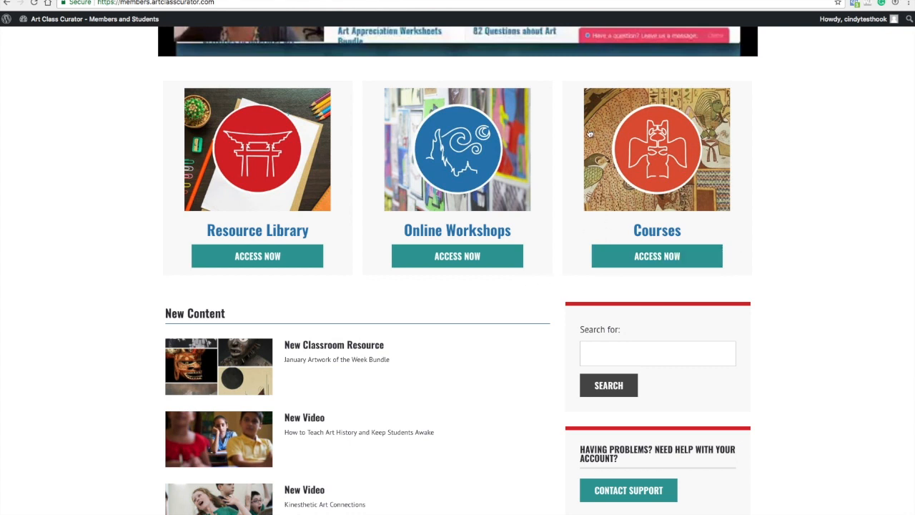
pyautogui.moveTo(737, 275)
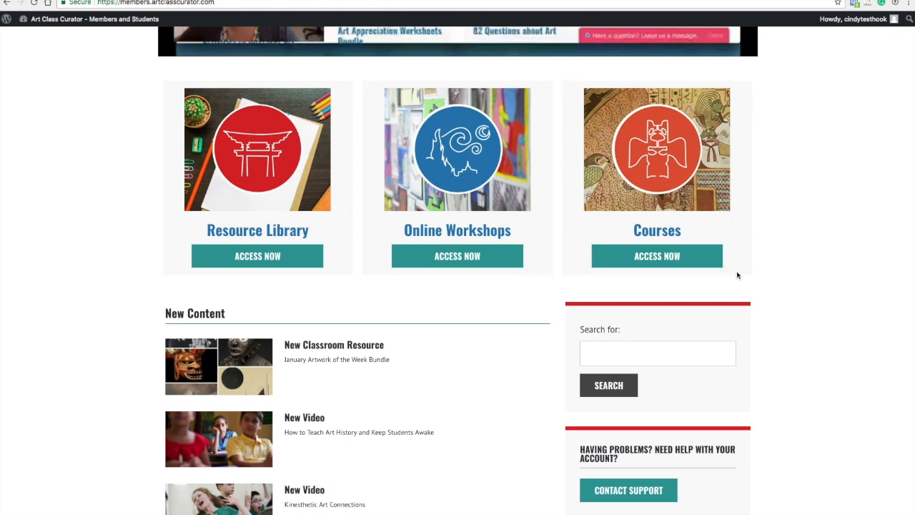
pyautogui.scroll(-3)
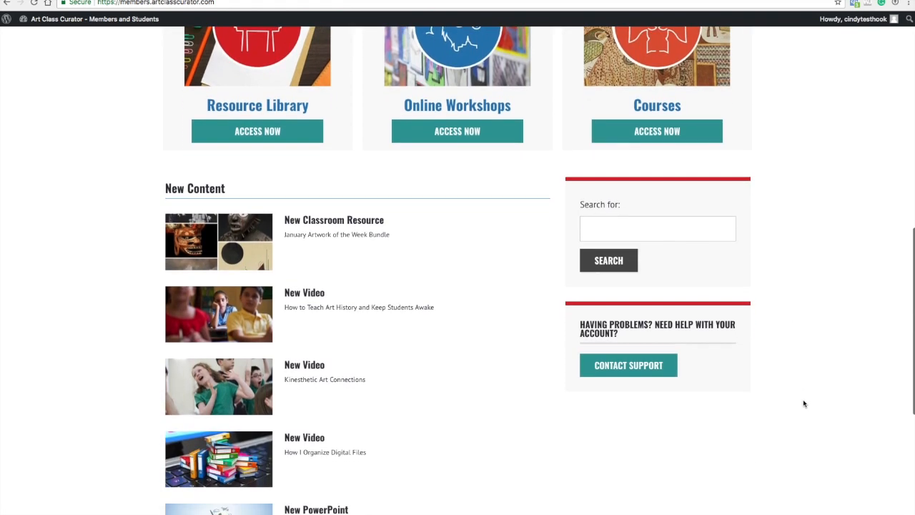
pyautogui.scroll(-3)
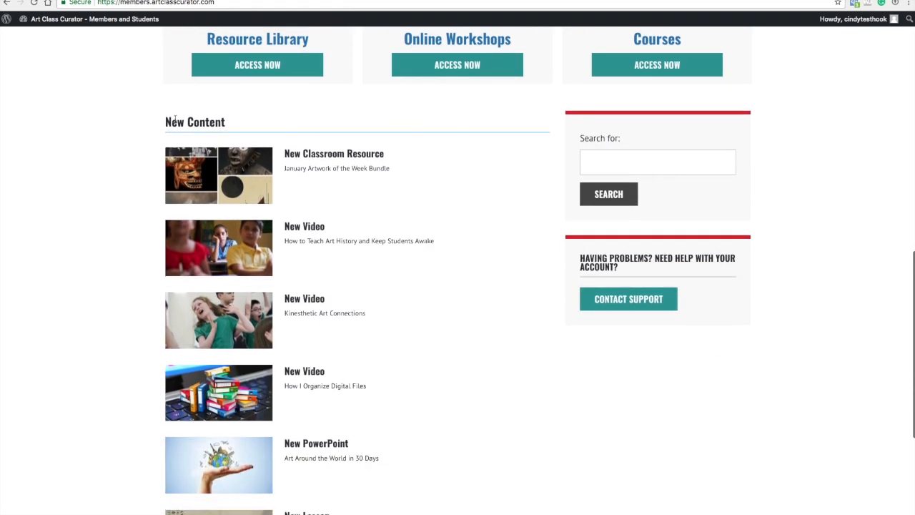
pyautogui.moveTo(533, 364)
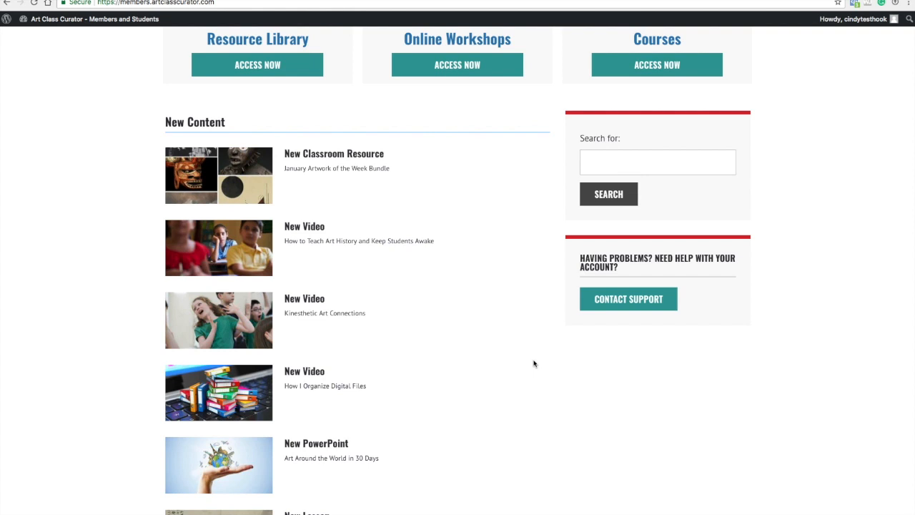
pyautogui.moveTo(486, 387)
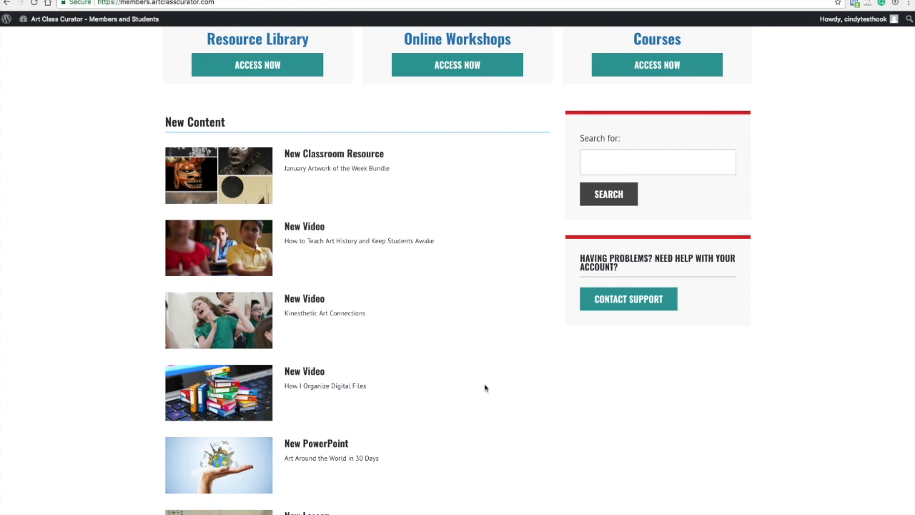
pyautogui.scroll(-3)
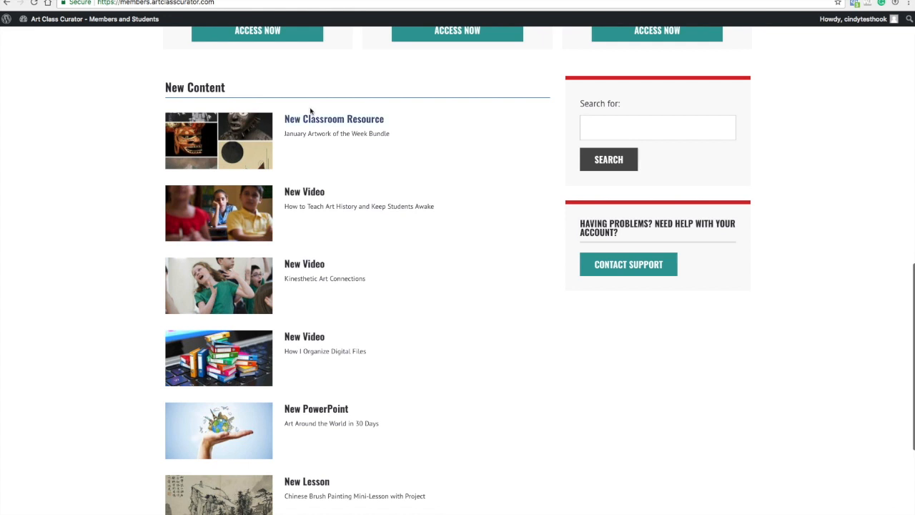
pyautogui.scroll(-3)
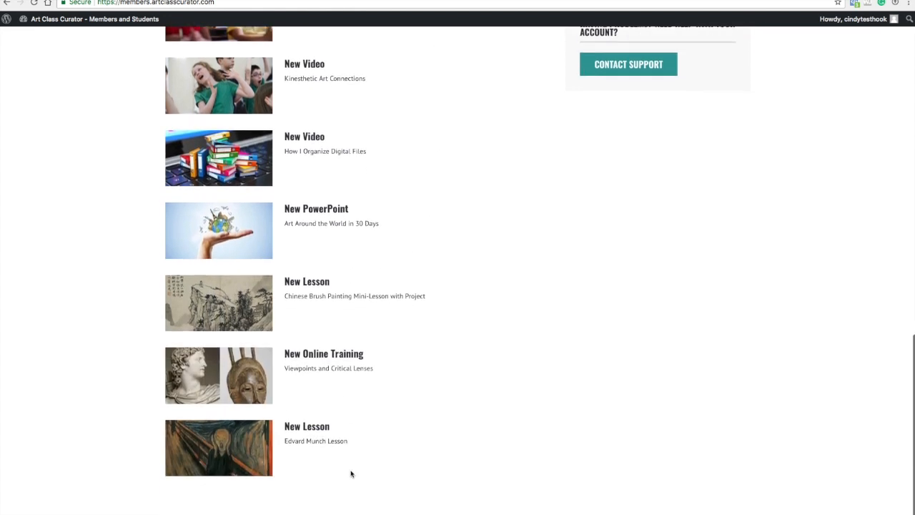
pyautogui.scroll(3)
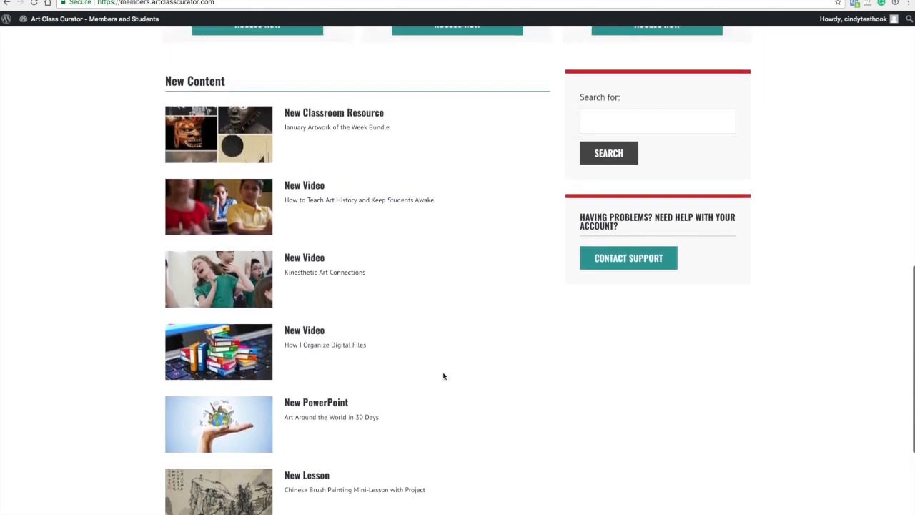
pyautogui.scroll(3)
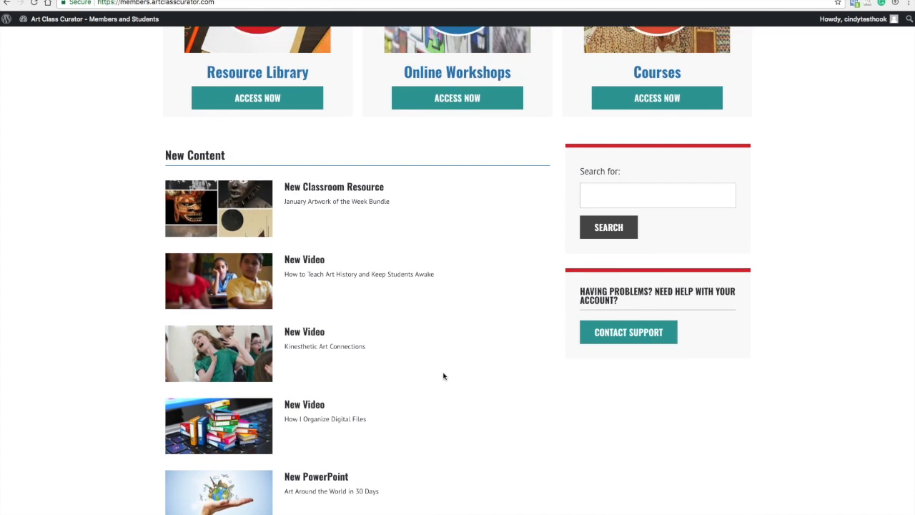
pyautogui.moveTo(538, 263)
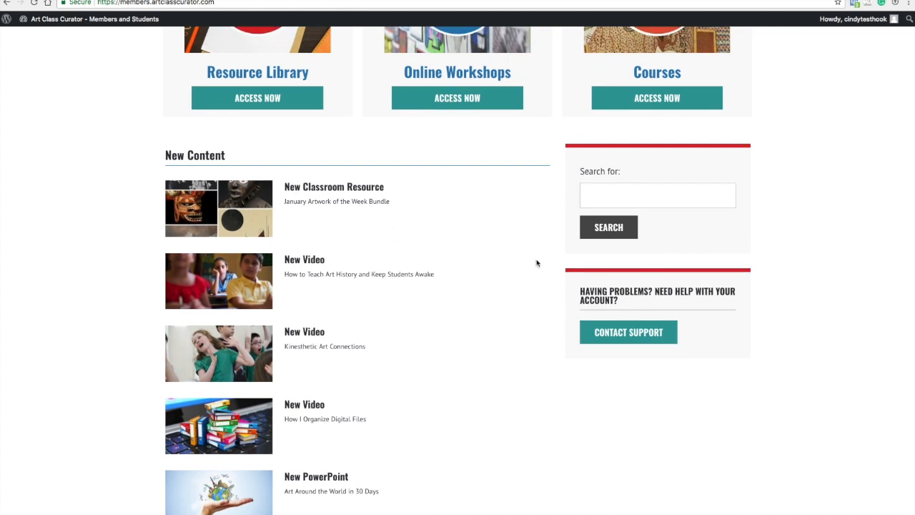
pyautogui.moveTo(512, 392)
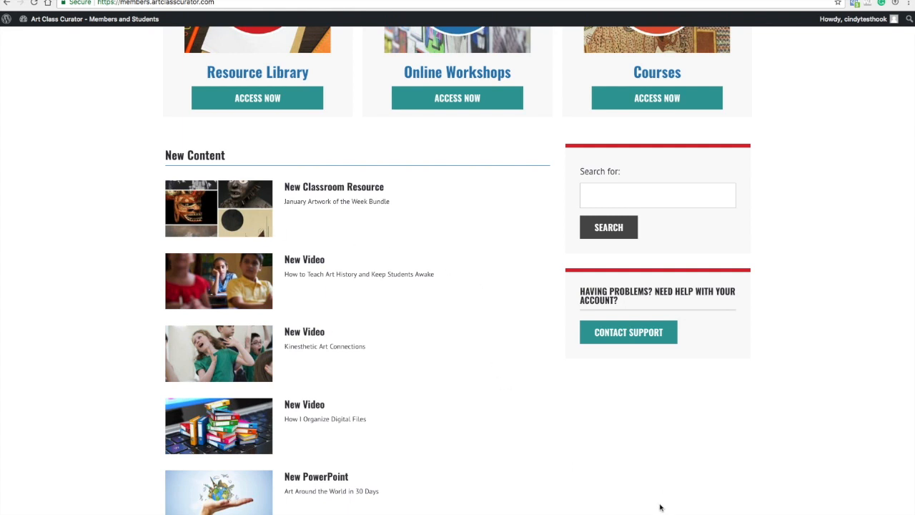
# Use ACCESS NOW under the Resource Library card to reach the Resource Library page
pyautogui.scroll(3)
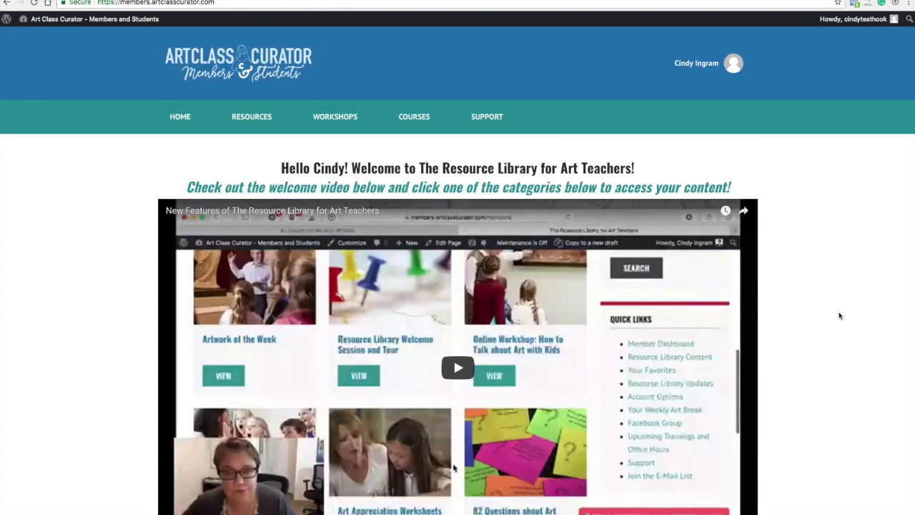
pyautogui.moveTo(252, 117)
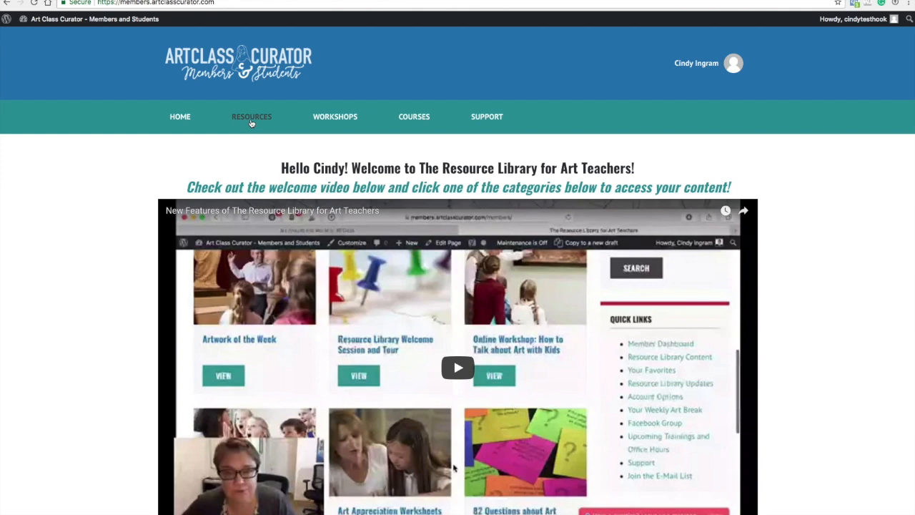
pyautogui.scroll(-3)
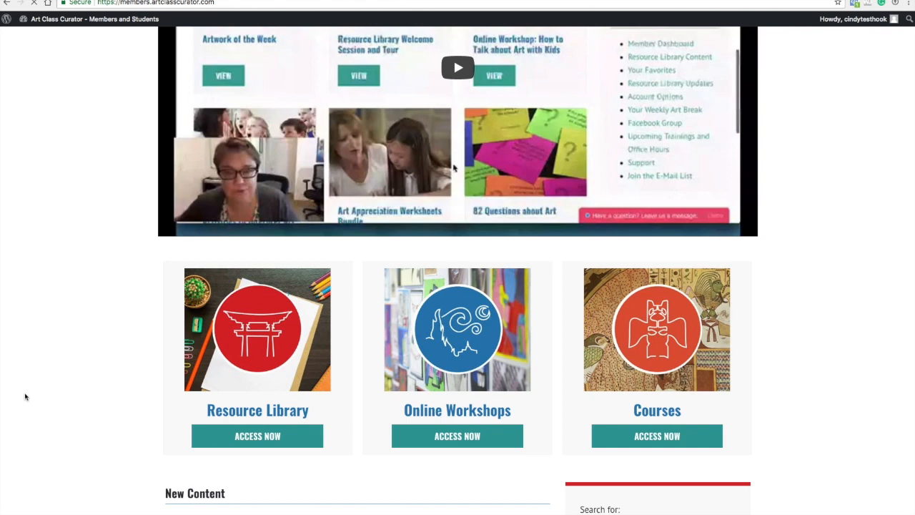
pyautogui.click(257, 434)
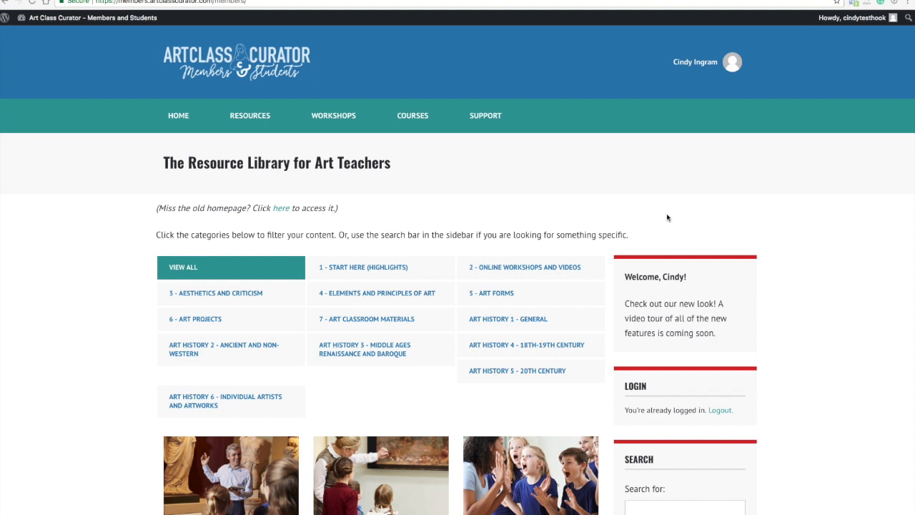
pyautogui.scroll(-3)
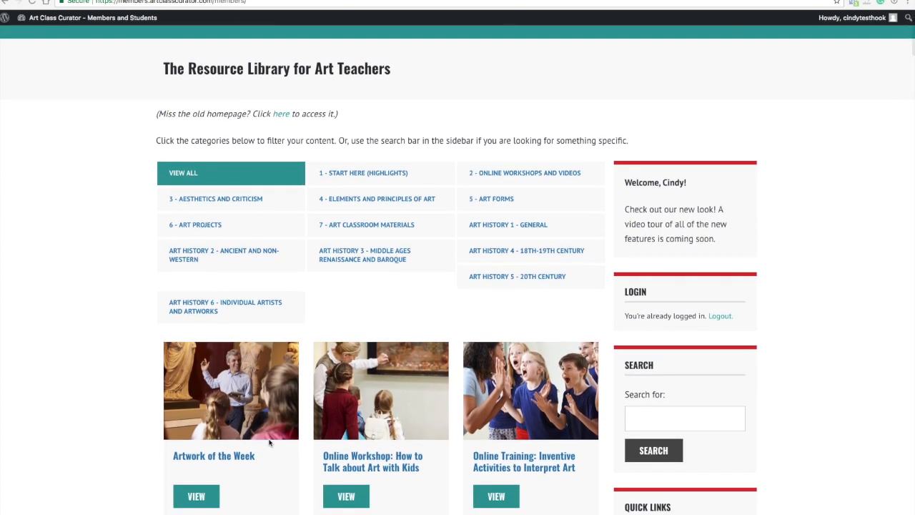
pyautogui.scroll(-3)
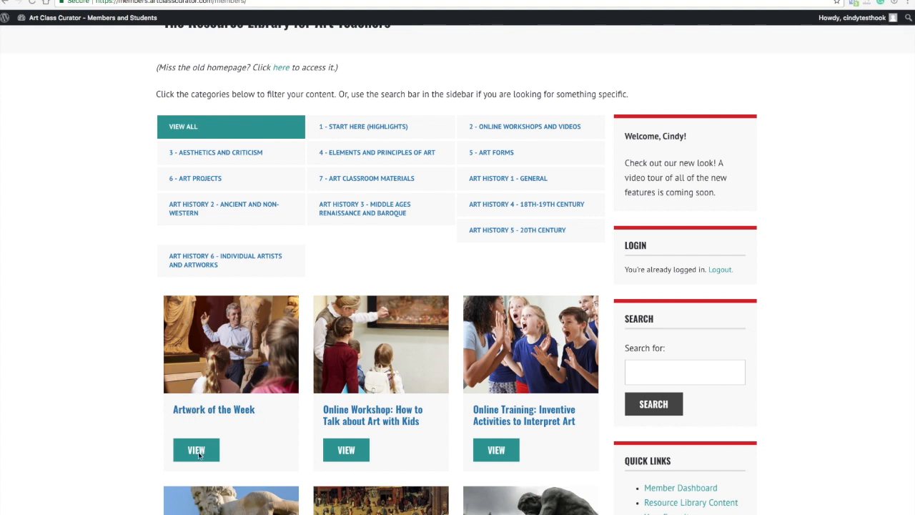
pyautogui.moveTo(544, 441)
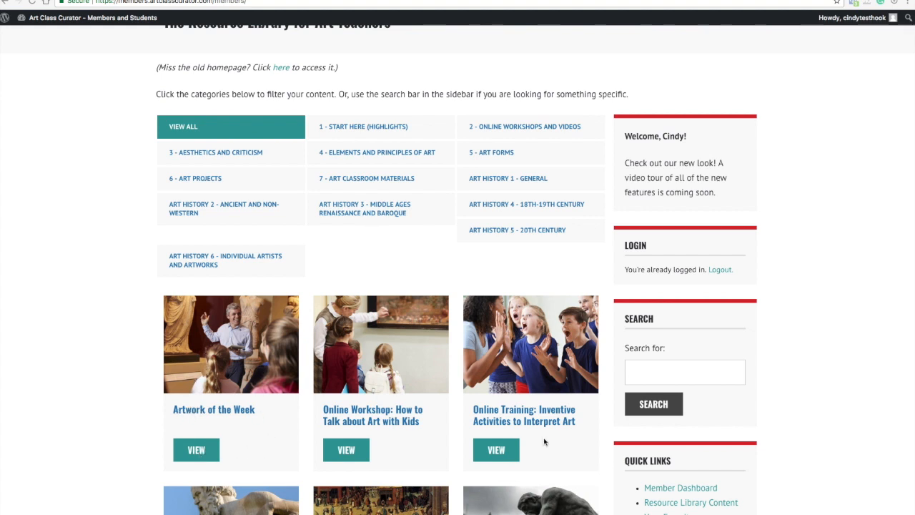
pyautogui.moveTo(277, 313)
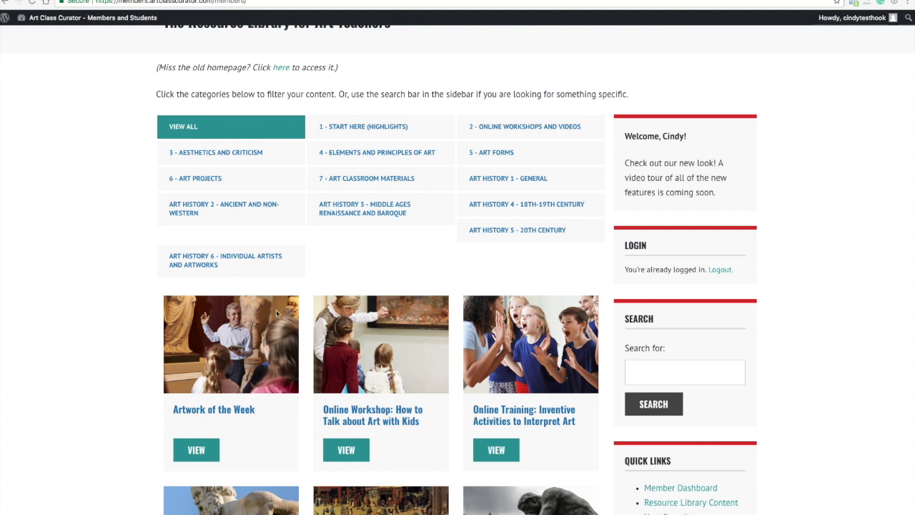
pyautogui.moveTo(183, 129)
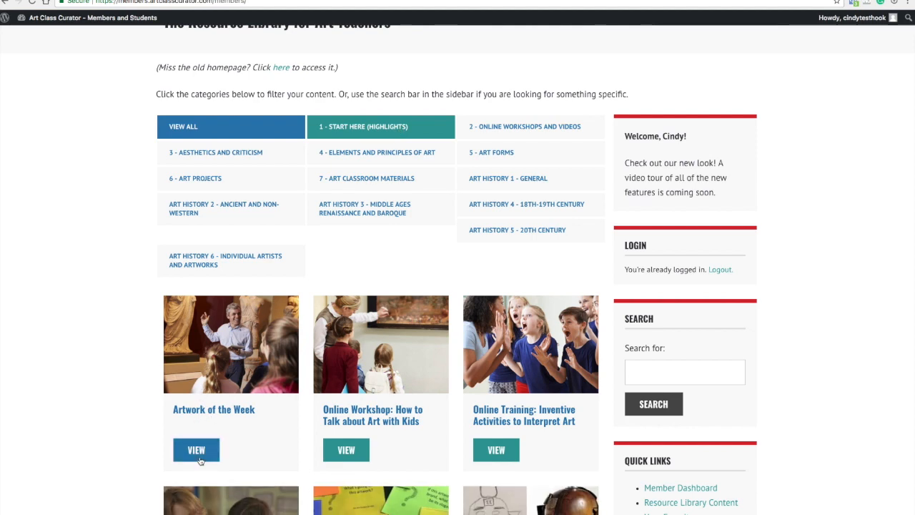
# View the Artwork of the Week resource and scroll into its January 2018 bundle
pyautogui.click(196, 449)
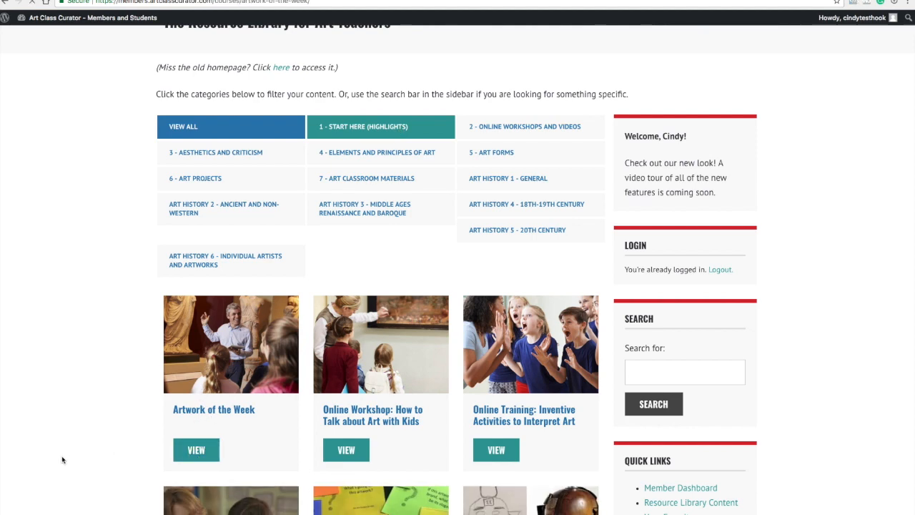
pyautogui.click(195, 448)
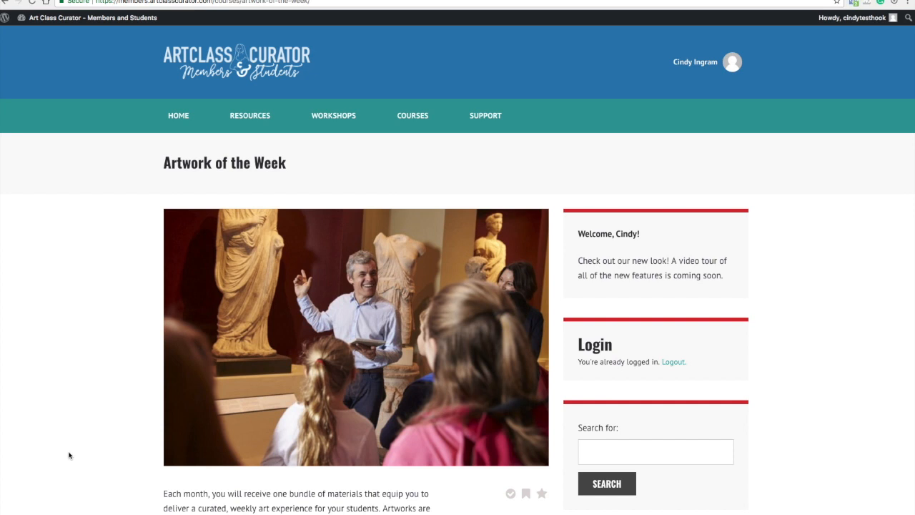
pyautogui.scroll(-3)
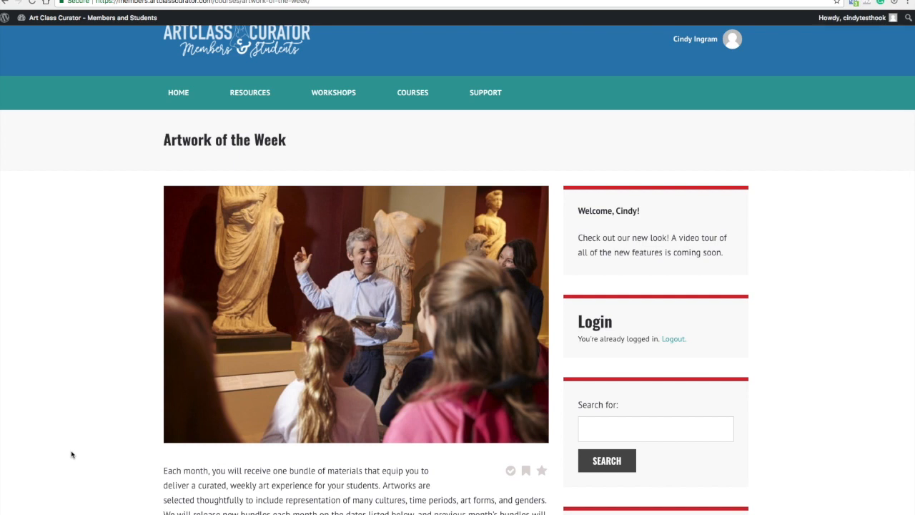
pyautogui.scroll(-3)
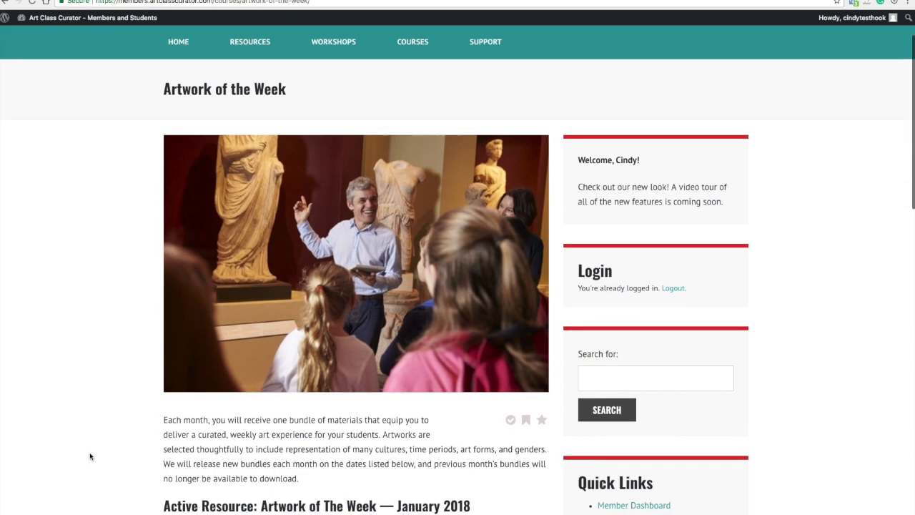
pyautogui.scroll(-3)
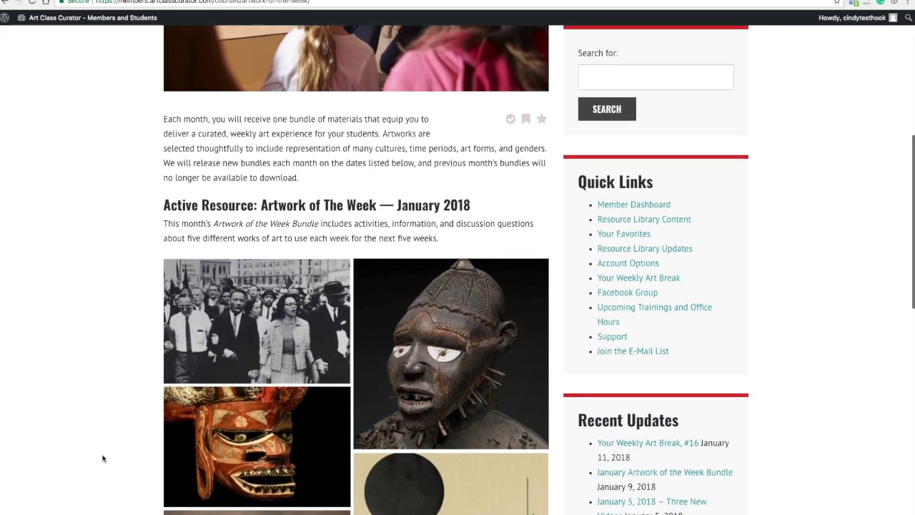
pyautogui.scroll(-3)
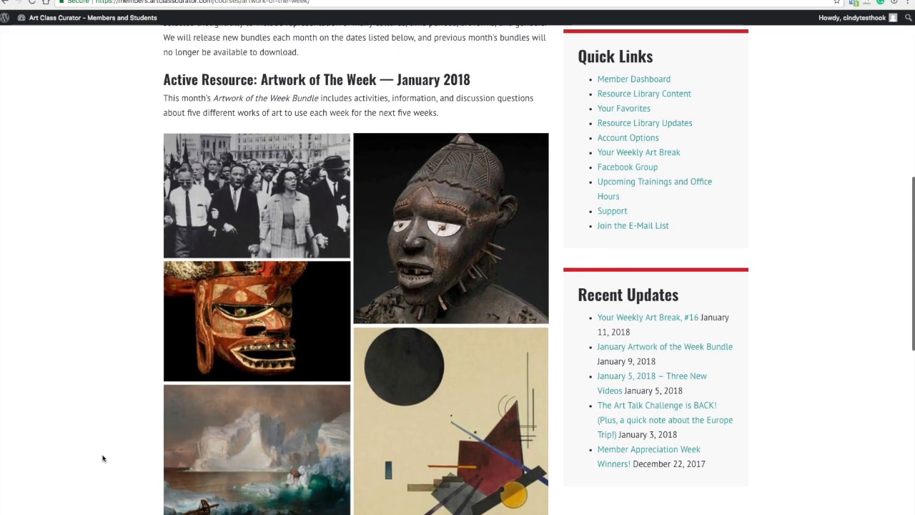
pyautogui.moveTo(251, 228)
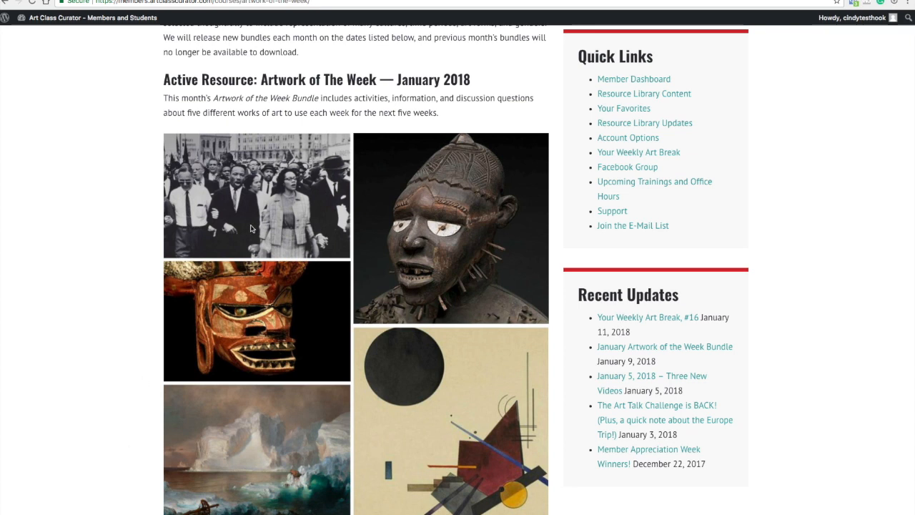
pyautogui.moveTo(427, 462)
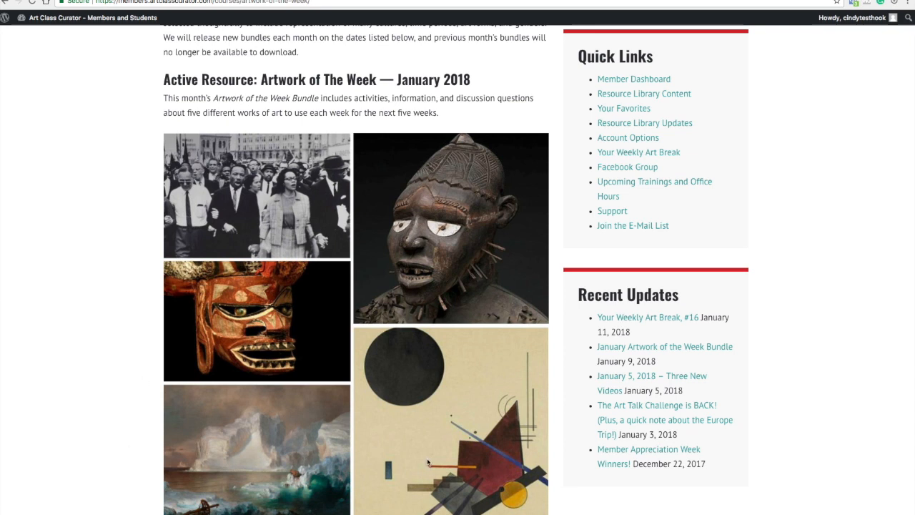
pyautogui.moveTo(421, 239)
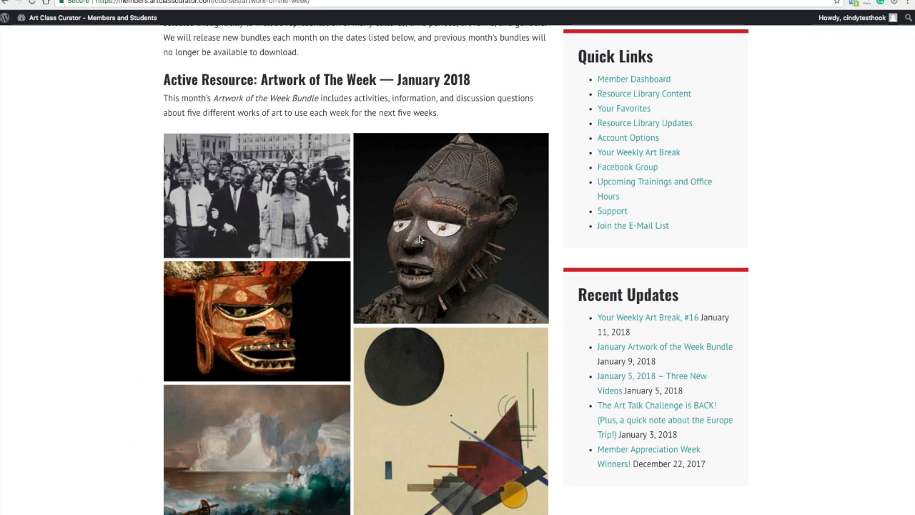
pyautogui.moveTo(203, 217)
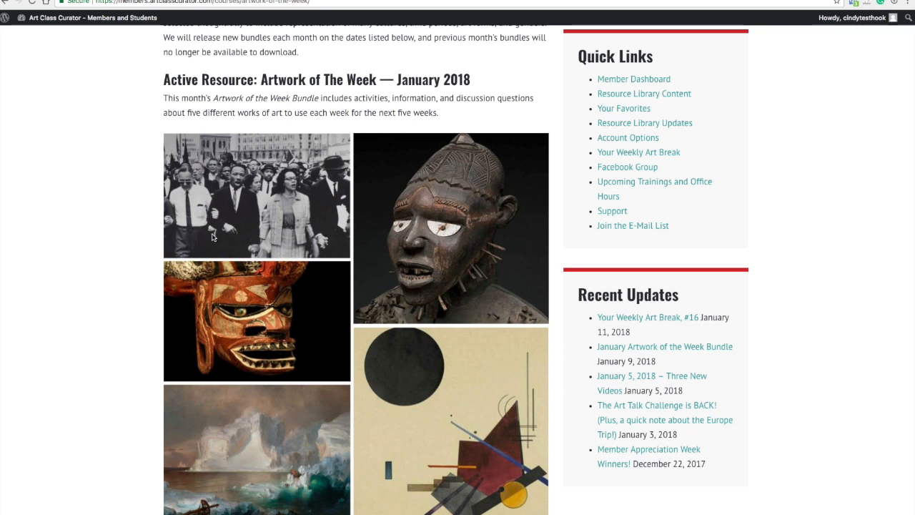
pyautogui.moveTo(252, 460)
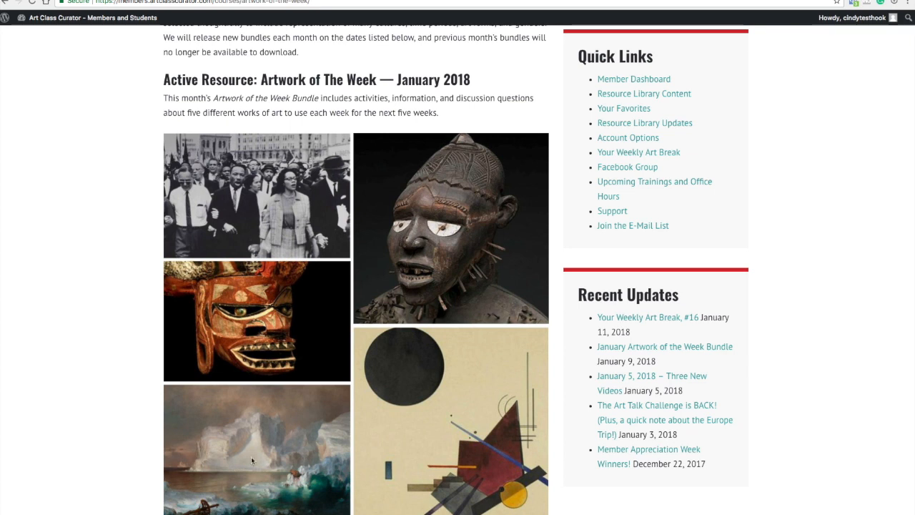
pyautogui.moveTo(228, 442)
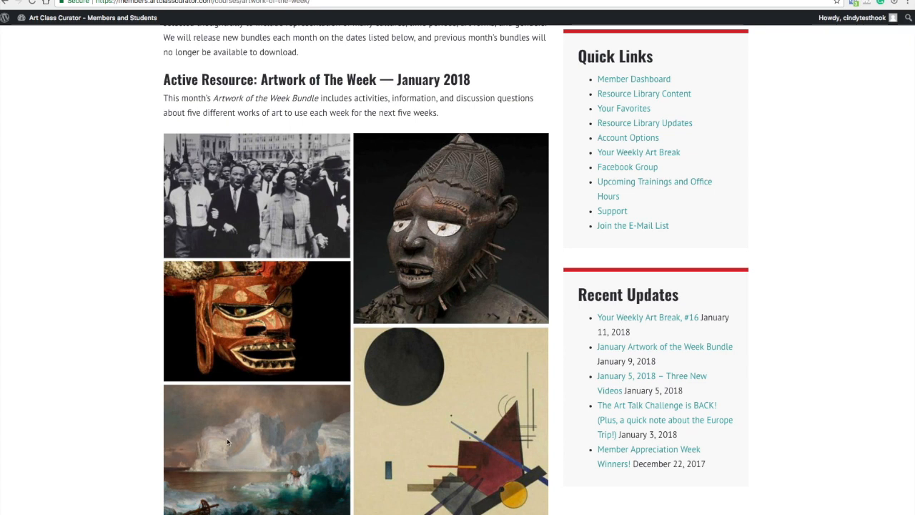
pyautogui.moveTo(416, 237)
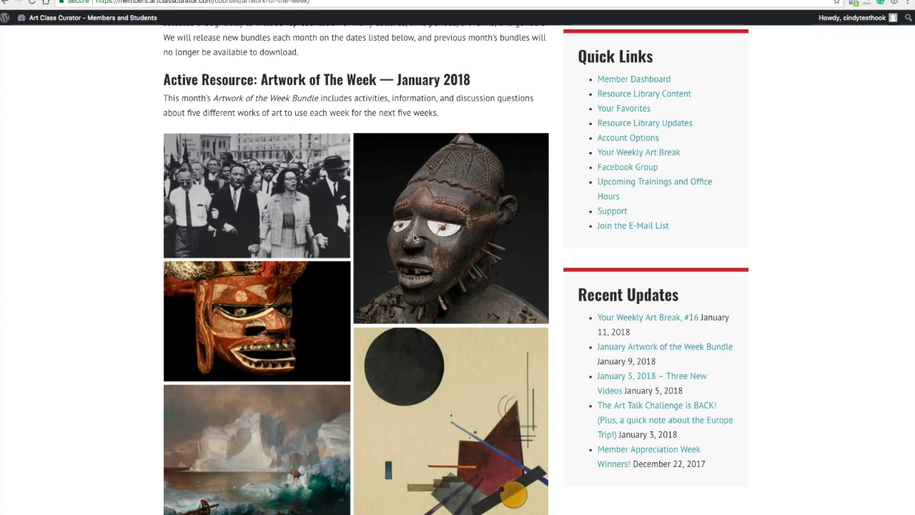
pyautogui.moveTo(160, 308)
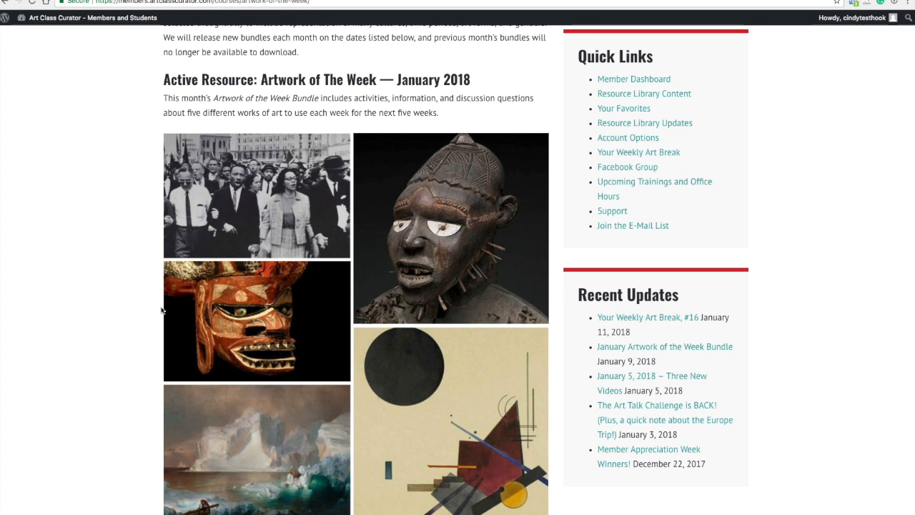
pyautogui.moveTo(529, 259)
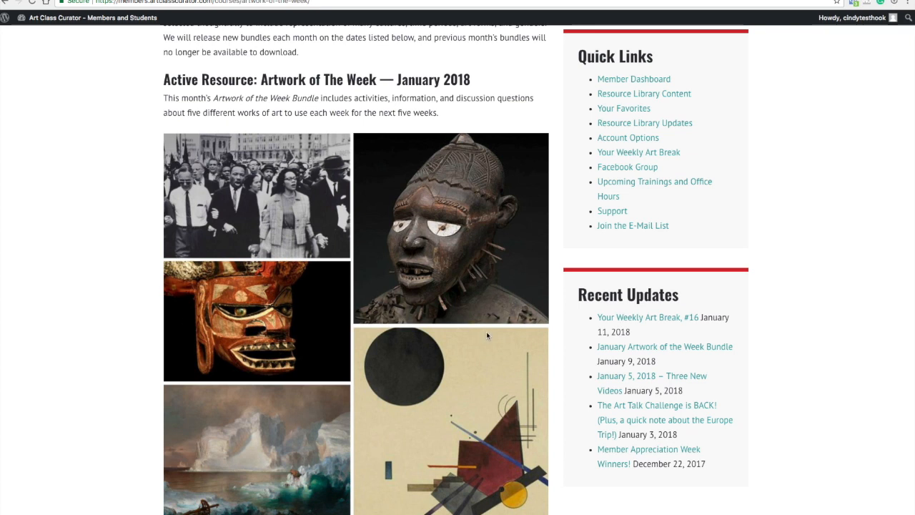
pyautogui.moveTo(502, 408)
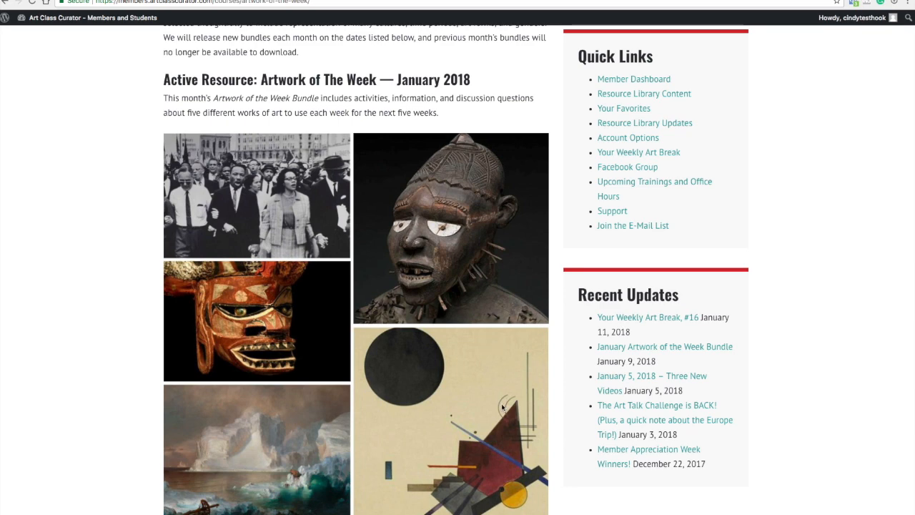
# Continue down past the download banner to the Expired Resources section
pyautogui.scroll(-3)
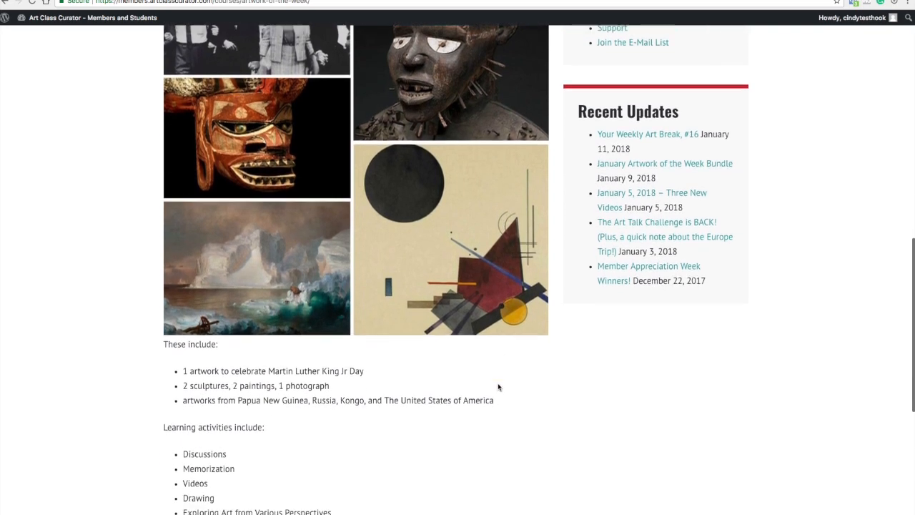
pyautogui.scroll(-3)
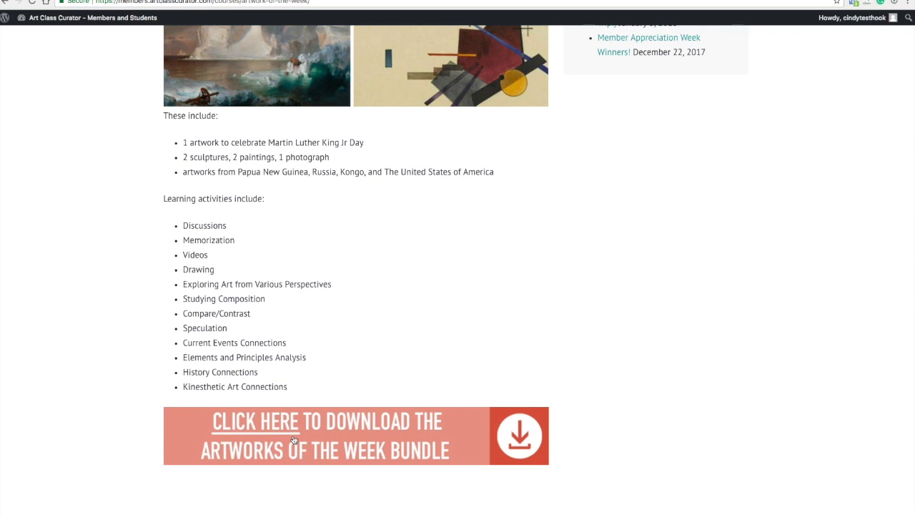
pyautogui.moveTo(306, 420)
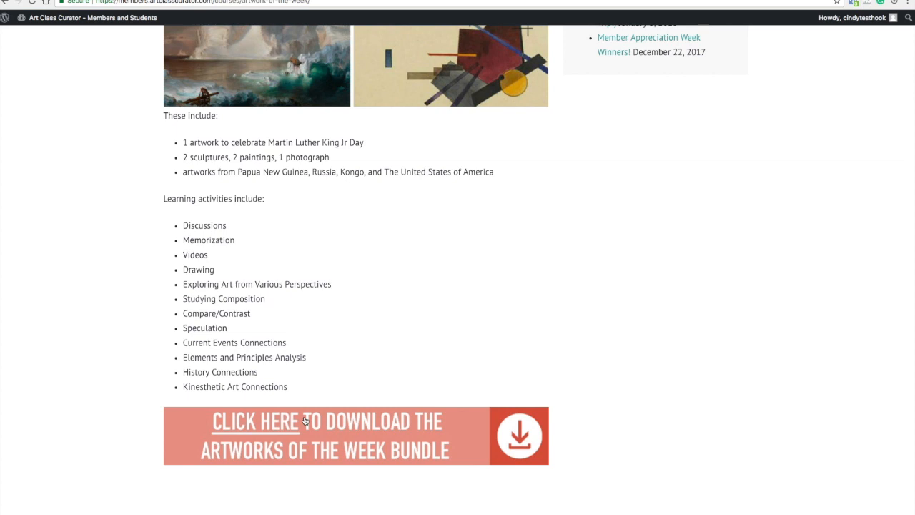
pyautogui.moveTo(472, 406)
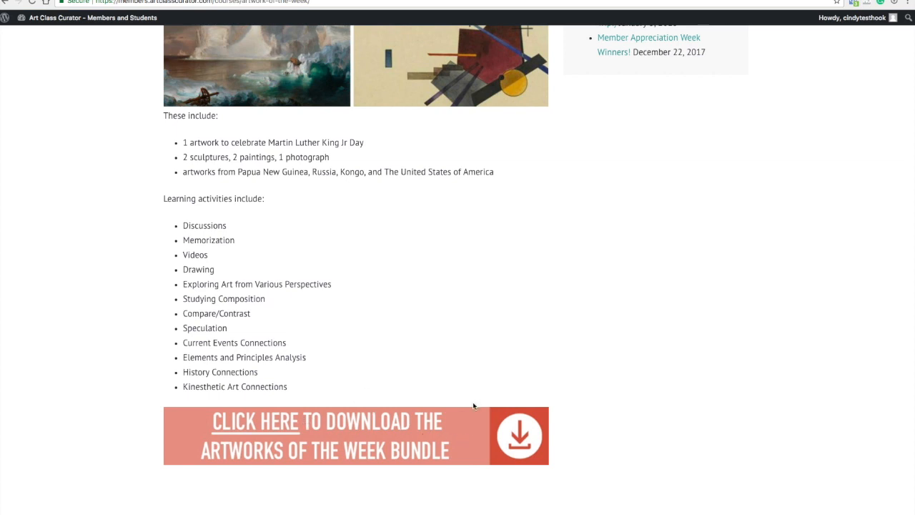
pyautogui.scroll(-3)
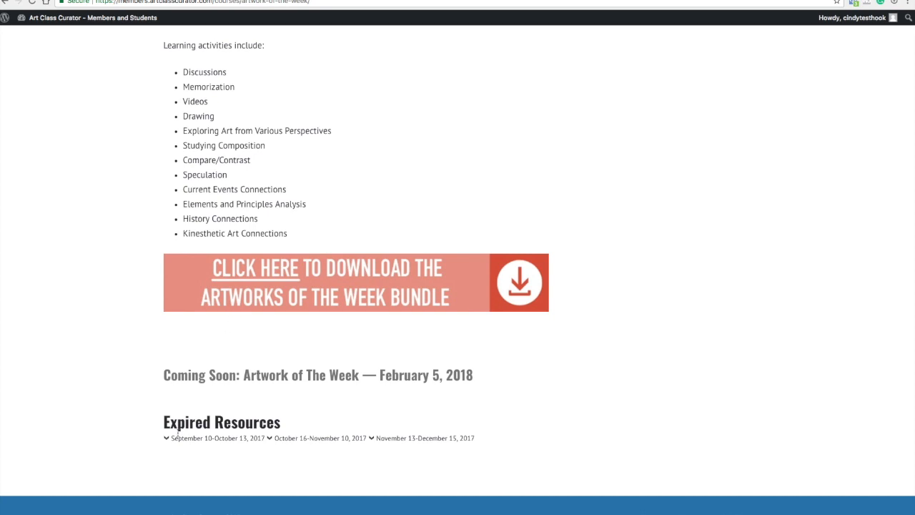
pyautogui.click(217, 437)
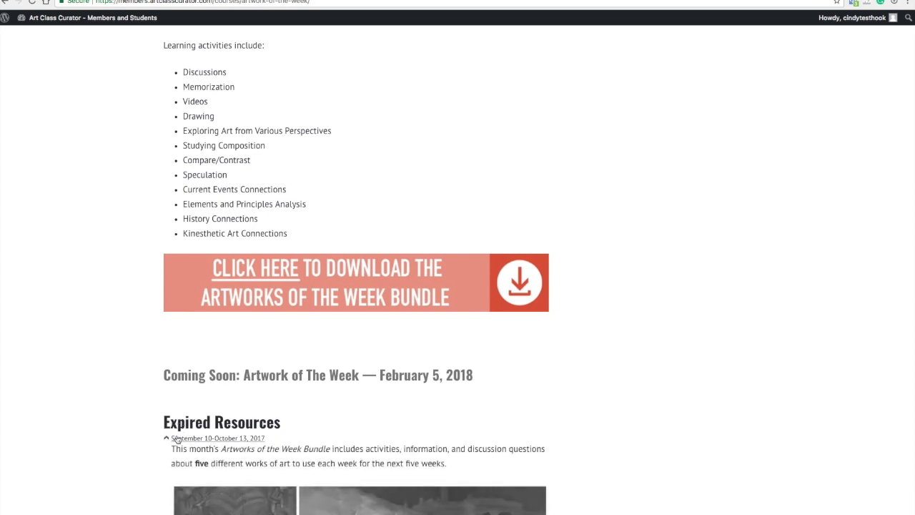
pyautogui.scroll(-3)
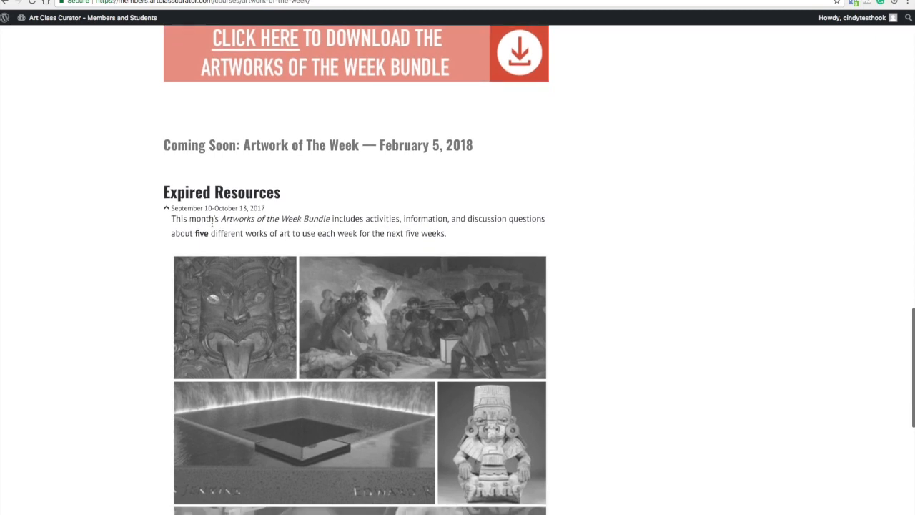
pyautogui.scroll(3)
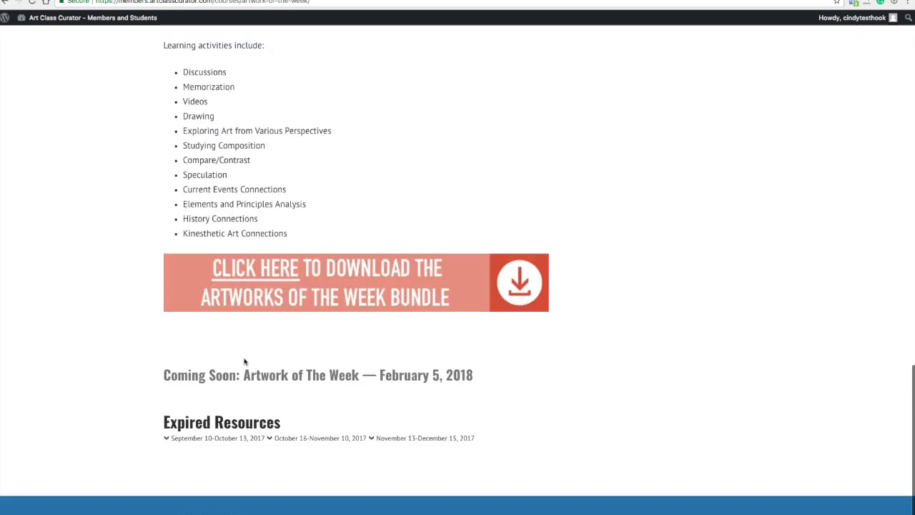
pyautogui.moveTo(443, 352)
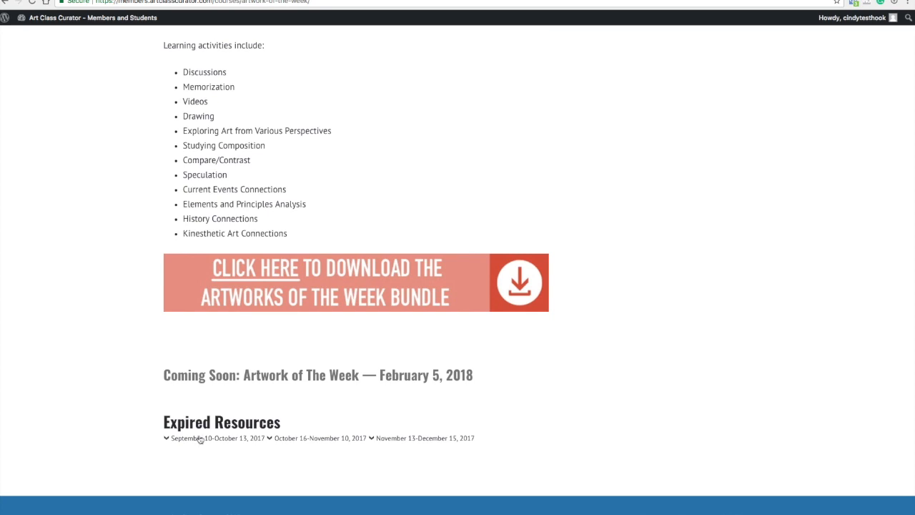
pyautogui.click(217, 438)
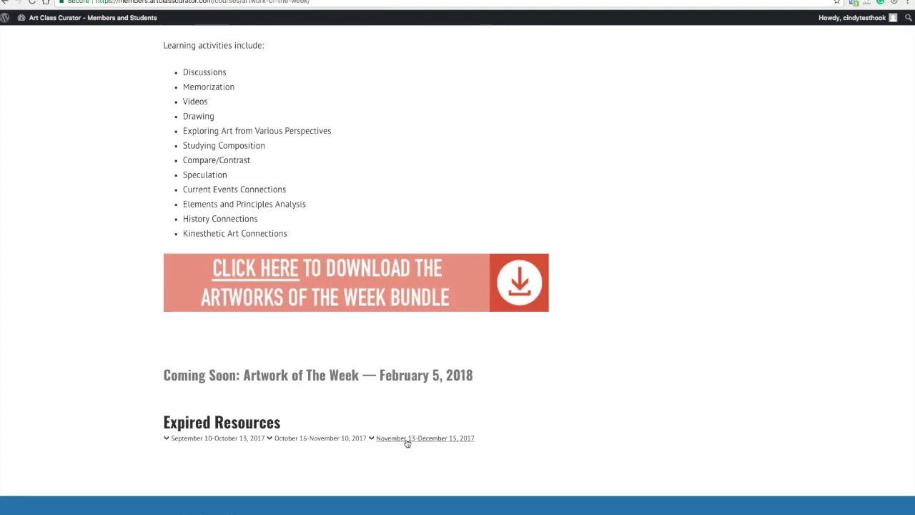
pyautogui.click(424, 438)
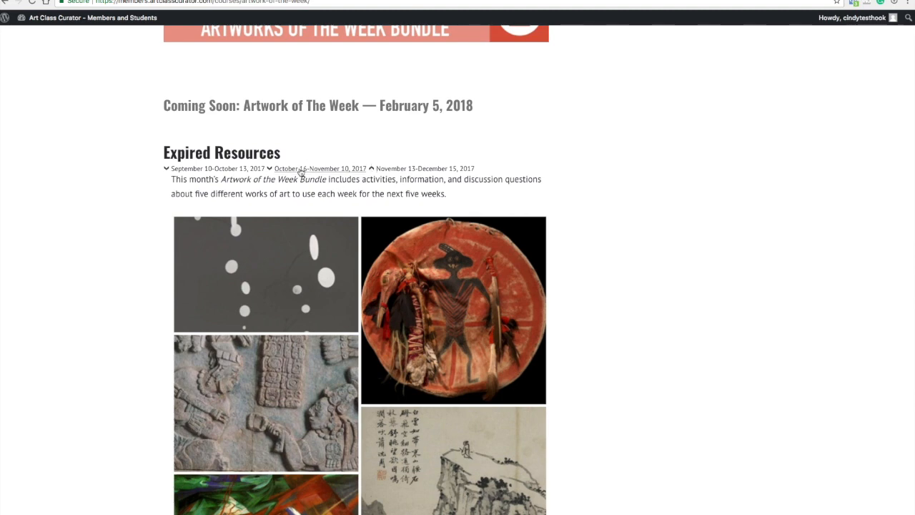
pyautogui.click(320, 169)
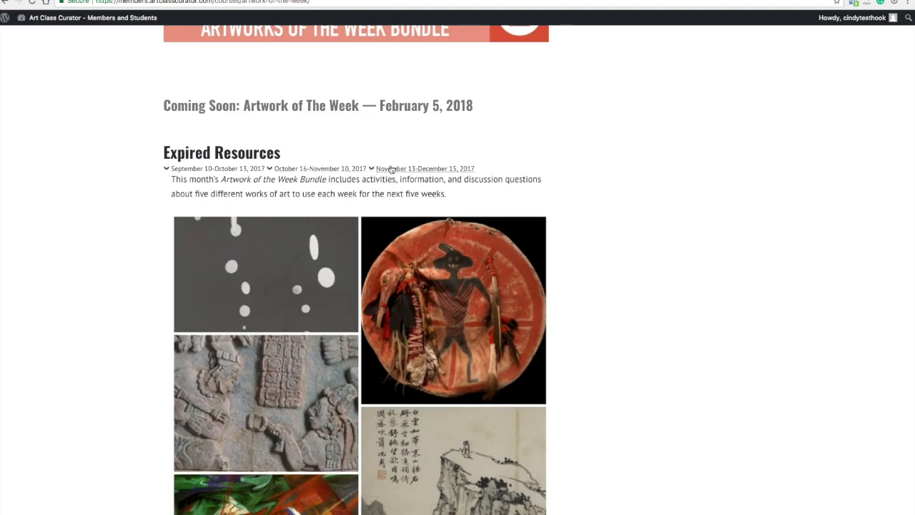
pyautogui.scroll(3)
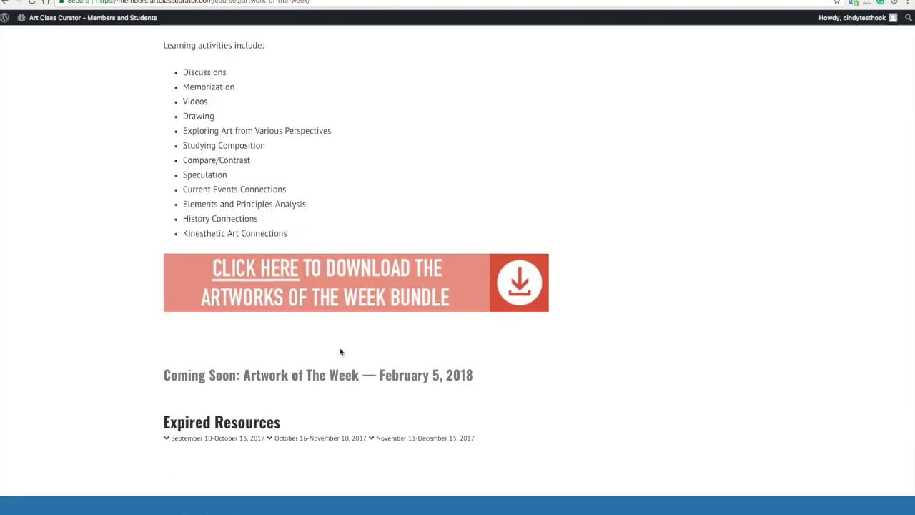
pyautogui.moveTo(332, 398)
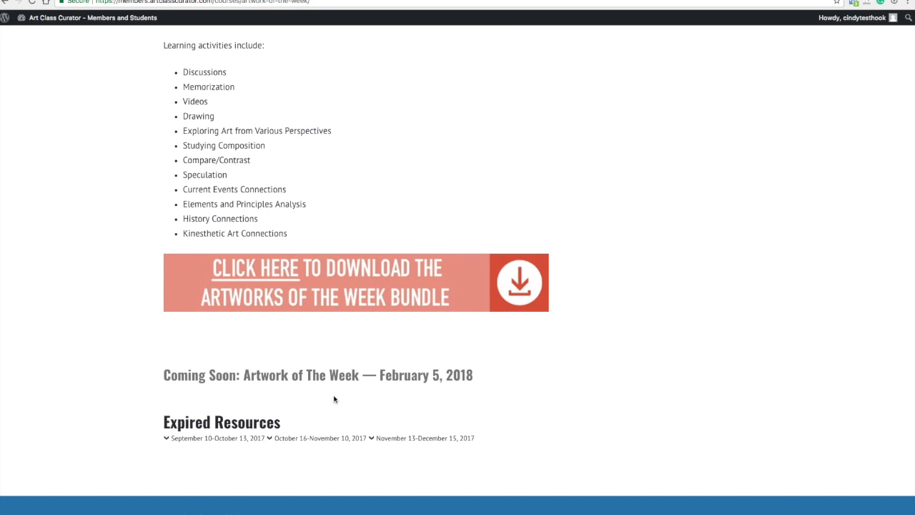
pyautogui.moveTo(338, 397)
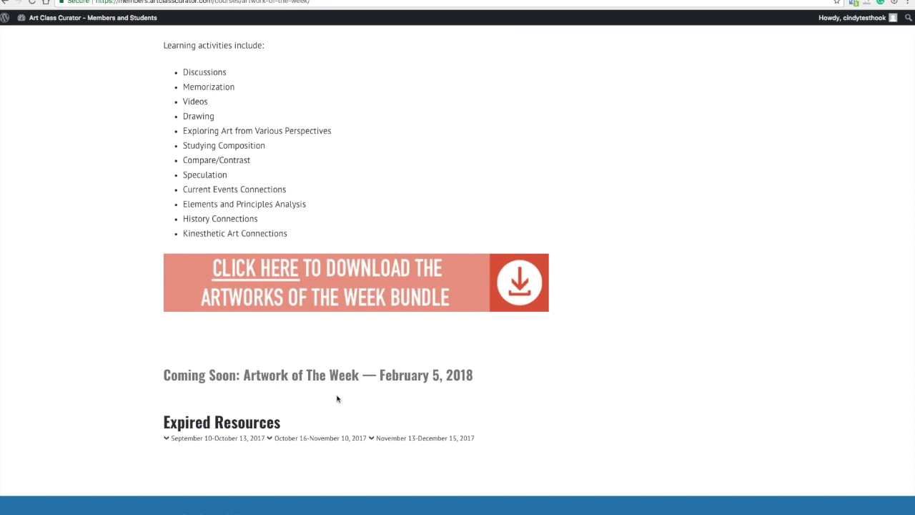
pyautogui.scroll(3)
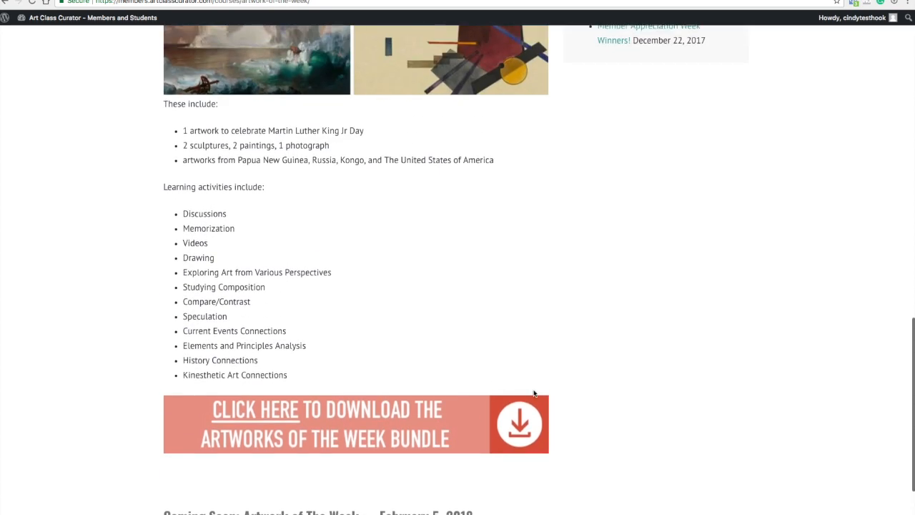
pyautogui.scroll(3)
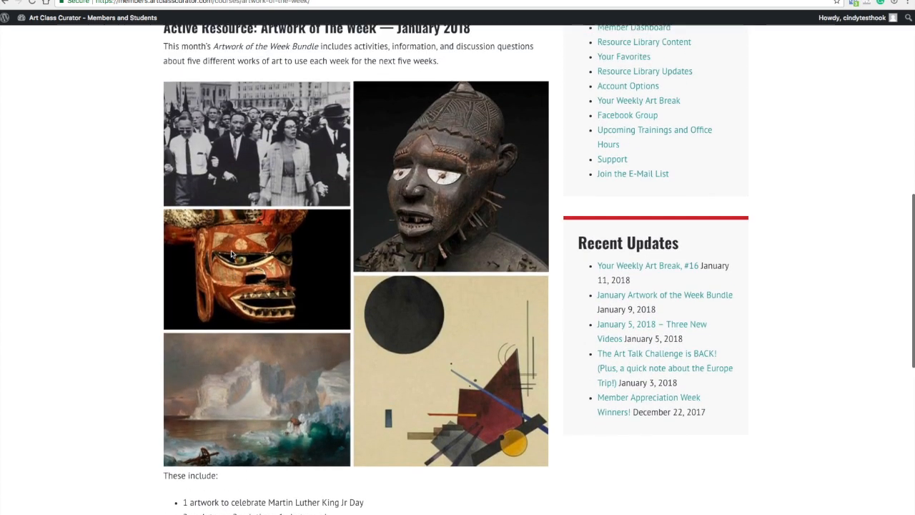
pyautogui.scroll(3)
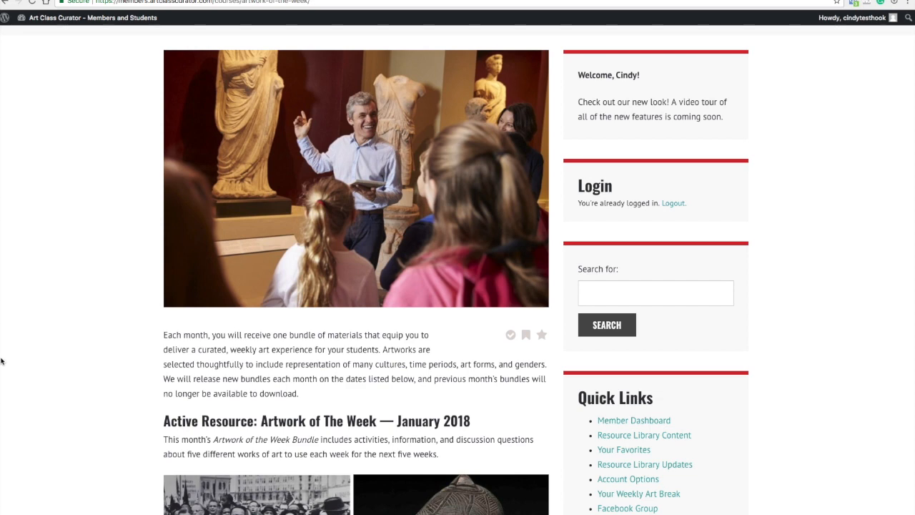
pyautogui.moveTo(416, 435)
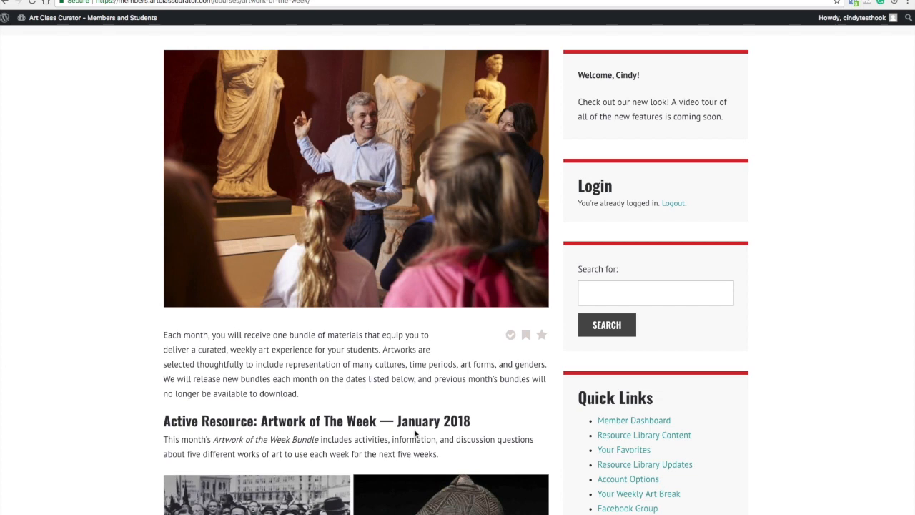
pyautogui.scroll(-3)
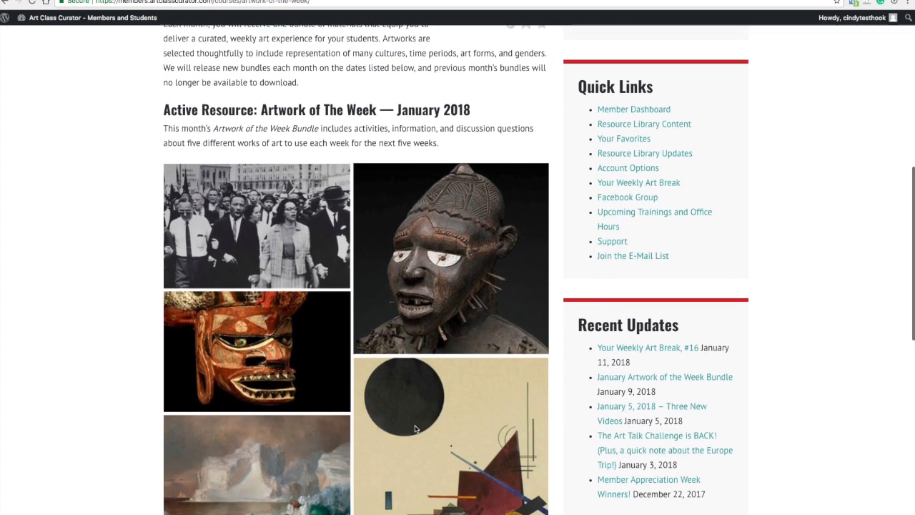
pyautogui.scroll(3)
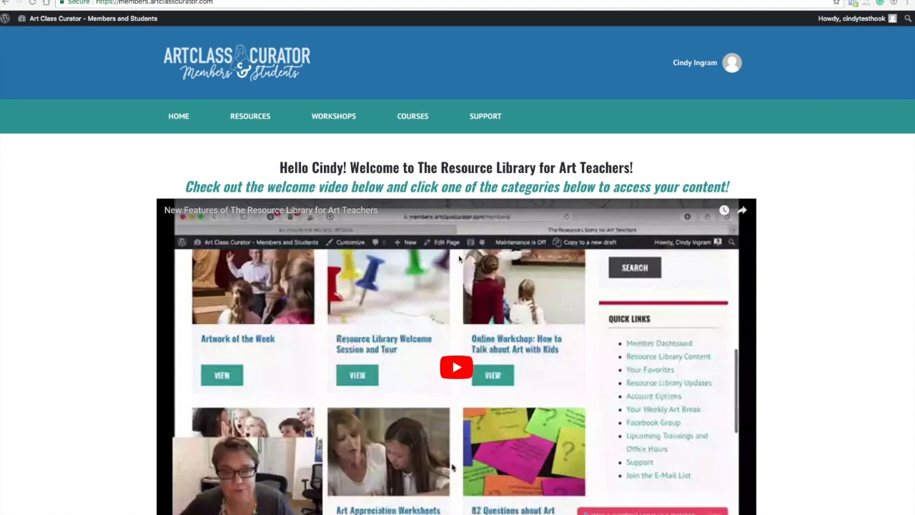
pyautogui.moveTo(29, 361)
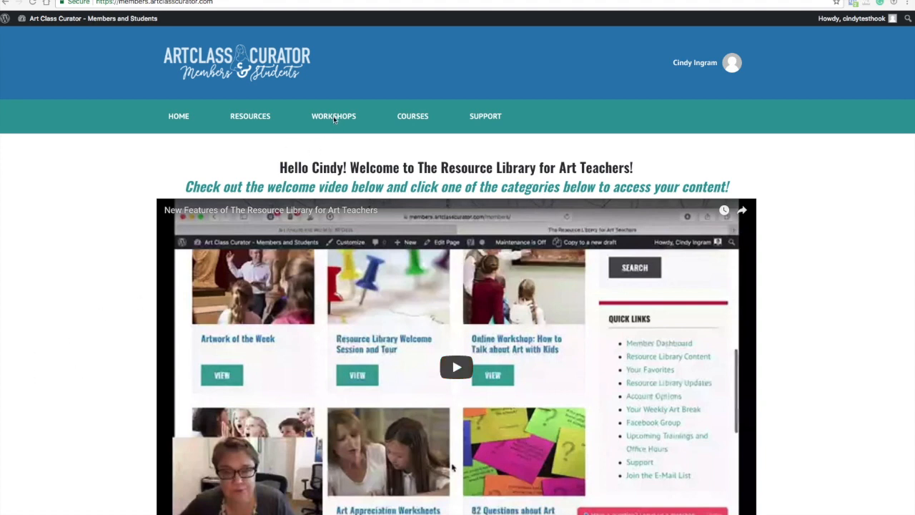
# Filter the Resource Library to the '2 - Online Workshops and Videos' category
pyautogui.scroll(-3)
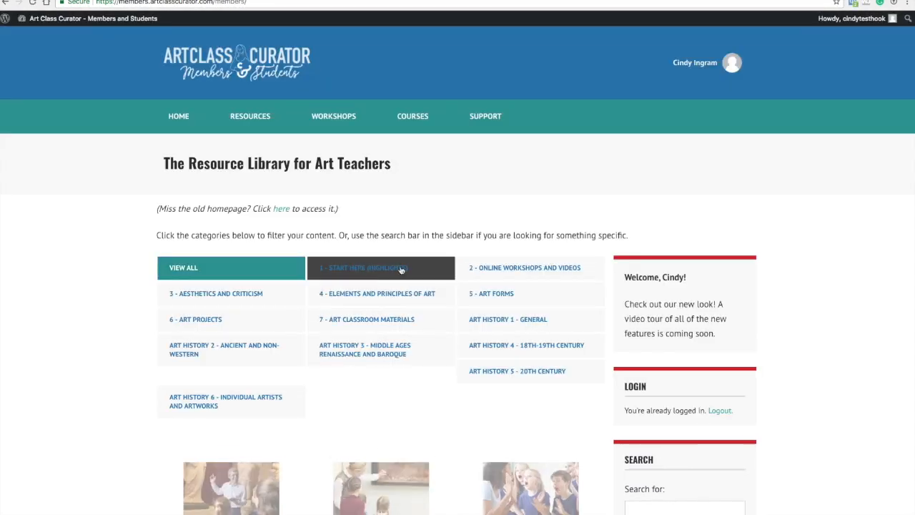
pyautogui.click(529, 268)
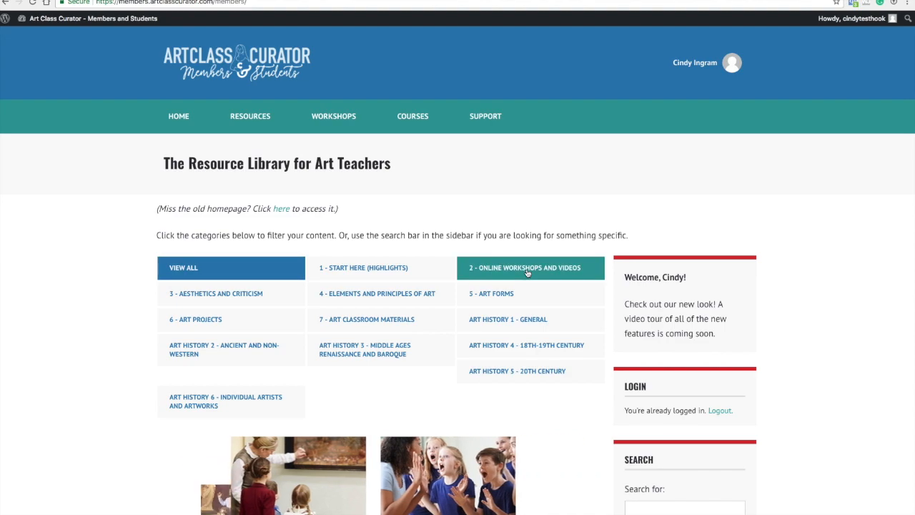
pyautogui.scroll(-3)
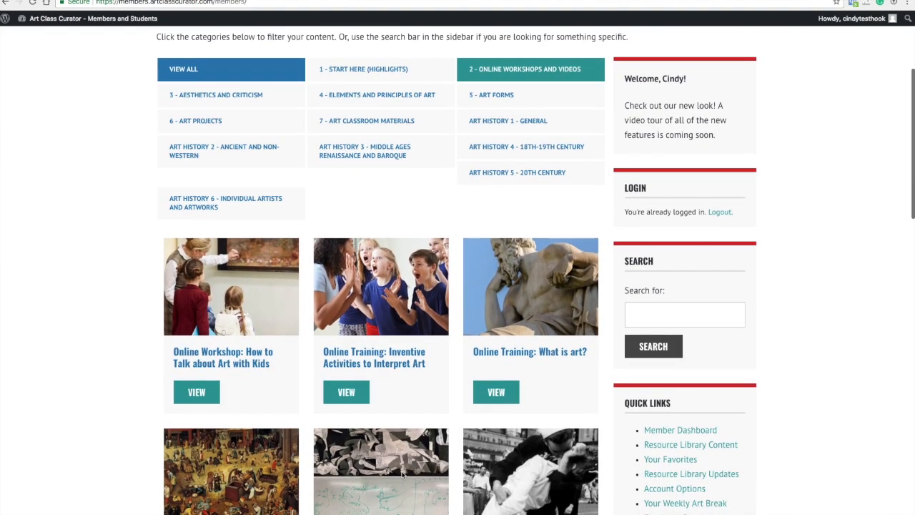
pyautogui.scroll(3)
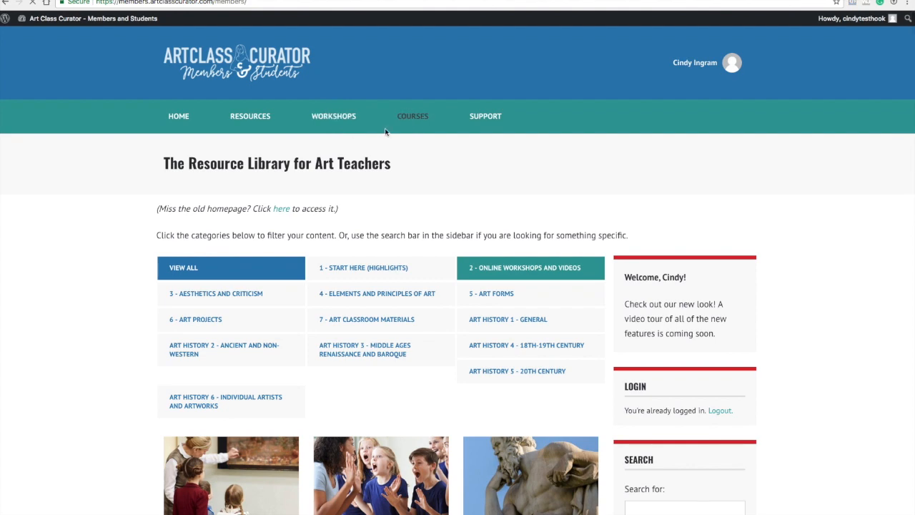
# Go to Workshops and scroll through the Recorded Sessions grid of trainings
pyautogui.click(333, 116)
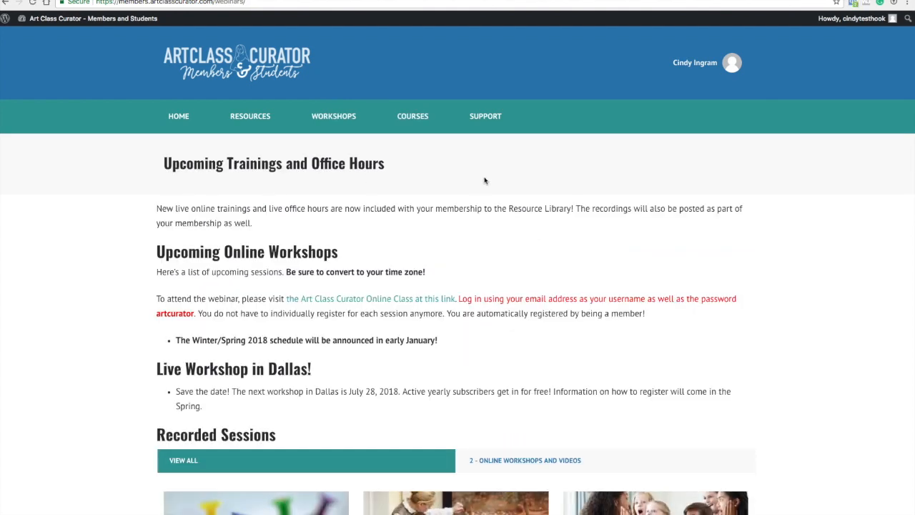
pyautogui.scroll(-3)
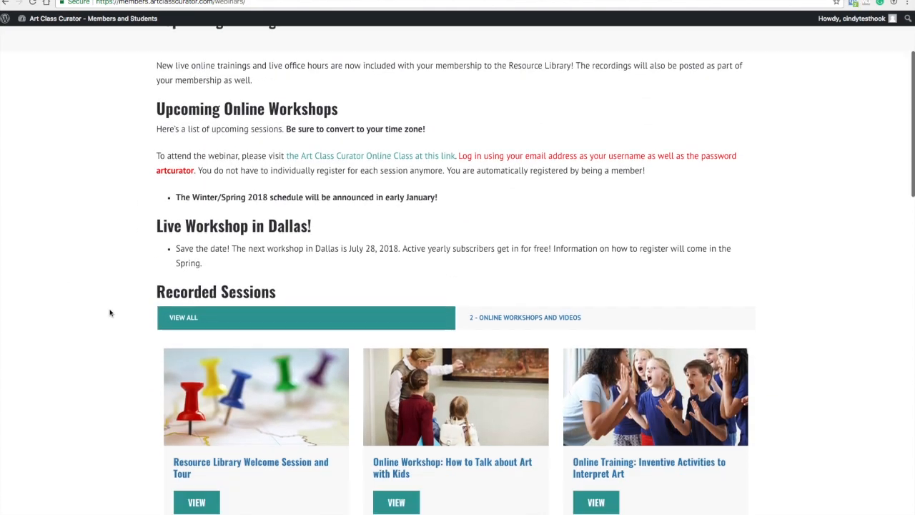
pyautogui.scroll(-3)
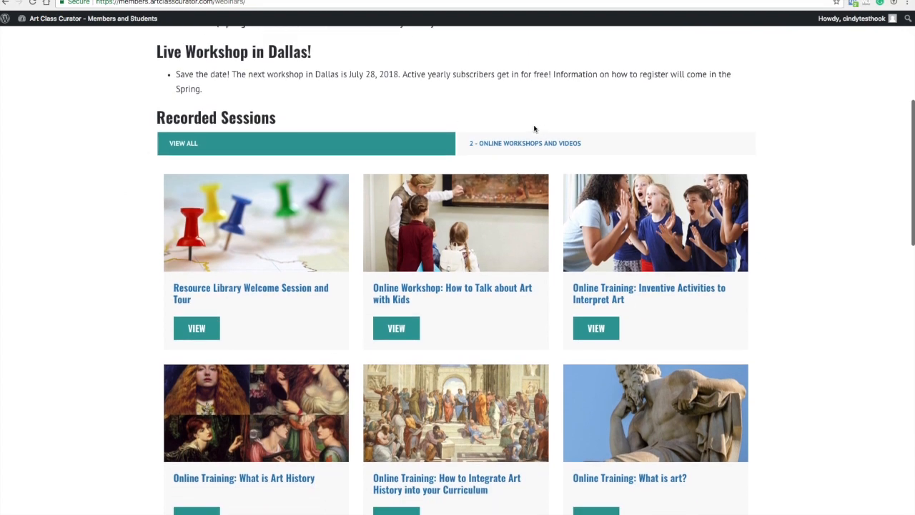
pyautogui.moveTo(571, 264)
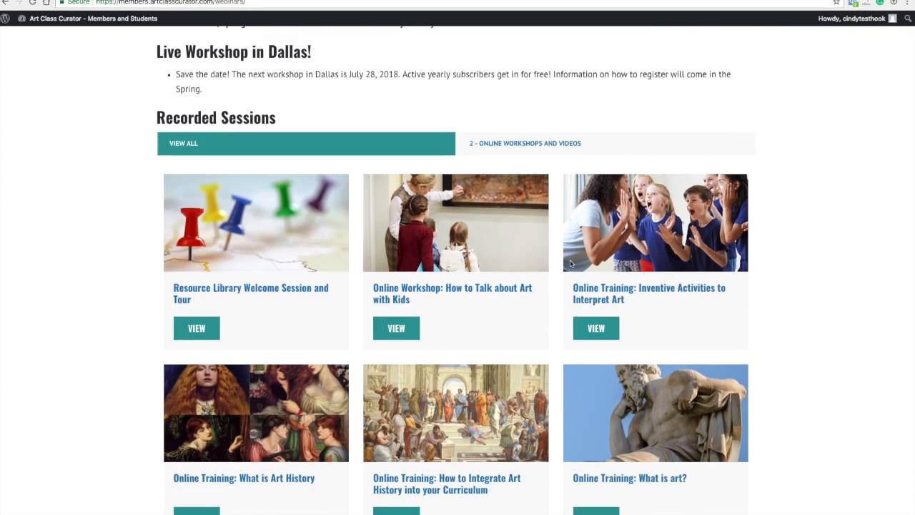
pyautogui.scroll(-3)
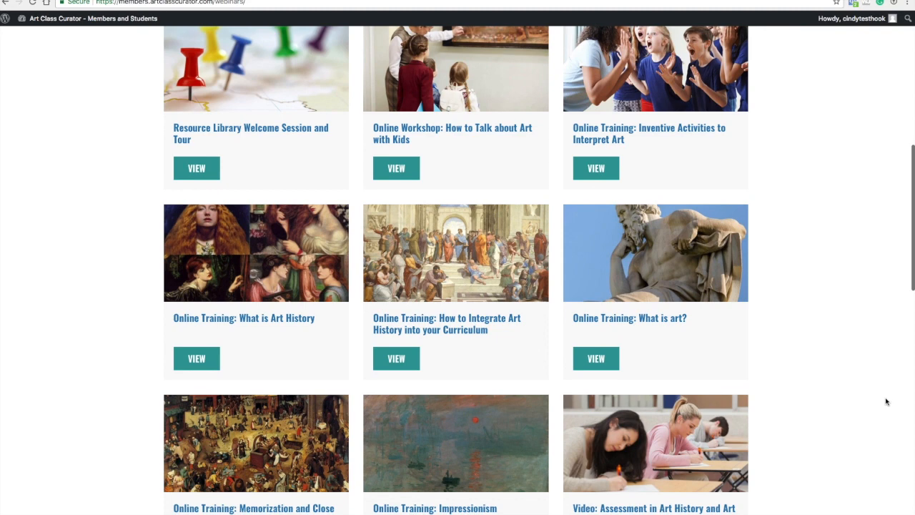
pyautogui.scroll(-3)
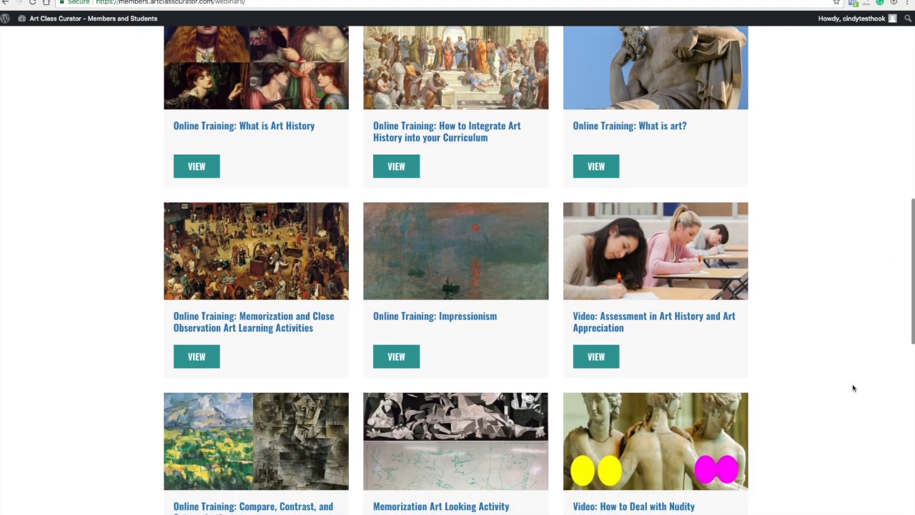
pyautogui.moveTo(789, 372)
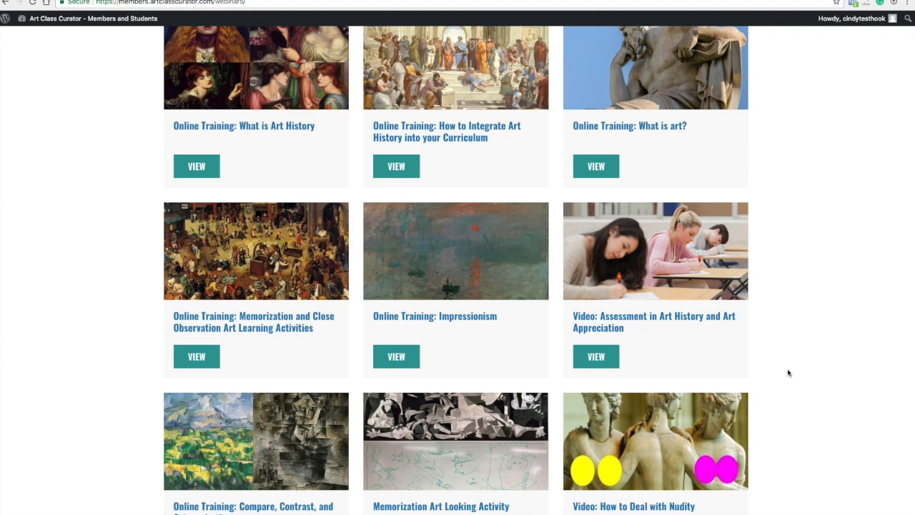
pyautogui.scroll(-3)
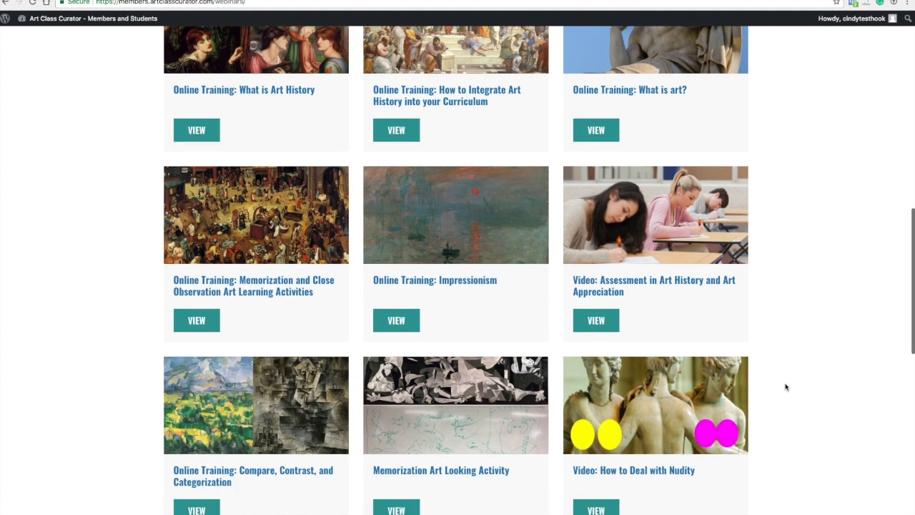
pyautogui.scroll(-3)
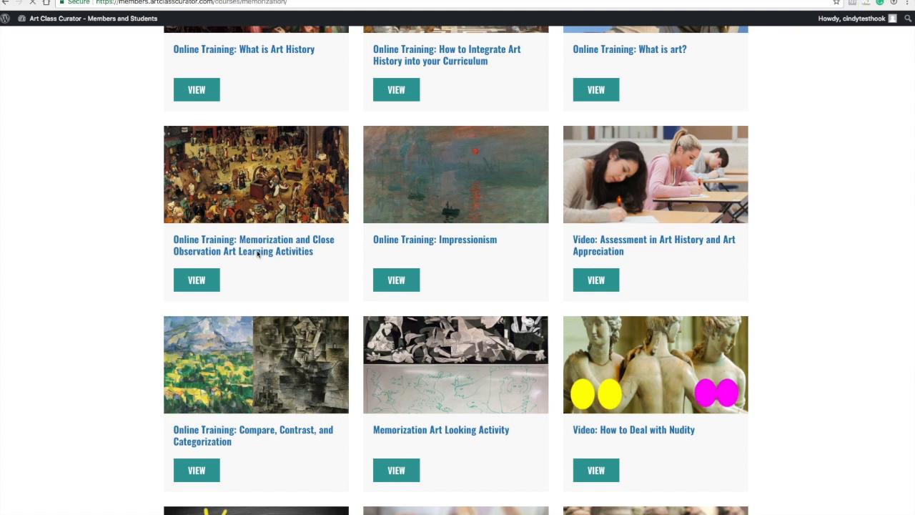
# Open the 'Memorization and Close Observation Art Learning Activities' recorded session page
pyautogui.click(196, 279)
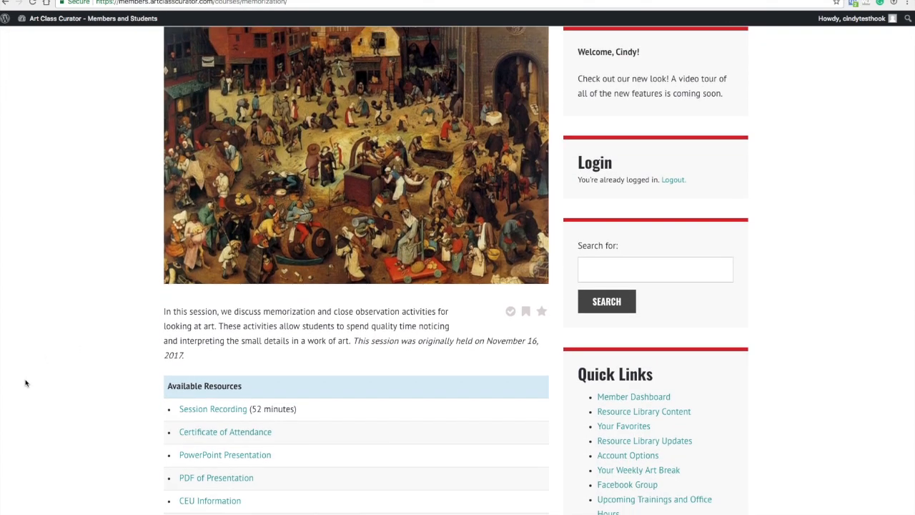
pyautogui.scroll(-3)
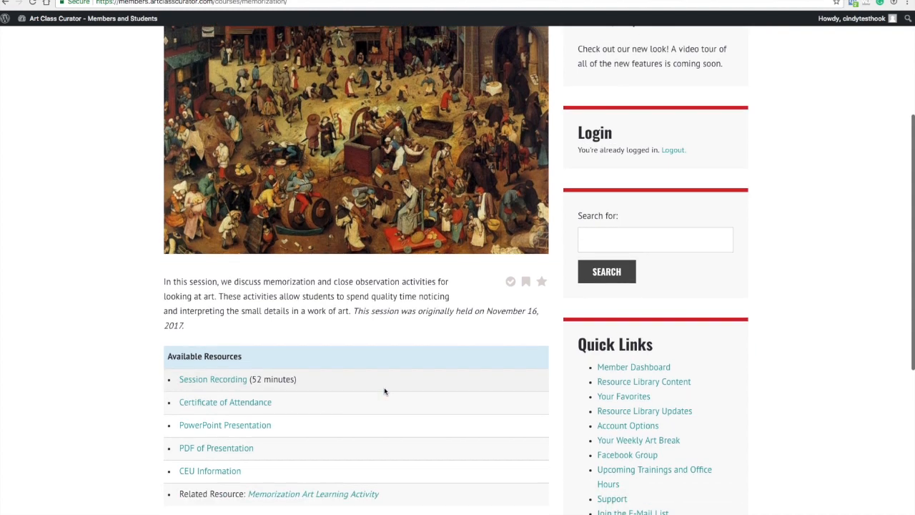
pyautogui.scroll(3)
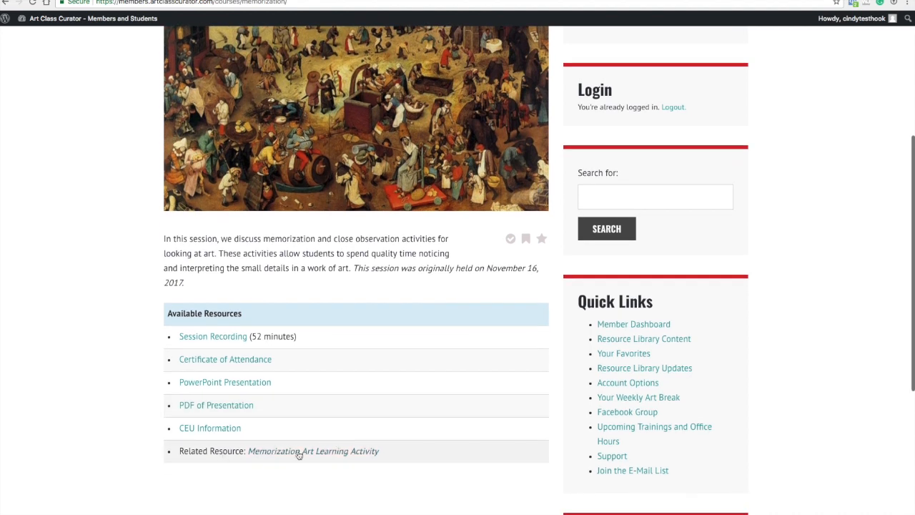
pyautogui.moveTo(346, 458)
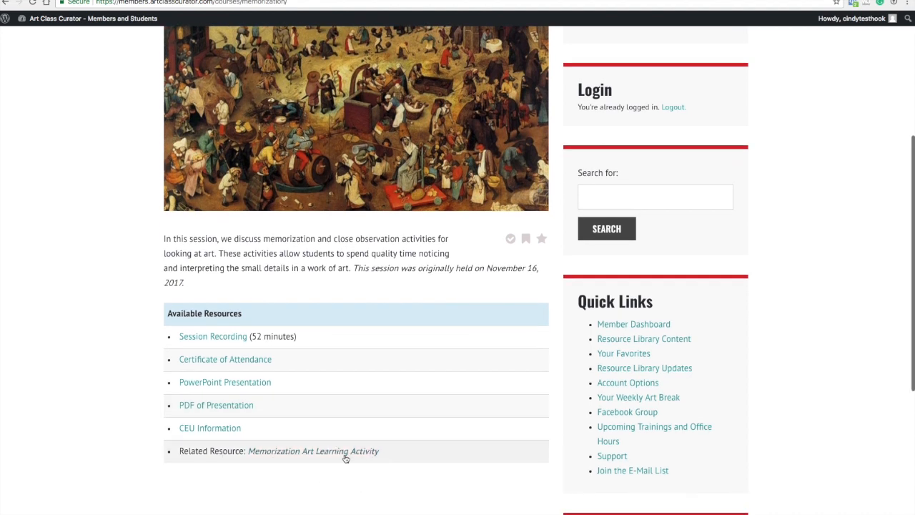
pyautogui.moveTo(301, 459)
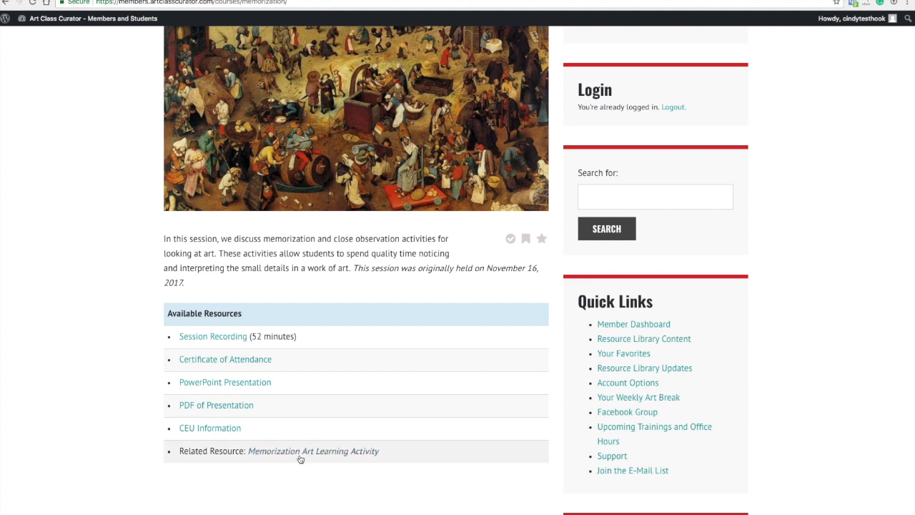
pyautogui.moveTo(320, 457)
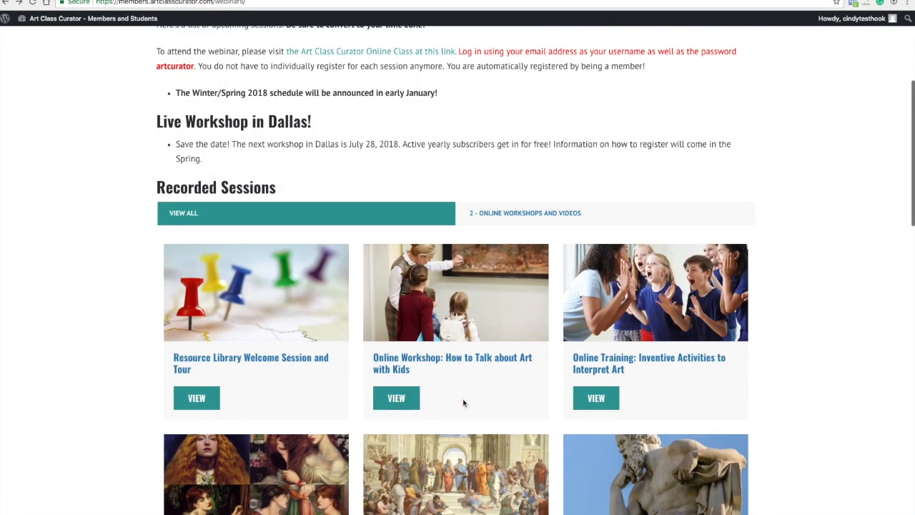
pyautogui.scroll(-3)
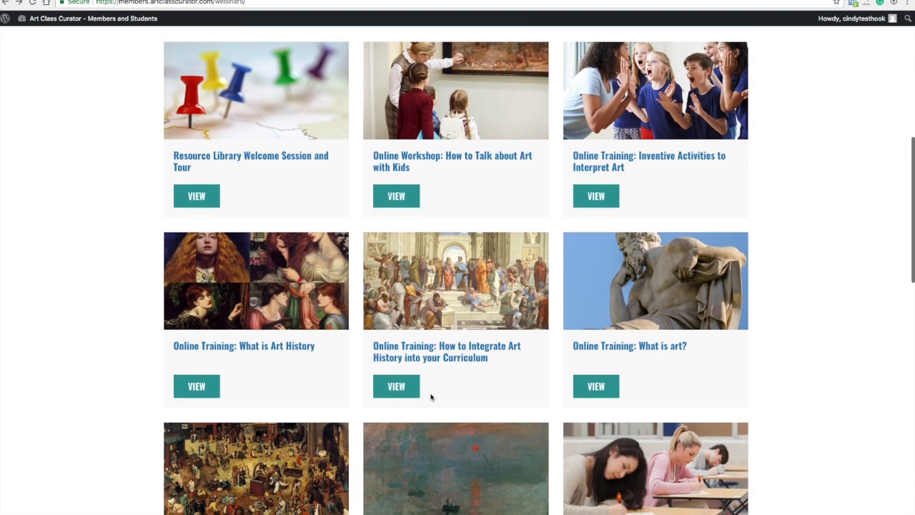
pyautogui.scroll(-3)
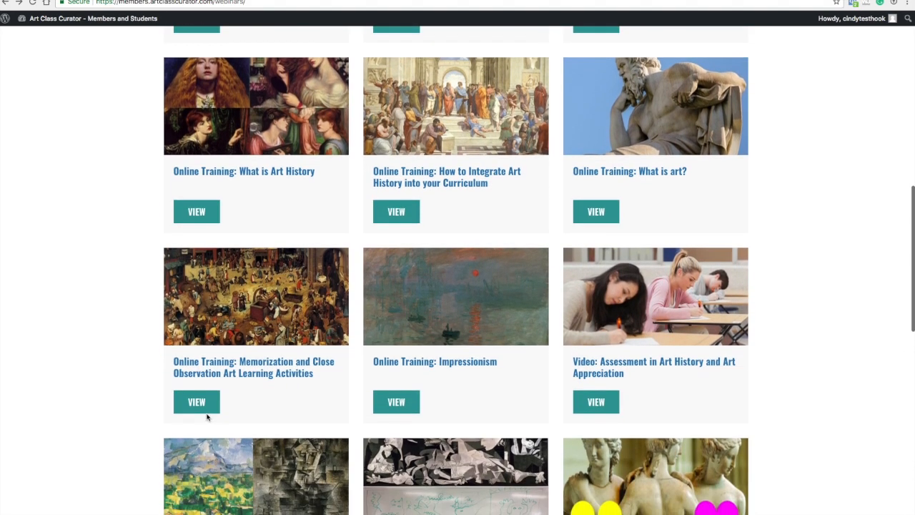
pyautogui.click(197, 400)
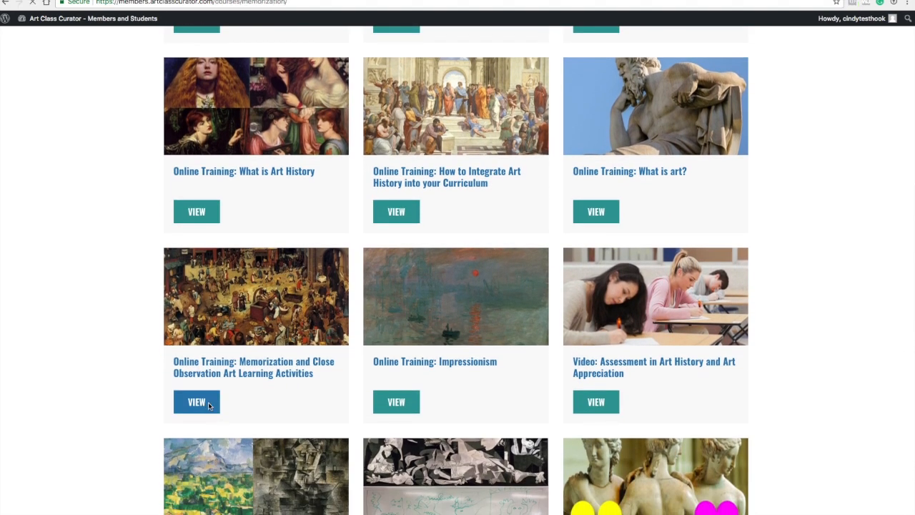
pyautogui.click(197, 400)
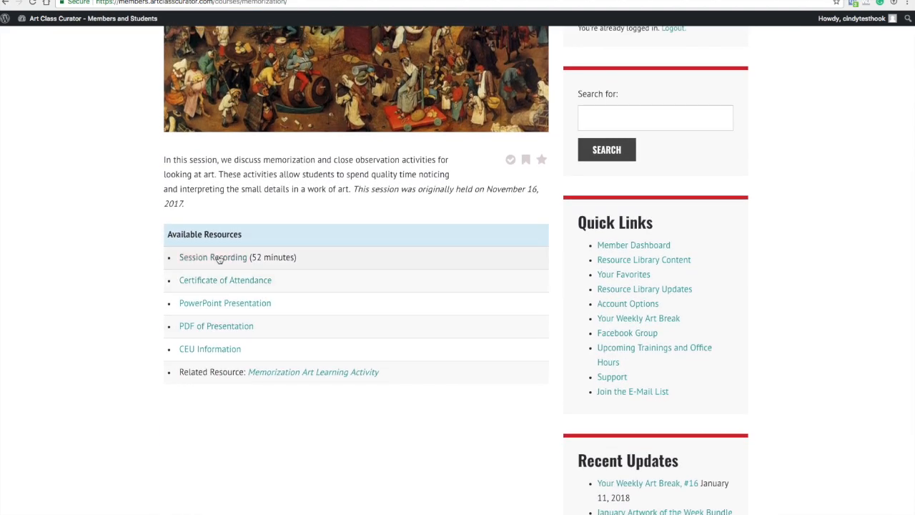
# Launch the Session Recording in Electa Live 8.app, then return to the recorded sessions list
pyautogui.click(213, 258)
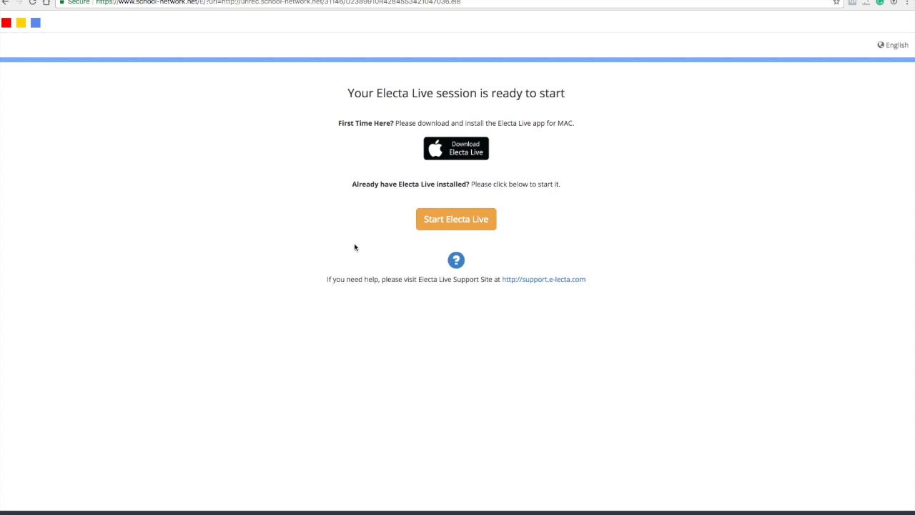
pyautogui.moveTo(364, 251)
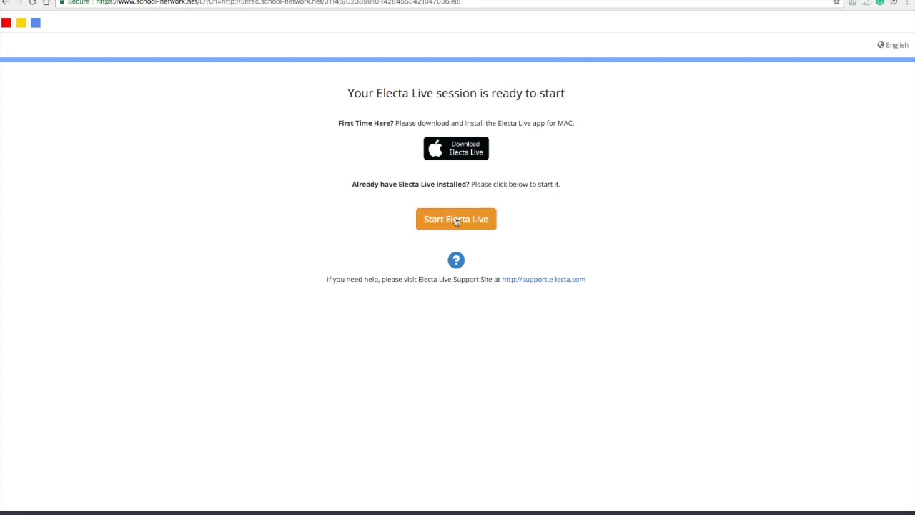
pyautogui.moveTo(465, 154)
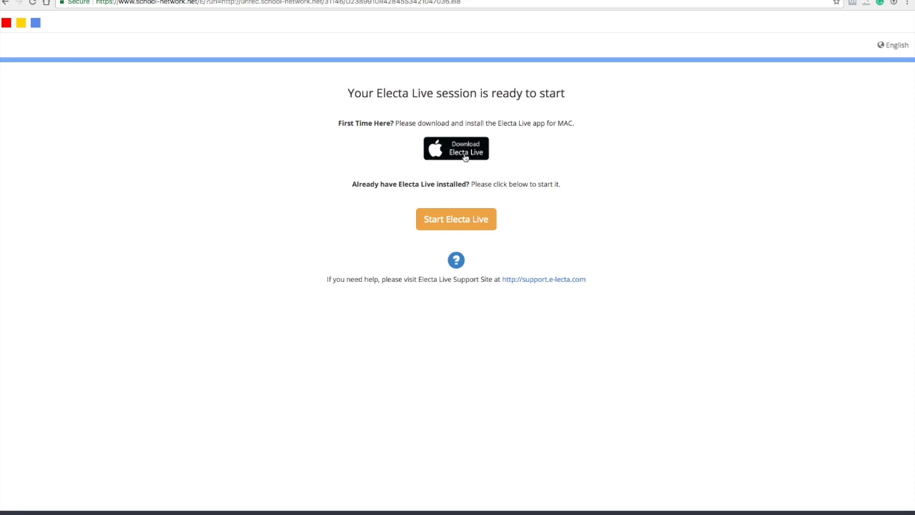
pyautogui.moveTo(442, 160)
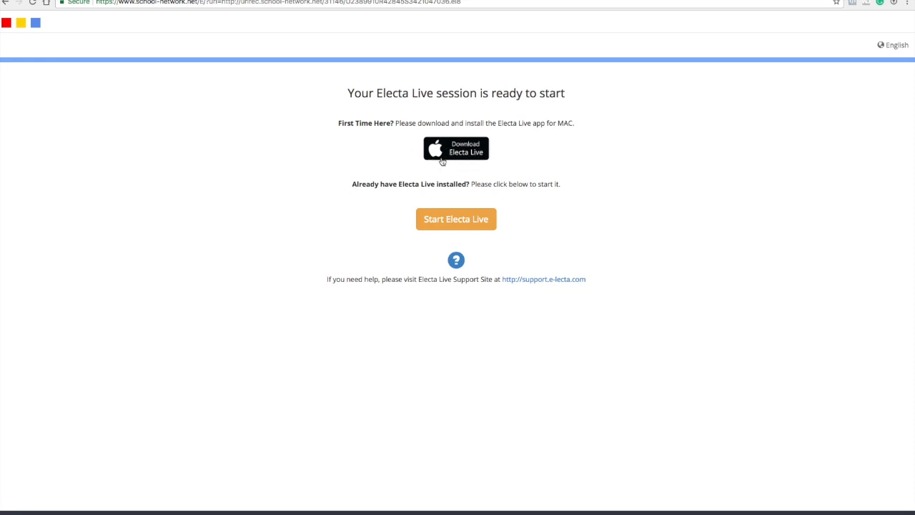
pyautogui.moveTo(532, 200)
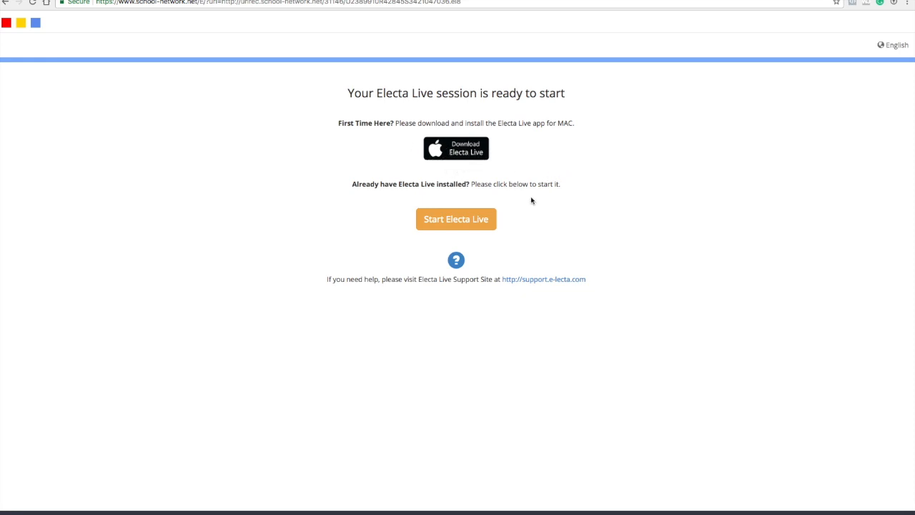
pyautogui.moveTo(503, 183)
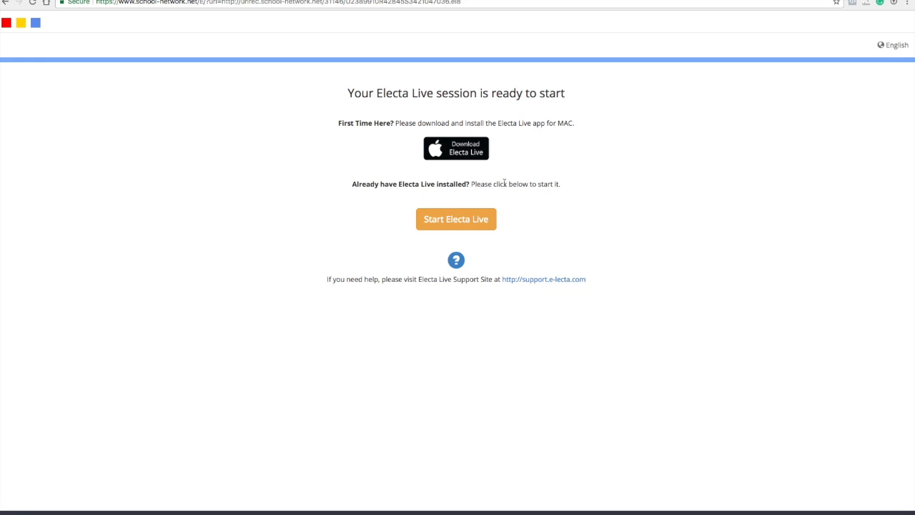
pyautogui.moveTo(454, 219)
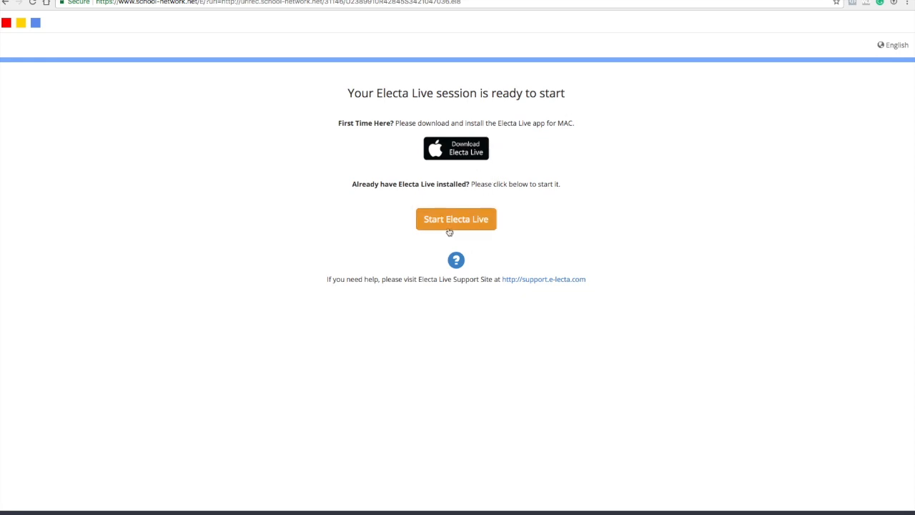
pyautogui.click(454, 218)
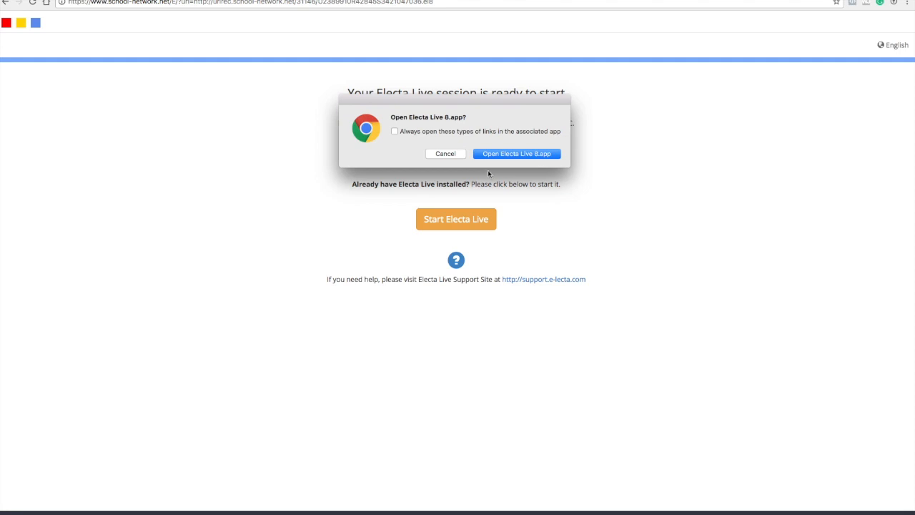
pyautogui.click(444, 153)
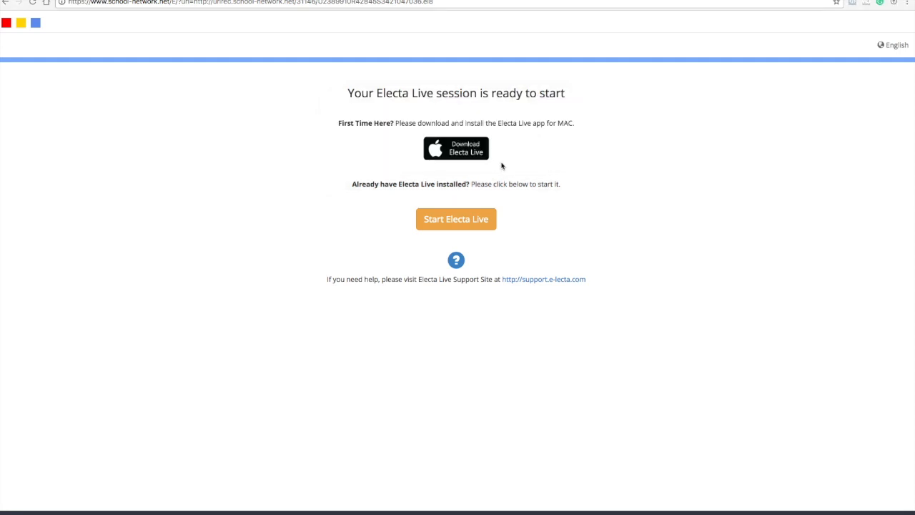
pyautogui.click(454, 218)
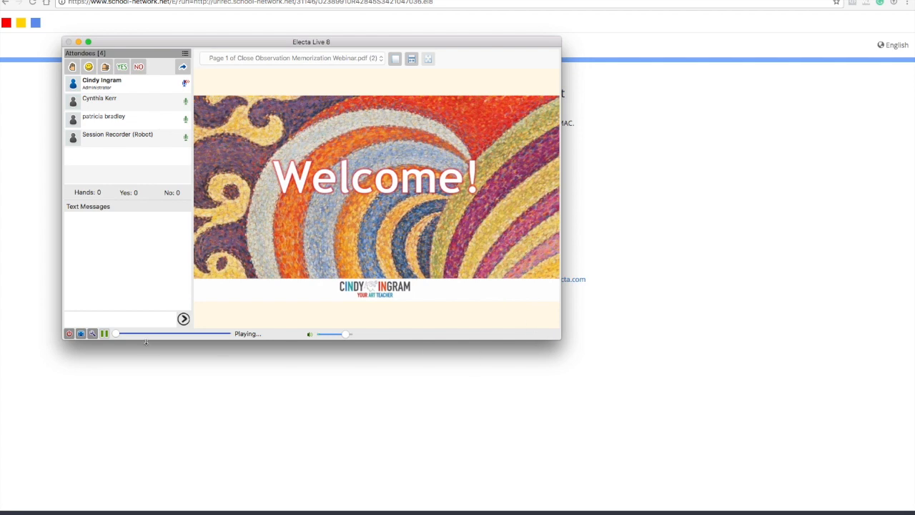
pyautogui.click(103, 335)
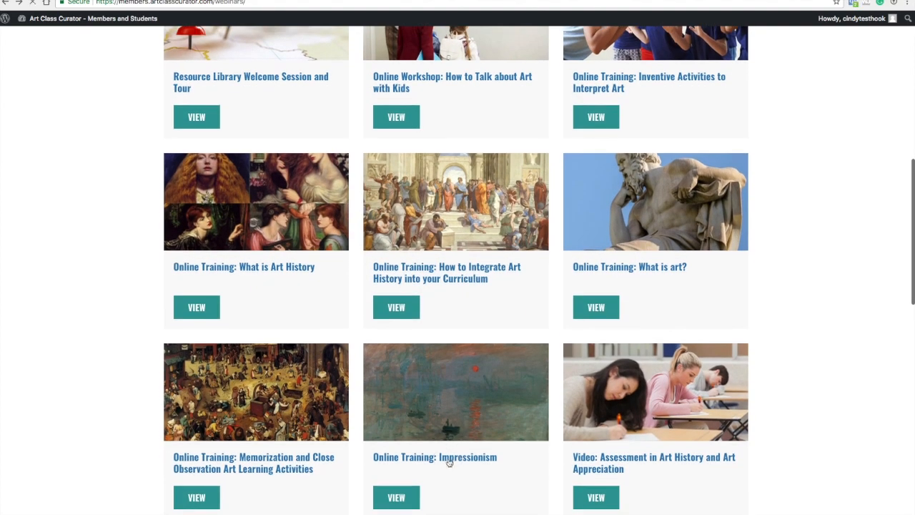
pyautogui.click(394, 498)
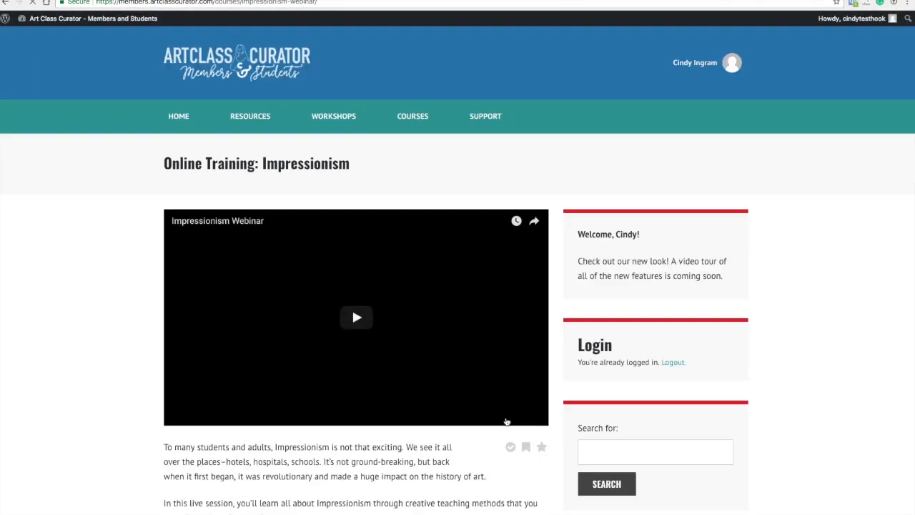
pyautogui.scroll(-3)
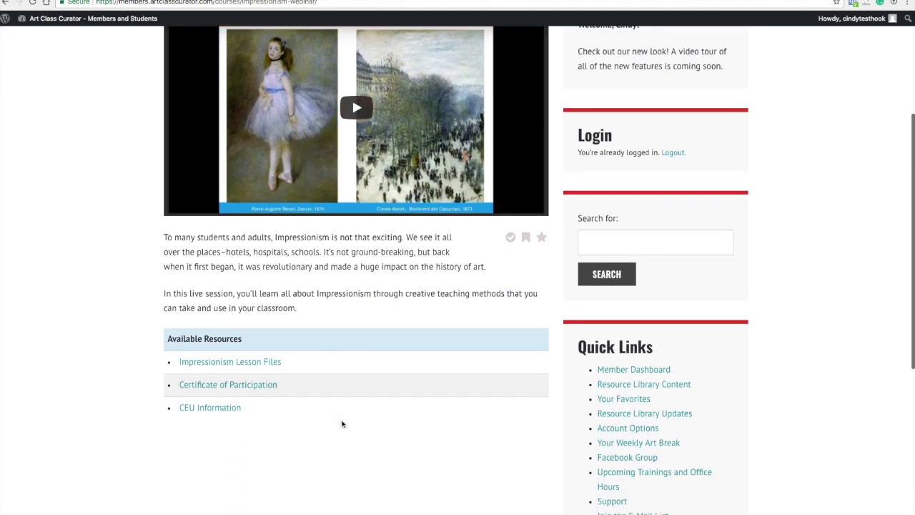
pyautogui.scroll(3)
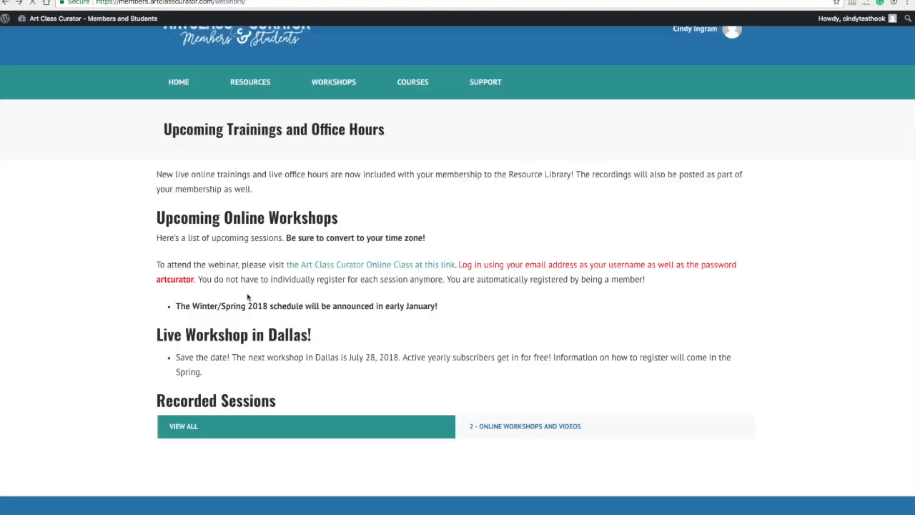
pyautogui.scroll(-3)
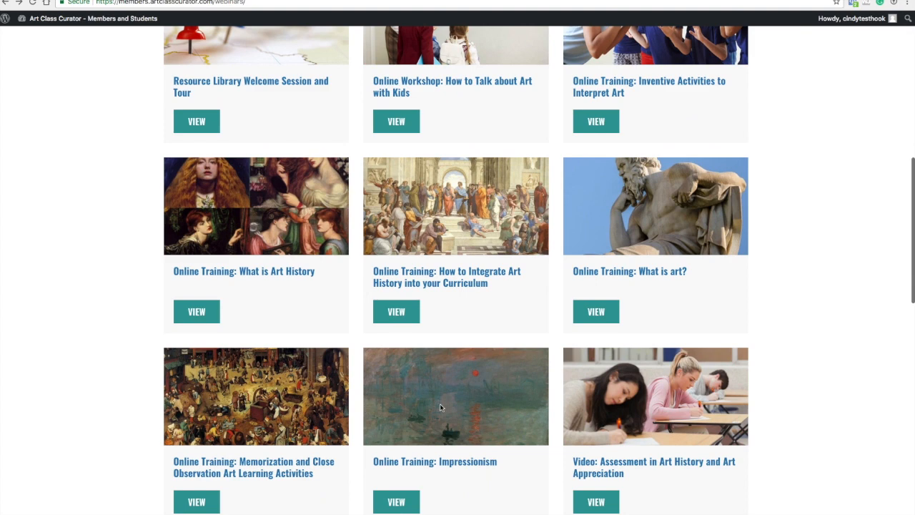
# Open the 'What is art?' training and launch its Webinar Recording on WebinarJam
pyautogui.click(594, 312)
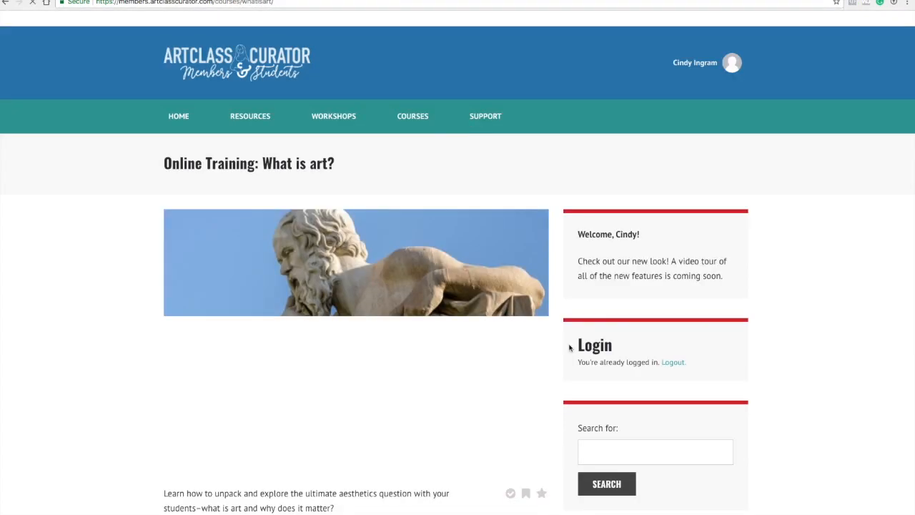
pyautogui.scroll(-3)
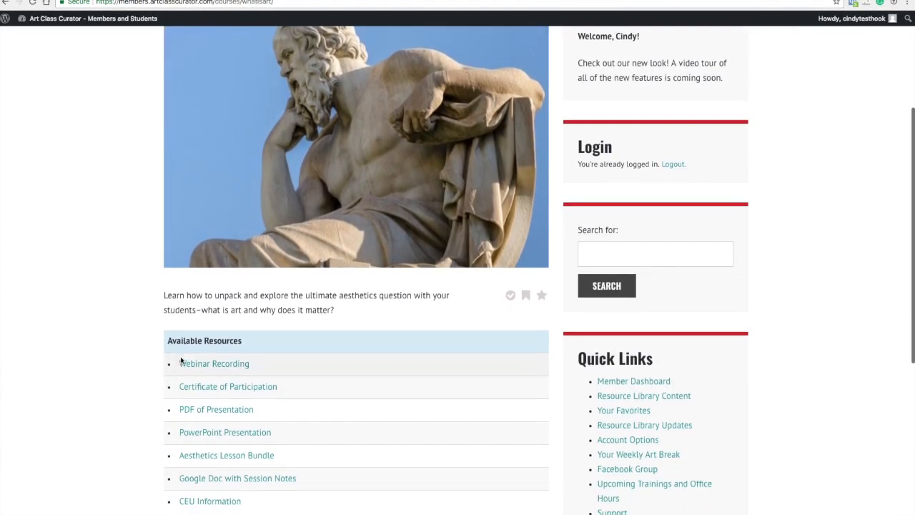
pyautogui.click(214, 363)
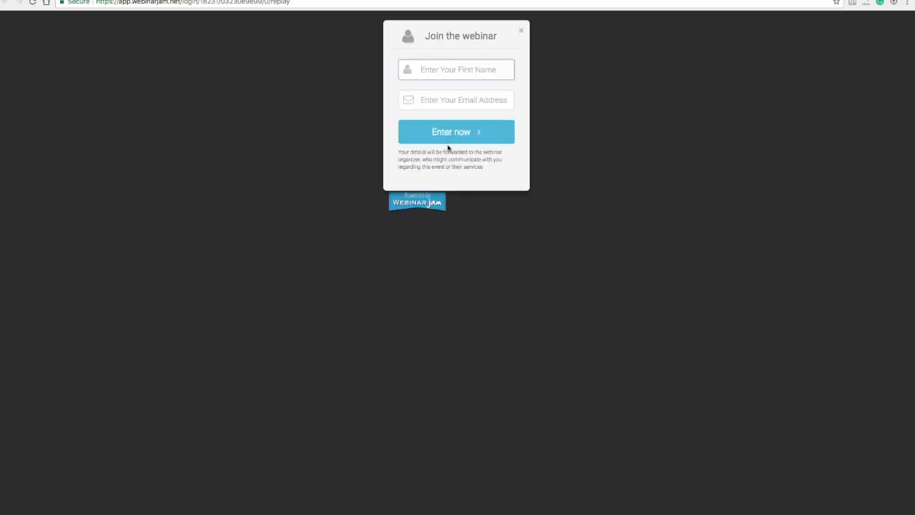
# Join the webinar replay as Cindy with the artcuratorforkids email address
pyautogui.write('Cindy')
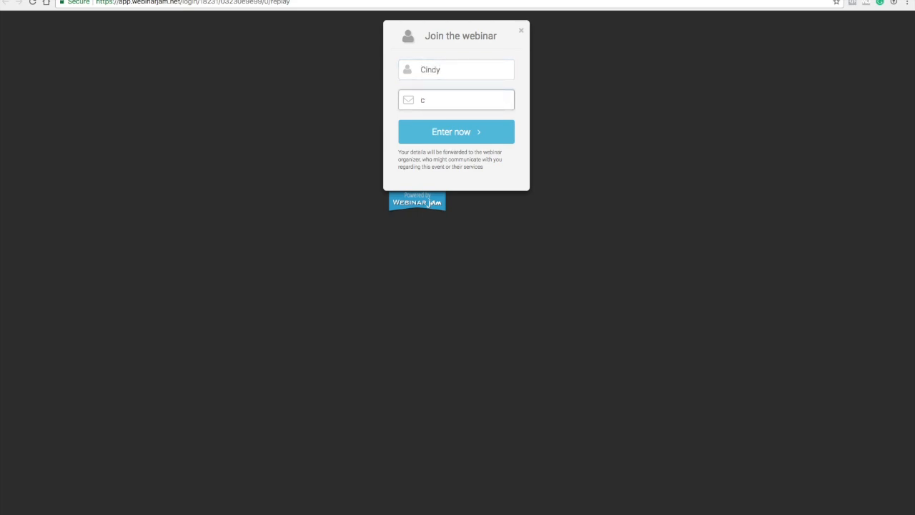
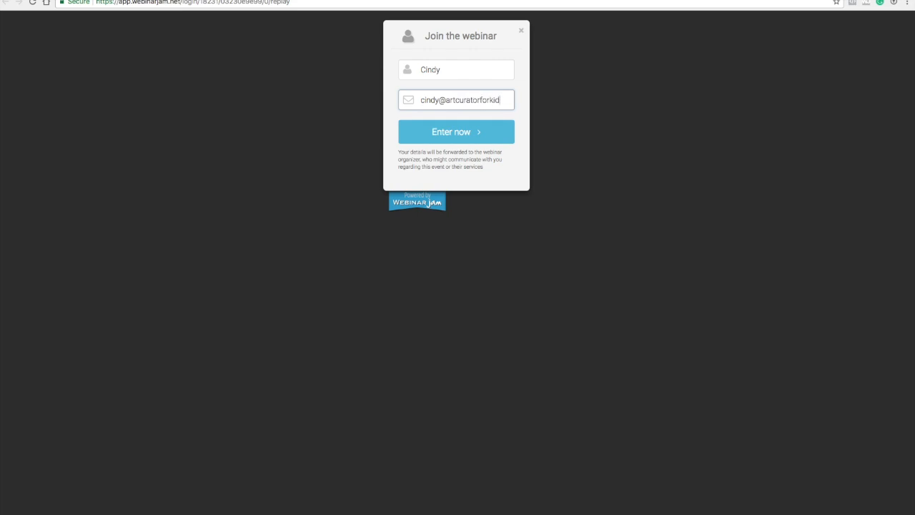
pyautogui.click(455, 131)
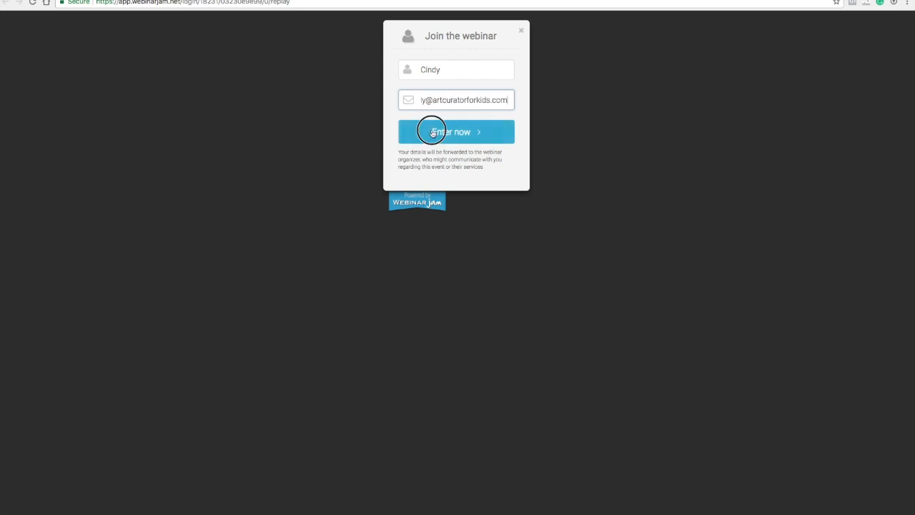
pyautogui.click(455, 132)
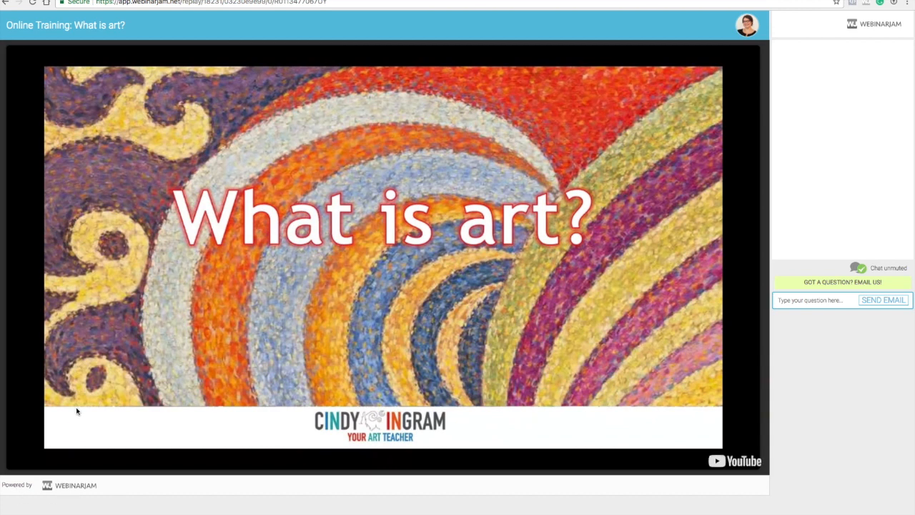
pyautogui.moveTo(309, 421)
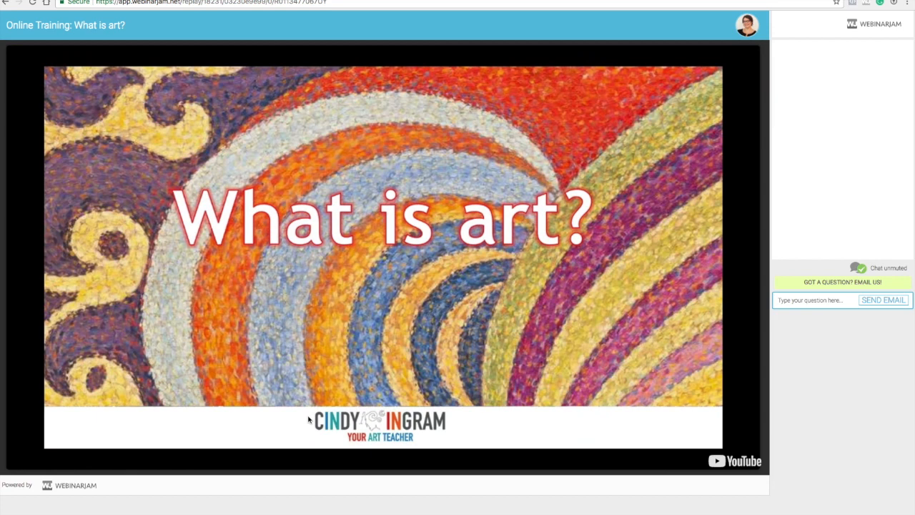
pyautogui.moveTo(312, 395)
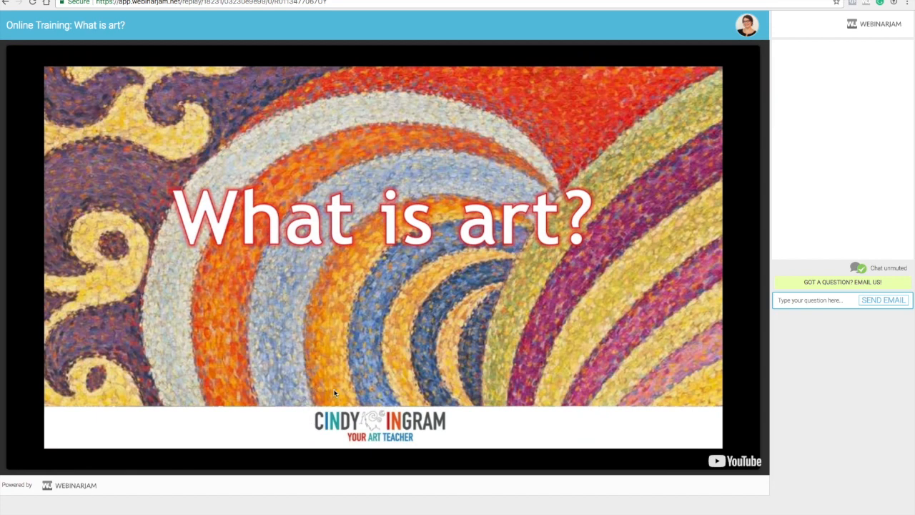
# Play and pause the What is art? replay video a few times
pyautogui.click(384, 258)
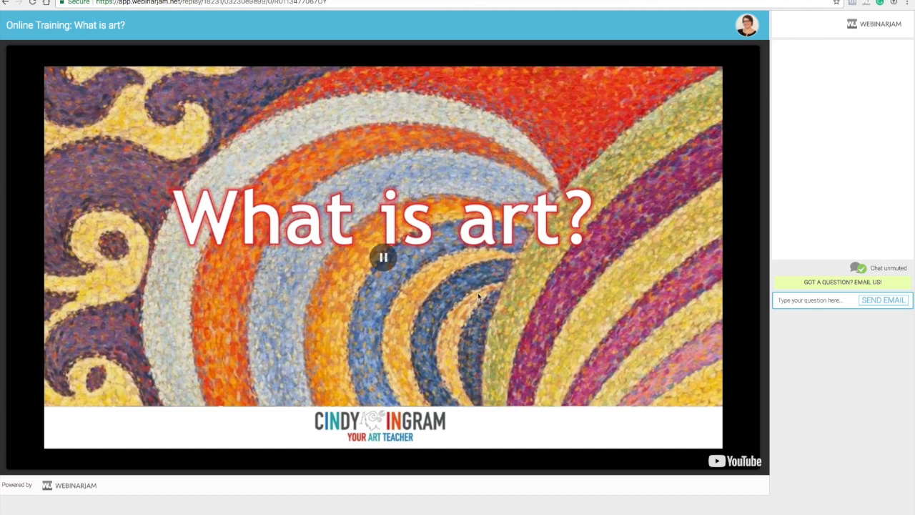
pyautogui.click(383, 257)
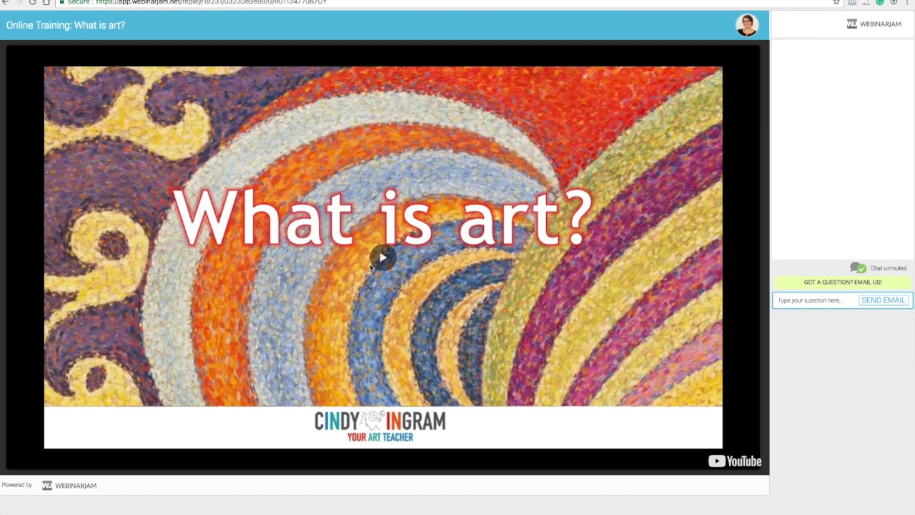
pyautogui.click(383, 257)
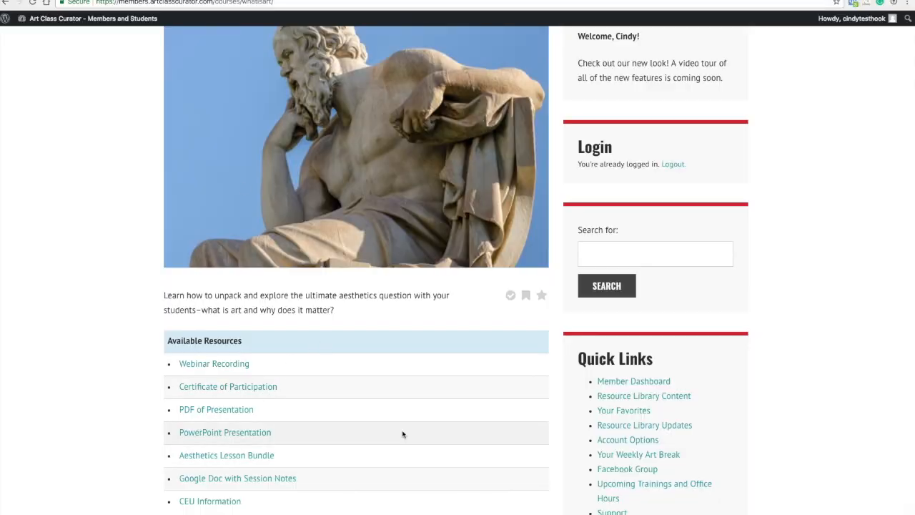
pyautogui.moveTo(28, 389)
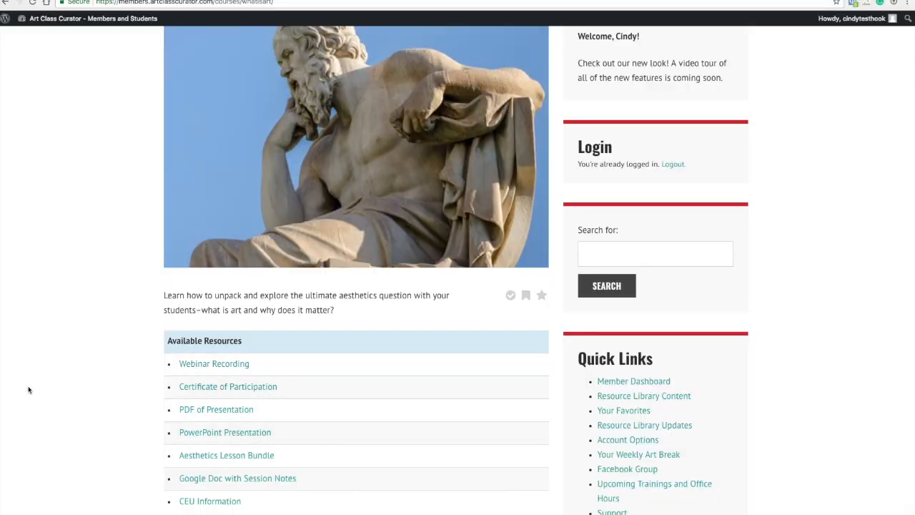
pyautogui.scroll(-3)
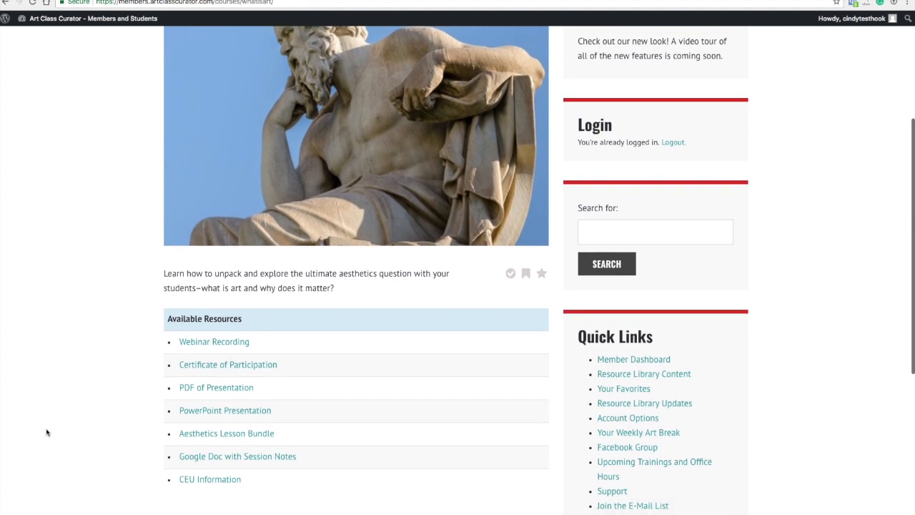
pyautogui.moveTo(191, 250)
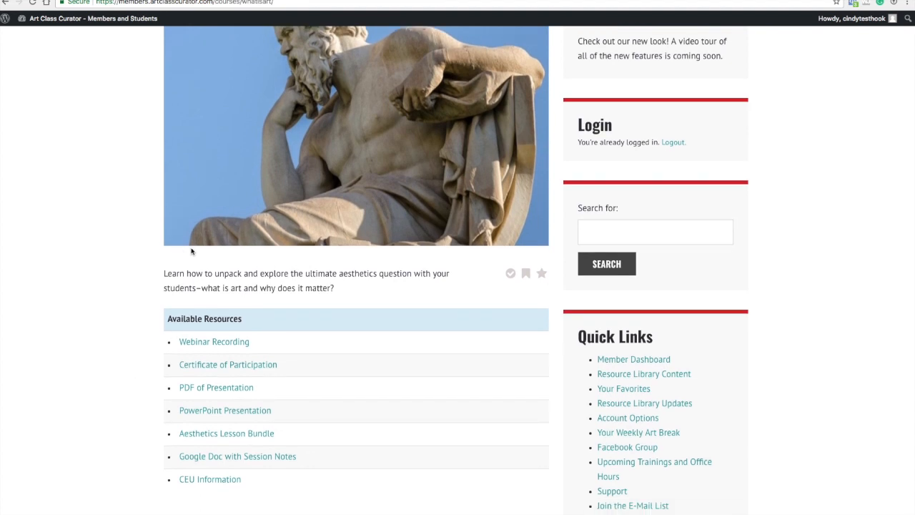
pyautogui.scroll(3)
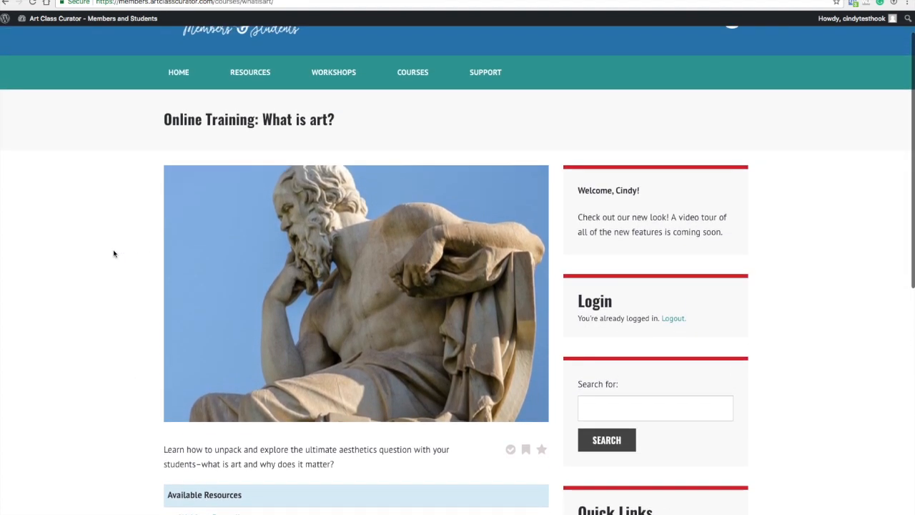
pyautogui.scroll(-3)
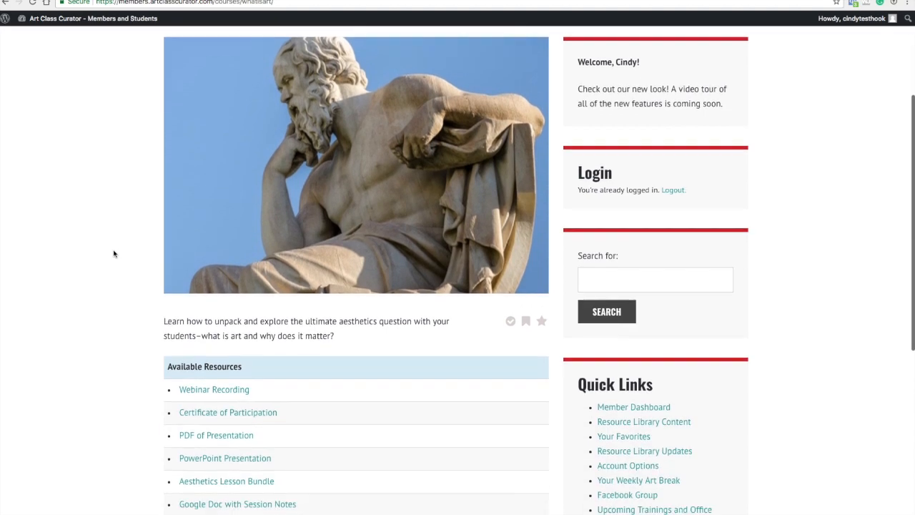
pyautogui.scroll(-3)
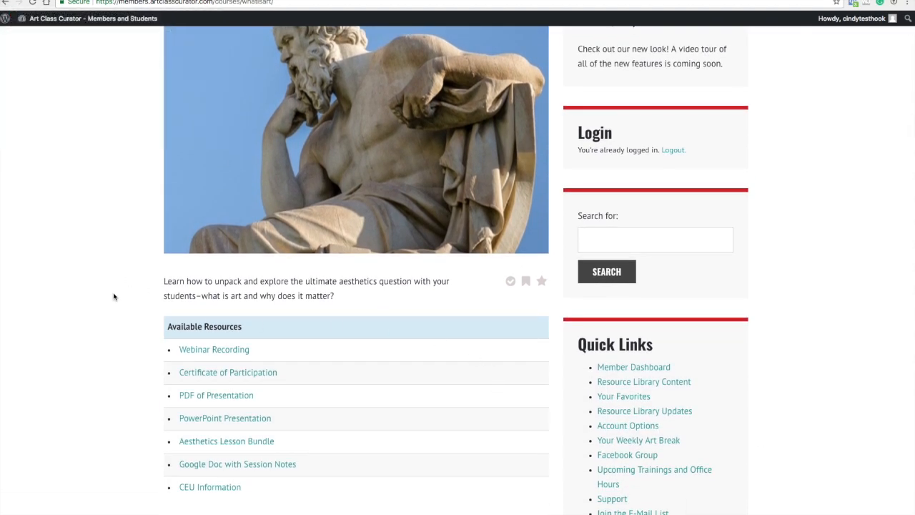
pyautogui.click(655, 469)
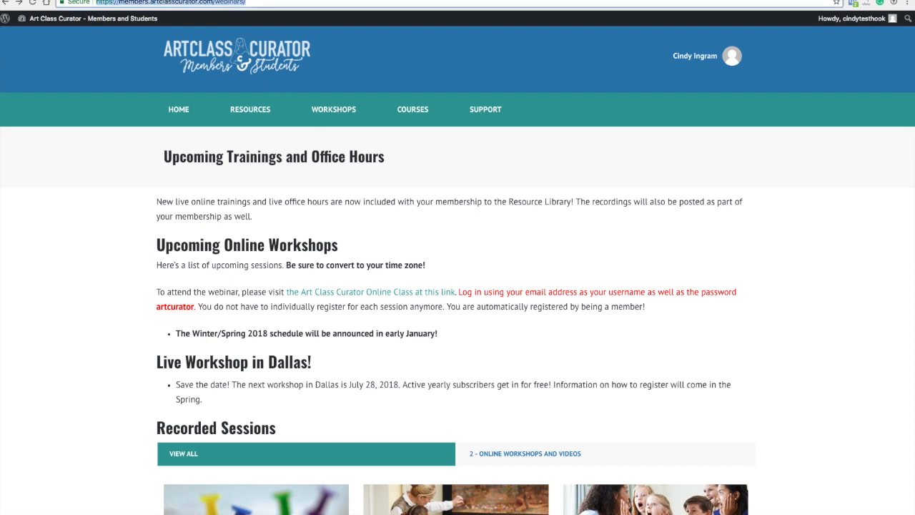
pyautogui.moveTo(428, 393)
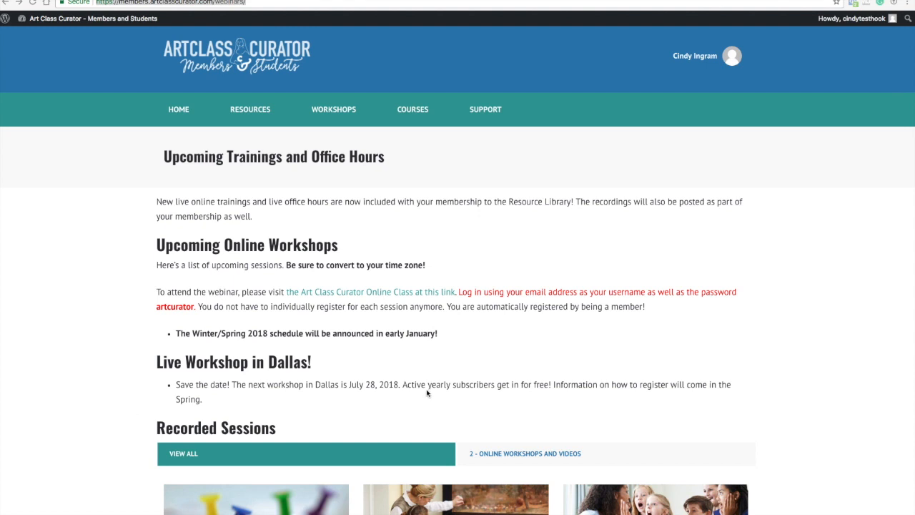
pyautogui.moveTo(349, 348)
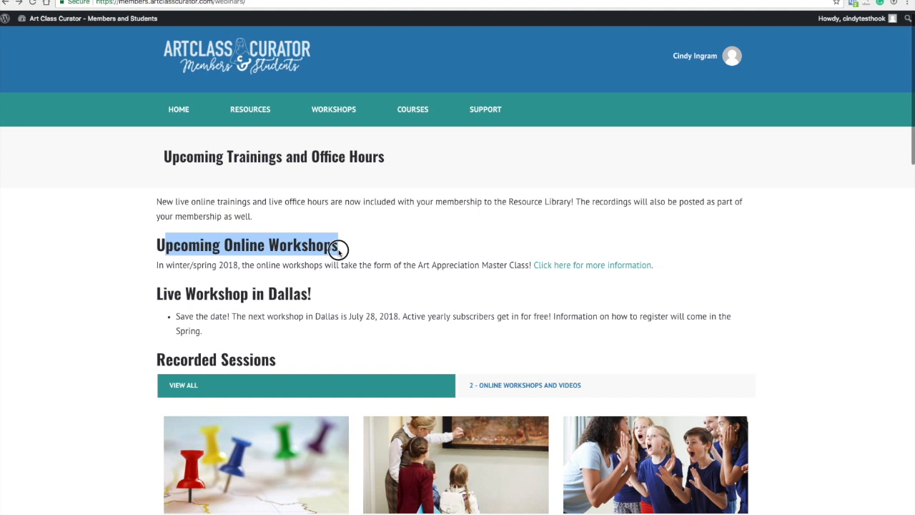
pyautogui.moveTo(333, 109)
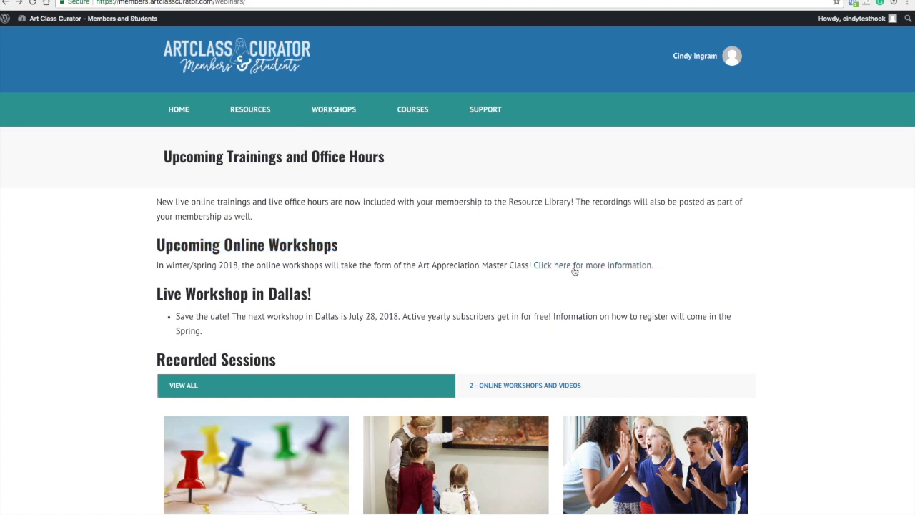
# Scroll the Recorded Sessions grid and view the Coming Soon: Art Appreciation Master Class course
pyautogui.scroll(-3)
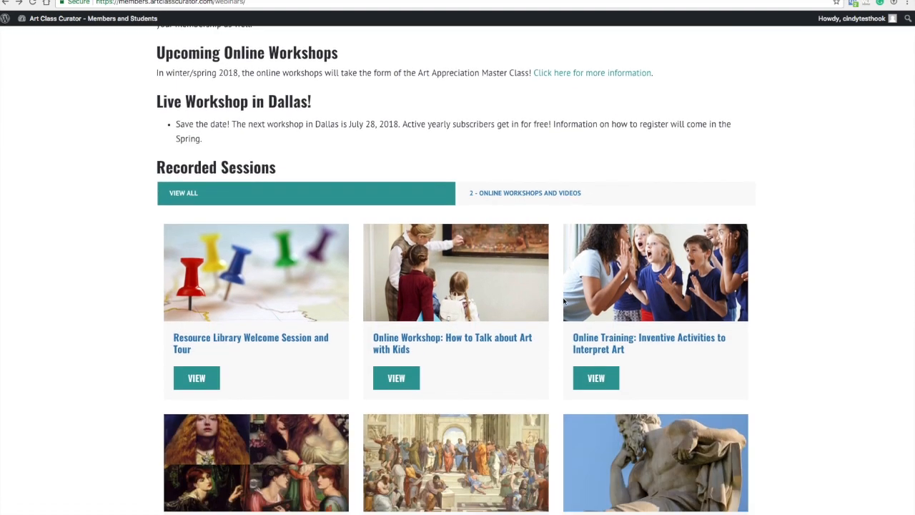
pyautogui.scroll(-3)
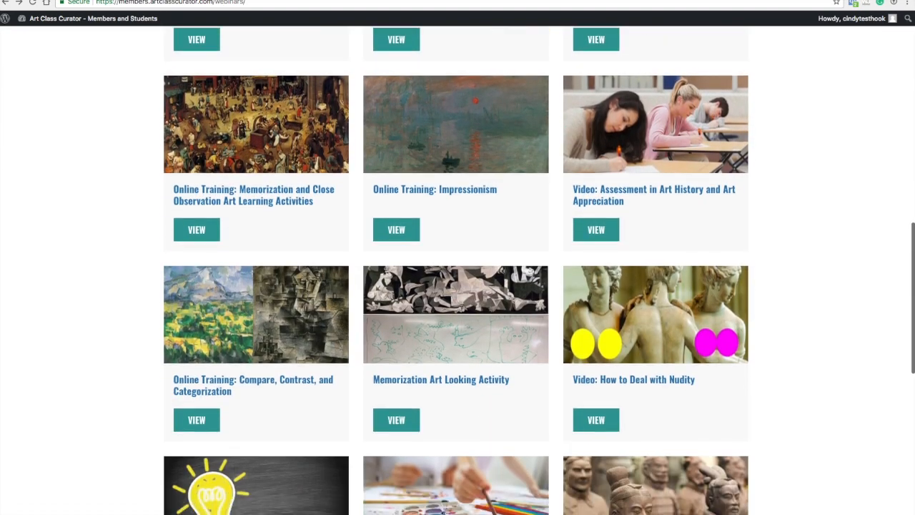
pyautogui.scroll(-3)
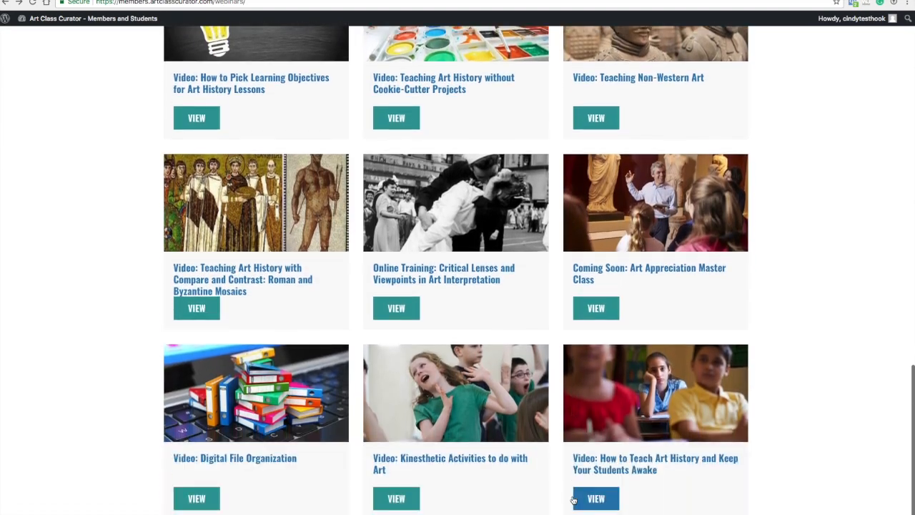
pyautogui.scroll(-3)
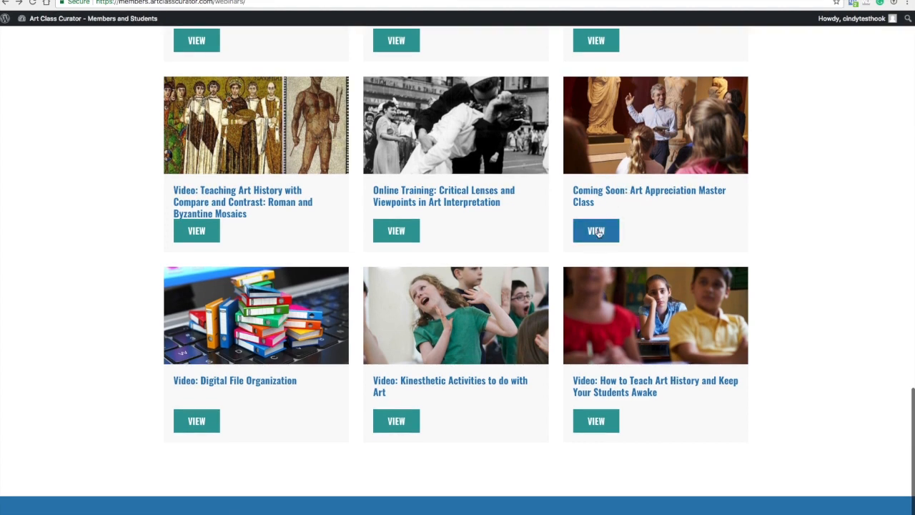
pyautogui.click(594, 231)
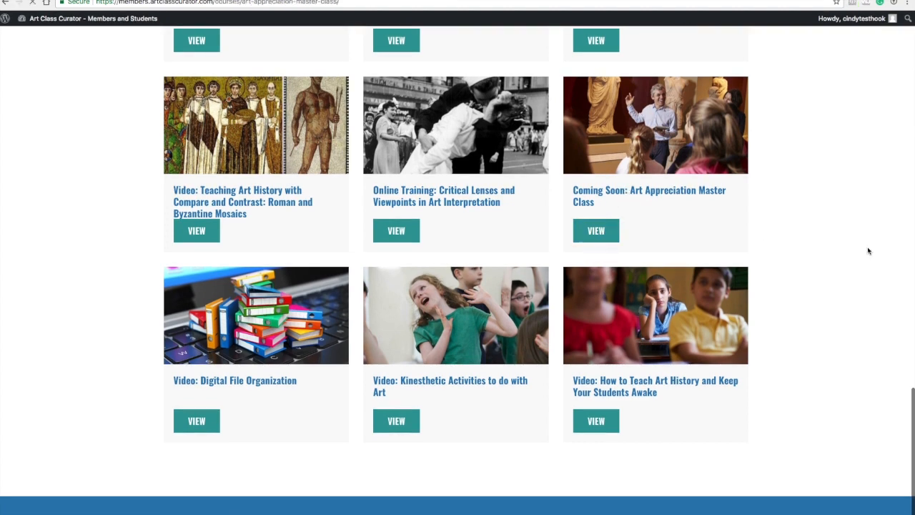
pyautogui.click(595, 231)
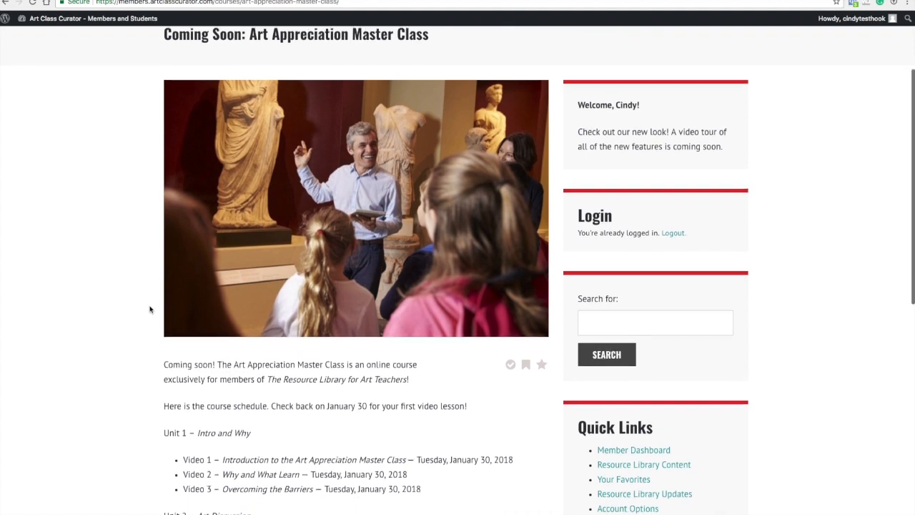
pyautogui.scroll(-3)
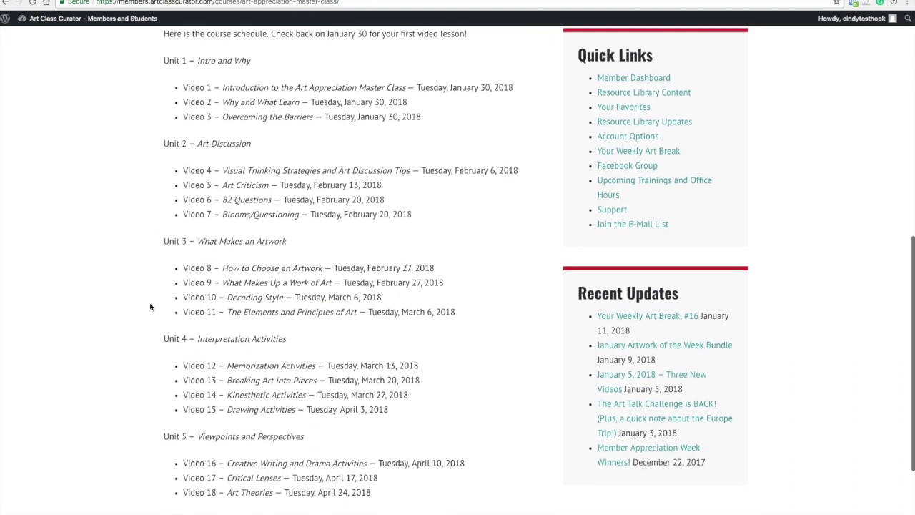
pyautogui.scroll(-3)
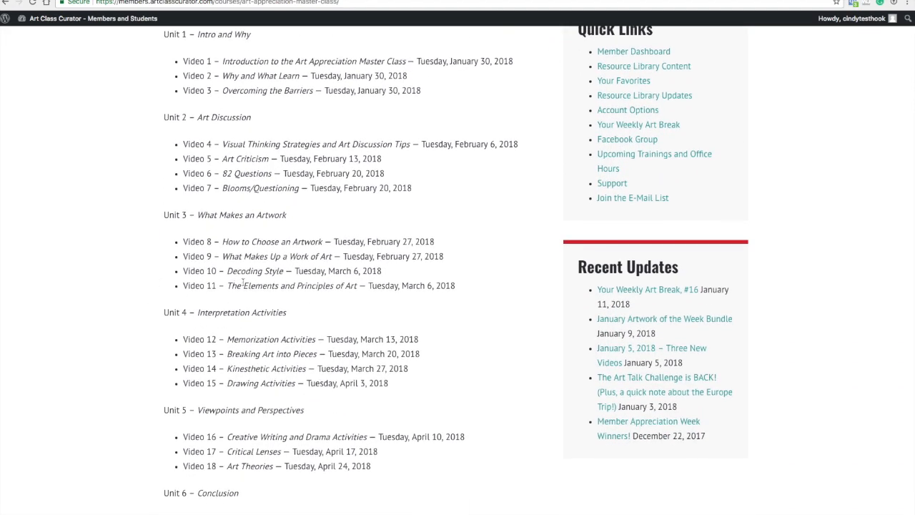
pyautogui.scroll(3)
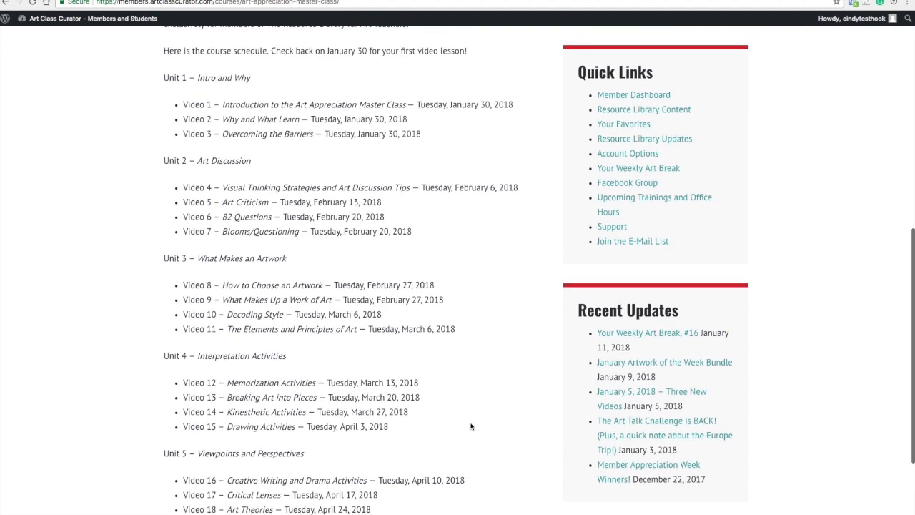
pyautogui.scroll(3)
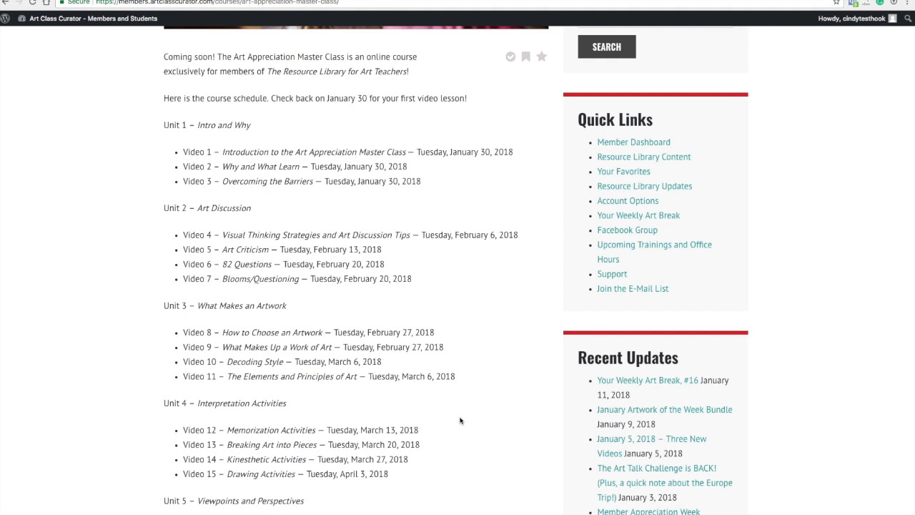
pyautogui.moveTo(466, 422)
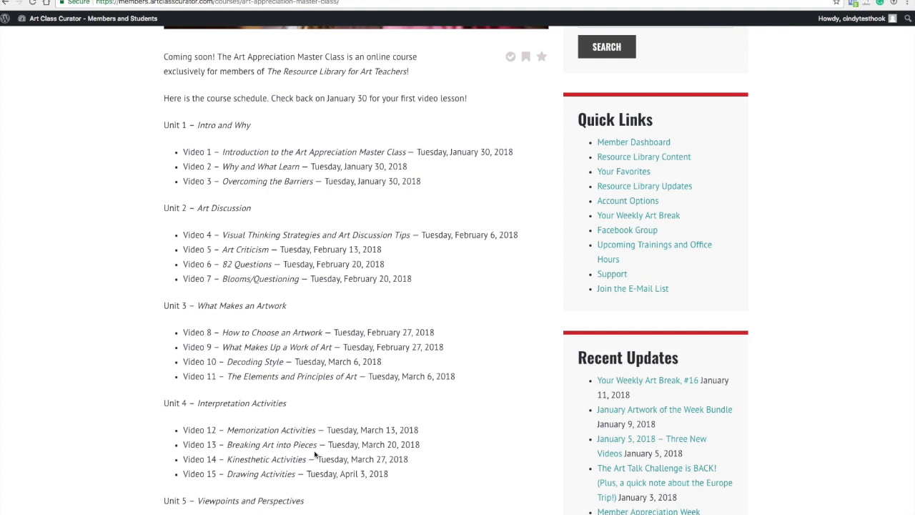
pyautogui.moveTo(449, 433)
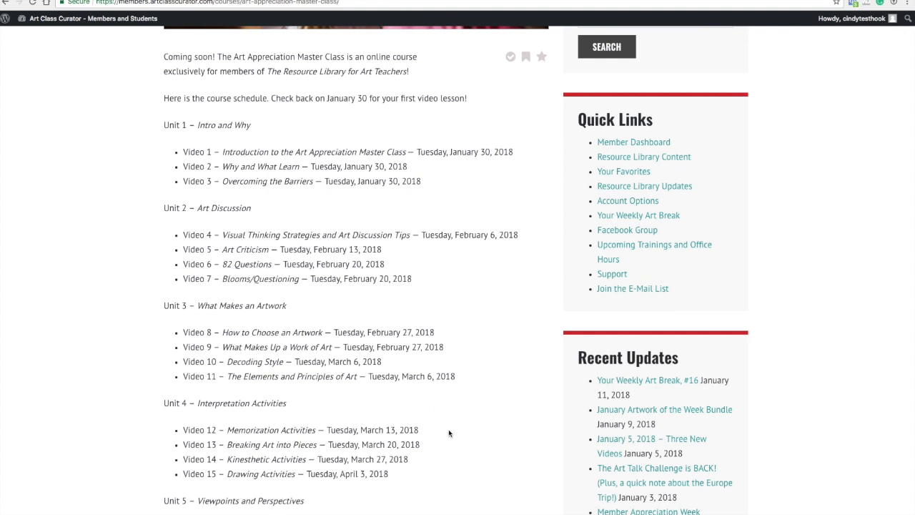
pyautogui.scroll(-3)
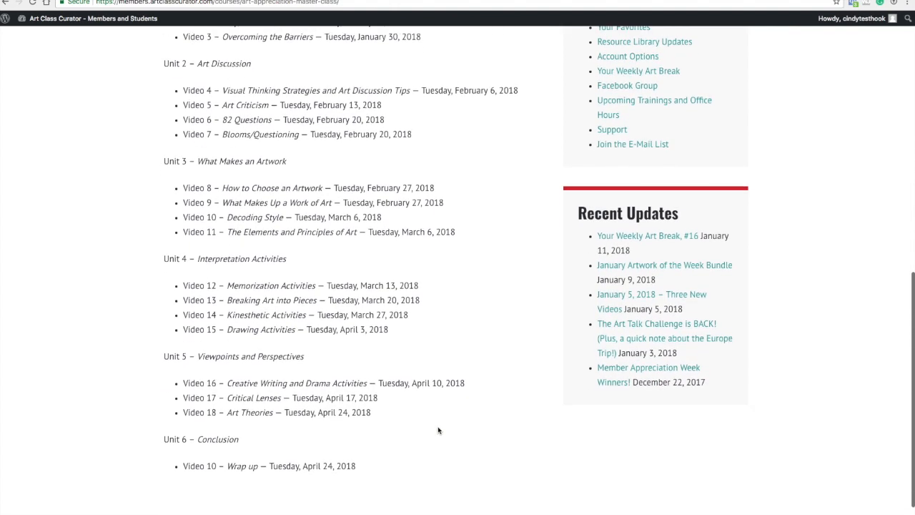
pyautogui.scroll(3)
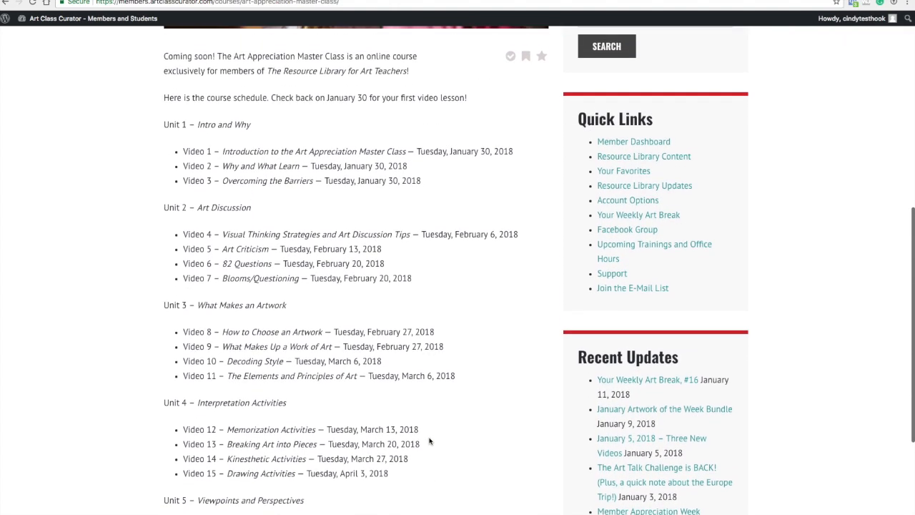
pyautogui.scroll(3)
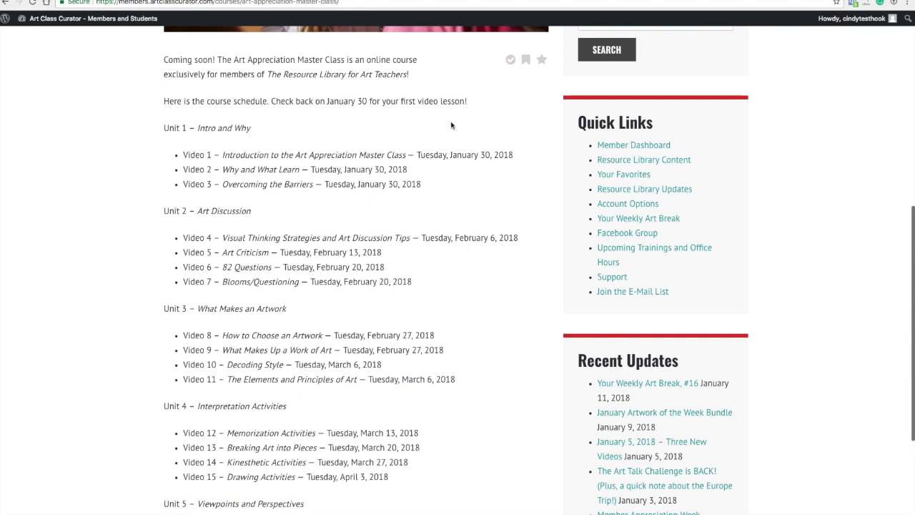
pyautogui.moveTo(437, 300)
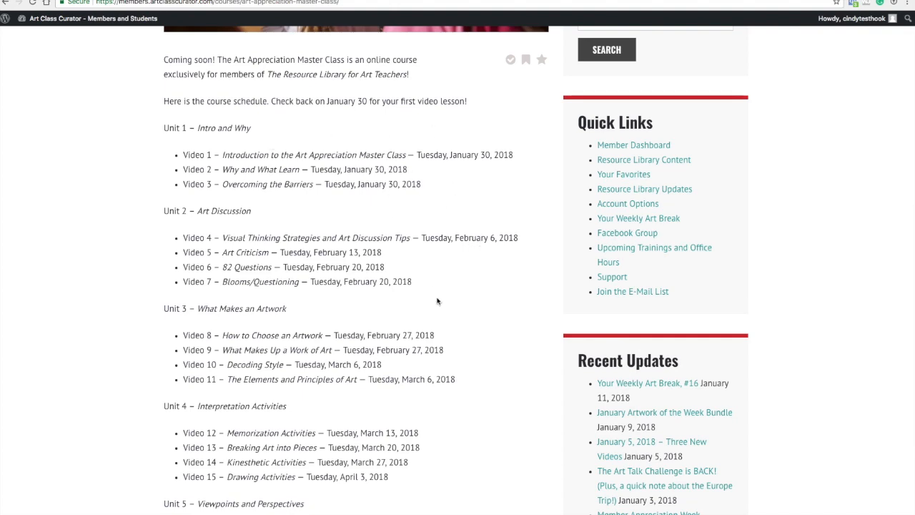
pyautogui.scroll(-3)
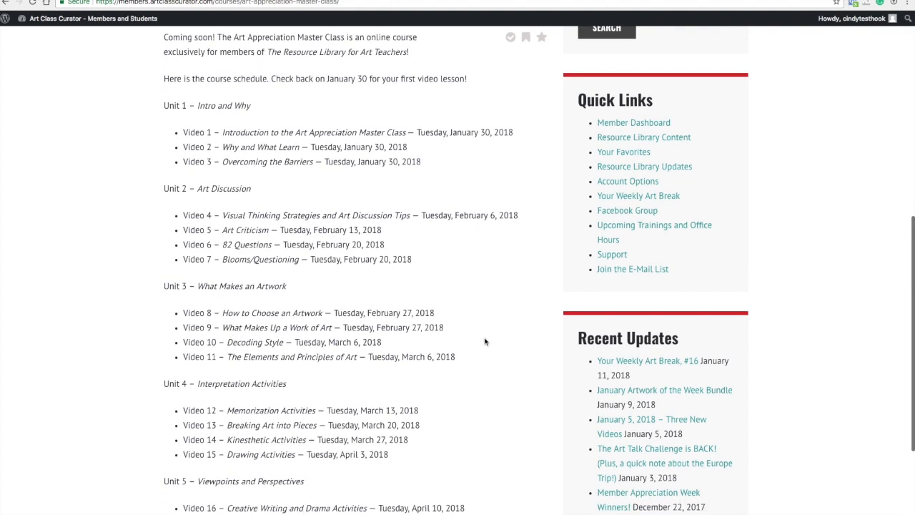
pyautogui.scroll(-3)
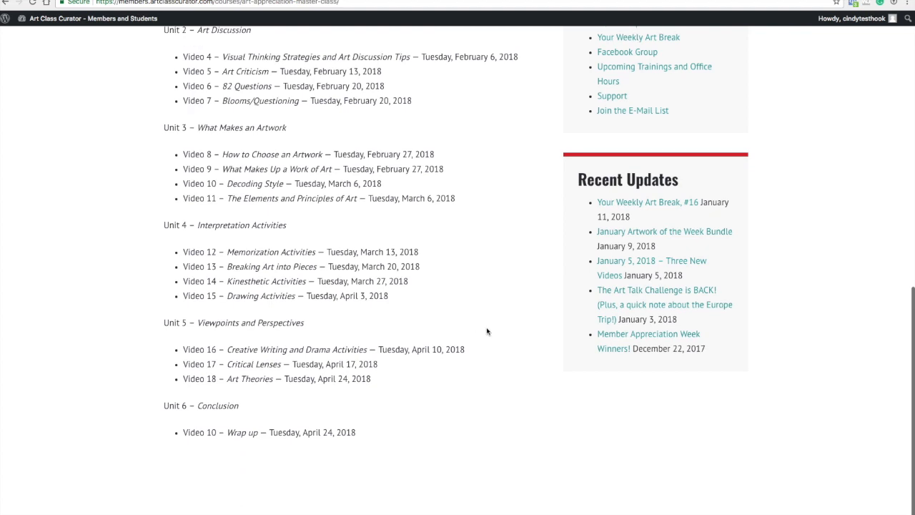
pyautogui.scroll(-3)
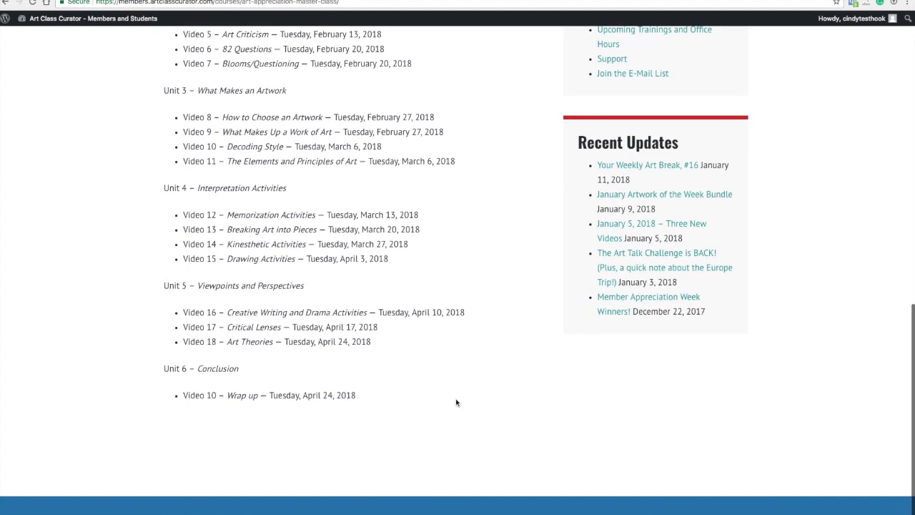
pyautogui.moveTo(163, 337)
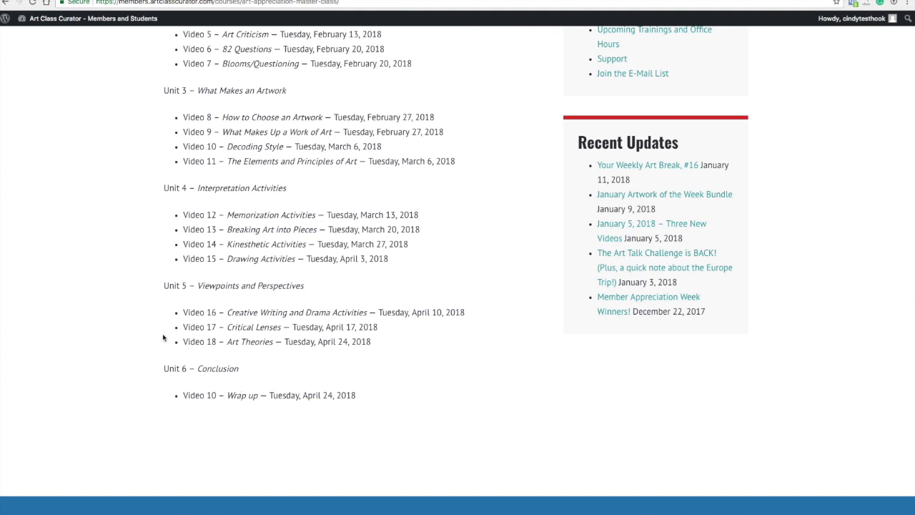
pyautogui.scroll(3)
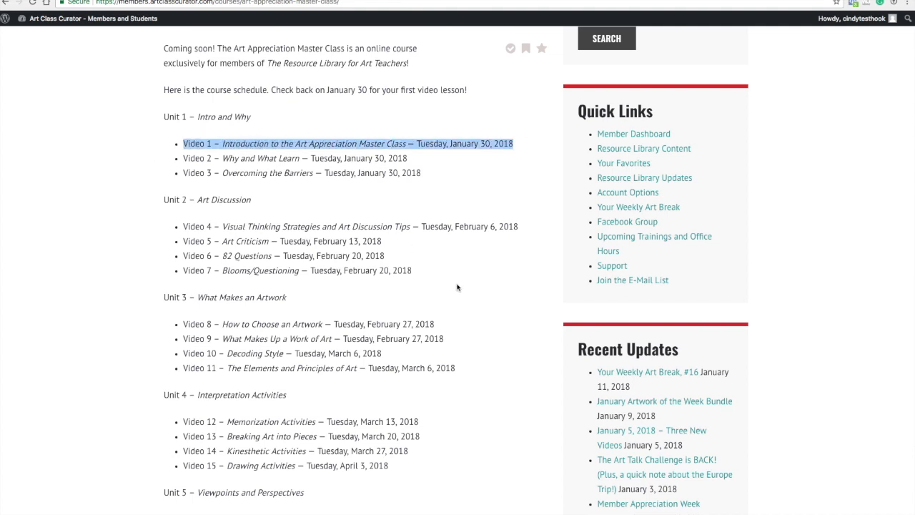
pyautogui.scroll(3)
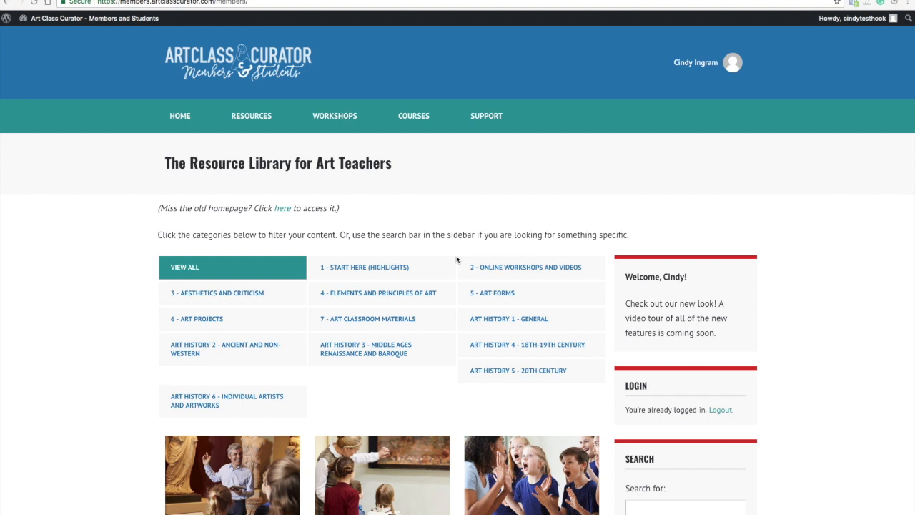
pyautogui.moveTo(269, 481)
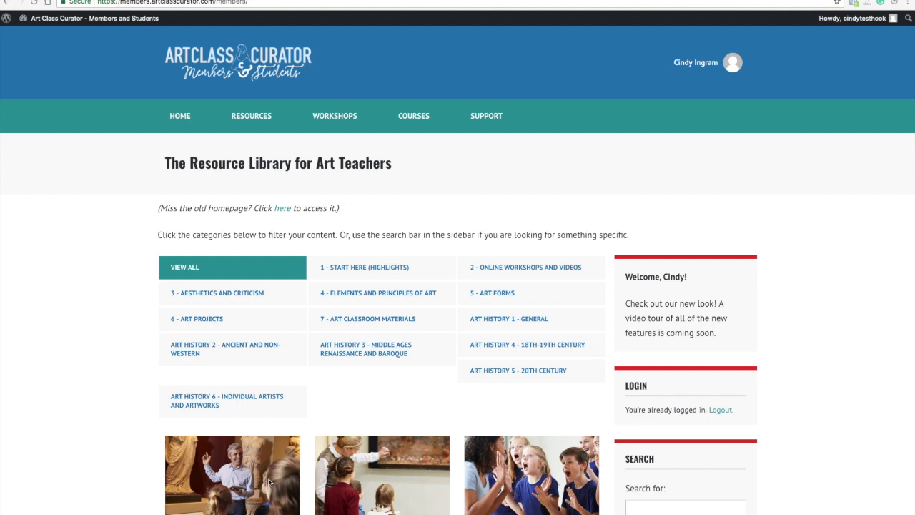
pyautogui.moveTo(636, 383)
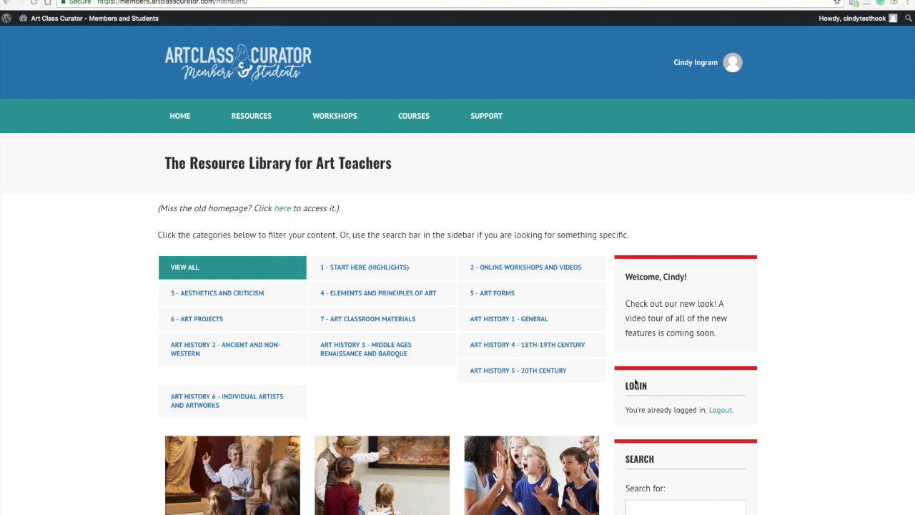
pyautogui.moveTo(346, 277)
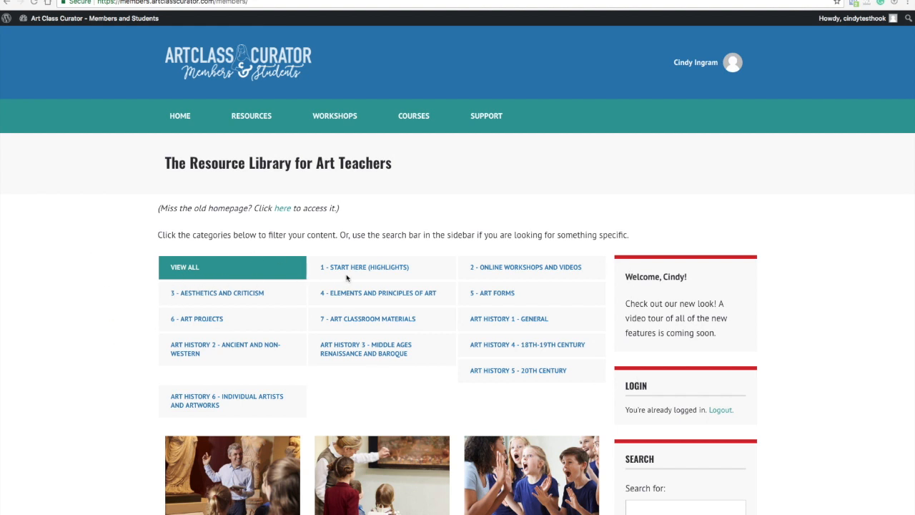
pyautogui.moveTo(377, 271)
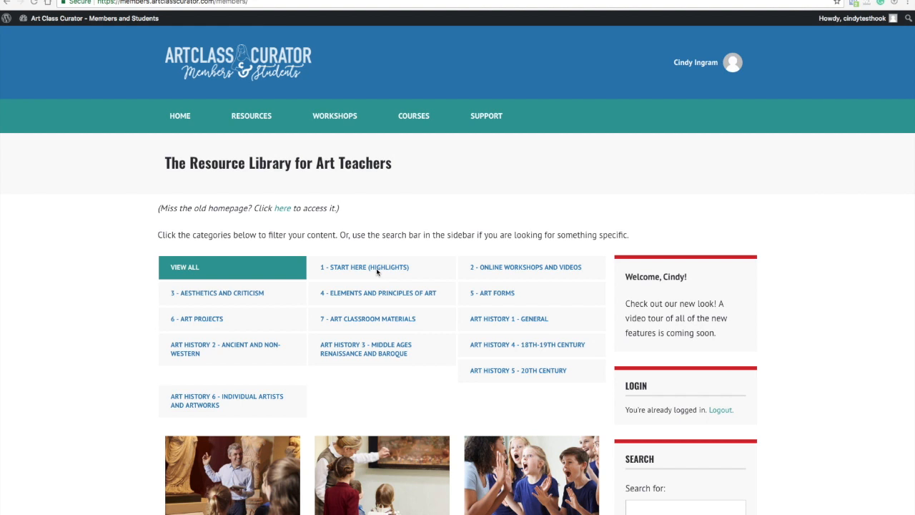
# Filter the Resource Library to '1 - Start Here (Highlights)' and skim its results
pyautogui.click(363, 268)
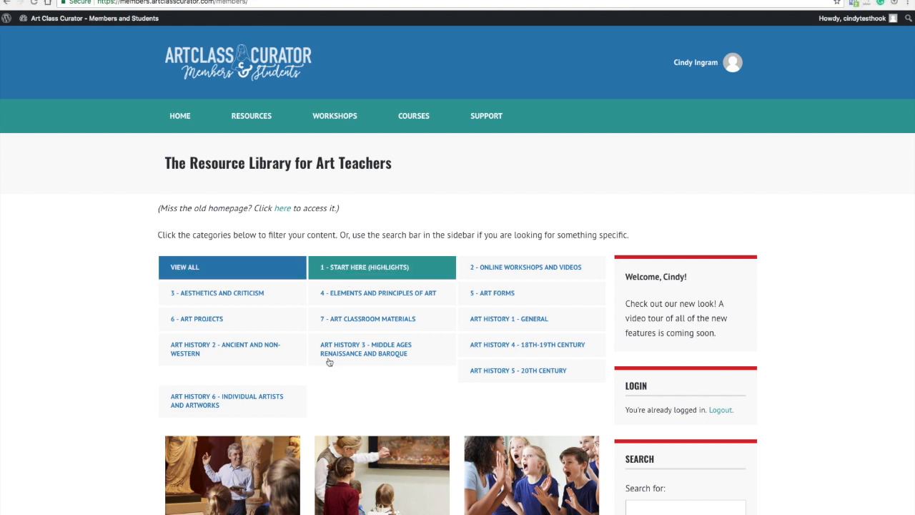
pyautogui.scroll(-3)
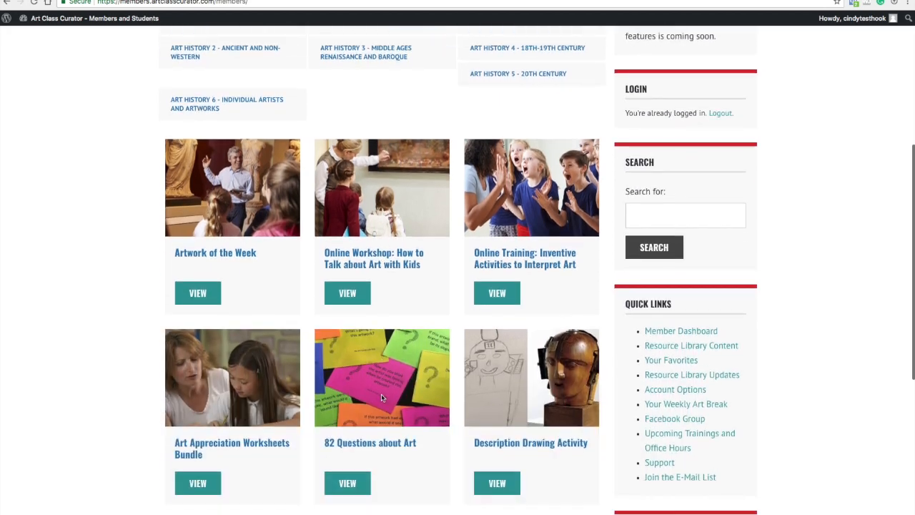
pyautogui.scroll(-3)
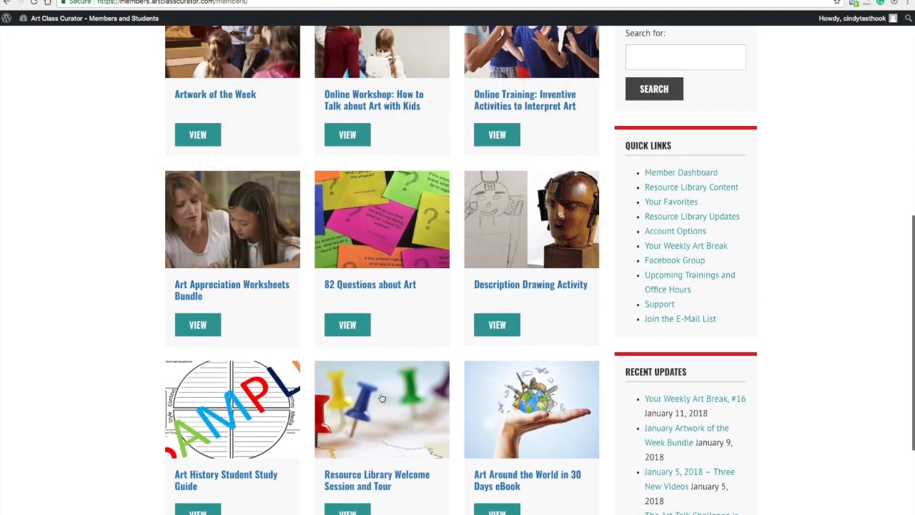
pyautogui.scroll(3)
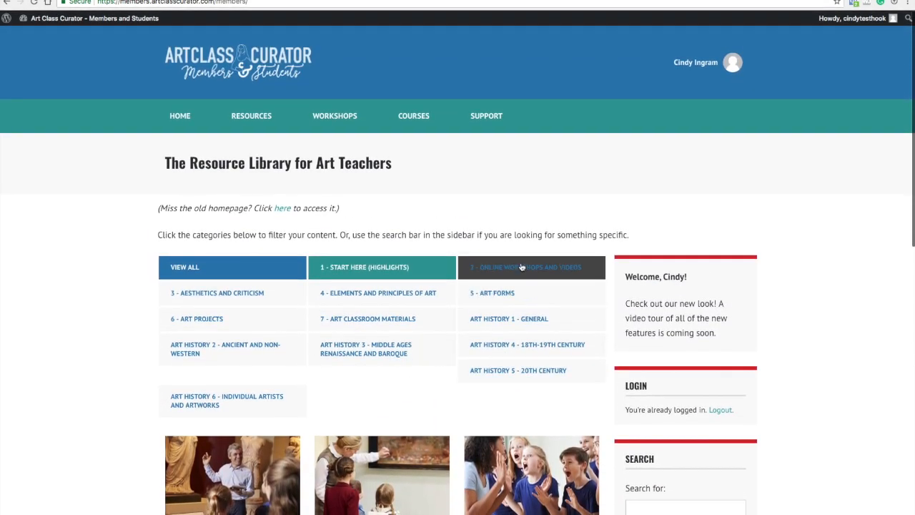
pyautogui.moveTo(543, 274)
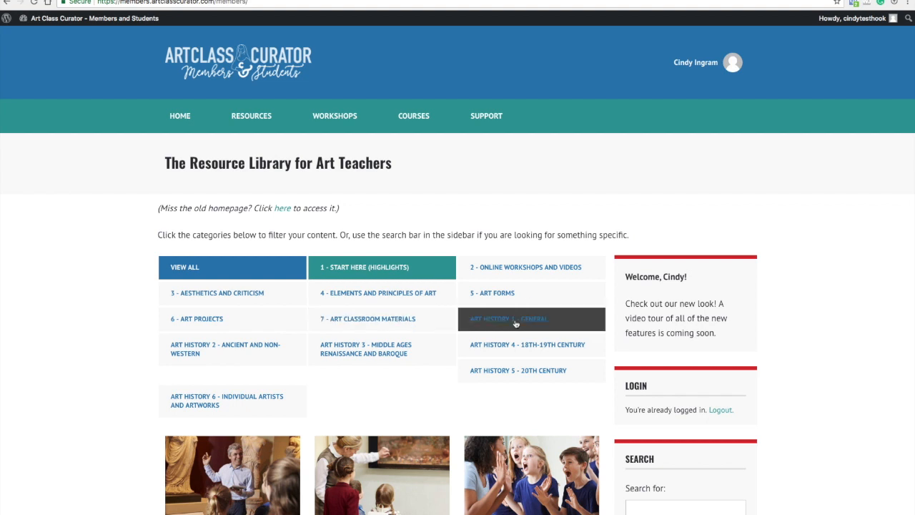
pyautogui.moveTo(538, 323)
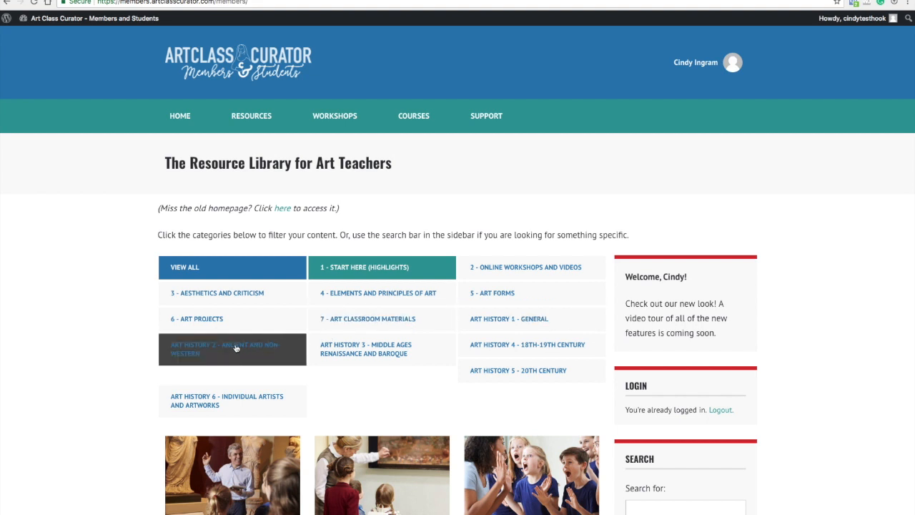
pyautogui.moveTo(532, 318)
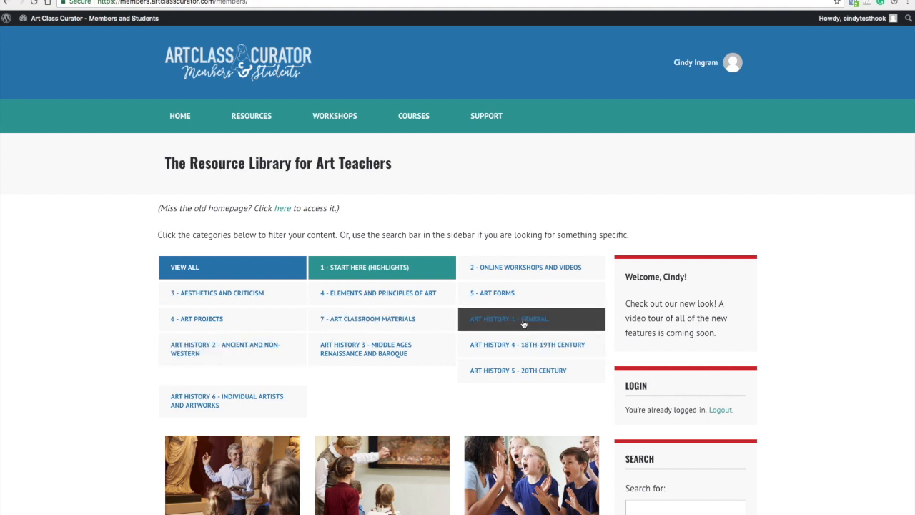
pyautogui.moveTo(272, 375)
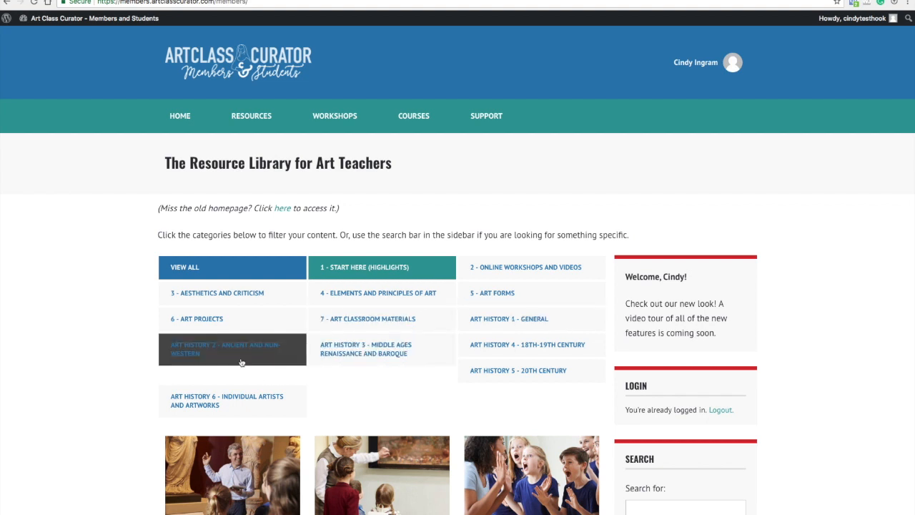
pyautogui.moveTo(215, 349)
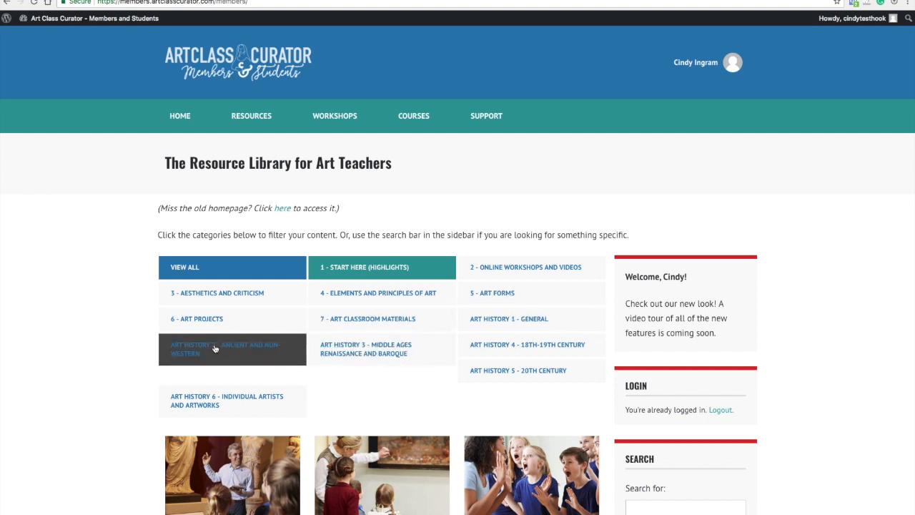
pyautogui.moveTo(382, 349)
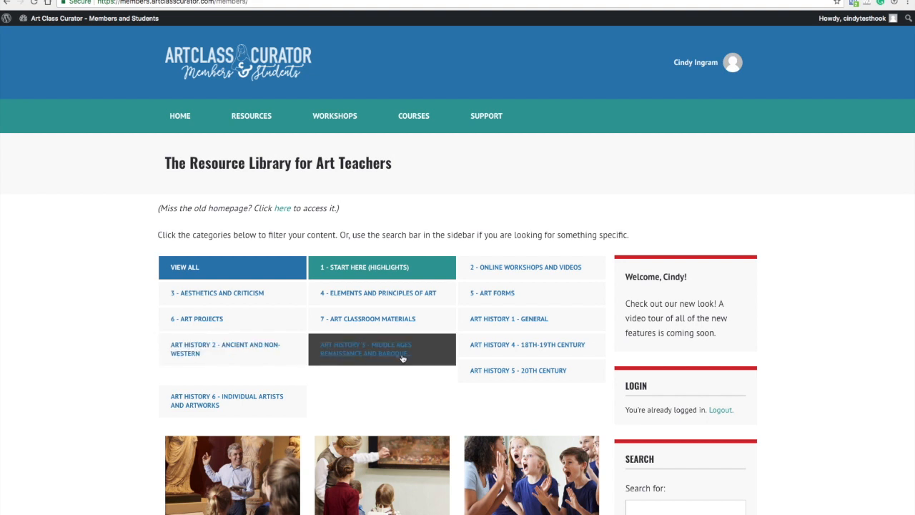
pyautogui.moveTo(532, 344)
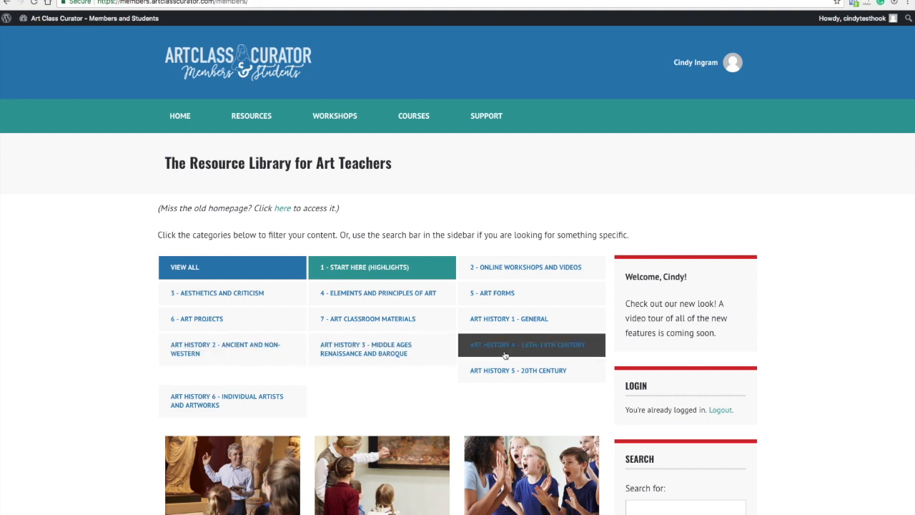
pyautogui.moveTo(517, 370)
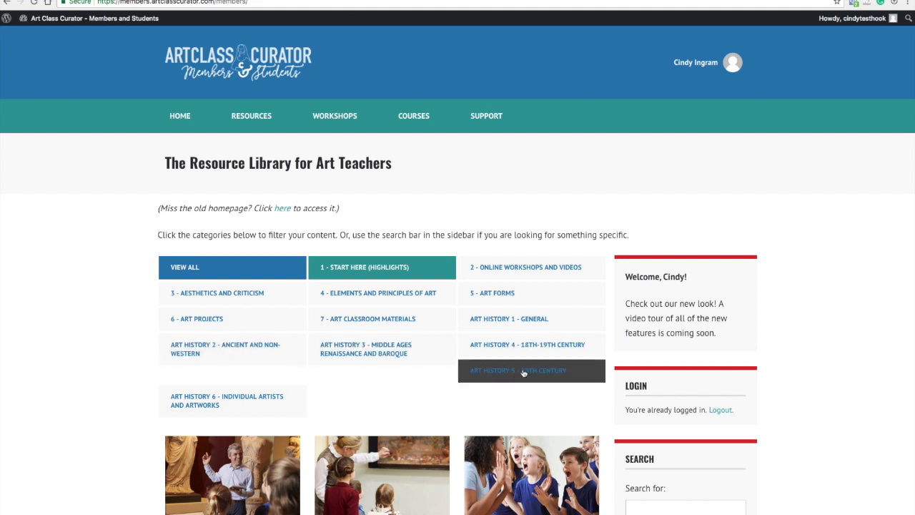
pyautogui.moveTo(120, 418)
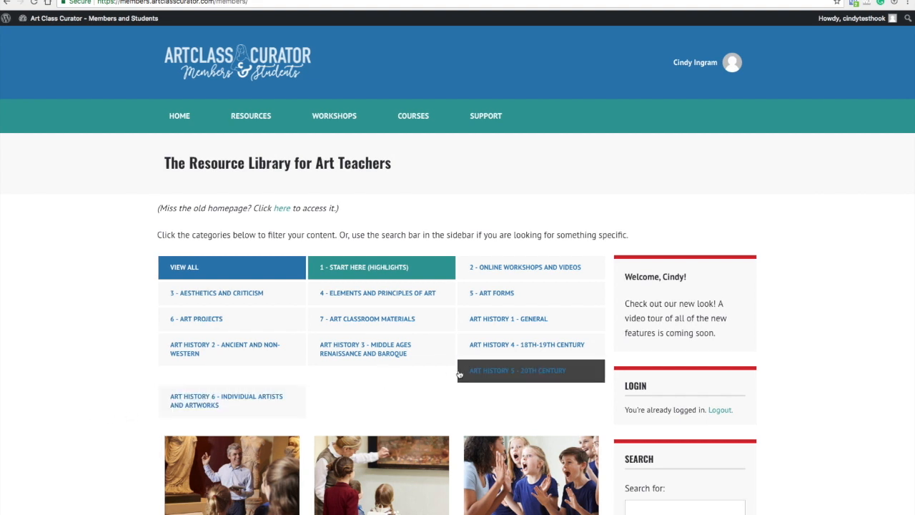
pyautogui.moveTo(340, 383)
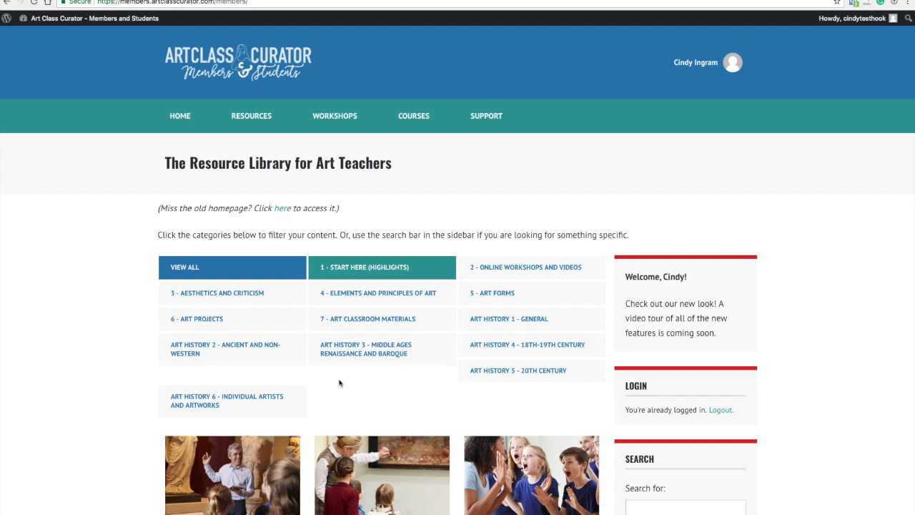
pyautogui.moveTo(350, 378)
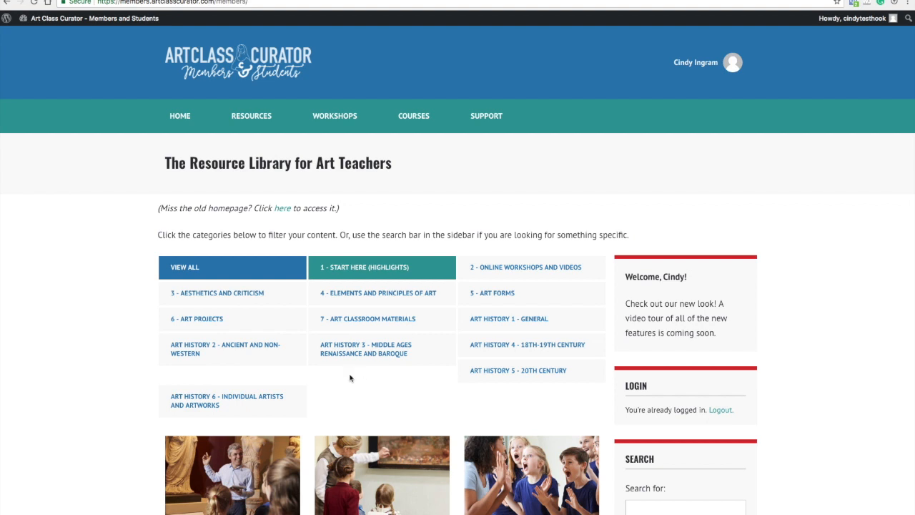
# Filter to 'Art History 2 - Ancient and Non-Western' and scroll through its resource cards
pyautogui.click(225, 348)
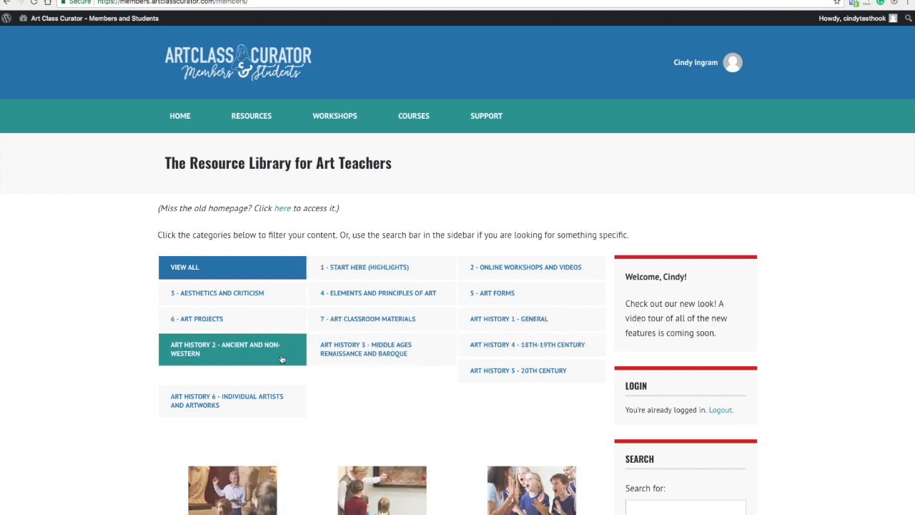
pyautogui.click(232, 349)
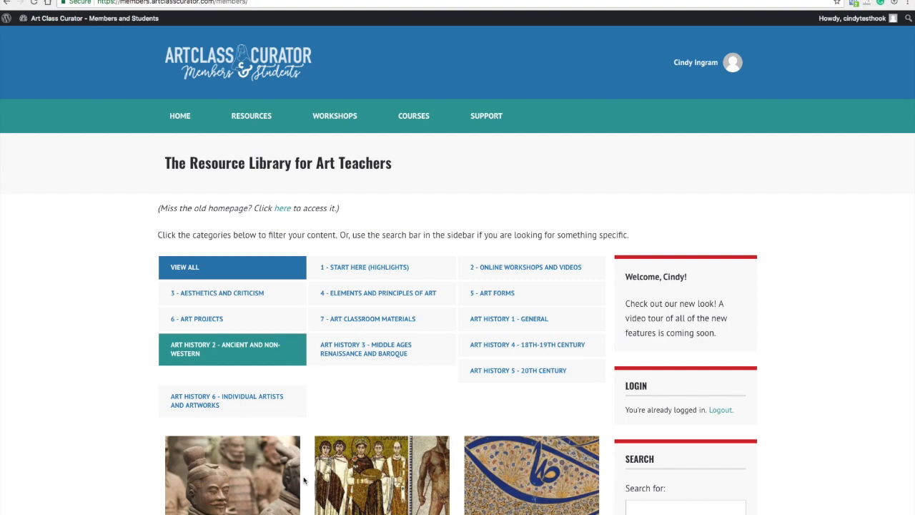
pyautogui.scroll(-3)
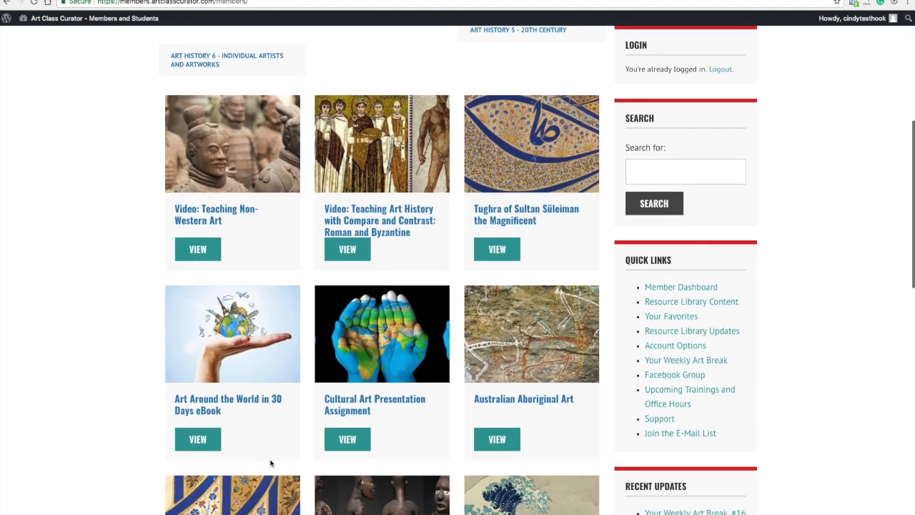
pyautogui.scroll(3)
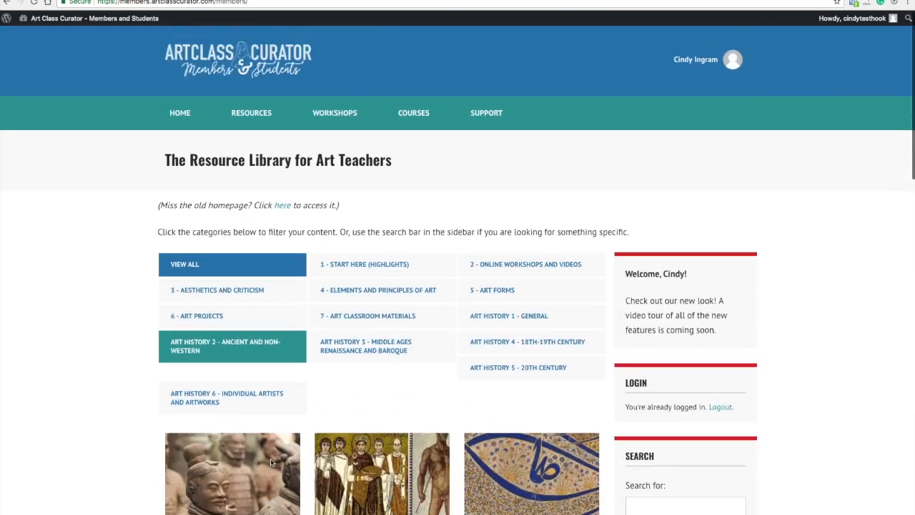
pyautogui.scroll(-3)
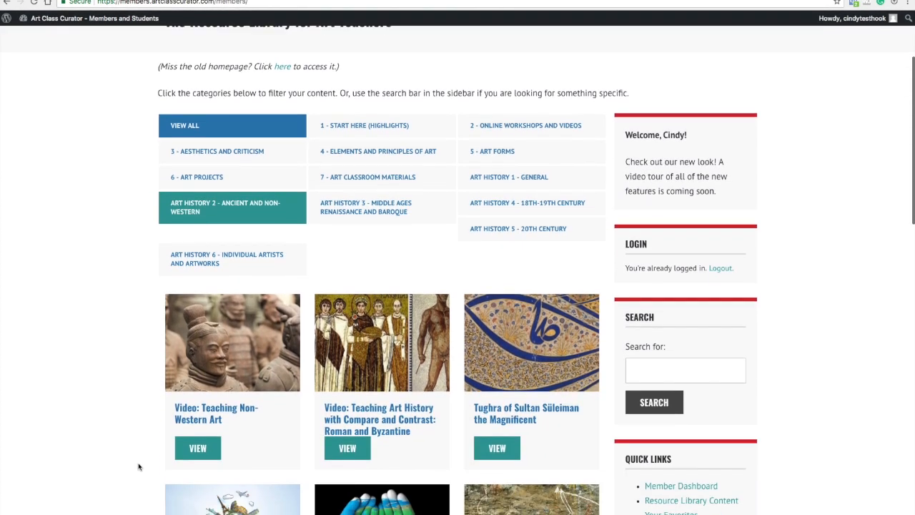
pyautogui.scroll(-3)
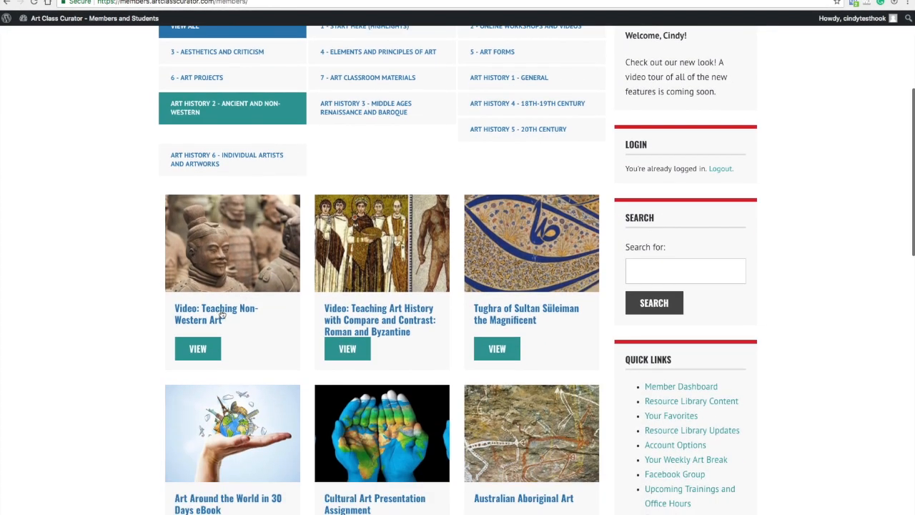
pyautogui.scroll(-3)
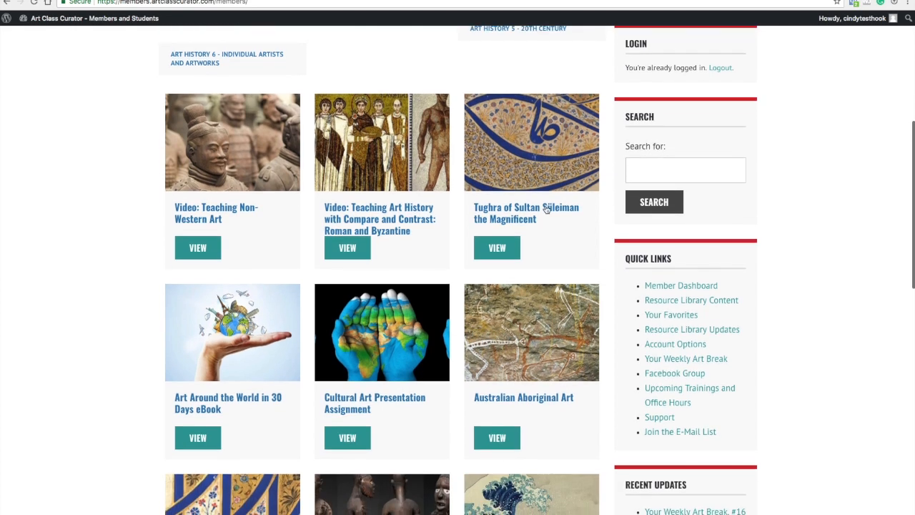
pyautogui.moveTo(335, 406)
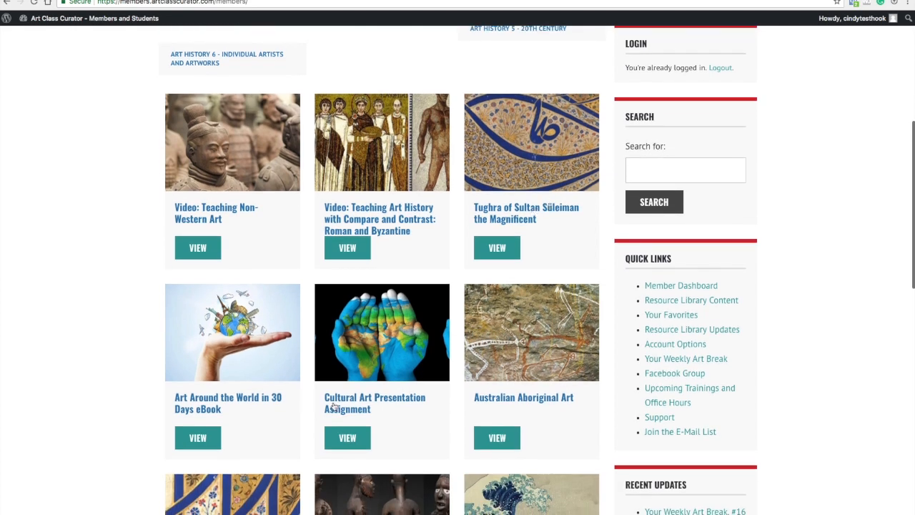
pyautogui.scroll(-3)
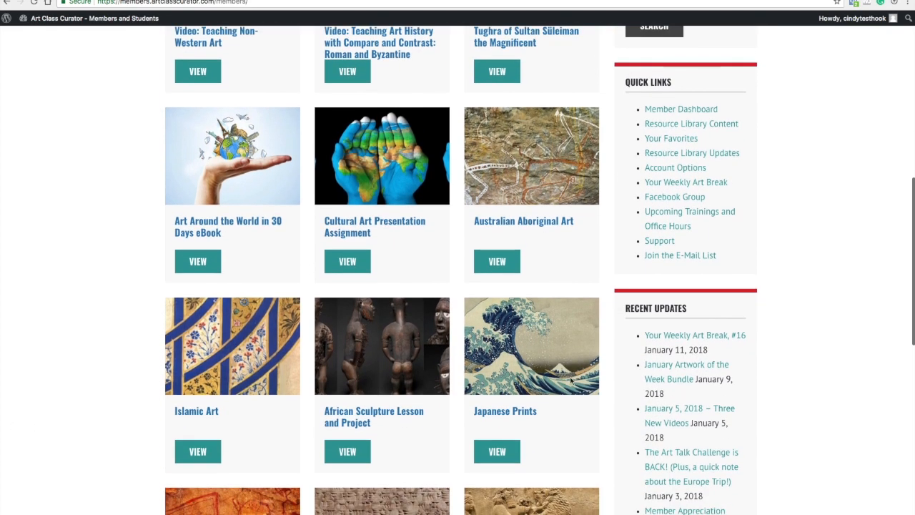
pyautogui.scroll(-3)
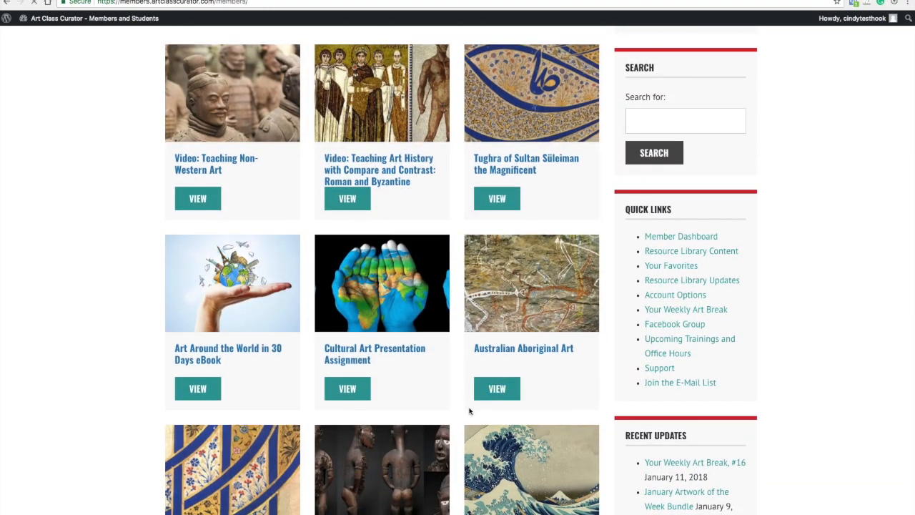
# Open the Australian Aboriginal Art lesson from the filtered results
pyautogui.click(497, 388)
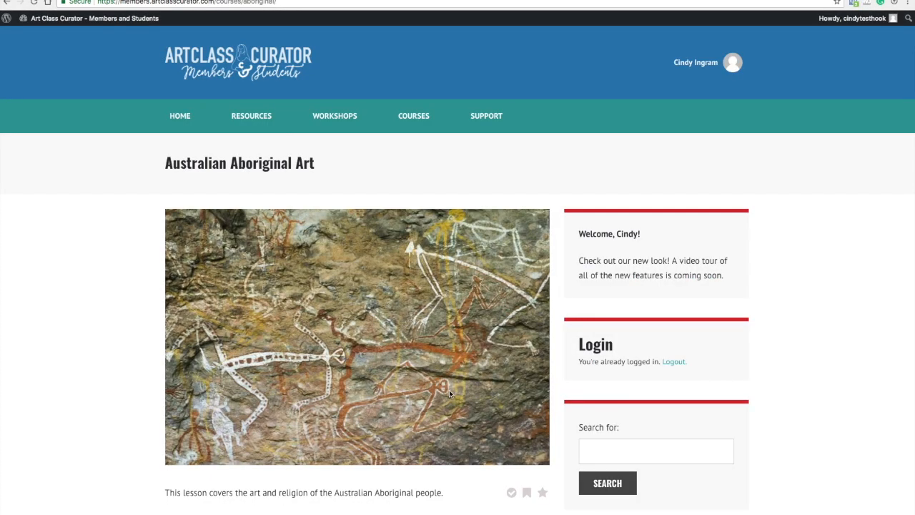
pyautogui.scroll(-3)
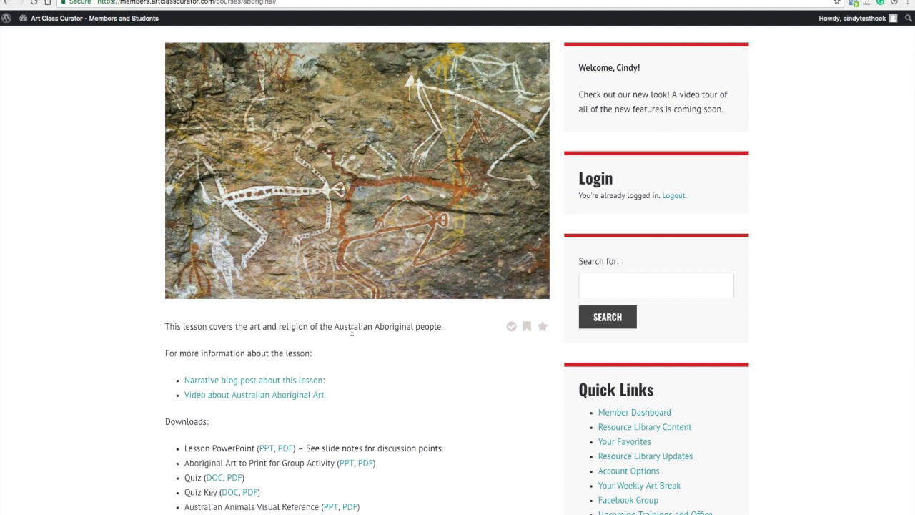
pyautogui.moveTo(317, 398)
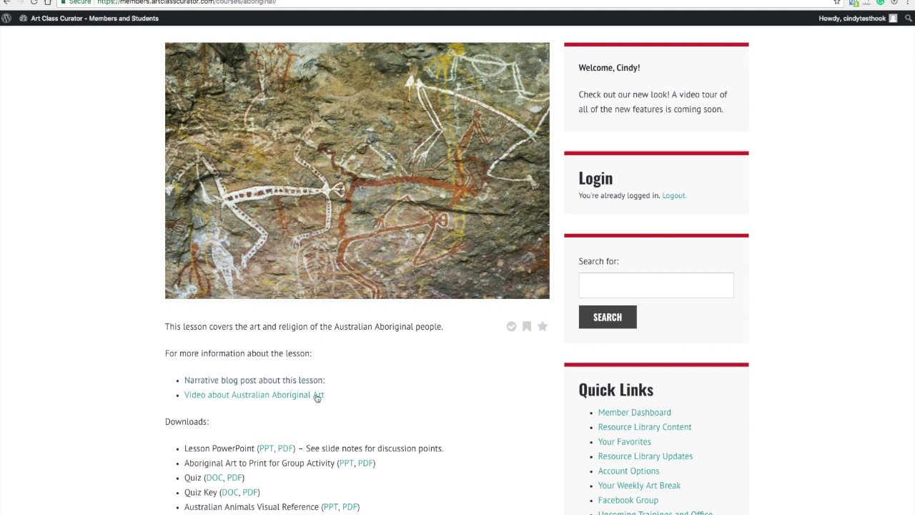
pyautogui.scroll(-3)
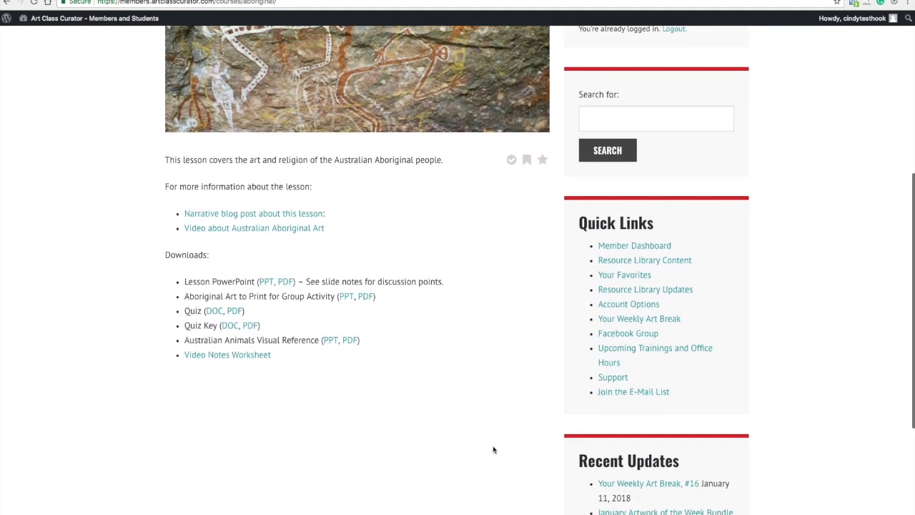
pyautogui.moveTo(400, 334)
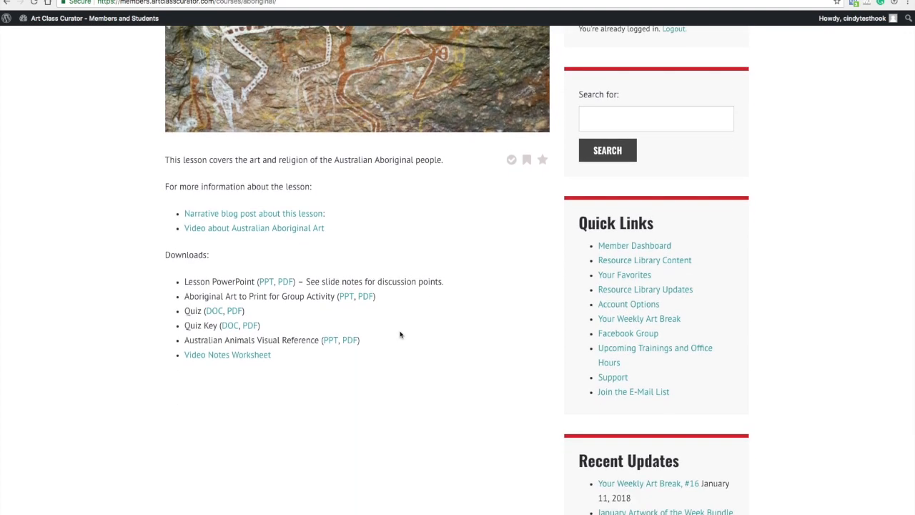
pyautogui.moveTo(400, 335)
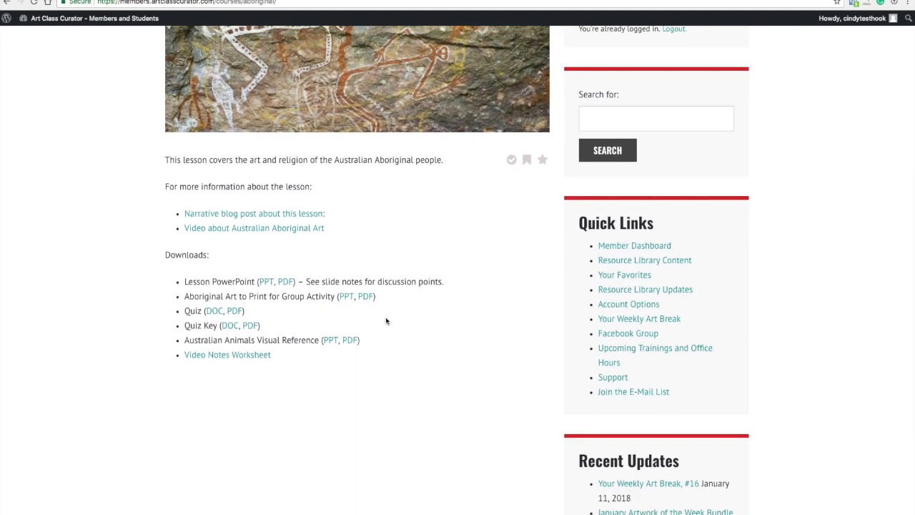
pyautogui.scroll(3)
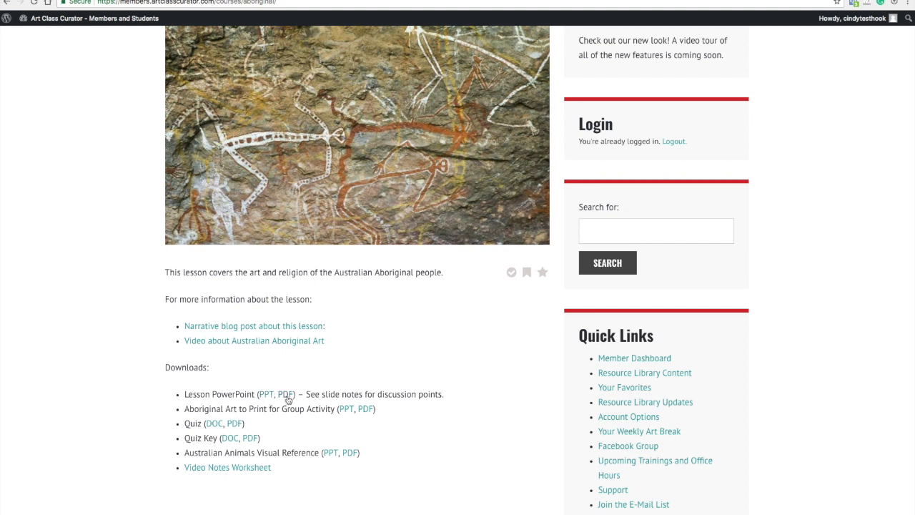
pyautogui.moveTo(283, 420)
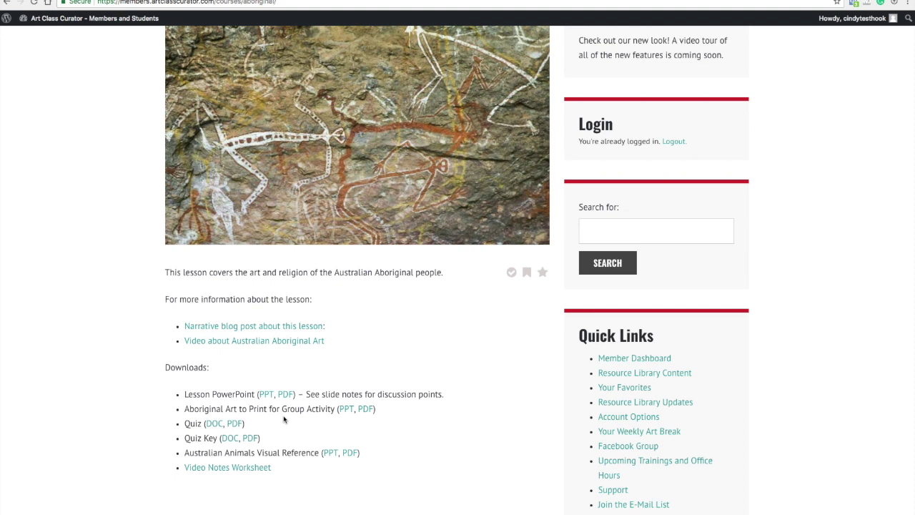
pyautogui.moveTo(280, 397)
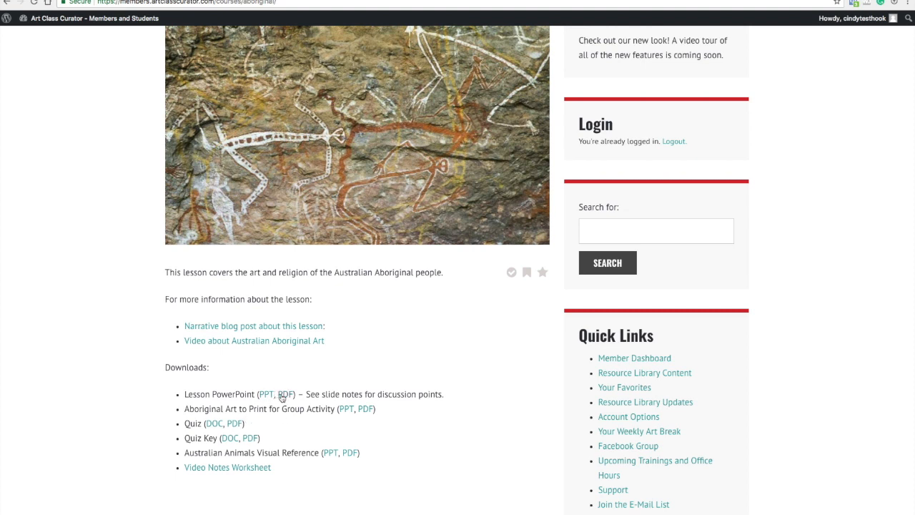
pyautogui.moveTo(340, 429)
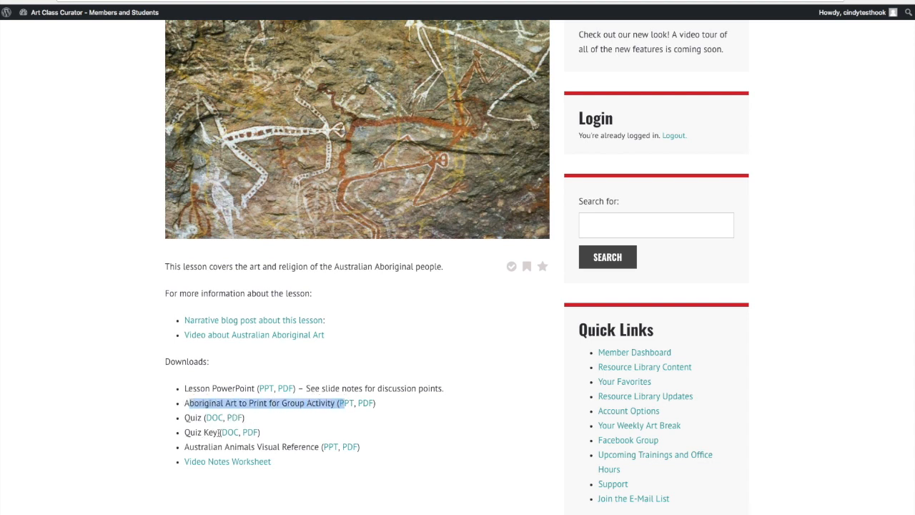
pyautogui.click(311, 446)
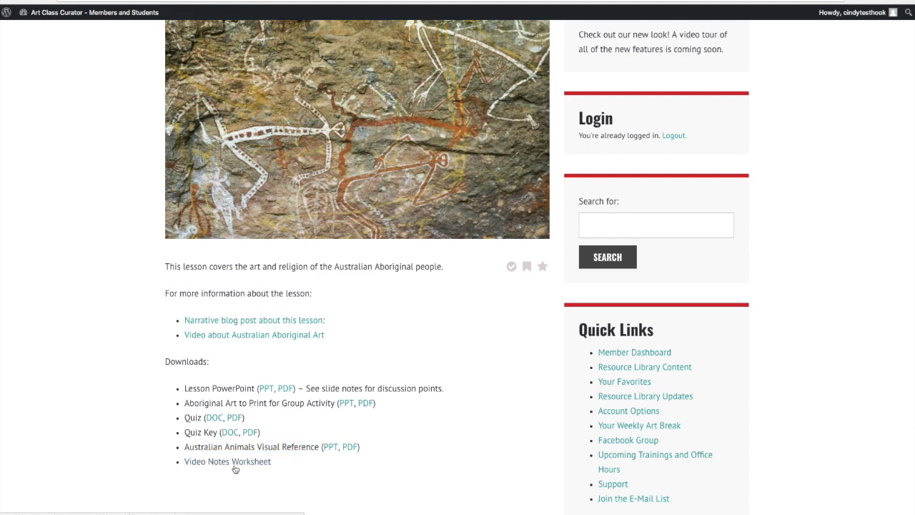
pyautogui.scroll(3)
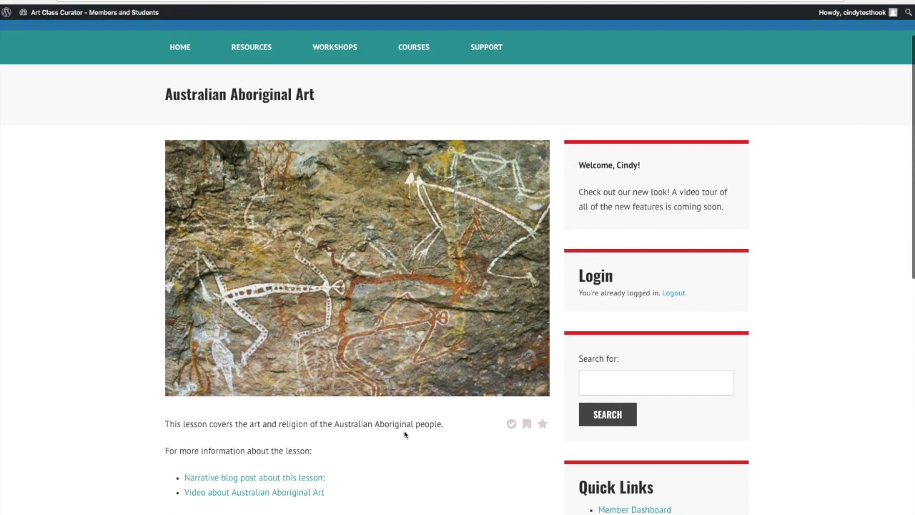
pyautogui.scroll(-3)
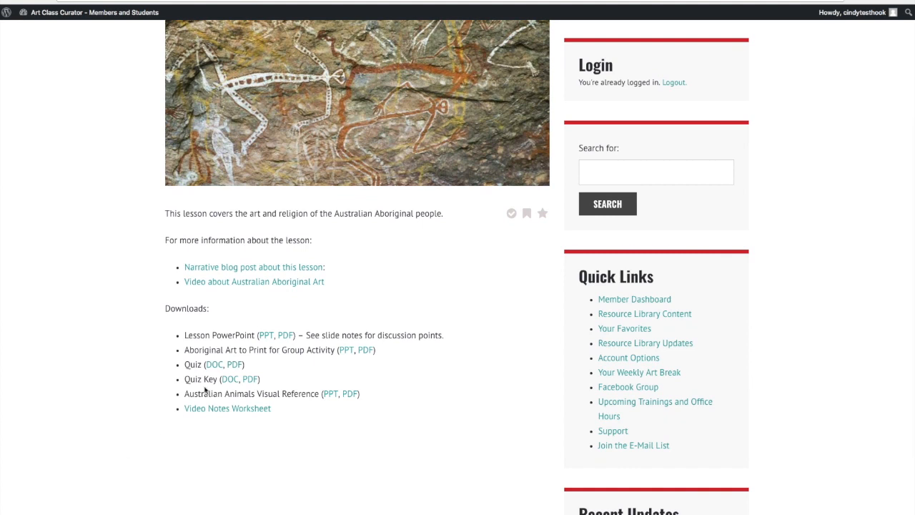
pyautogui.moveTo(176, 434)
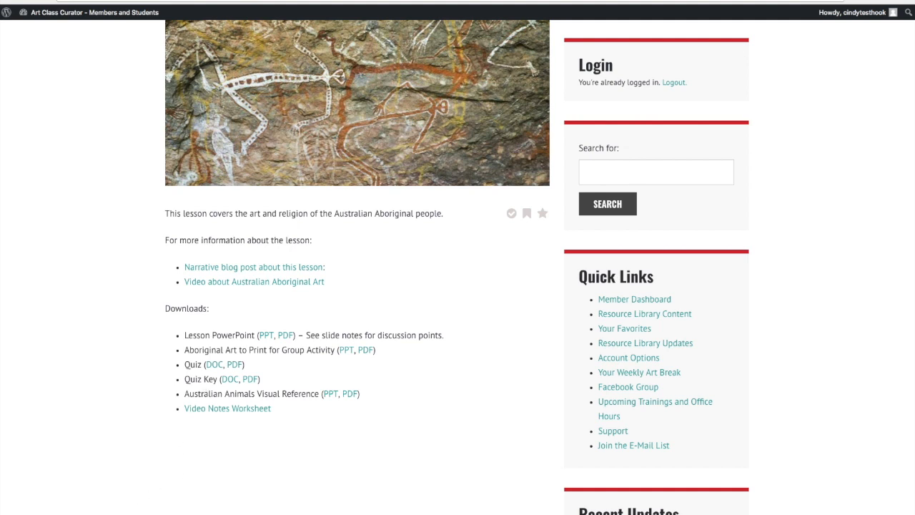
pyautogui.moveTo(227, 267)
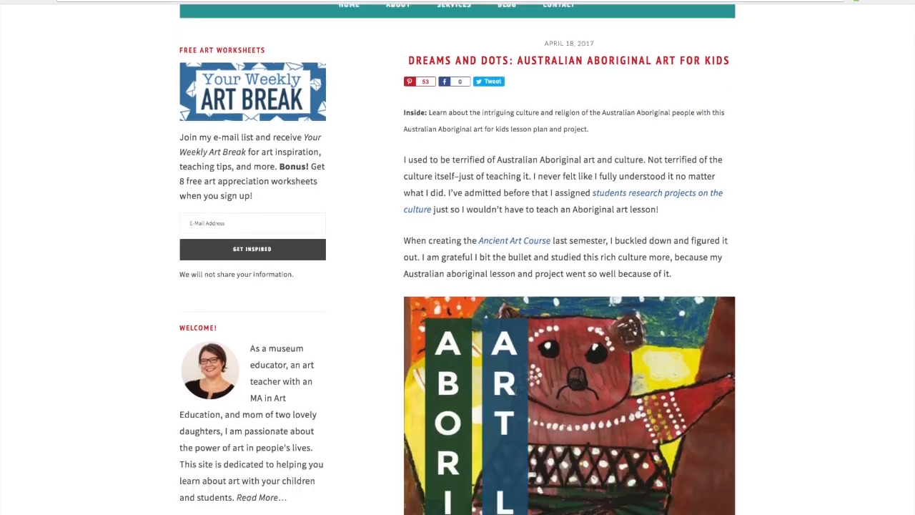
pyautogui.scroll(3)
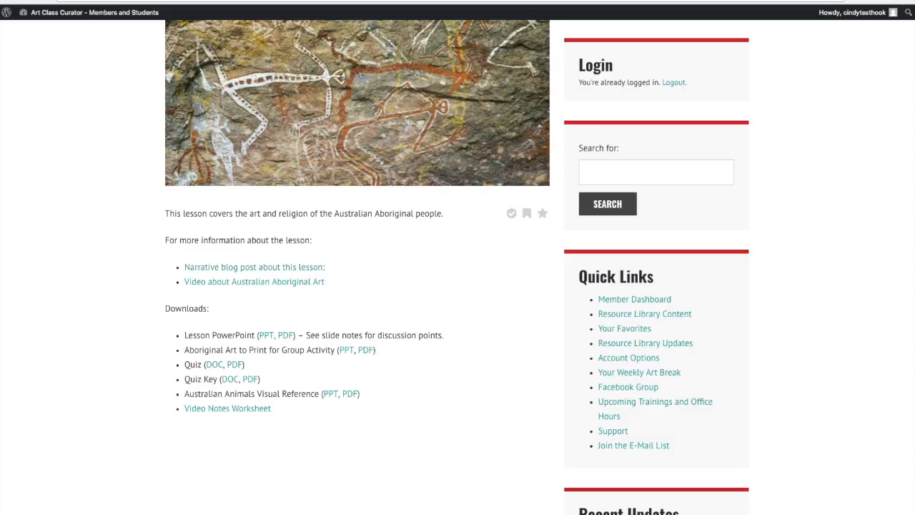
# Download the lesson PPT and open it in PowerPoint on its Terms of Use slide
pyautogui.click(266, 335)
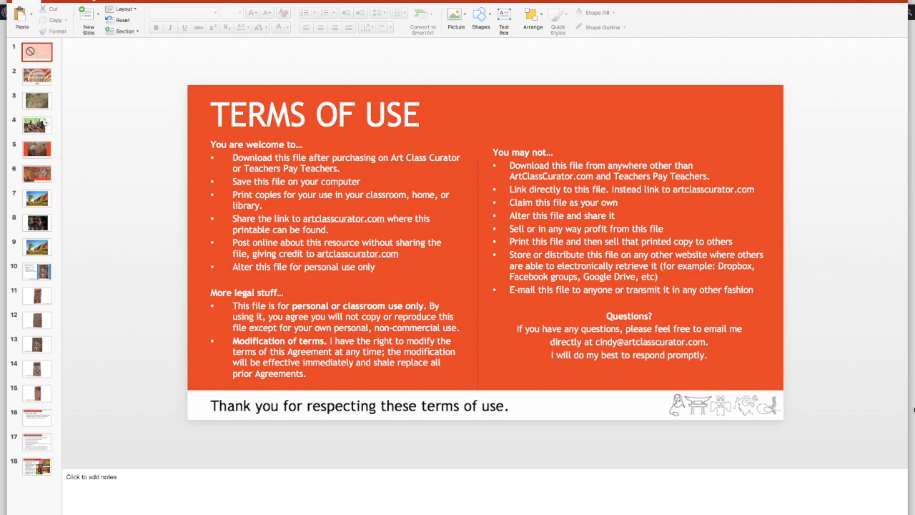
pyautogui.moveTo(476, 444)
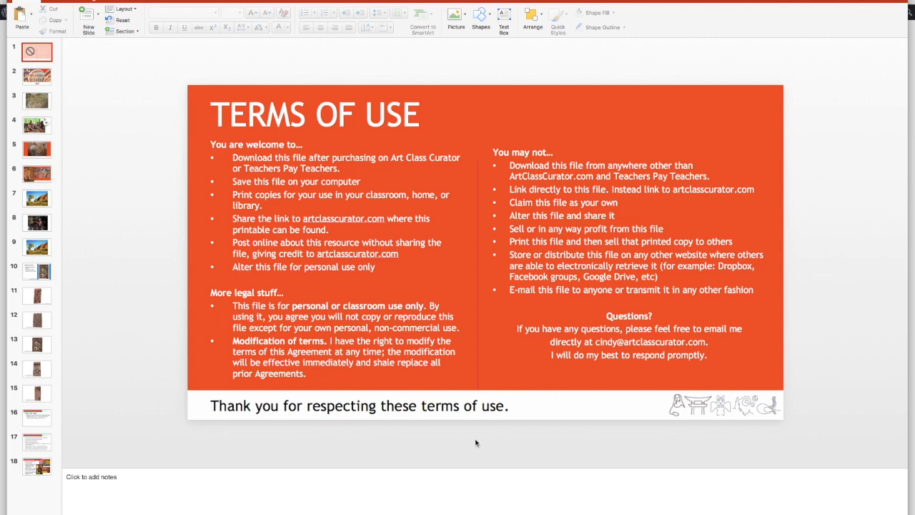
# Page through the title, rock art and Aboriginal musicians slides, reading their speaker notes
pyautogui.click(37, 77)
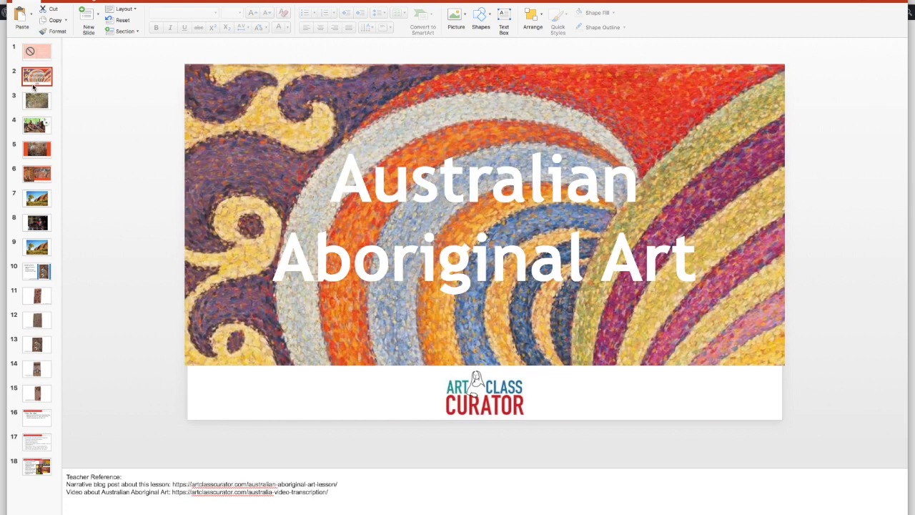
pyautogui.click(37, 100)
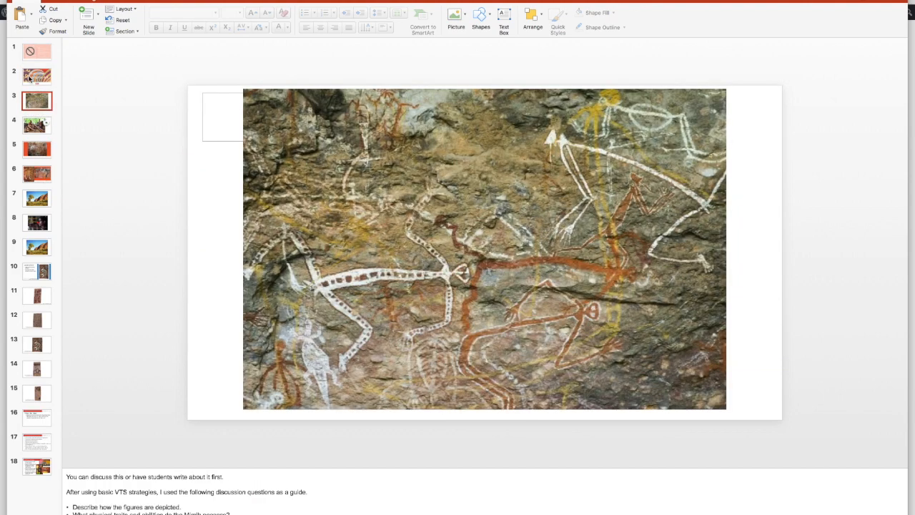
pyautogui.moveTo(60, 268)
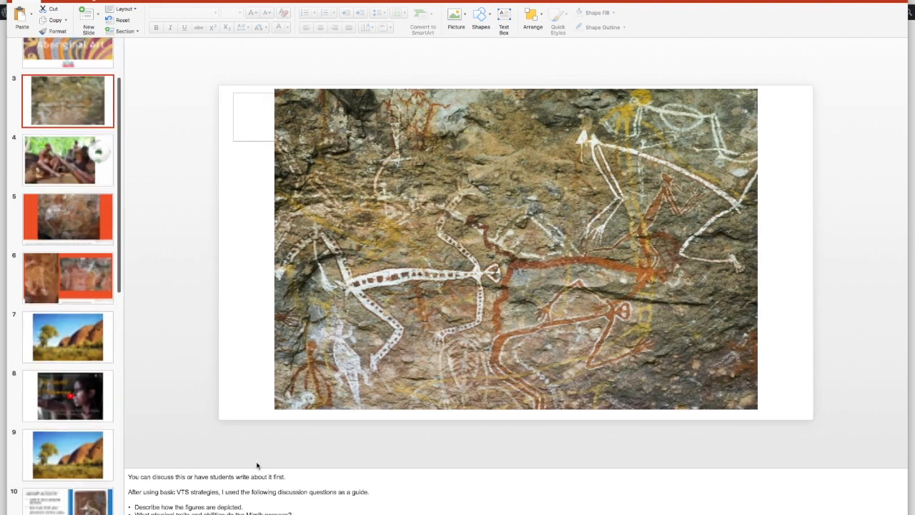
pyautogui.scroll(-3)
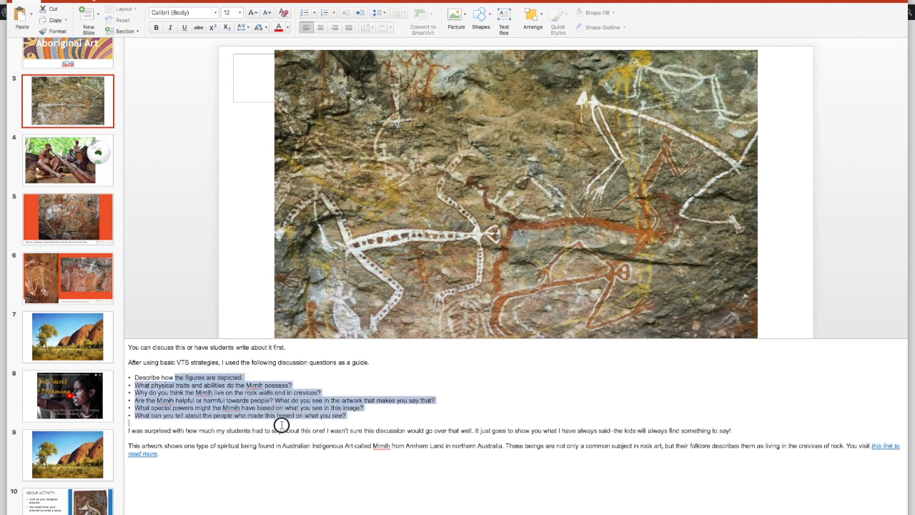
pyautogui.click(280, 430)
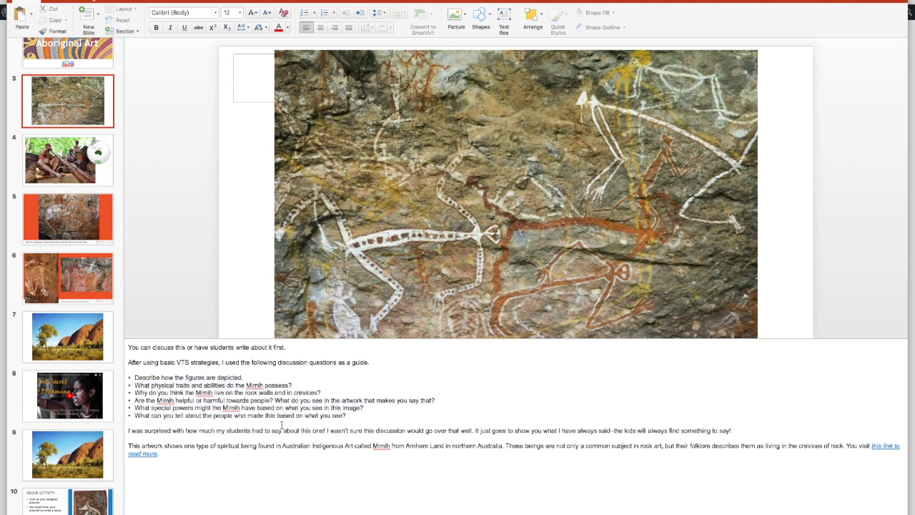
pyautogui.click(68, 159)
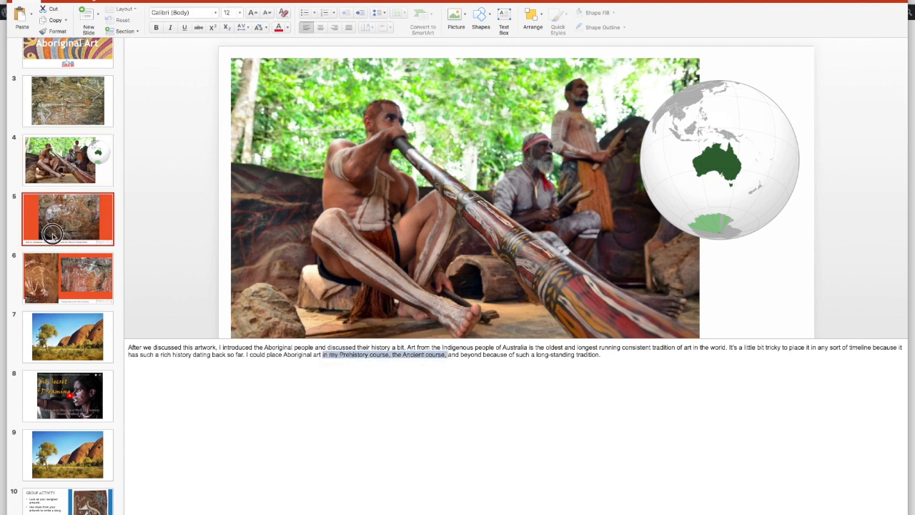
pyautogui.click(67, 338)
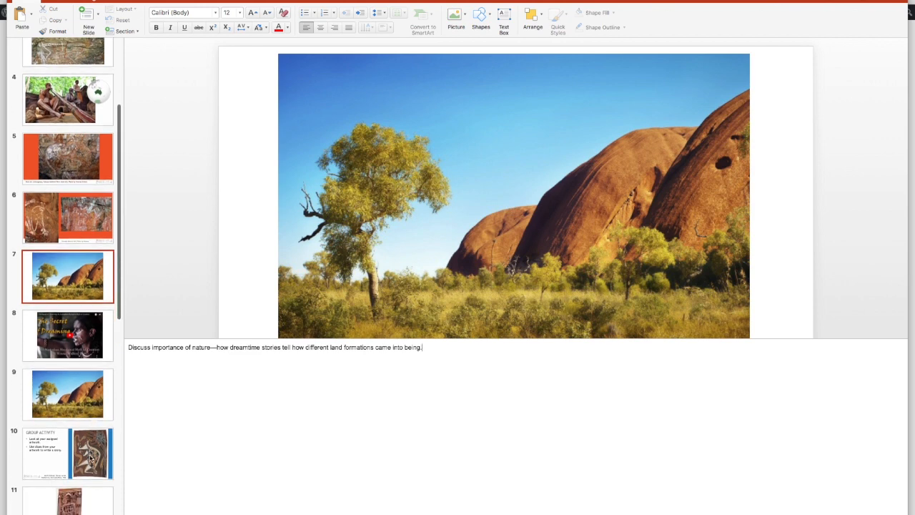
pyautogui.moveTo(89, 455)
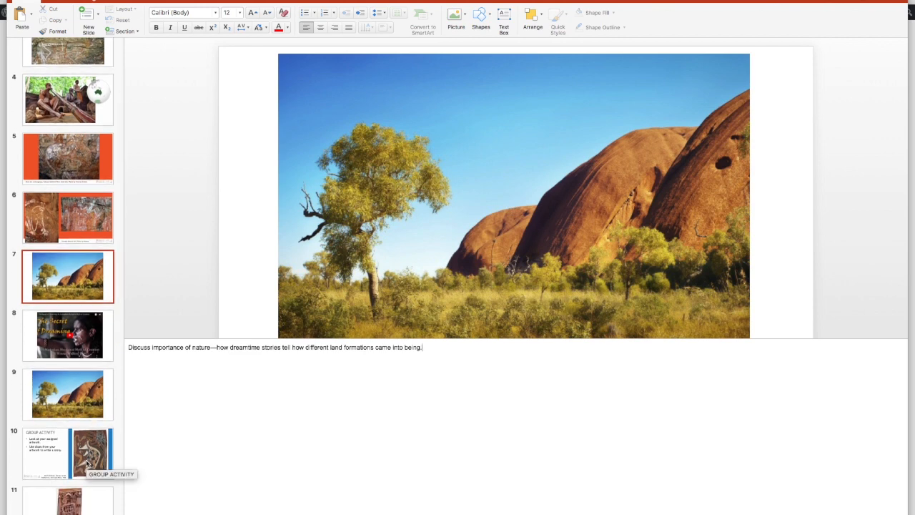
# Go to slide 10, Group Activity, and select the teacher's note about printing images
pyautogui.click(69, 455)
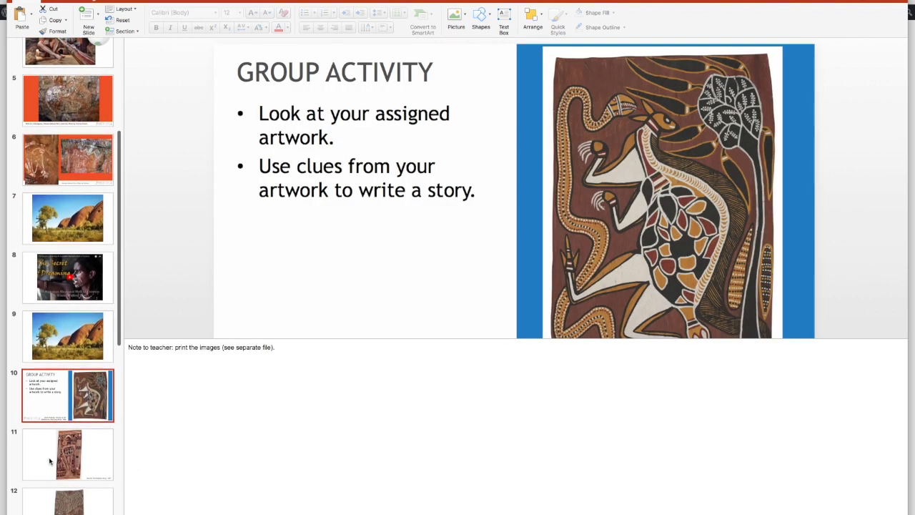
pyautogui.scroll(-3)
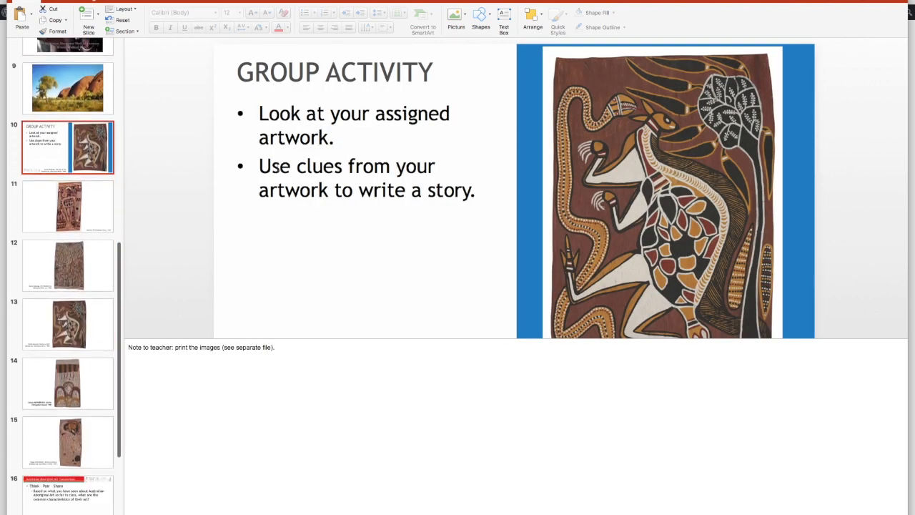
pyautogui.click(260, 347)
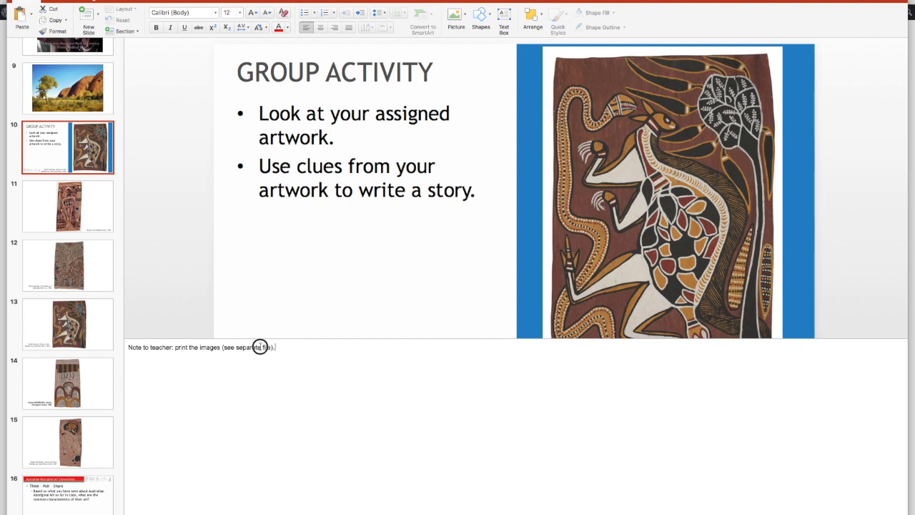
pyautogui.tripleClick(200, 348)
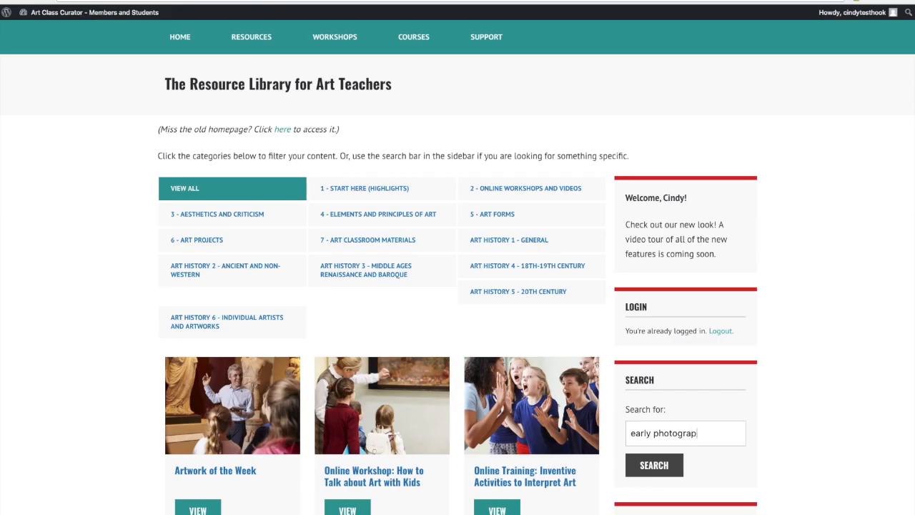
# Search for early photography and read down through the Early Photography lesson plan
pyautogui.write('hy')
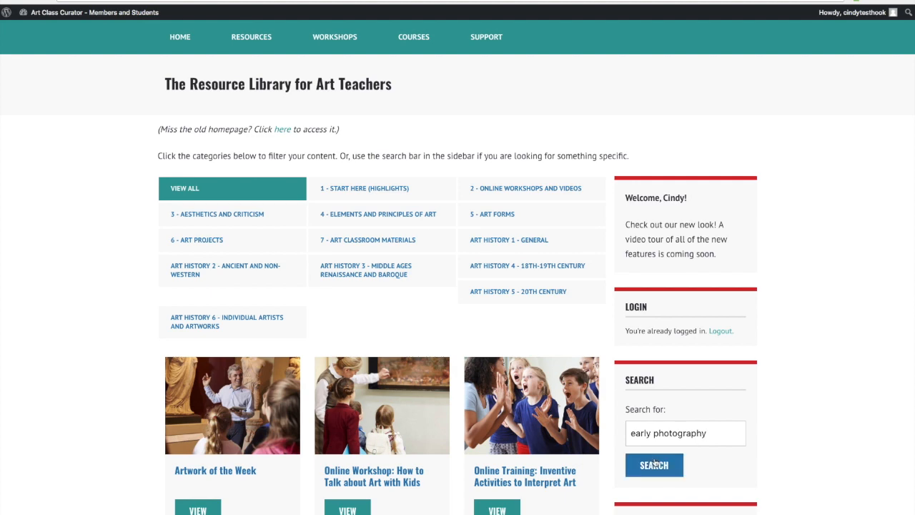
pyautogui.click(653, 464)
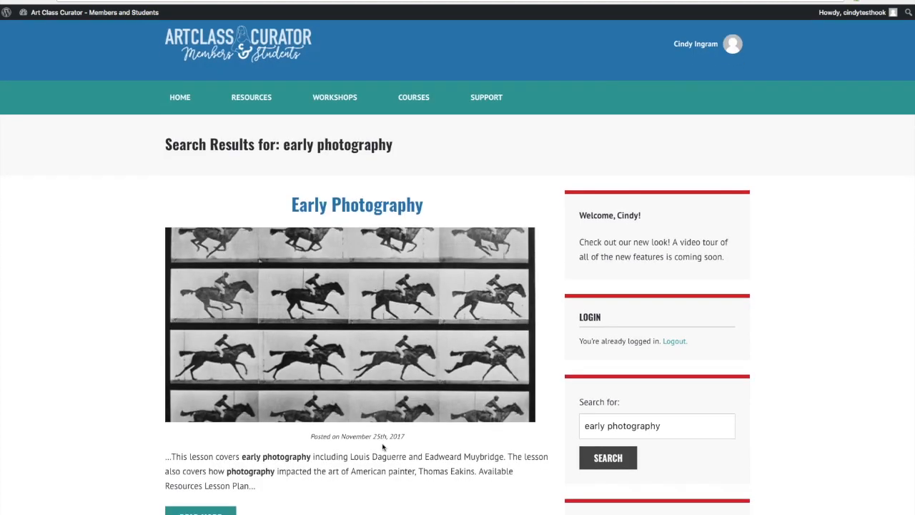
pyautogui.scroll(-3)
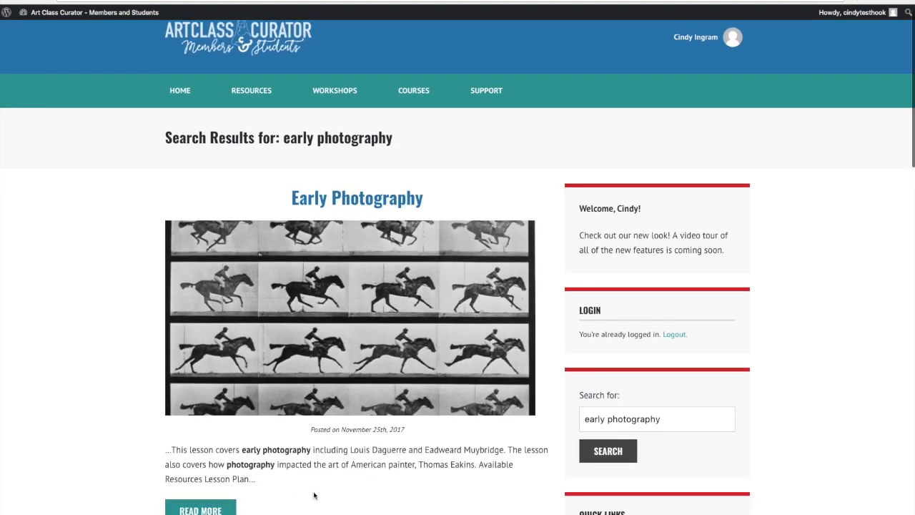
pyautogui.scroll(-3)
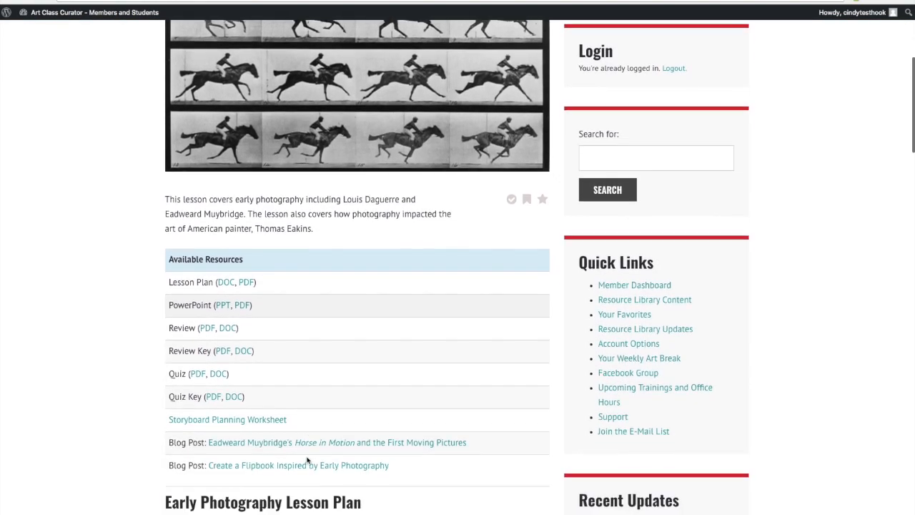
pyautogui.scroll(-3)
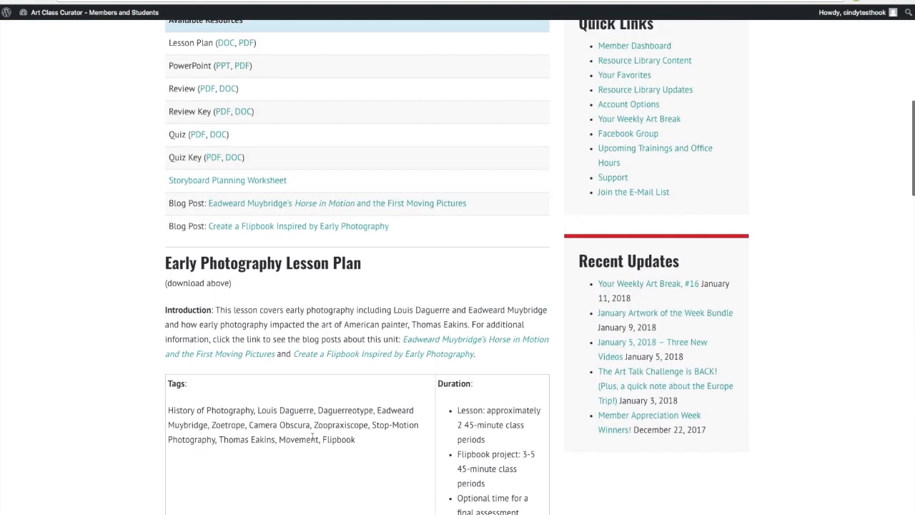
pyautogui.scroll(-3)
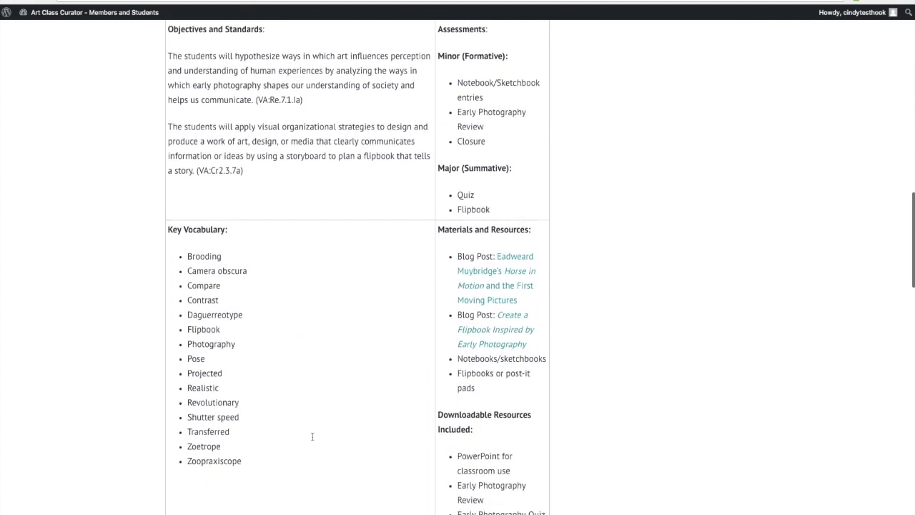
pyautogui.scroll(-3)
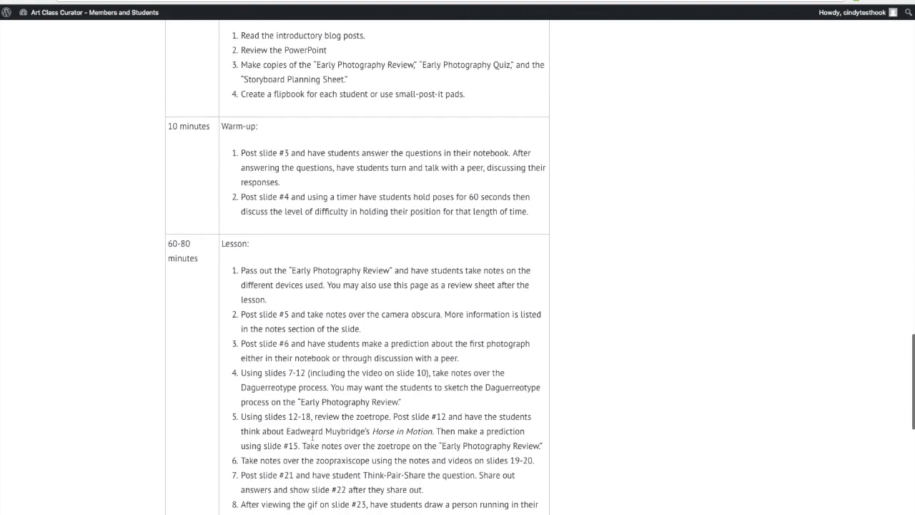
pyautogui.scroll(-3)
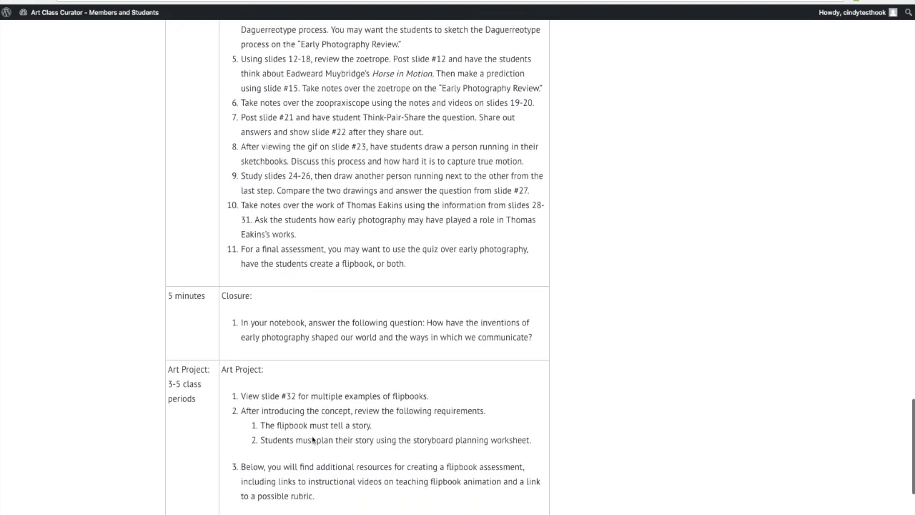
# Scroll back up to the top of the Early Photography lesson page
pyautogui.scroll(3)
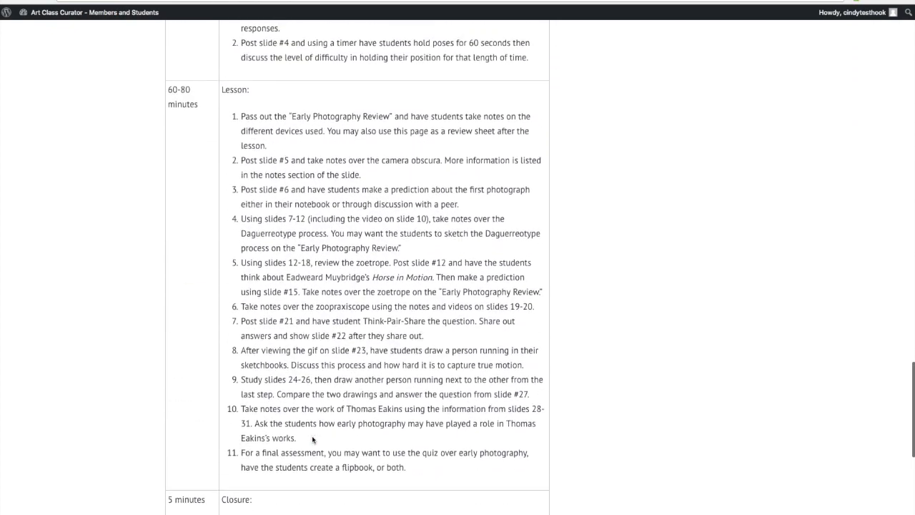
pyautogui.scroll(3)
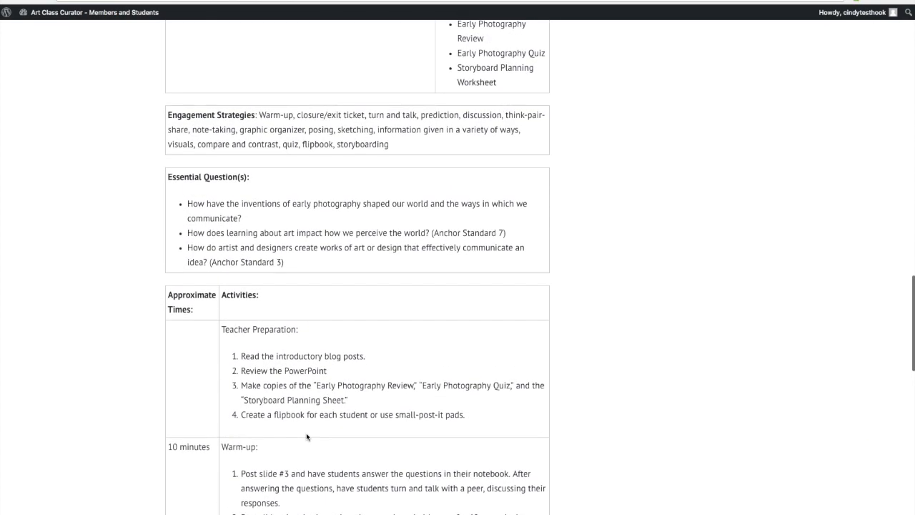
pyautogui.scroll(3)
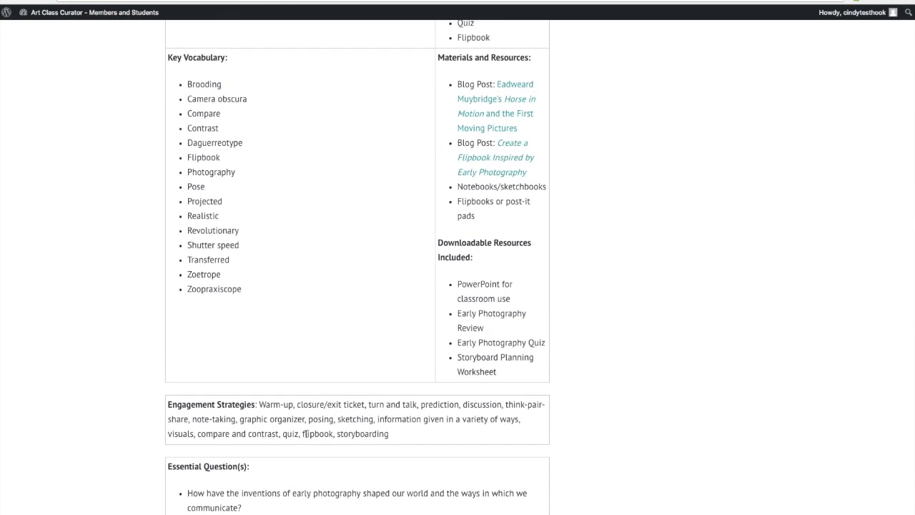
pyautogui.moveTo(346, 459)
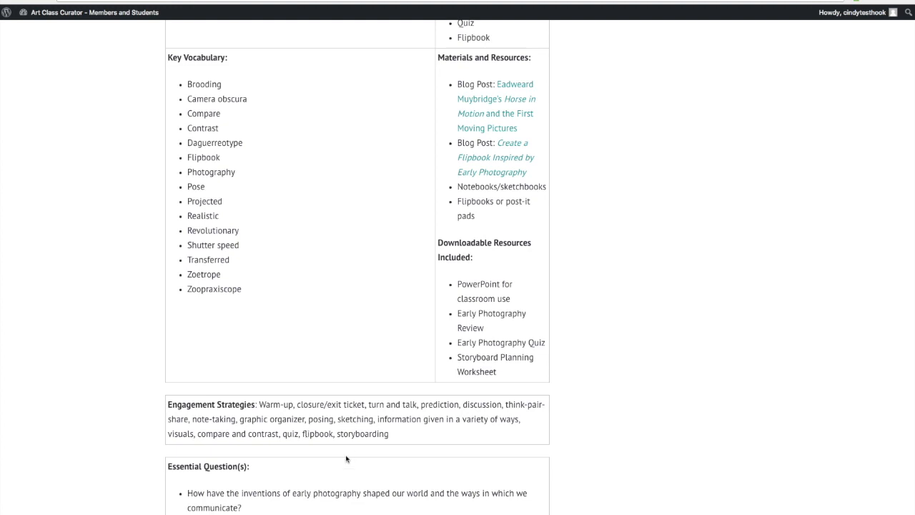
pyautogui.scroll(3)
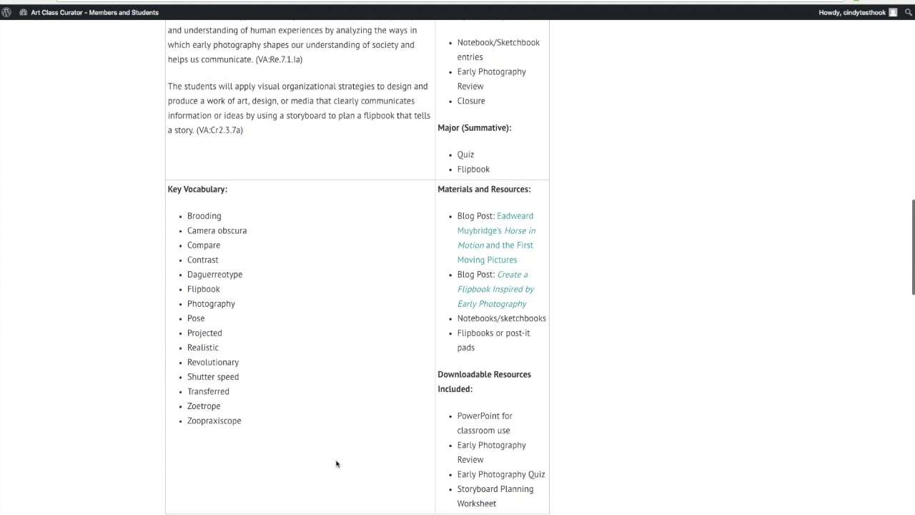
pyautogui.scroll(3)
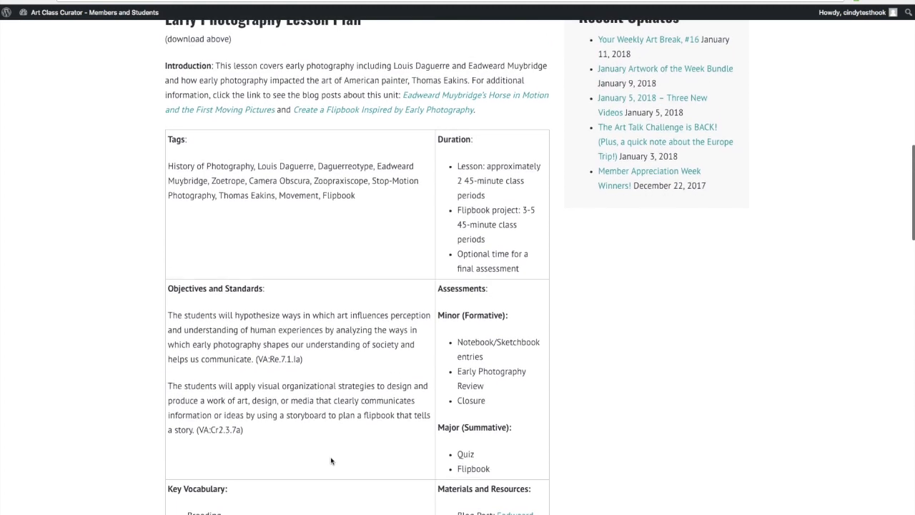
pyautogui.scroll(3)
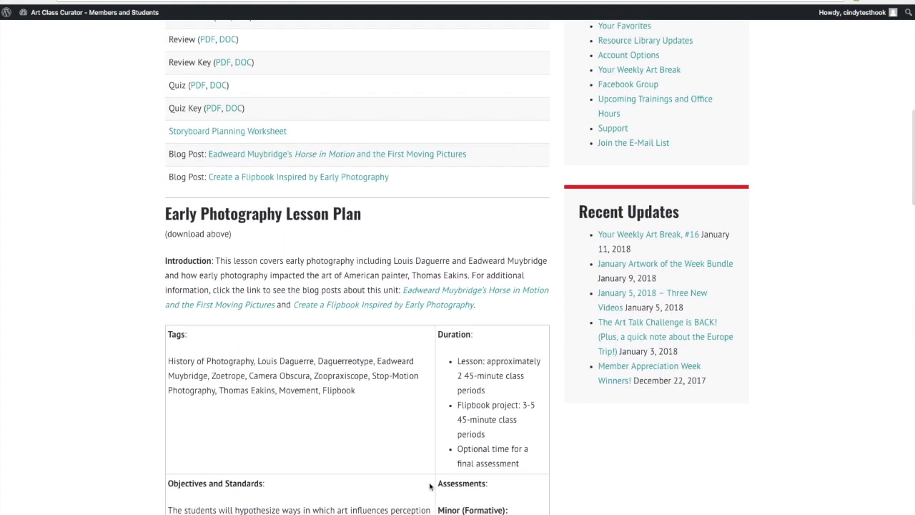
pyautogui.moveTo(308, 384)
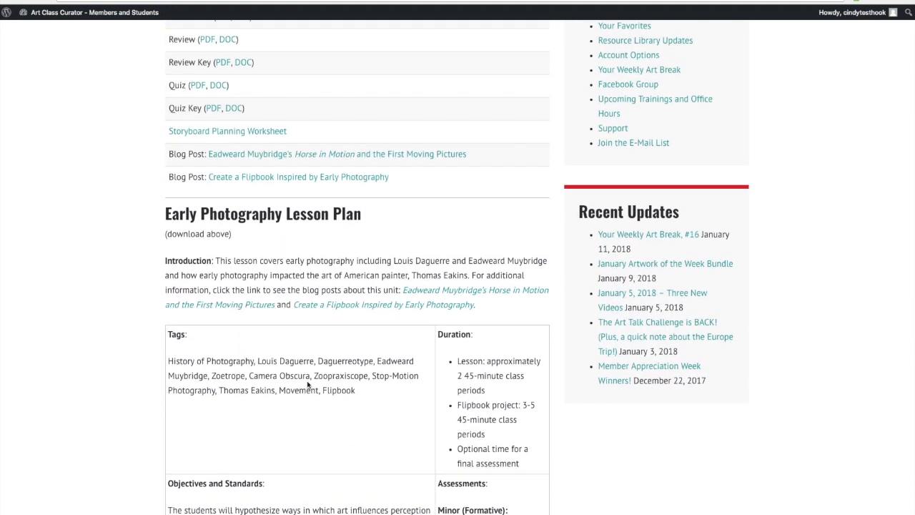
pyautogui.scroll(3)
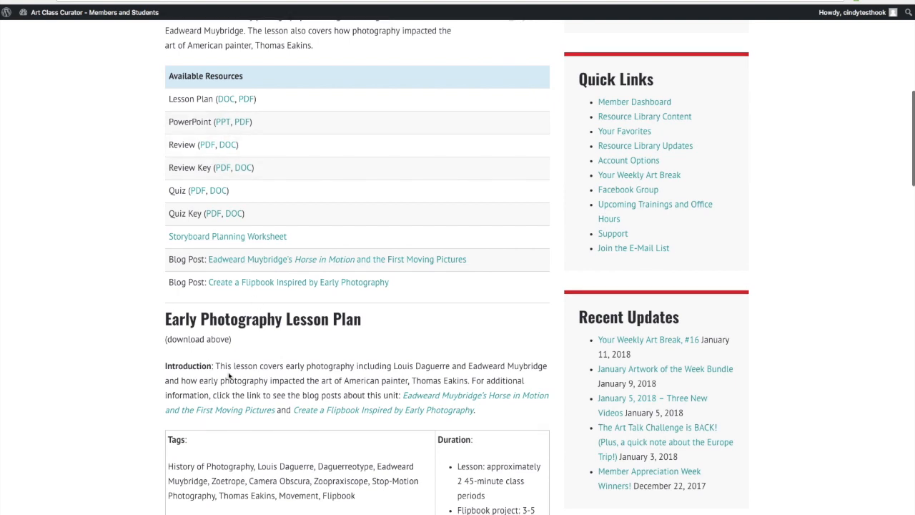
pyautogui.moveTo(289, 484)
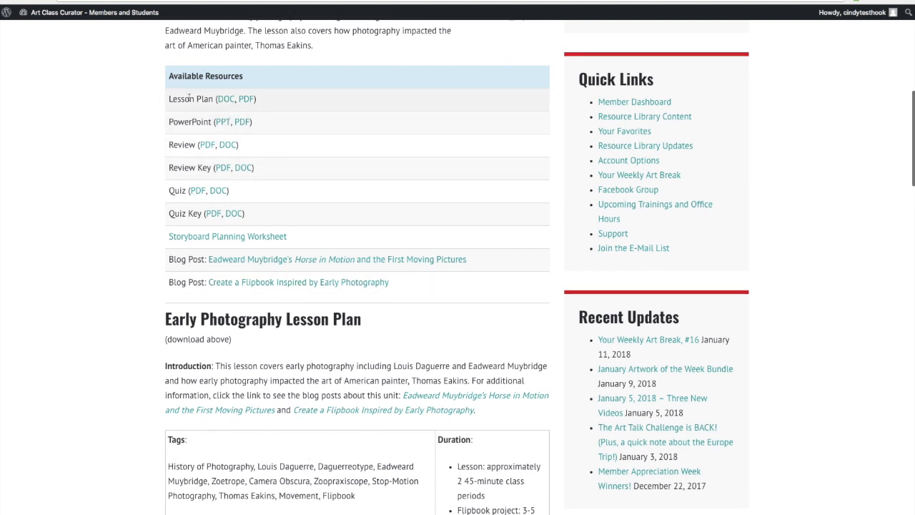
pyautogui.moveTo(266, 106)
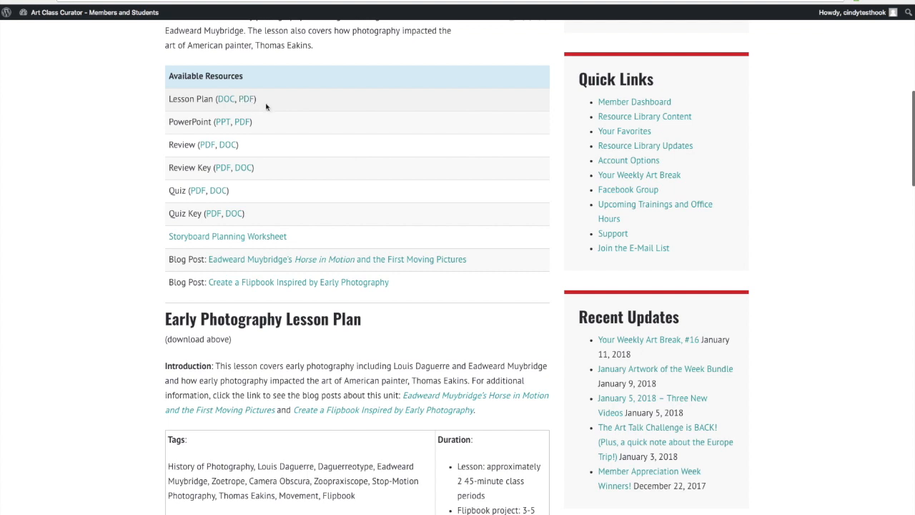
pyautogui.scroll(3)
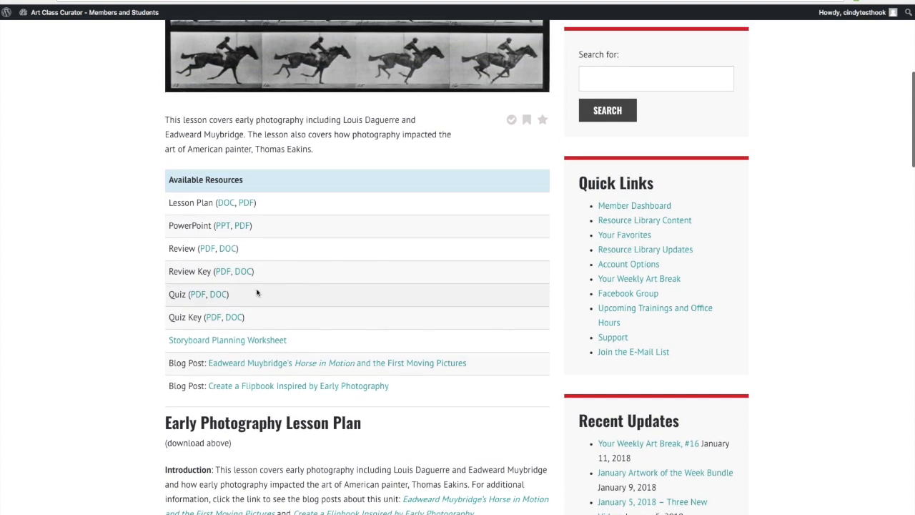
pyautogui.moveTo(243, 240)
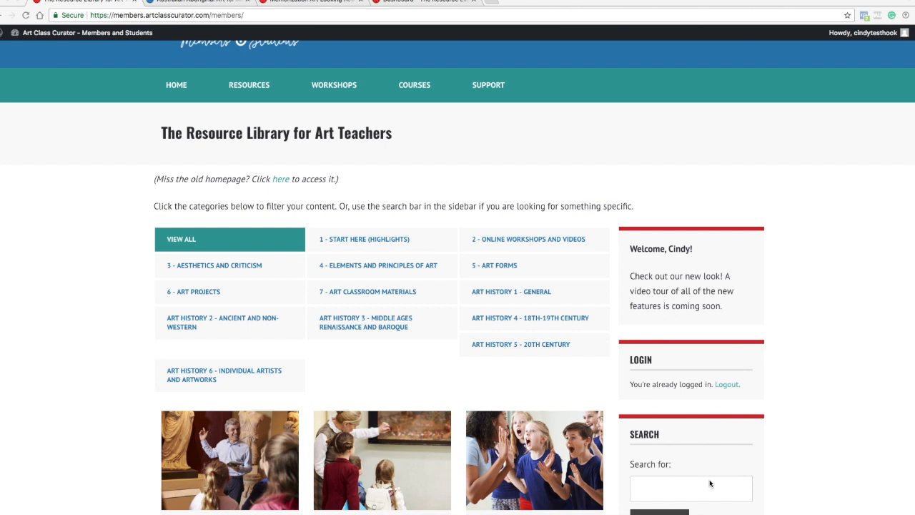
pyautogui.write('s')
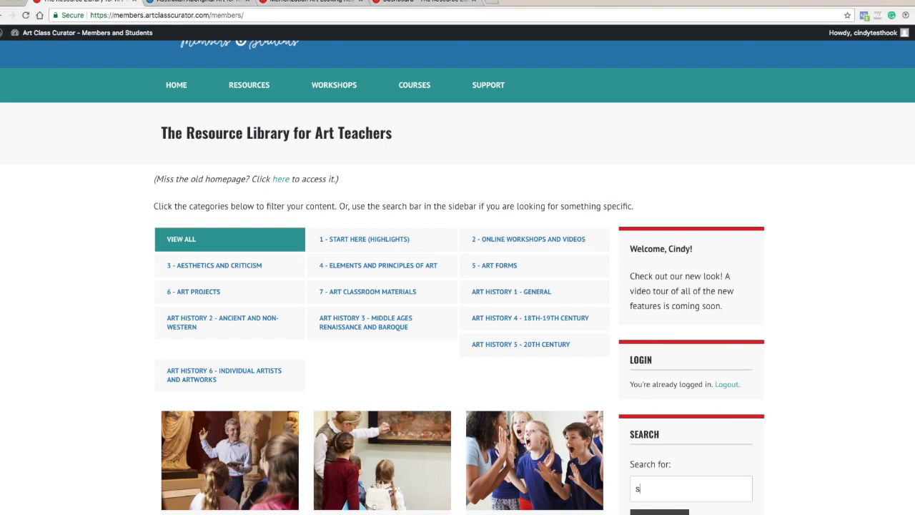
pyautogui.write('culpture')
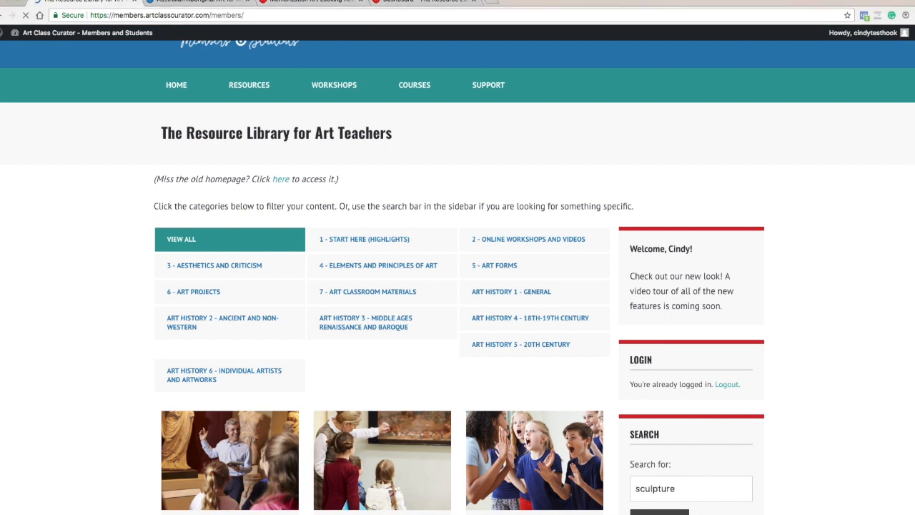
pyautogui.click(659, 512)
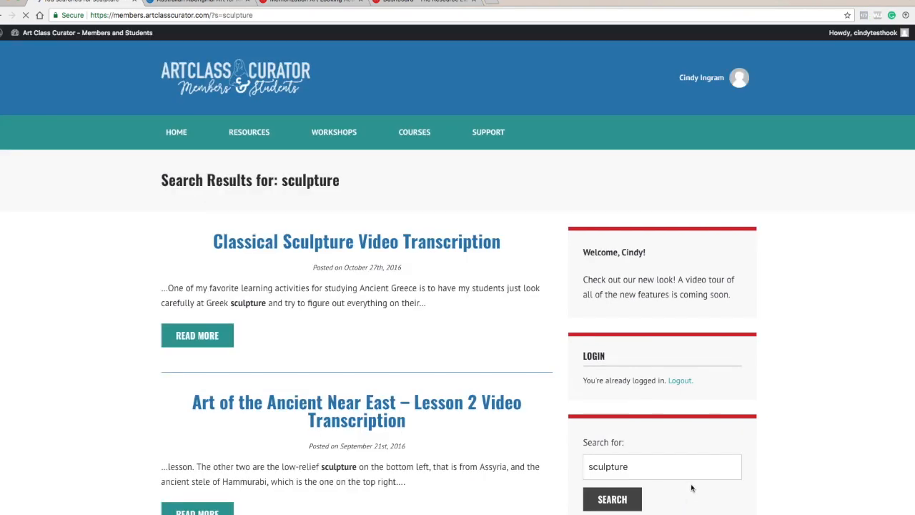
pyautogui.scroll(-3)
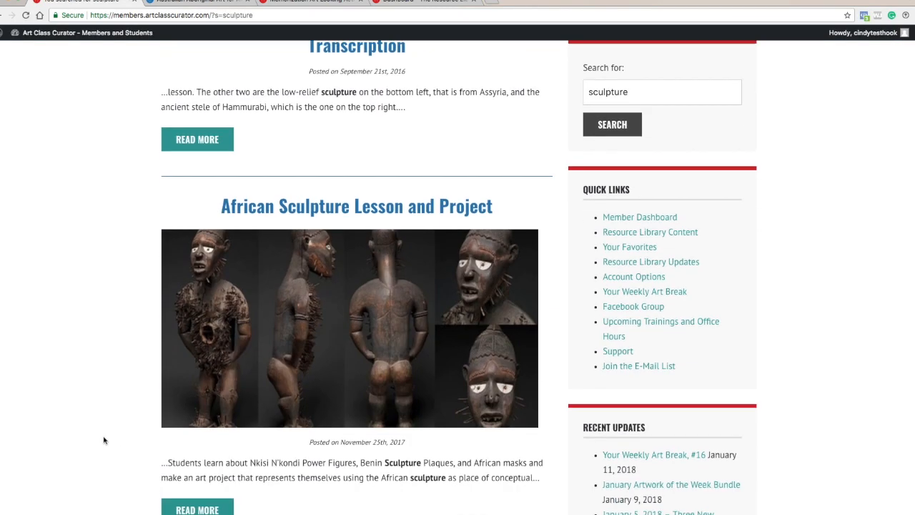
pyautogui.scroll(-3)
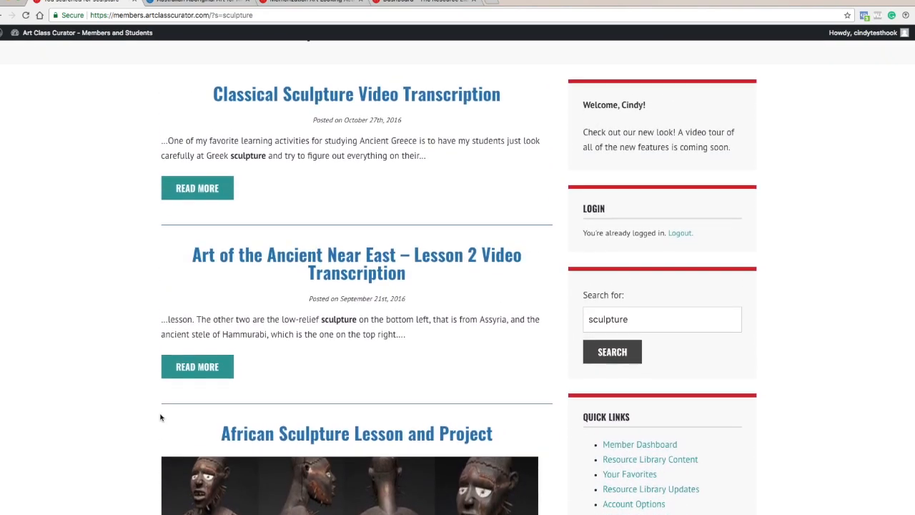
pyautogui.scroll(3)
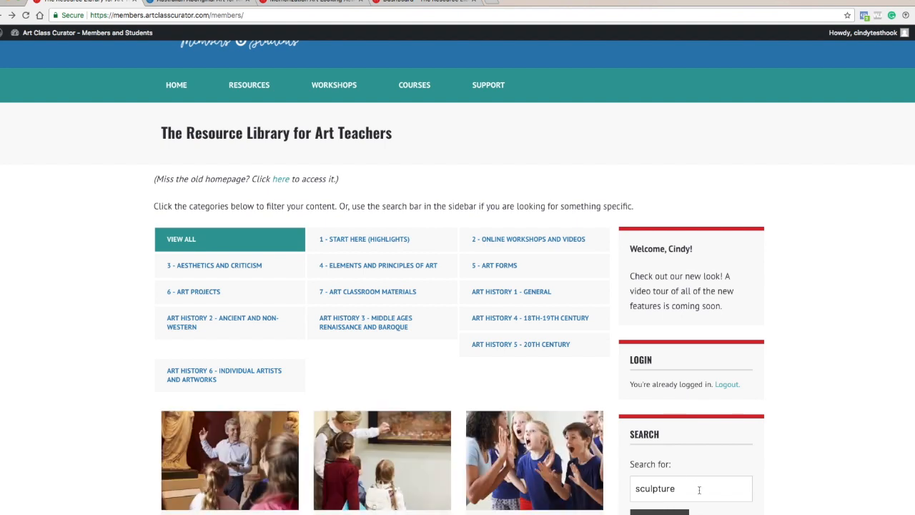
pyautogui.moveTo(534, 265)
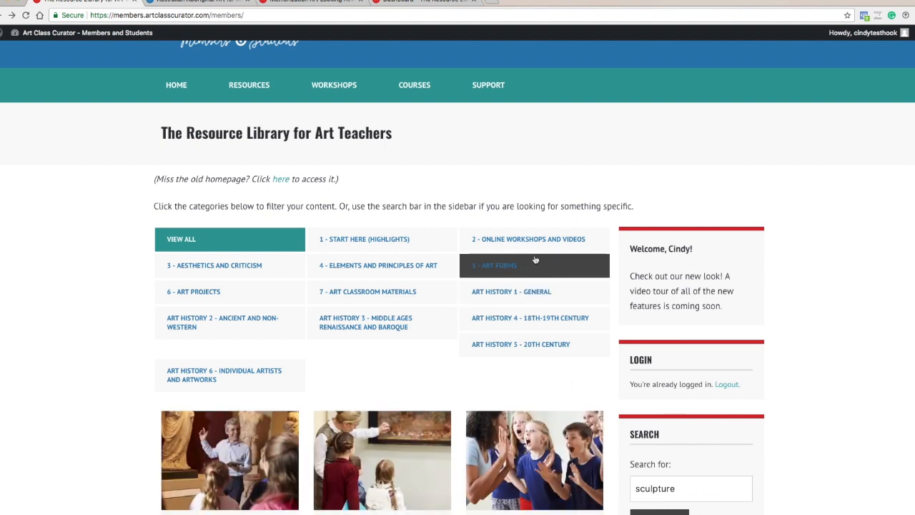
pyautogui.moveTo(314, 386)
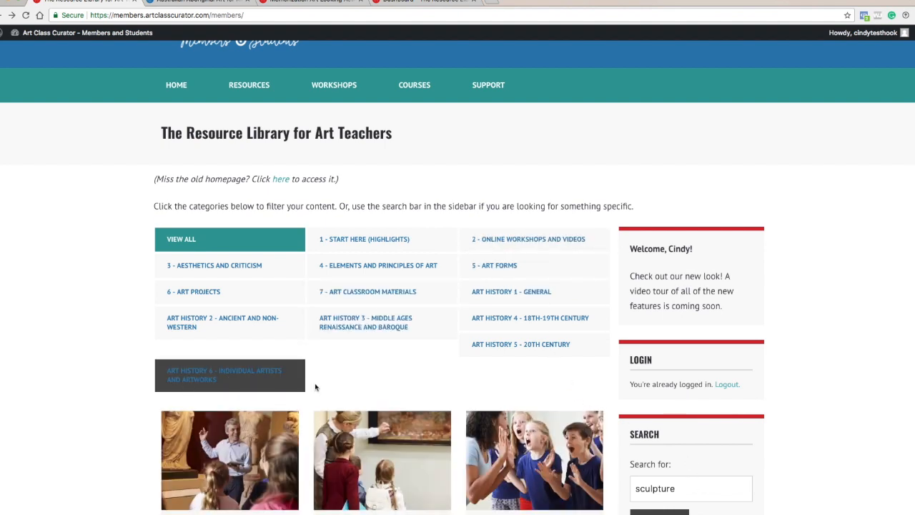
pyautogui.moveTo(643, 397)
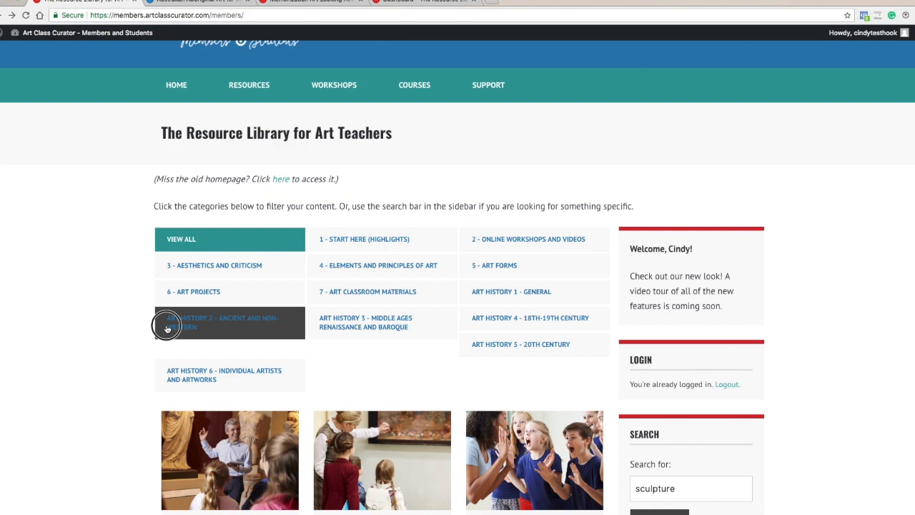
# Skim the Ancient and Non-Western results, then rerun the sidebar search for 'sculpture'
pyautogui.scroll(-3)
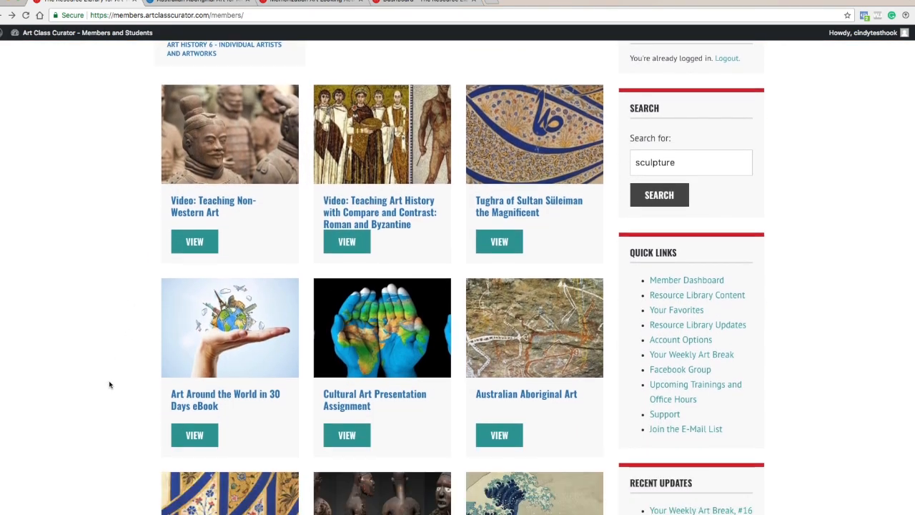
pyautogui.scroll(-3)
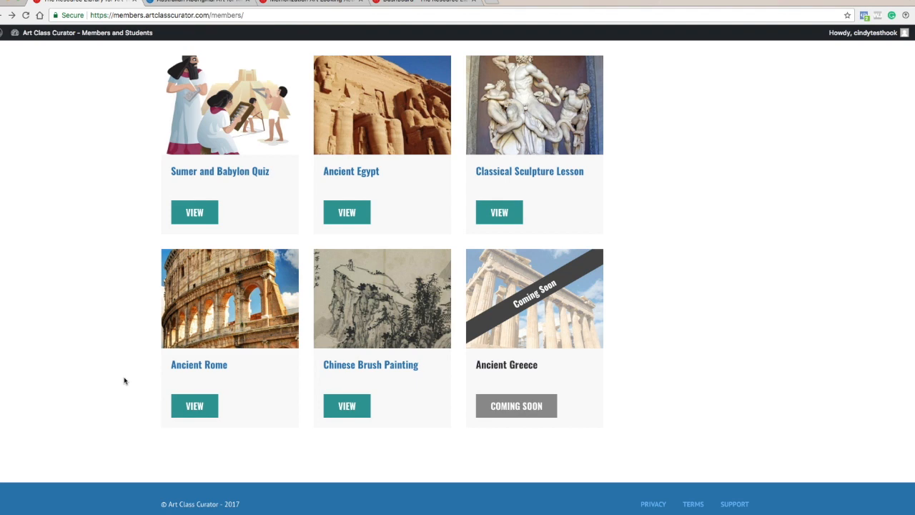
pyautogui.scroll(3)
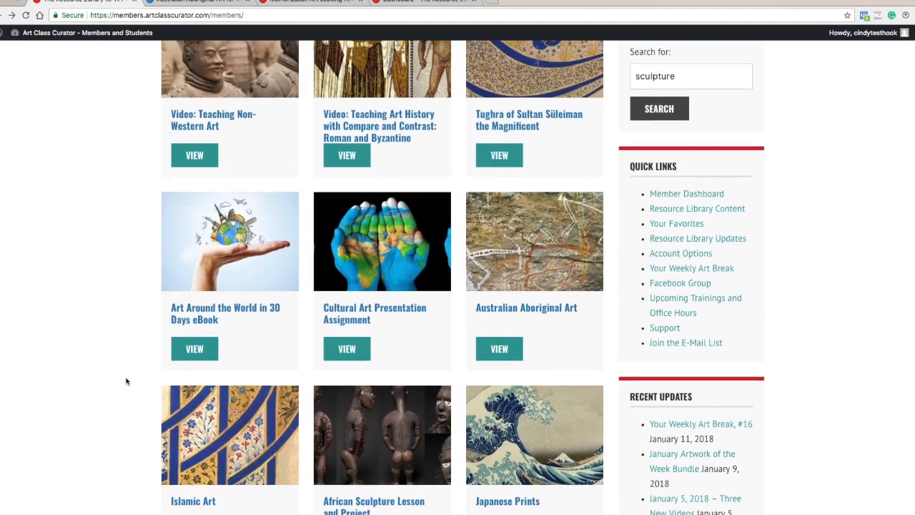
pyautogui.scroll(-3)
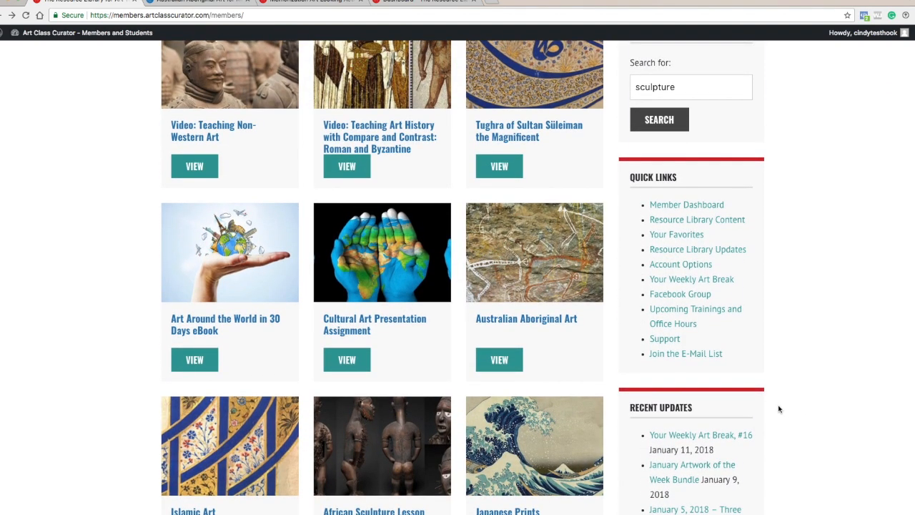
pyautogui.scroll(3)
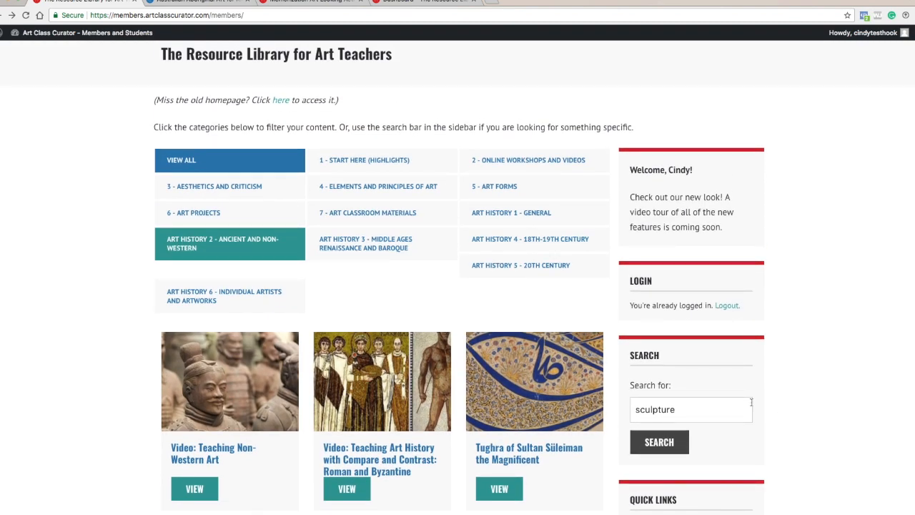
pyautogui.tripleClick(691, 409)
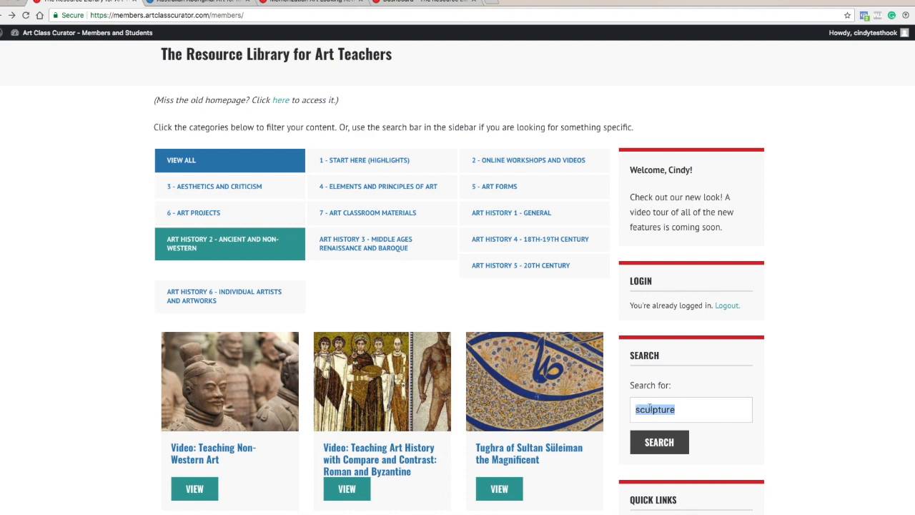
pyautogui.click(658, 442)
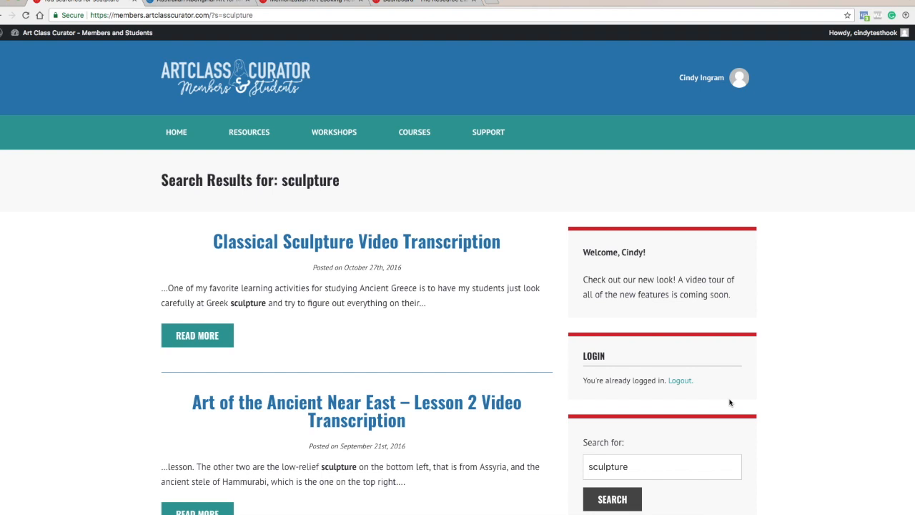
pyautogui.moveTo(352, 429)
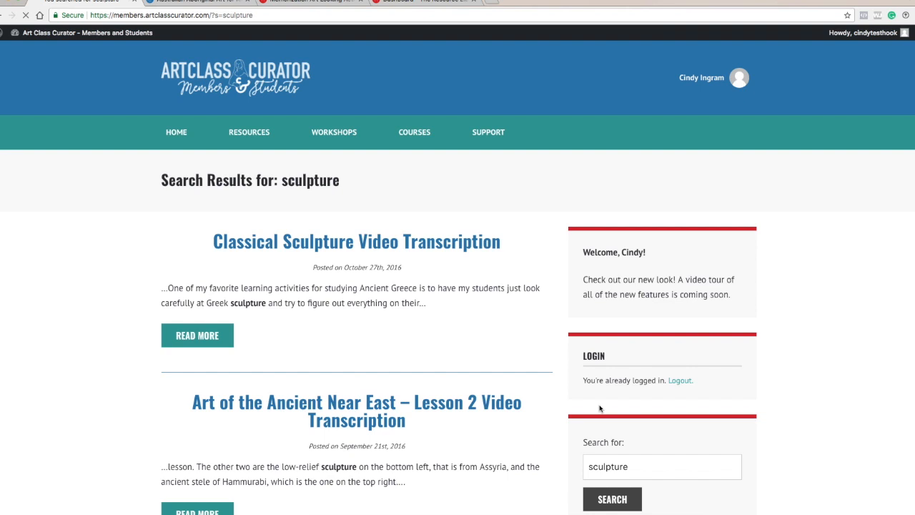
# Try the Ancient Near East transcription result, then scroll the sculpture results toward the Memorization training
pyautogui.click(358, 410)
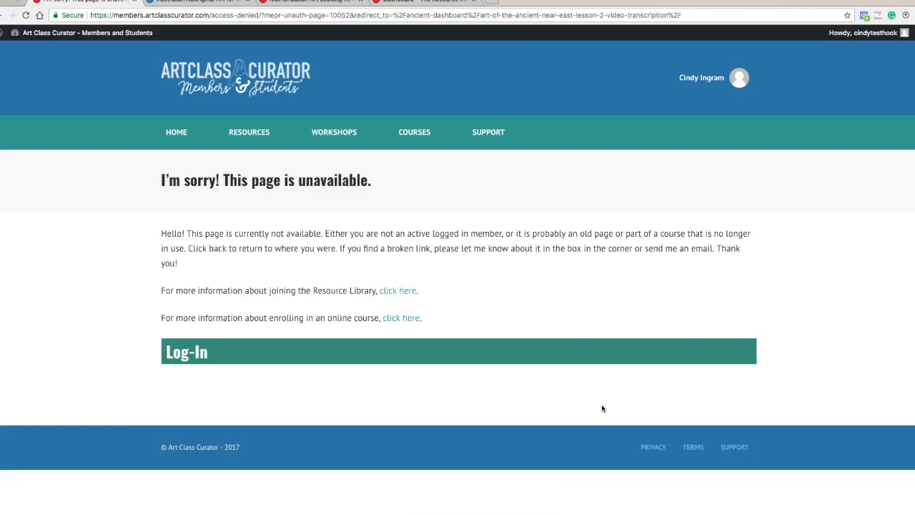
pyautogui.moveTo(641, 430)
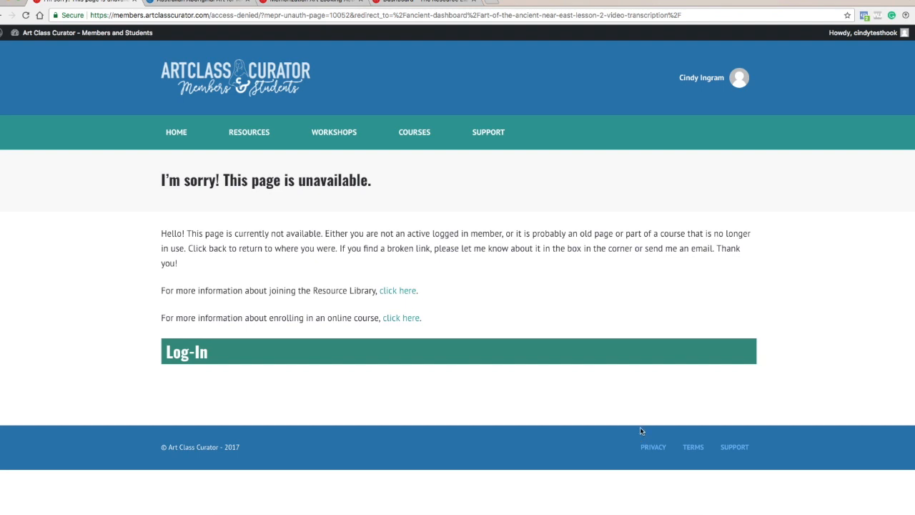
pyautogui.moveTo(595, 386)
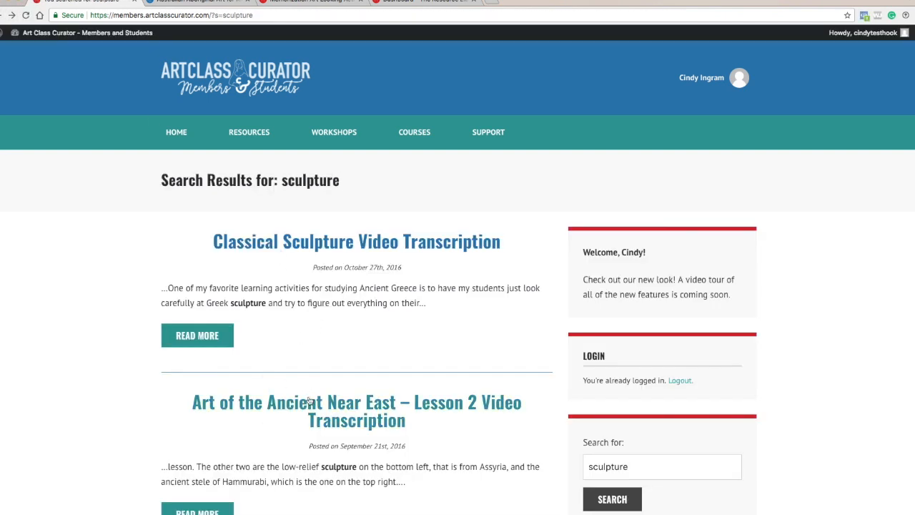
pyautogui.moveTo(501, 428)
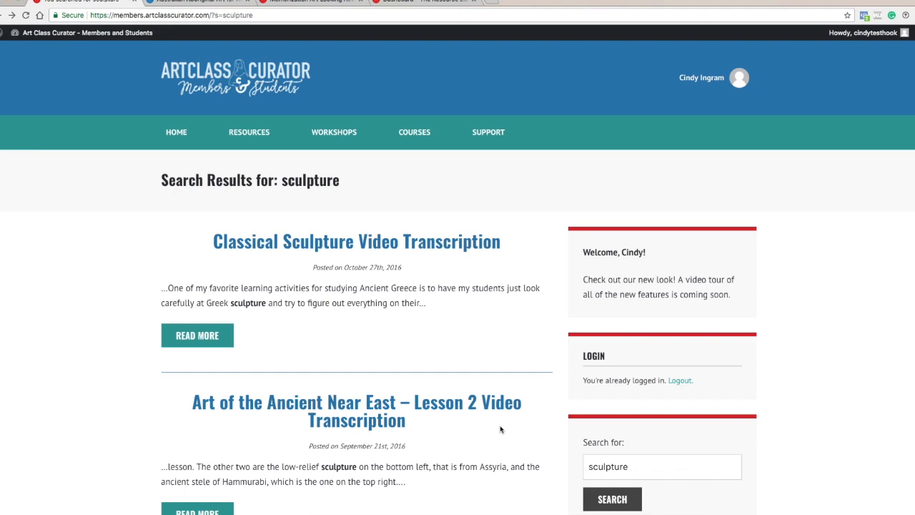
pyautogui.scroll(-3)
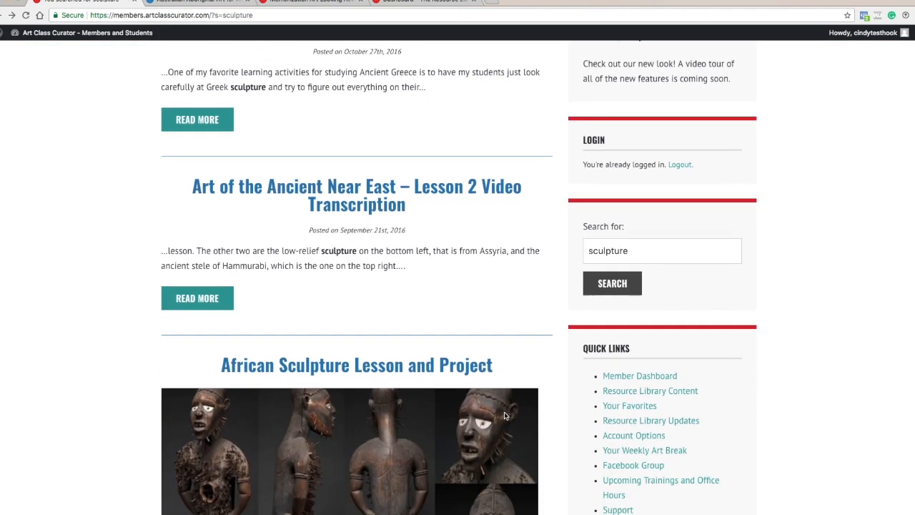
pyautogui.scroll(-3)
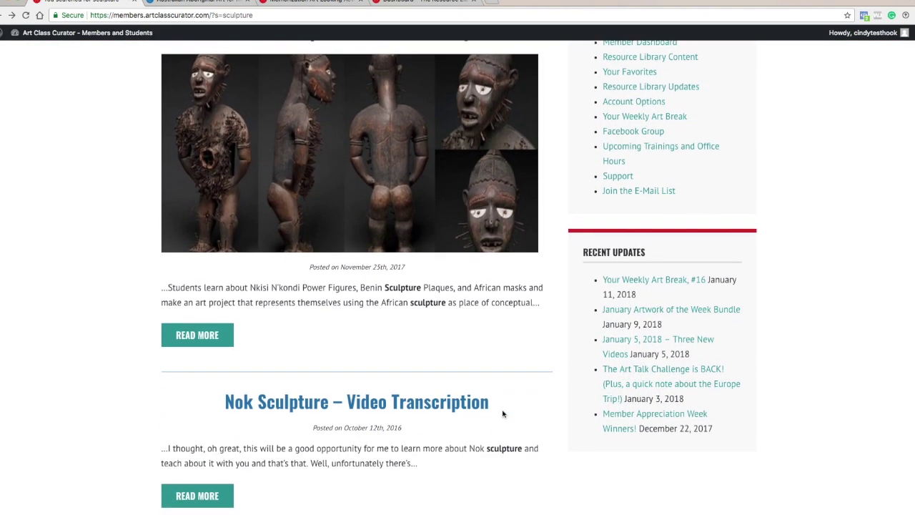
pyautogui.scroll(-3)
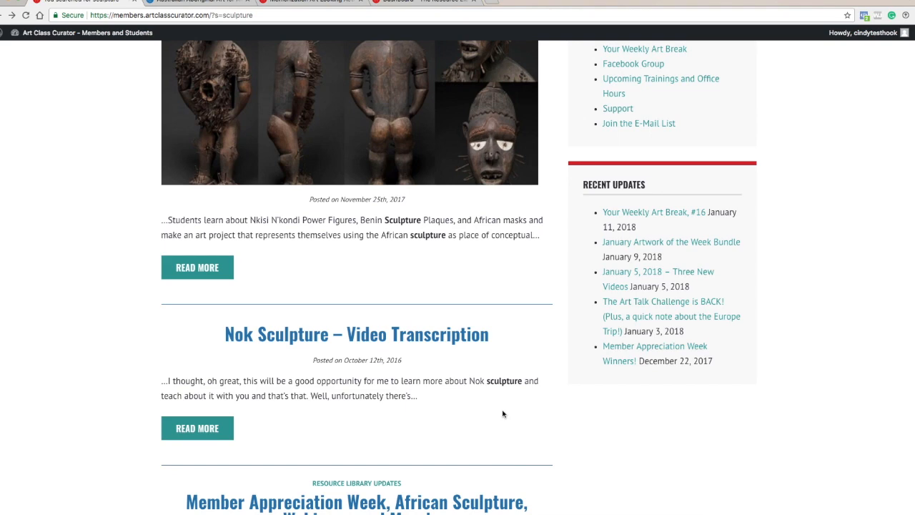
pyautogui.scroll(-3)
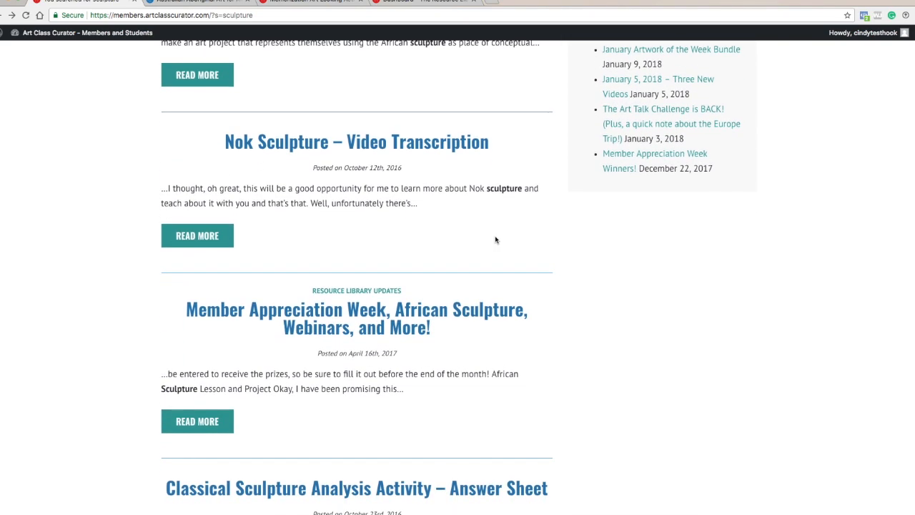
pyautogui.moveTo(480, 238)
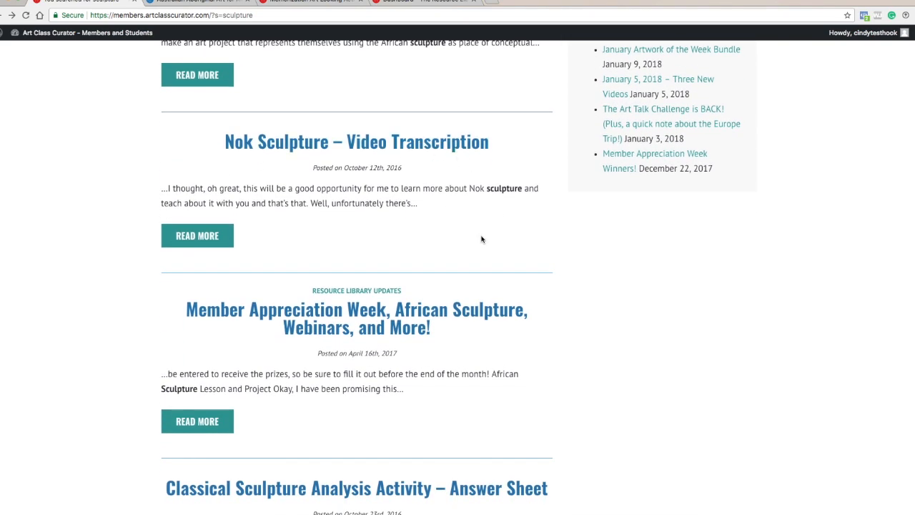
pyautogui.scroll(-3)
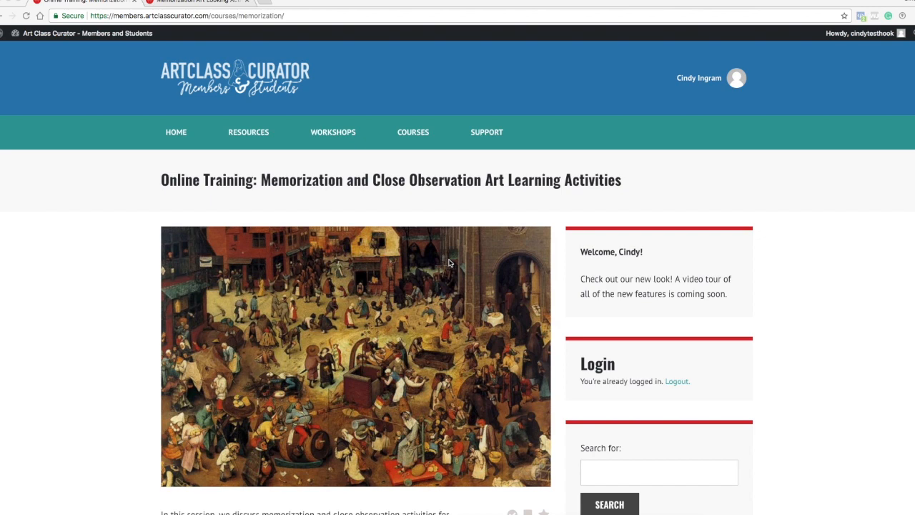
pyautogui.moveTo(411, 360)
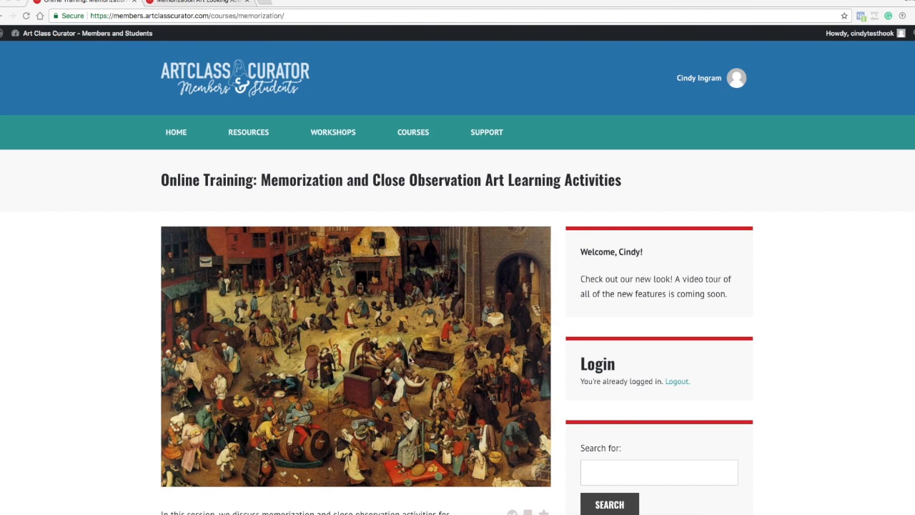
pyautogui.moveTo(345, 366)
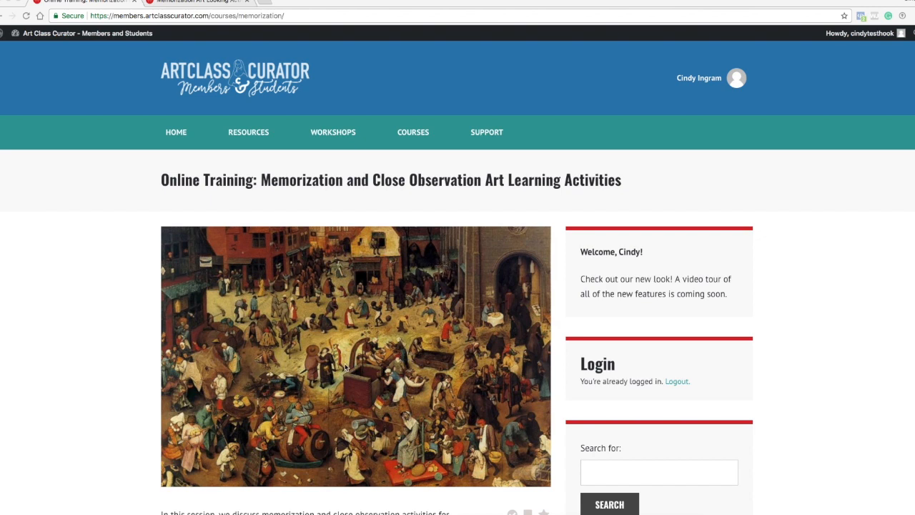
# Mark the Memorization training completed, bookmarked and favorited, then move on to the Impressionism lesson
pyautogui.scroll(-3)
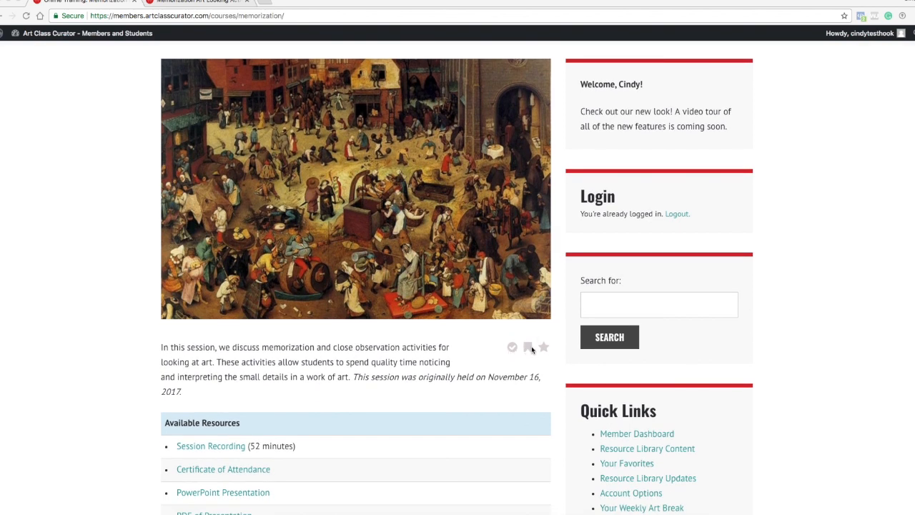
pyautogui.moveTo(598, 375)
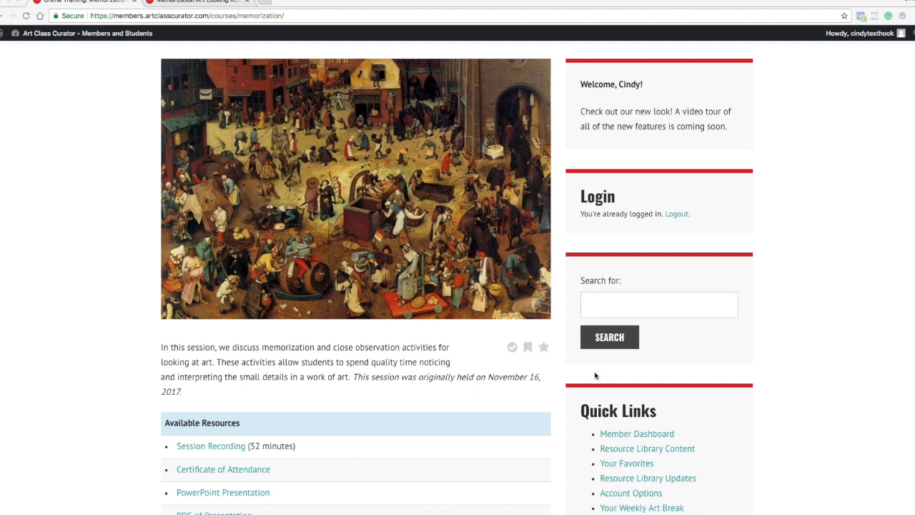
pyautogui.moveTo(506, 349)
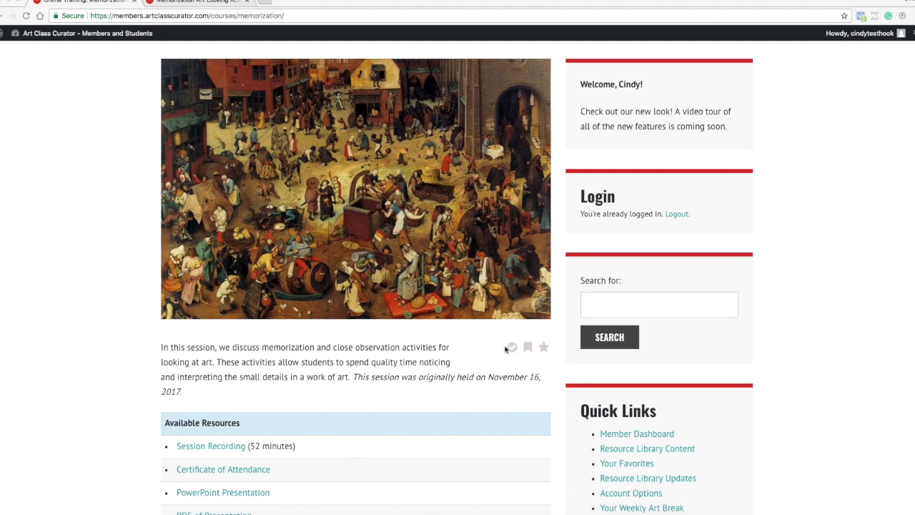
pyautogui.click(512, 348)
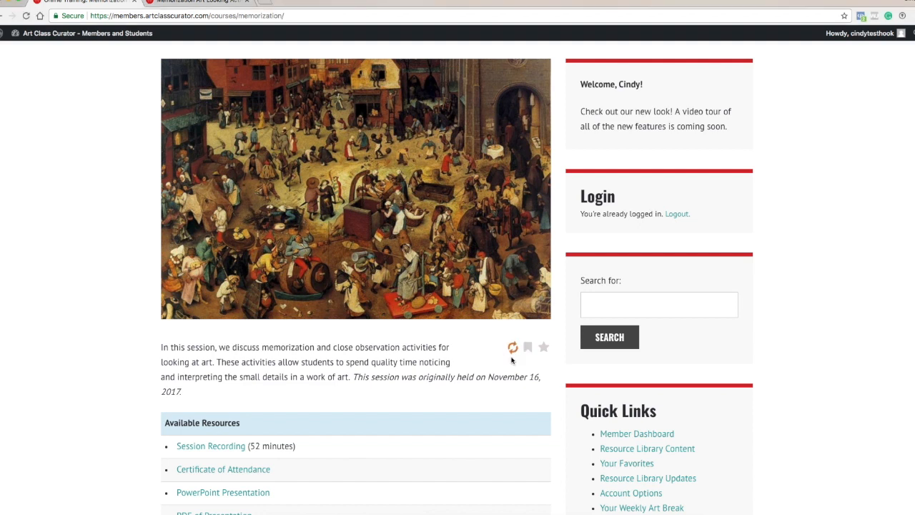
pyautogui.click(512, 348)
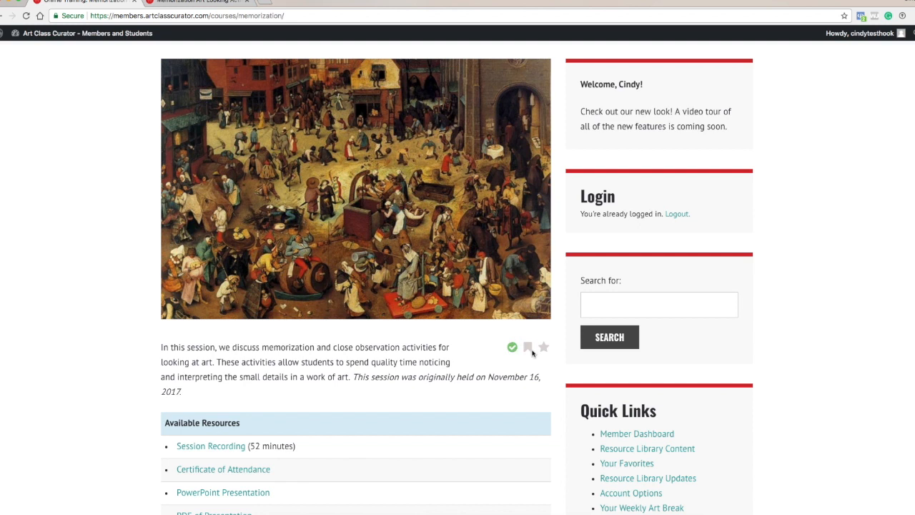
pyautogui.click(528, 347)
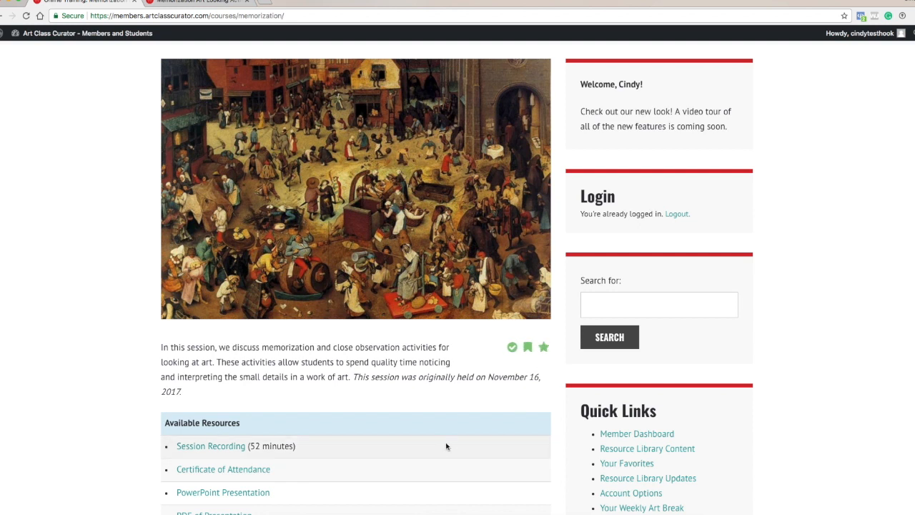
pyautogui.scroll(-3)
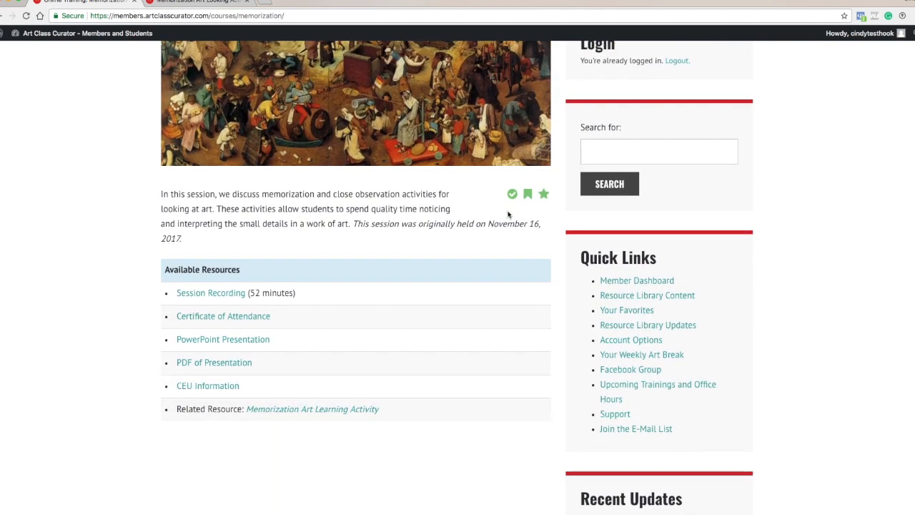
pyautogui.moveTo(626, 308)
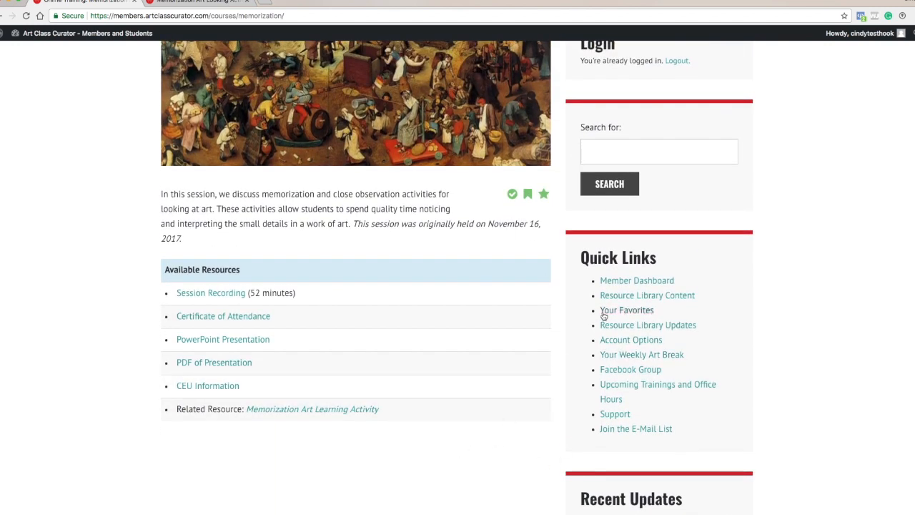
pyautogui.click(626, 308)
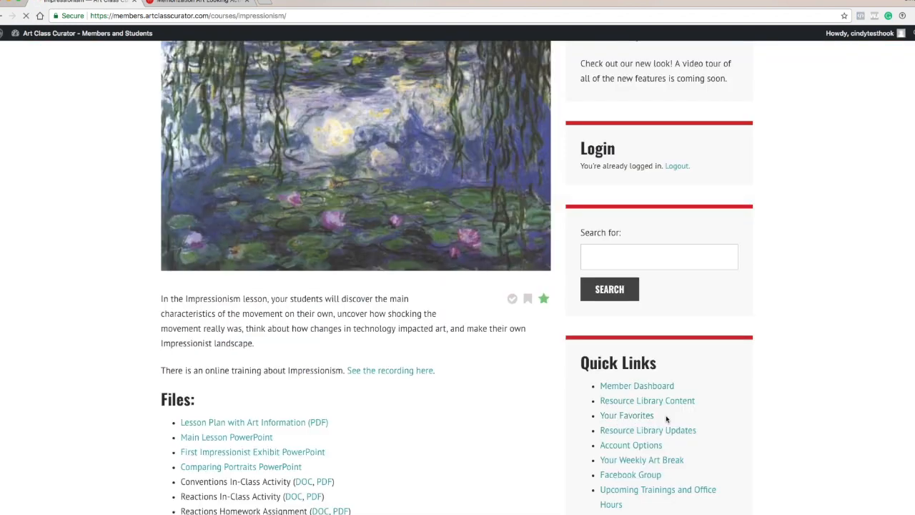
# Open Your Favorites from Quick Links, listing Impressionism and the Memorization training
pyautogui.click(626, 414)
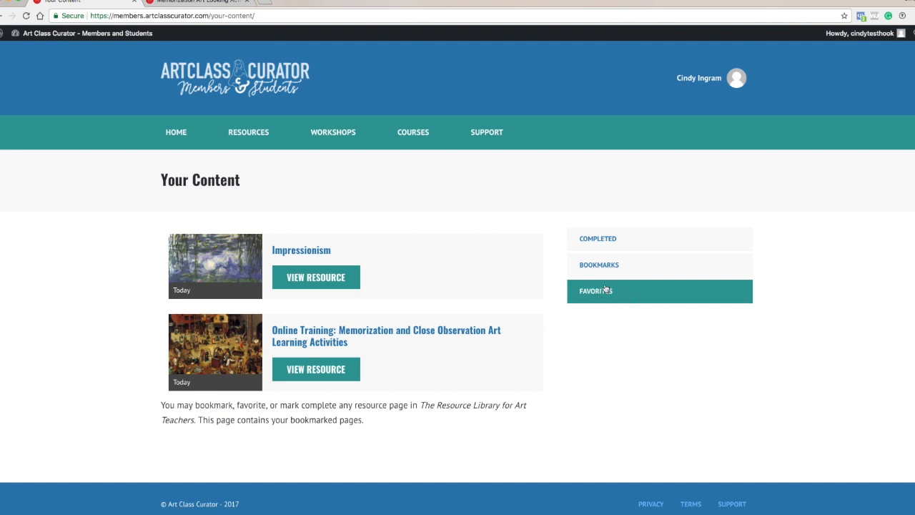
pyautogui.moveTo(609, 352)
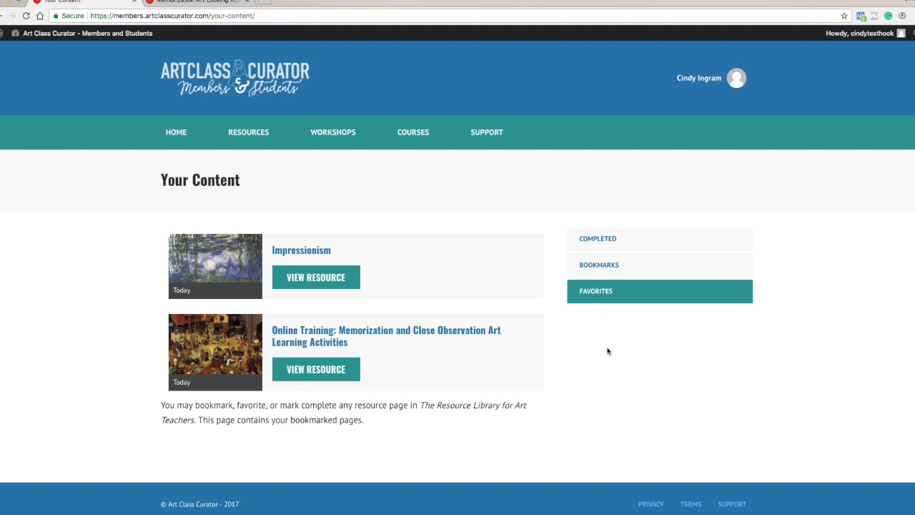
pyautogui.moveTo(601, 303)
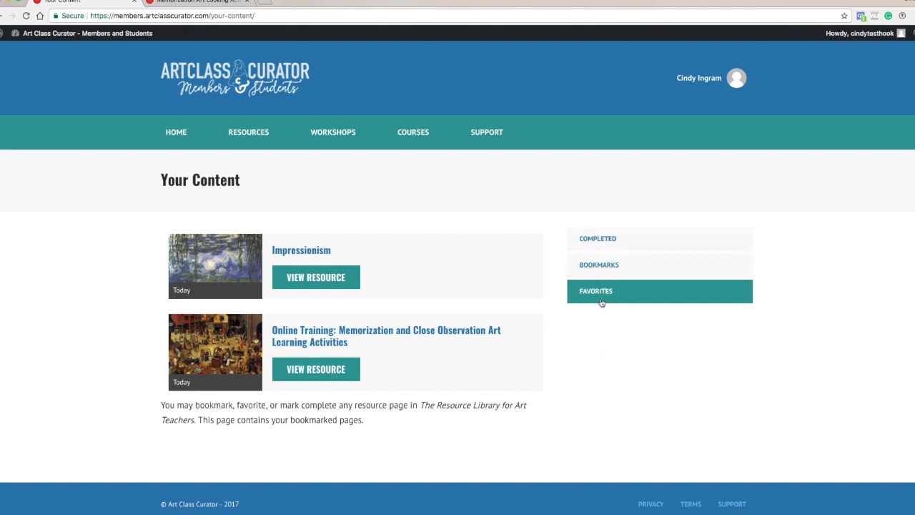
pyautogui.moveTo(249, 131)
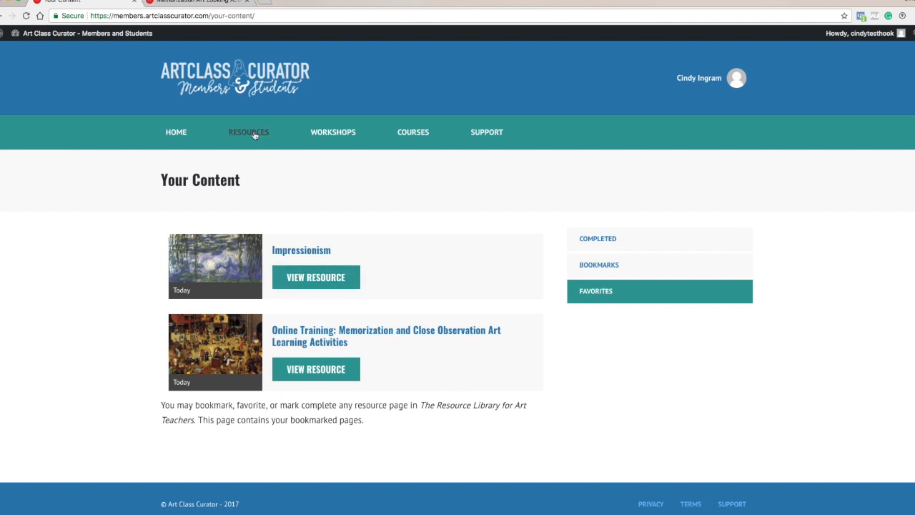
# Reach the Resource Library Updates category from the members Resource Library page via Quick Links
pyautogui.click(249, 131)
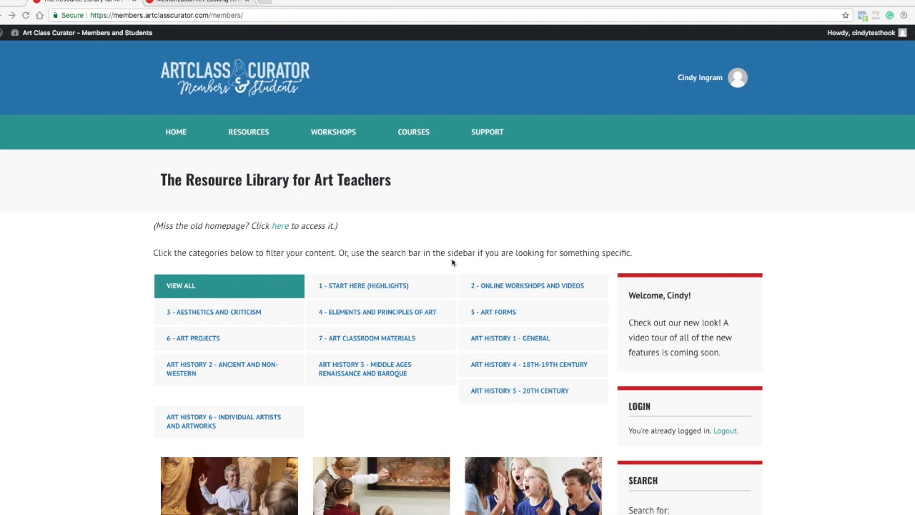
pyautogui.scroll(-3)
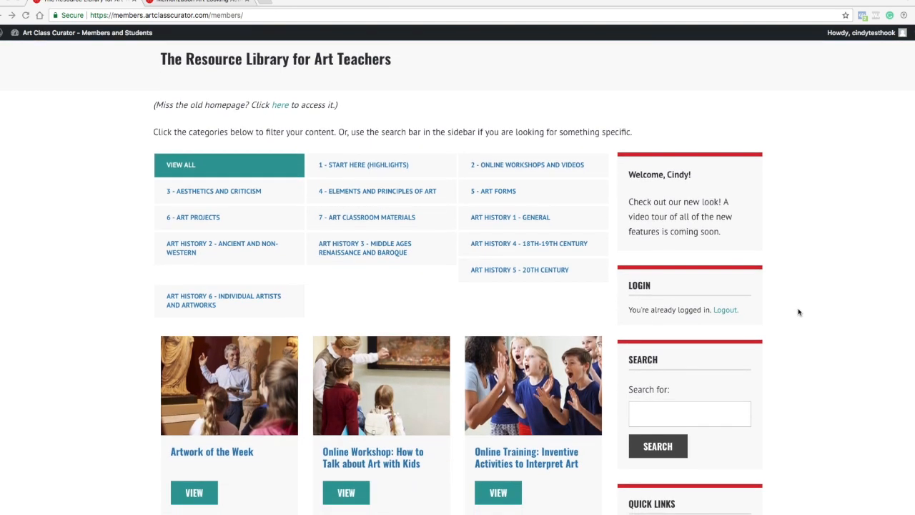
pyautogui.scroll(-3)
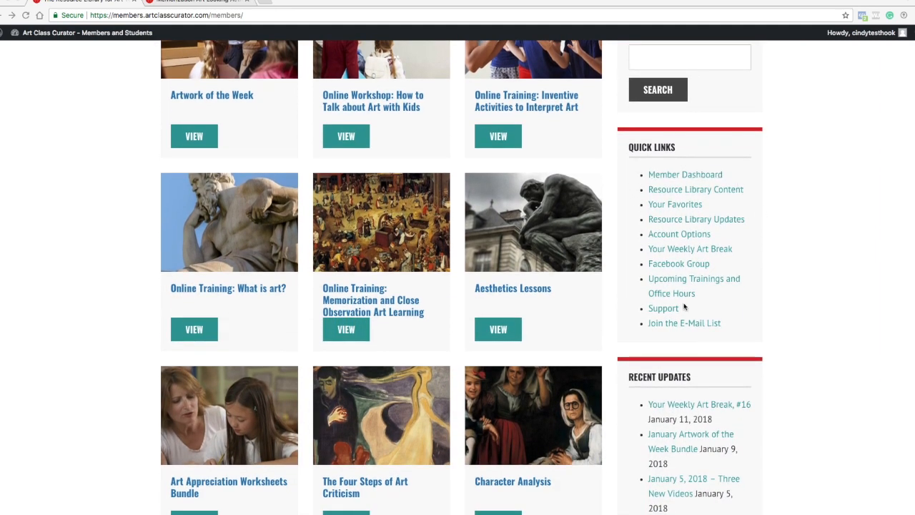
pyautogui.moveTo(692, 334)
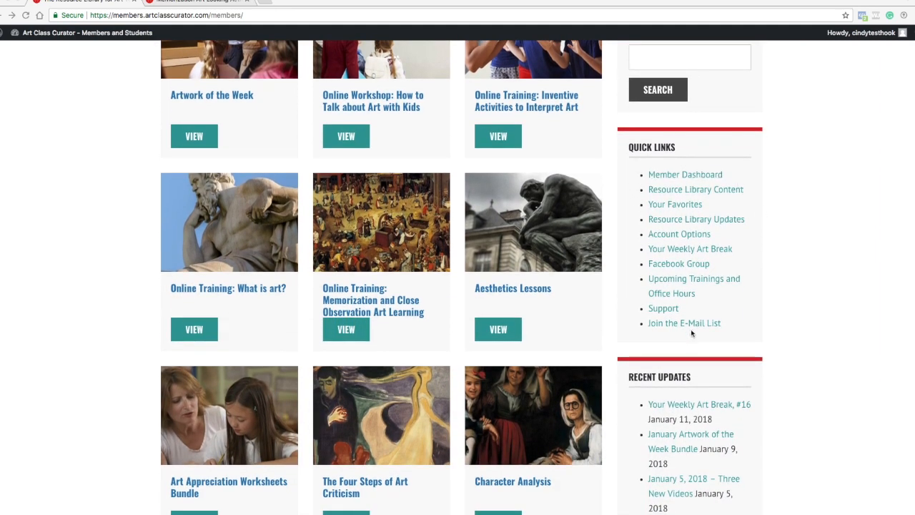
pyautogui.moveTo(685, 179)
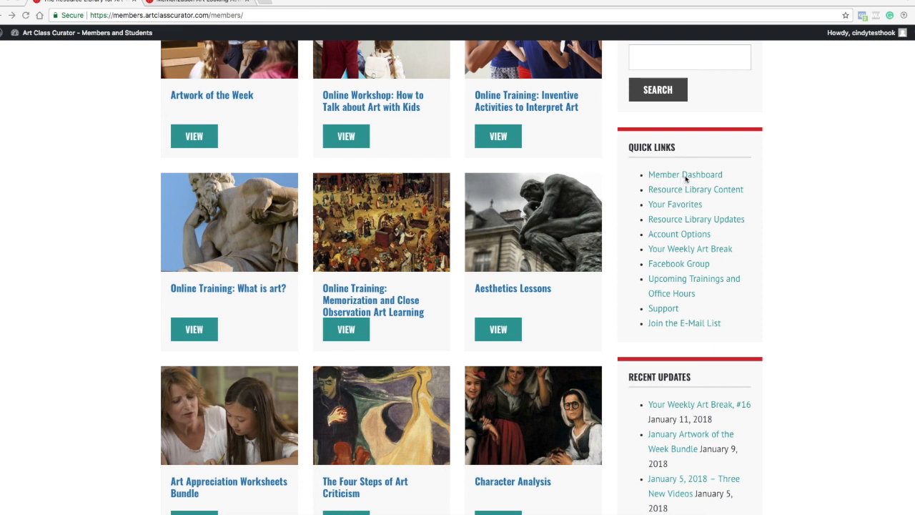
pyautogui.moveTo(718, 198)
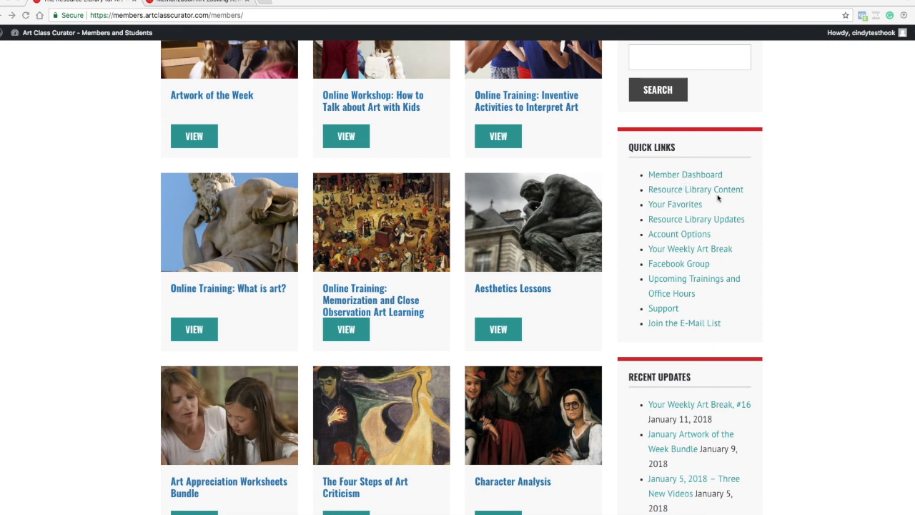
pyautogui.moveTo(721, 209)
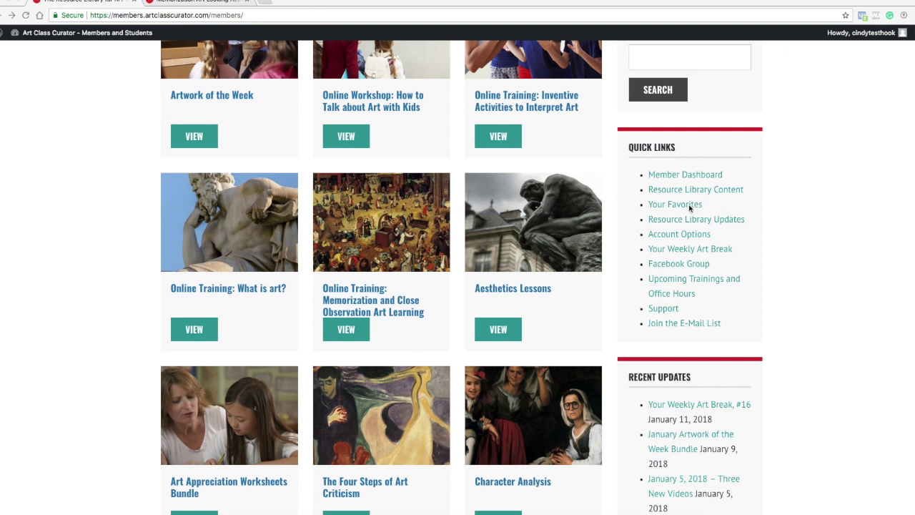
pyautogui.moveTo(647, 223)
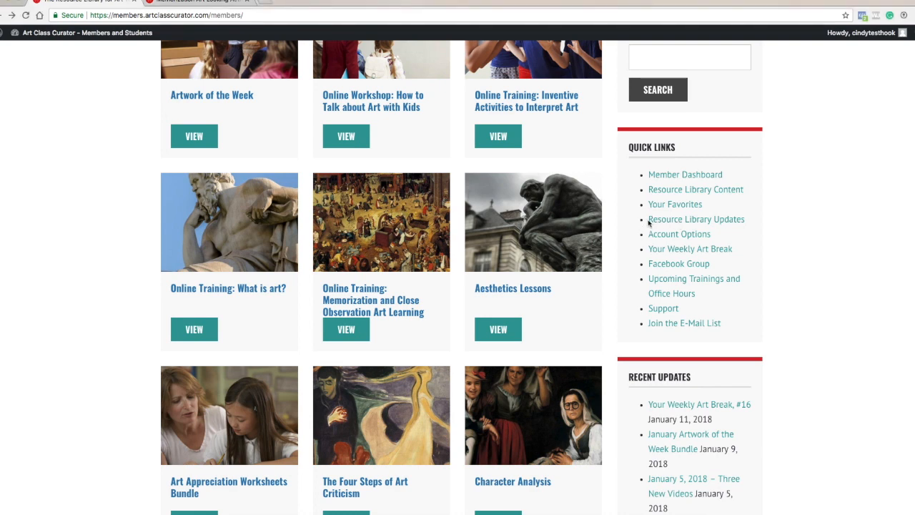
pyautogui.click(695, 221)
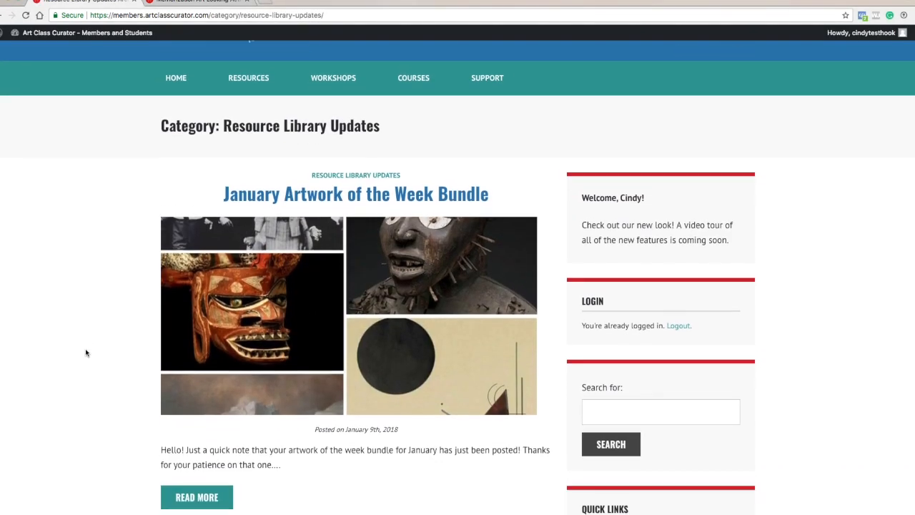
# Browse down through the recent Resource Library Updates posts
pyautogui.scroll(-3)
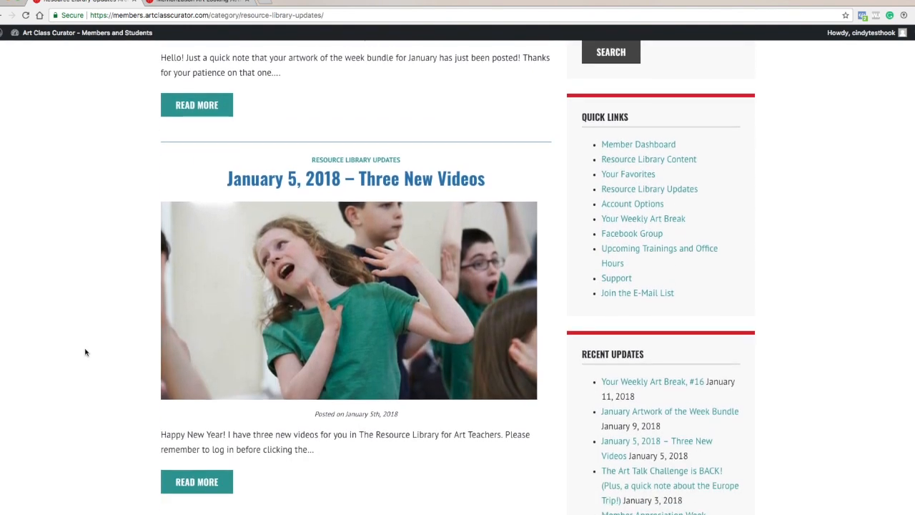
pyautogui.scroll(3)
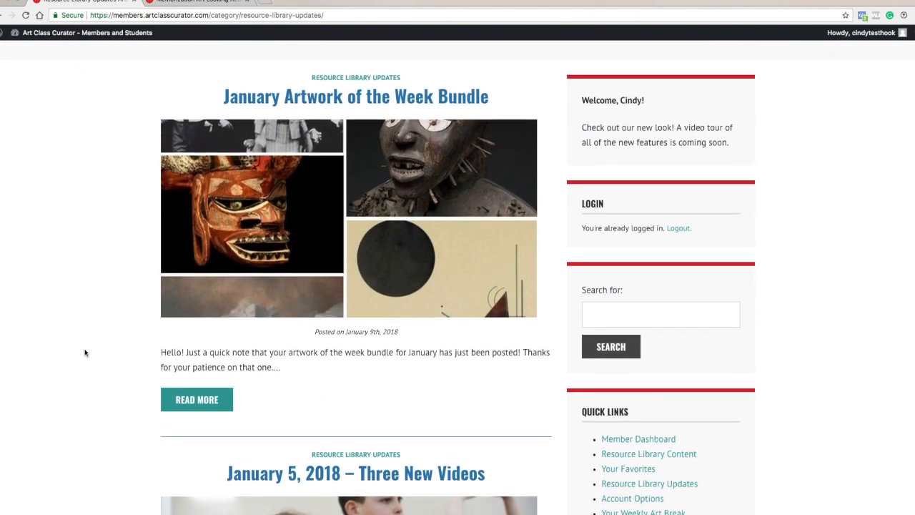
pyautogui.scroll(3)
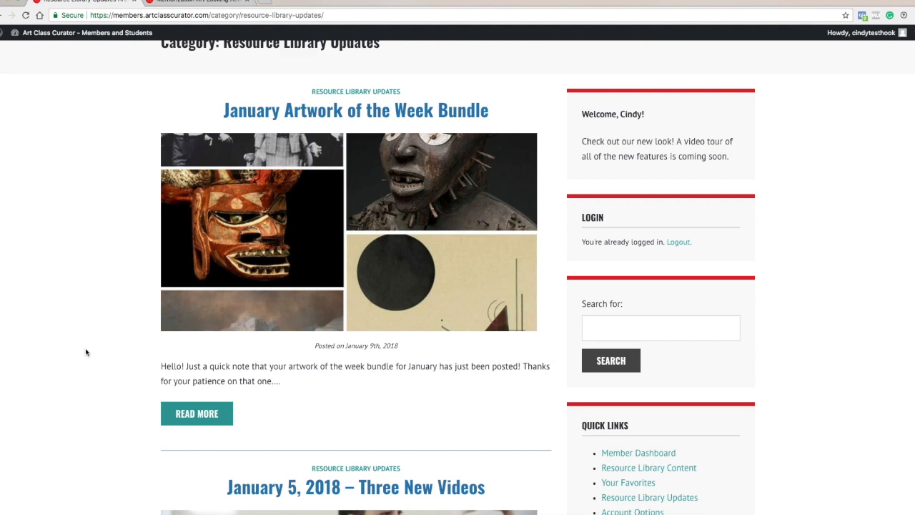
pyautogui.scroll(-3)
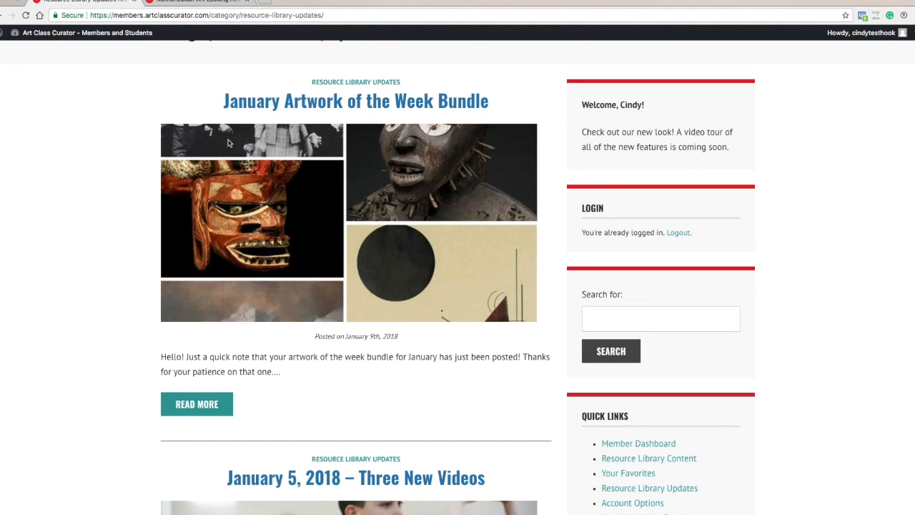
pyautogui.scroll(-3)
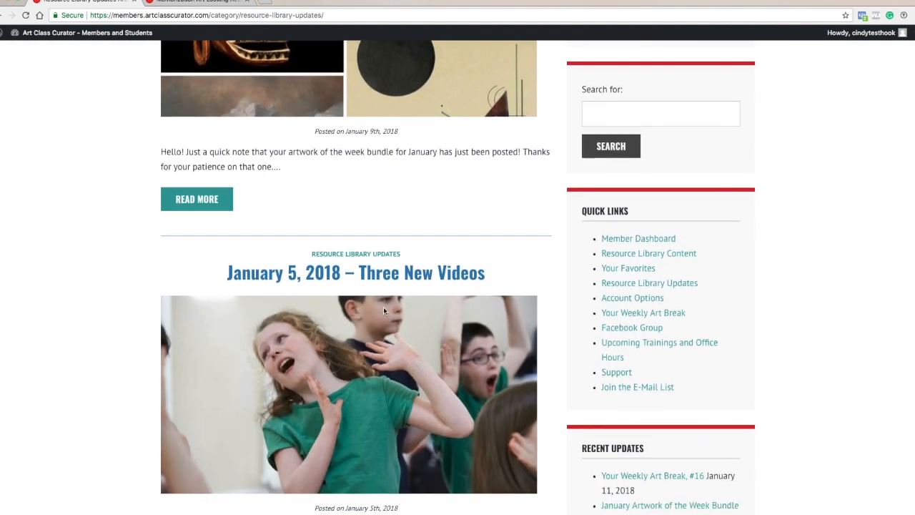
pyautogui.scroll(-3)
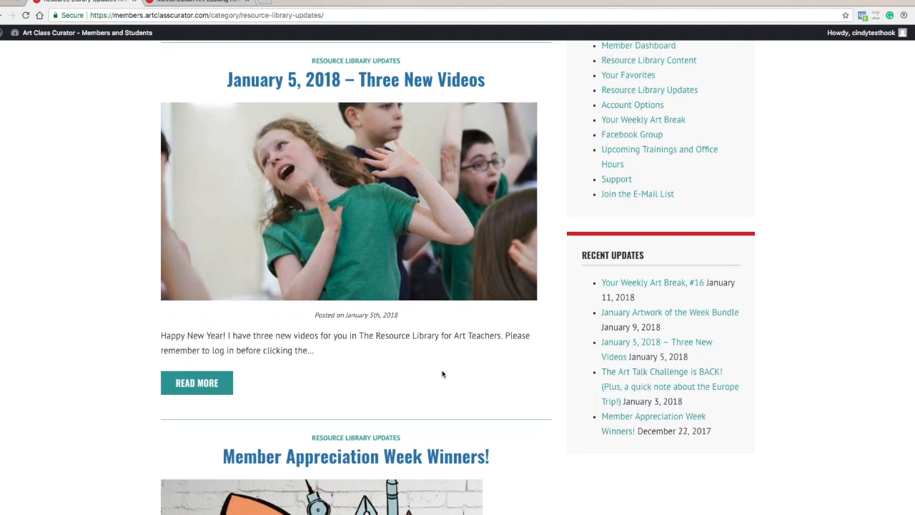
pyautogui.scroll(-3)
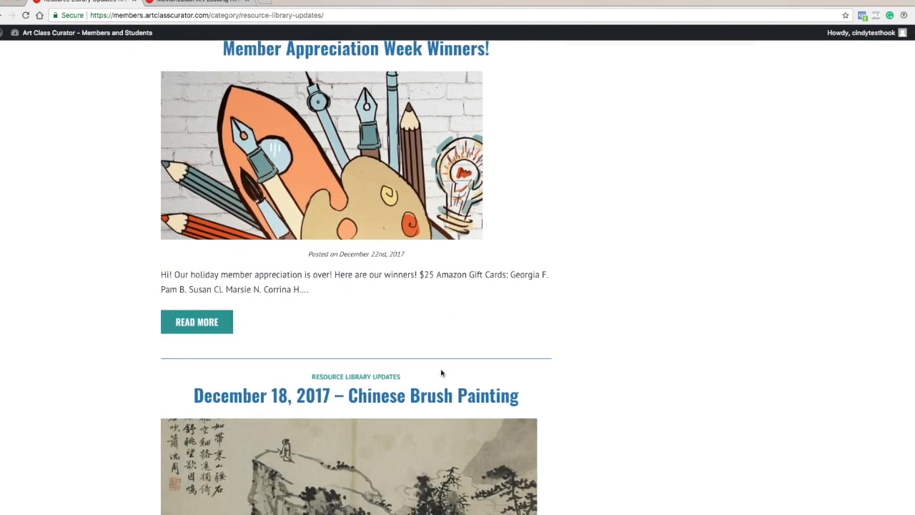
pyautogui.scroll(-3)
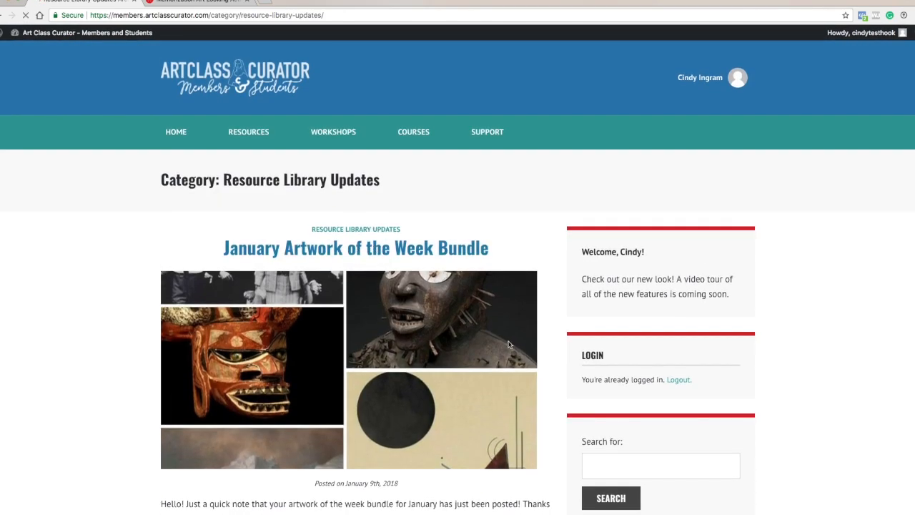
# Read through the January Artwork of the Week Bundle post to its end
pyautogui.click(355, 247)
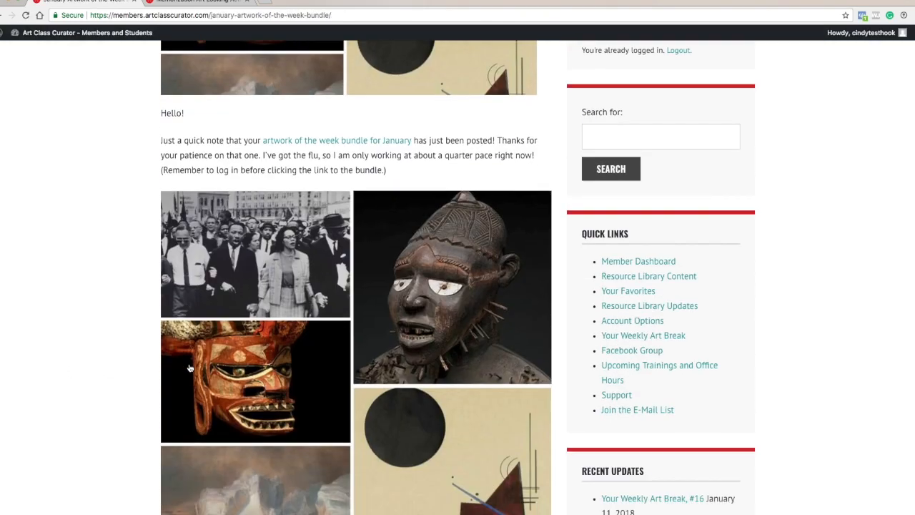
pyautogui.scroll(-3)
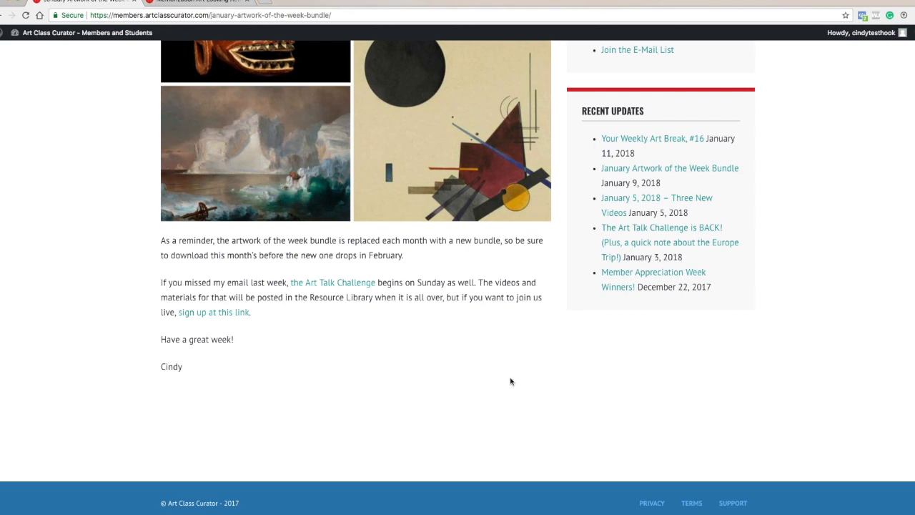
pyautogui.scroll(3)
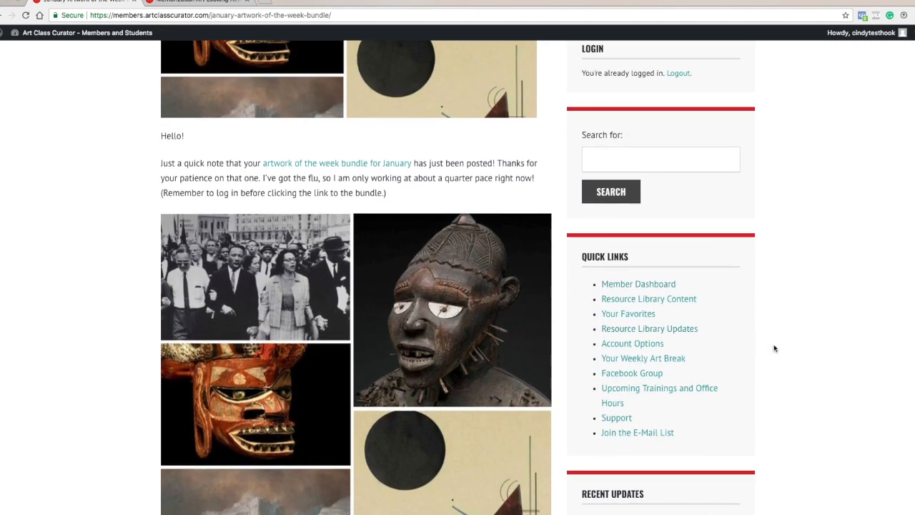
pyautogui.scroll(-3)
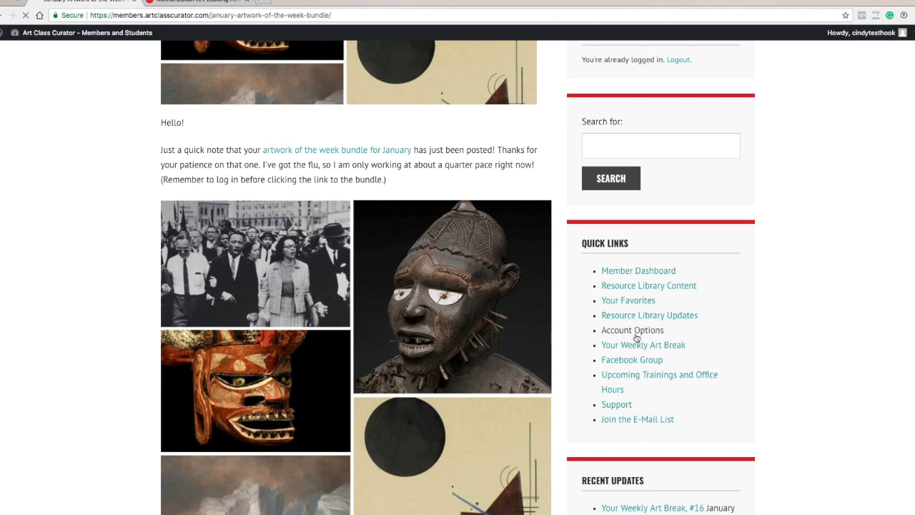
# Show the Account page's Subscriptions section with the active monthly Resource Library membership
pyautogui.click(632, 329)
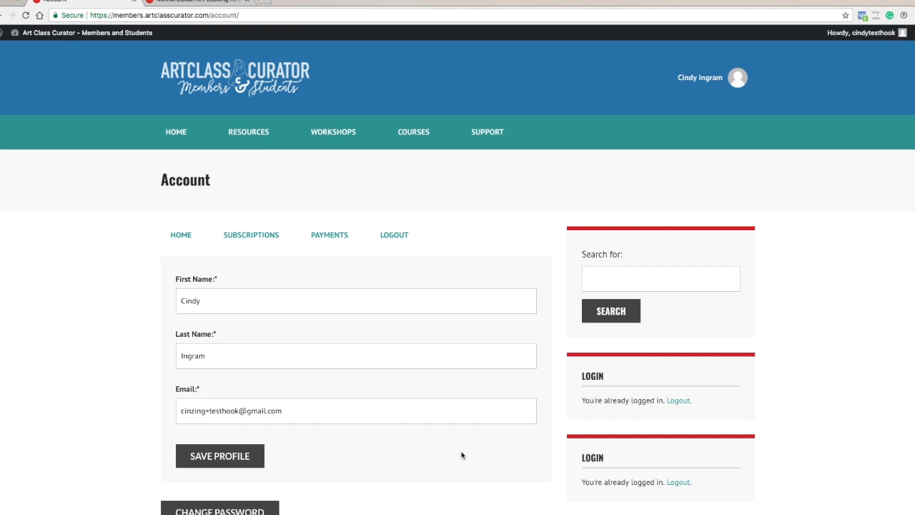
pyautogui.moveTo(383, 456)
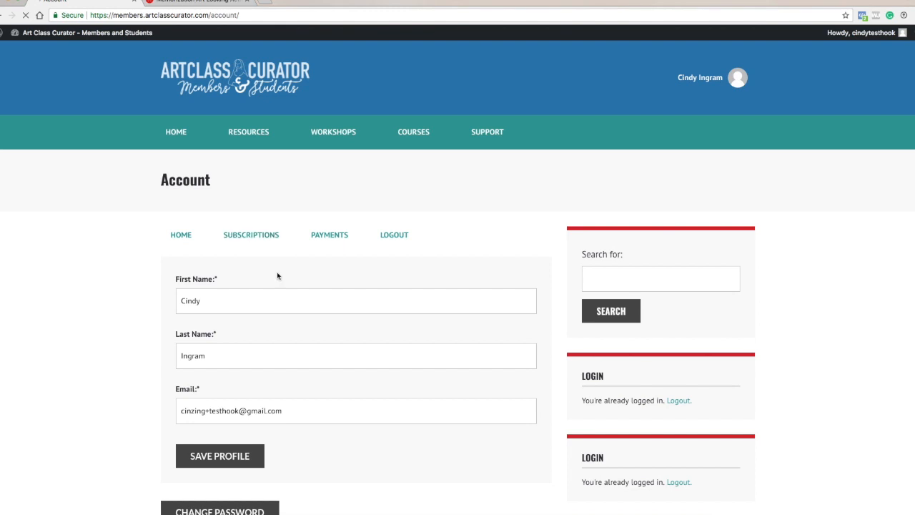
pyautogui.click(252, 235)
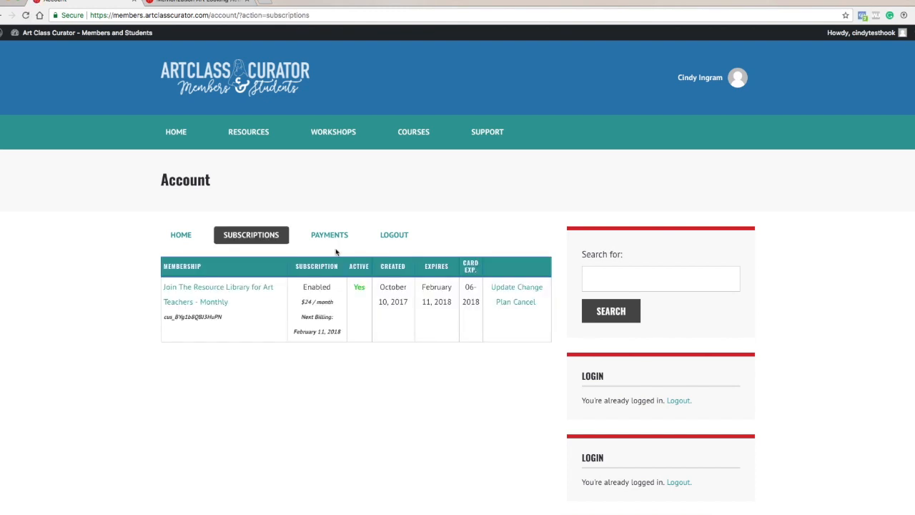
pyautogui.moveTo(207, 262)
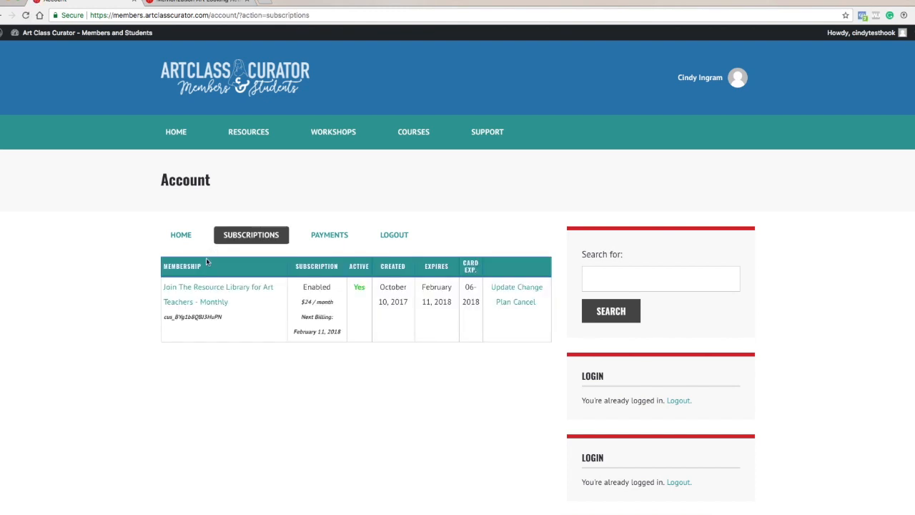
pyautogui.moveTo(489, 305)
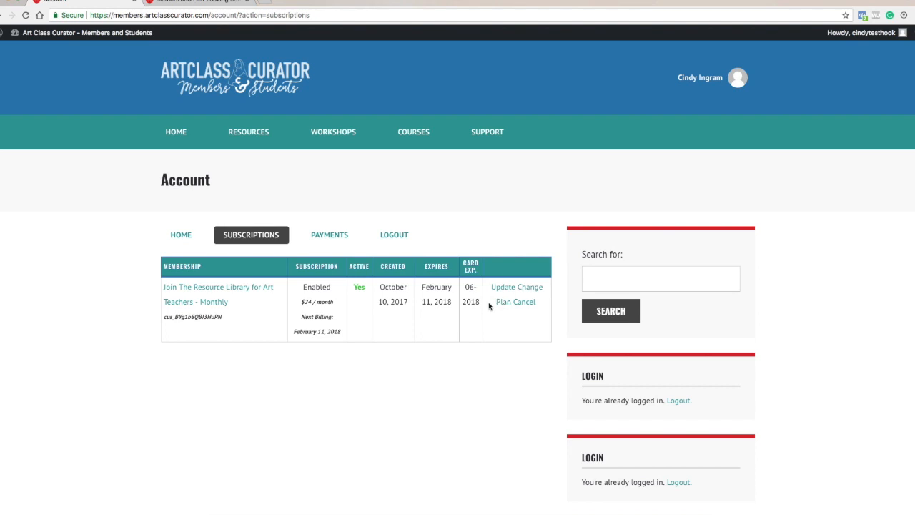
pyautogui.moveTo(523, 302)
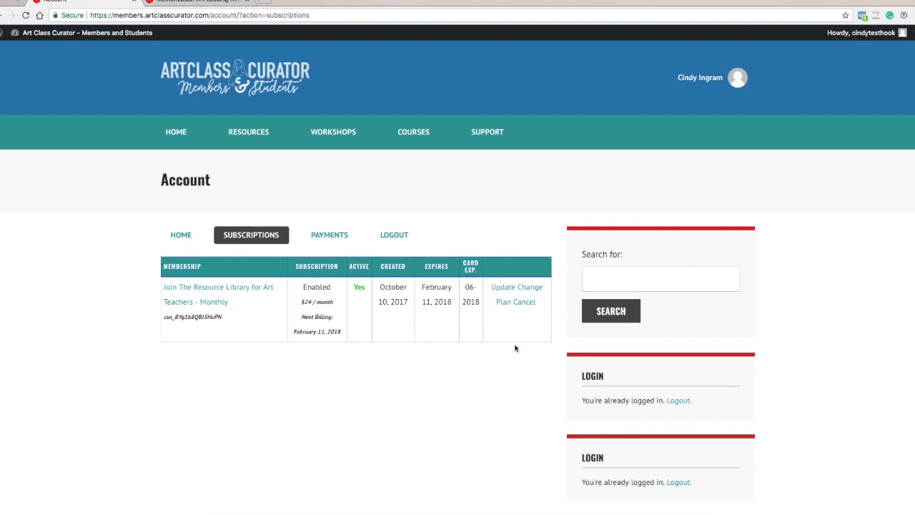
pyautogui.moveTo(466, 349)
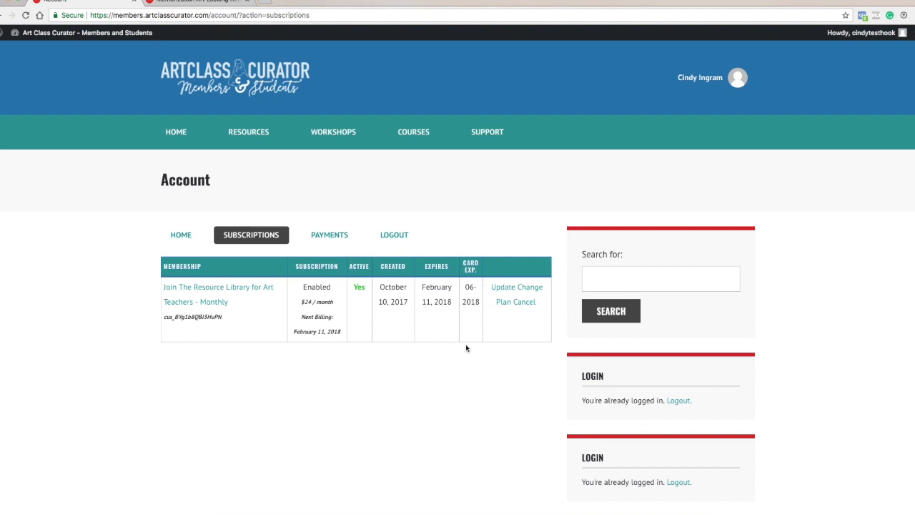
pyautogui.moveTo(429, 421)
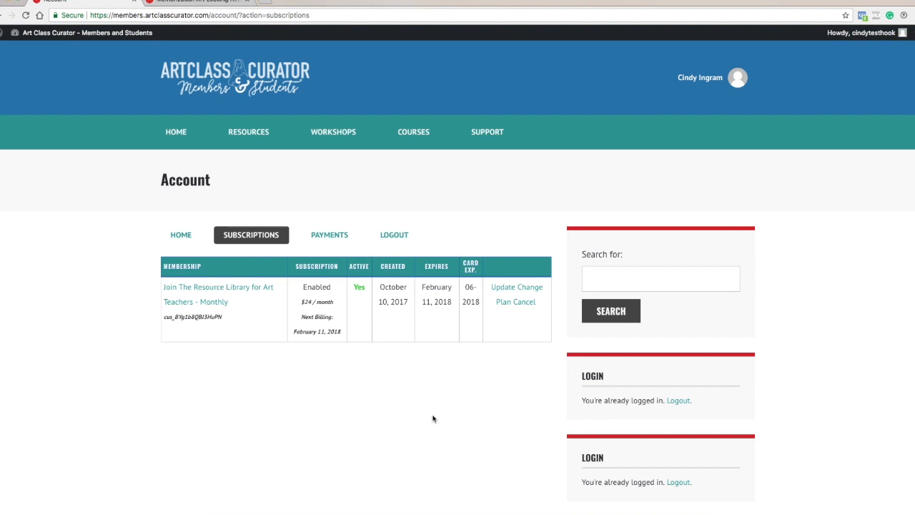
pyautogui.moveTo(503, 290)
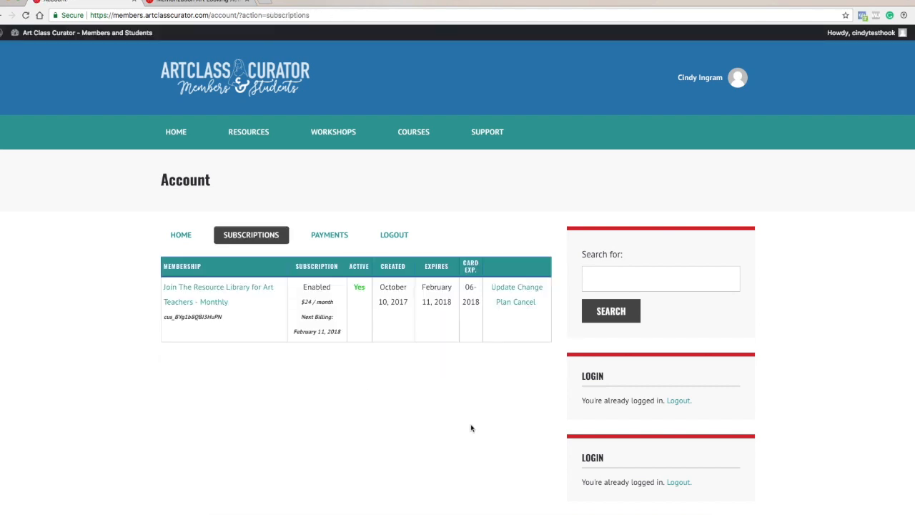
pyautogui.moveTo(527, 290)
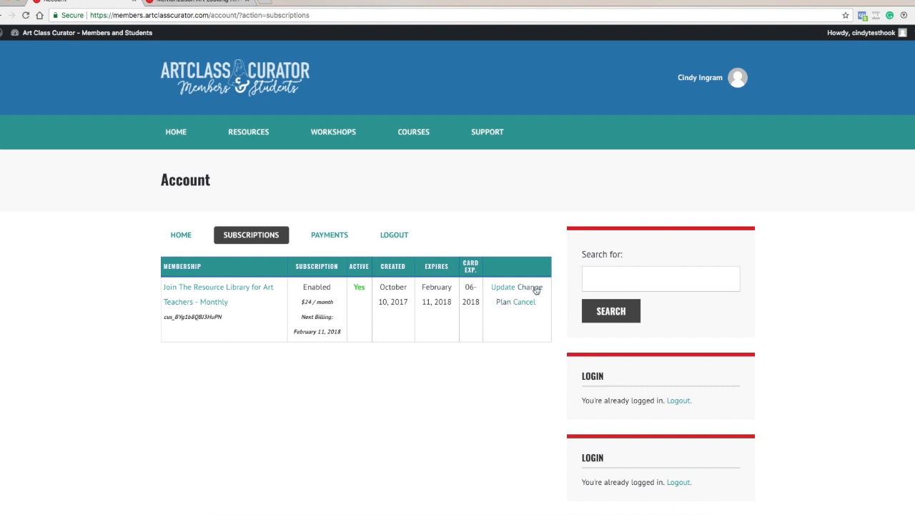
# Review the Yearly Membership upgrade page down to its prorated $217.32 then $239/year terms
pyautogui.click(515, 295)
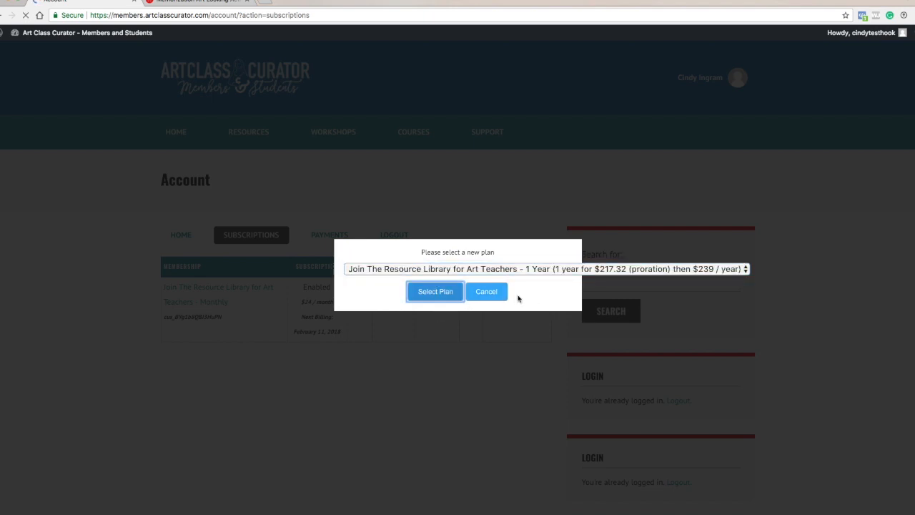
pyautogui.click(435, 292)
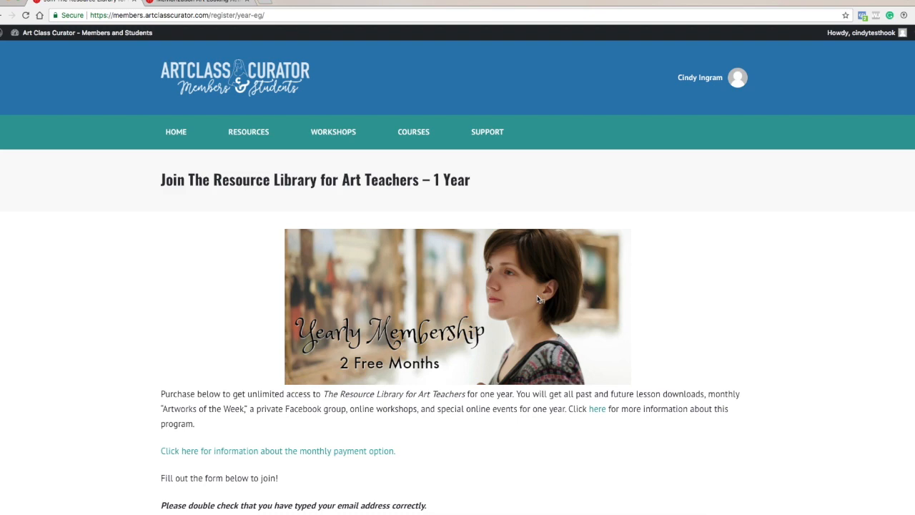
pyautogui.scroll(-3)
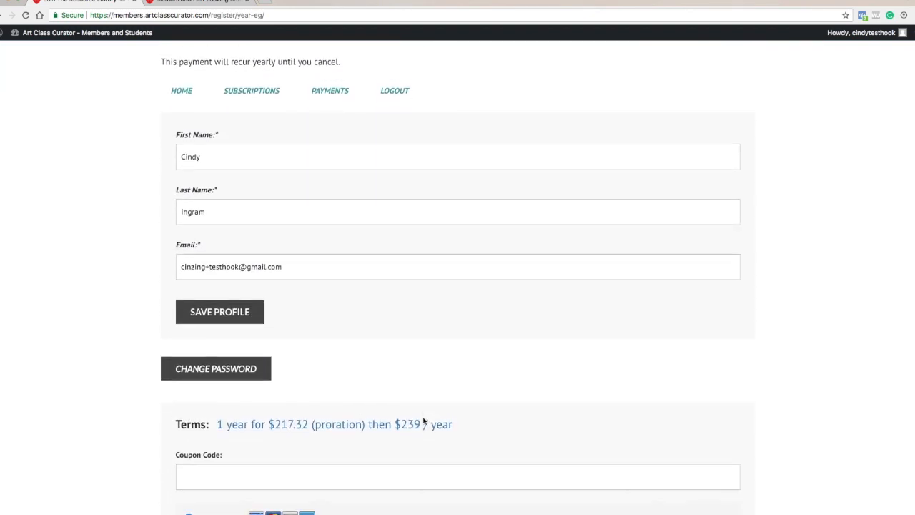
pyautogui.scroll(-3)
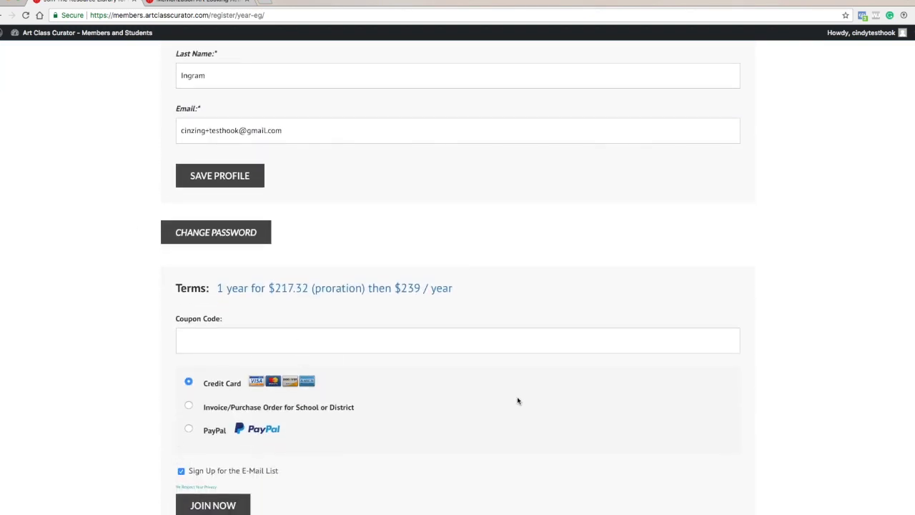
pyautogui.scroll(3)
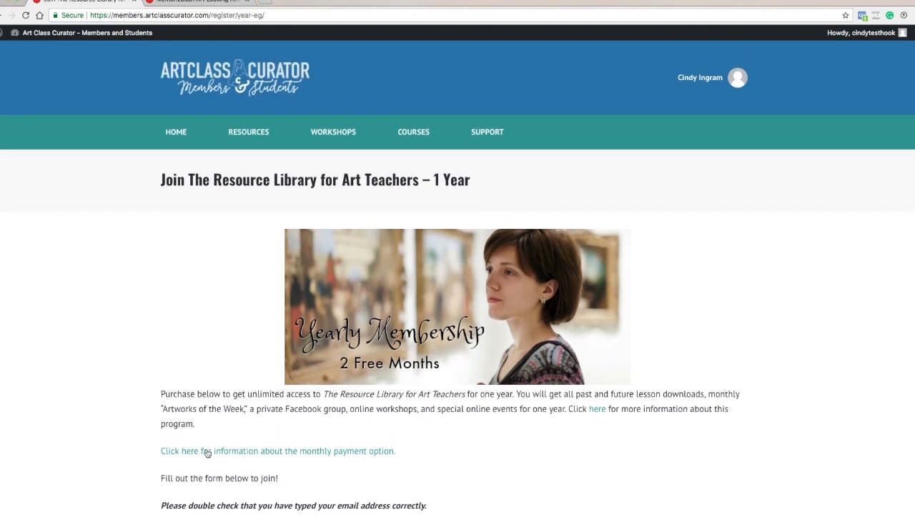
pyautogui.scroll(-3)
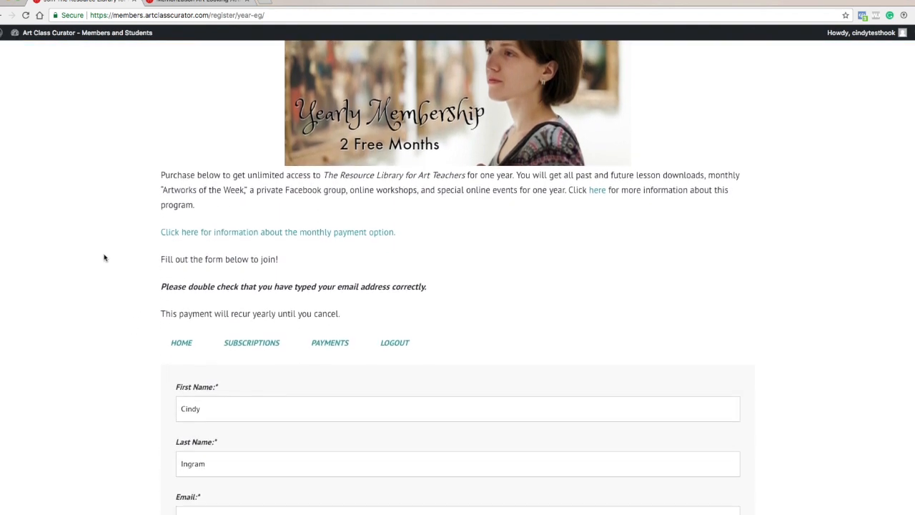
pyautogui.scroll(-3)
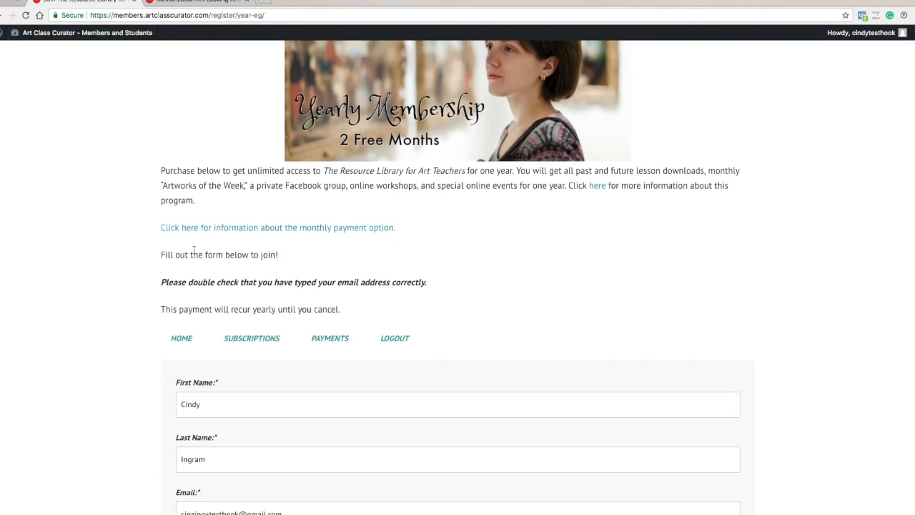
pyautogui.scroll(-3)
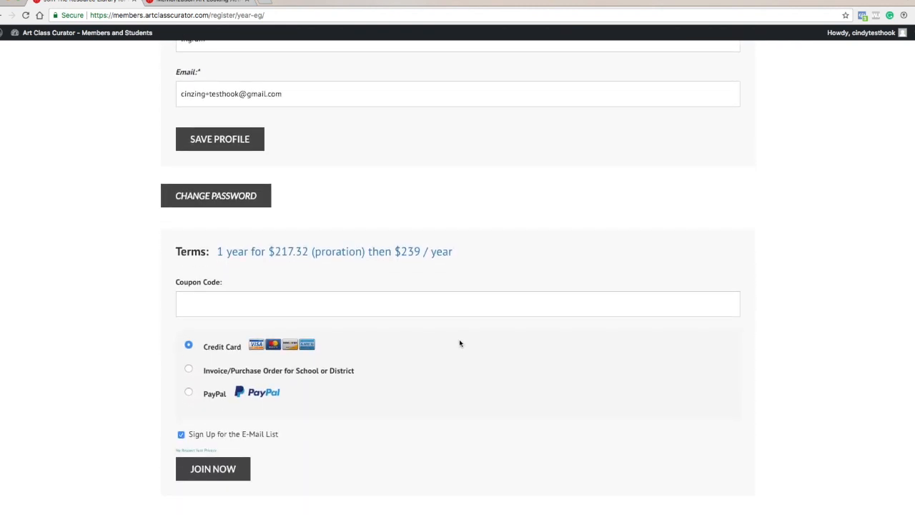
# Return to the account's Subscriptions page
pyautogui.click(212, 469)
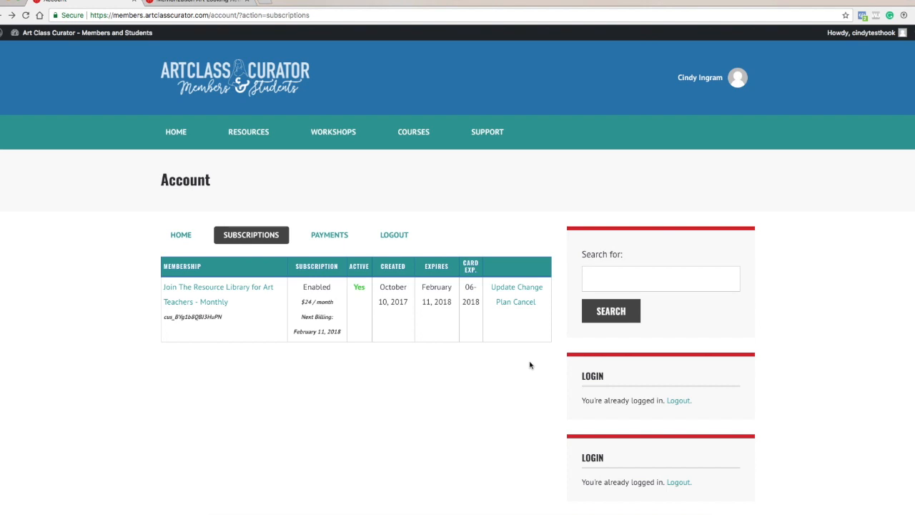
pyautogui.moveTo(536, 292)
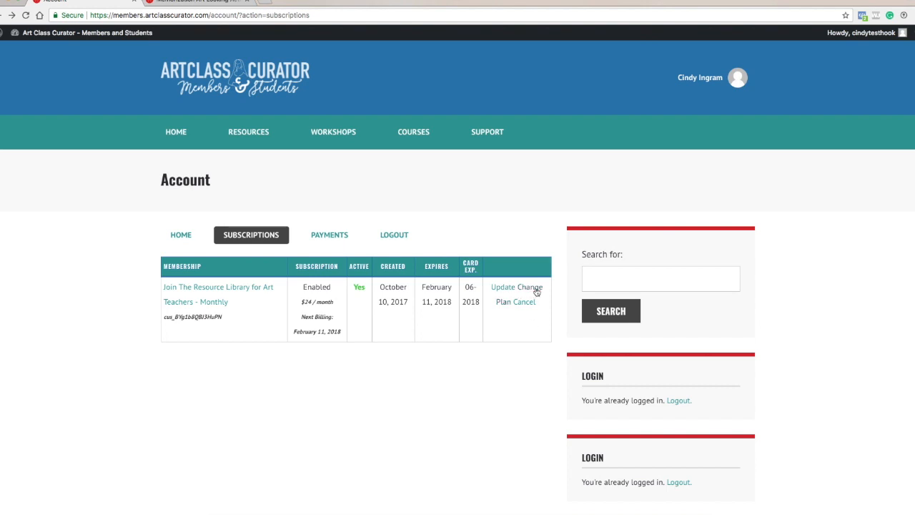
pyautogui.moveTo(497, 290)
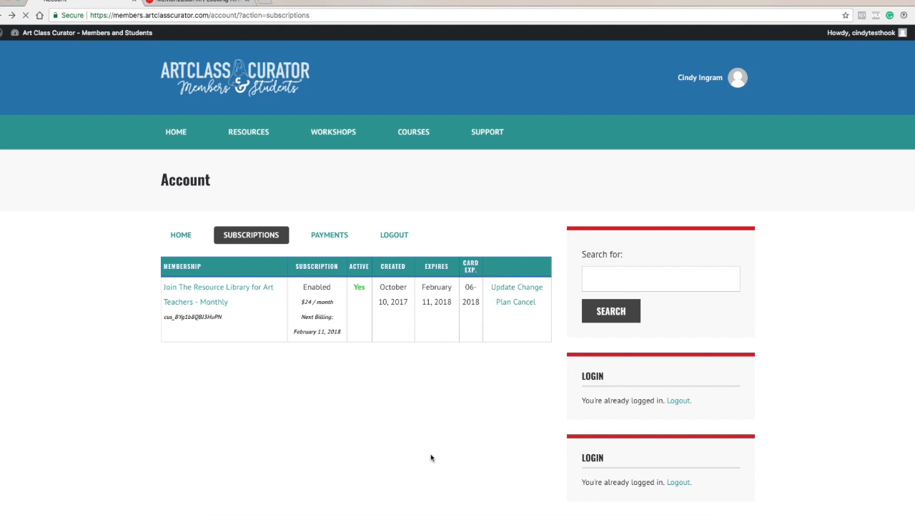
# Preview the credit card update form, then show the Payments list of four $24 monthly charges
pyautogui.click(502, 286)
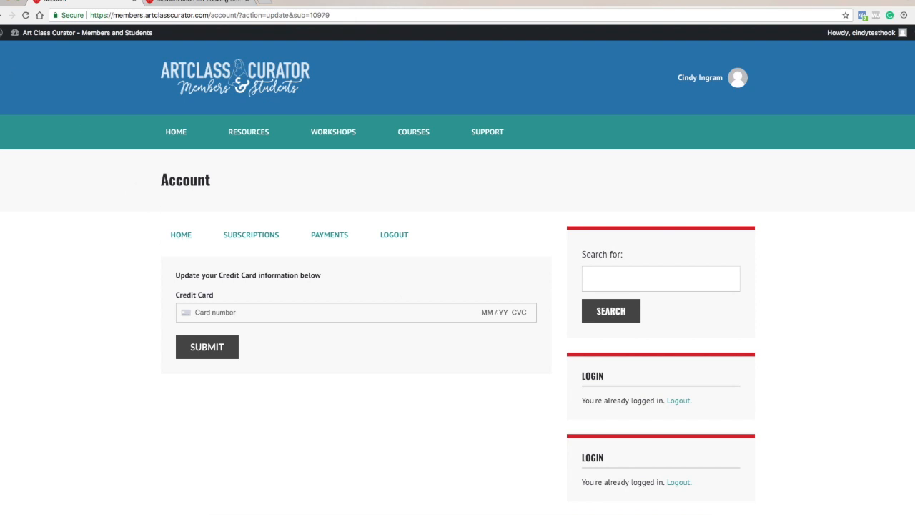
pyautogui.click(252, 234)
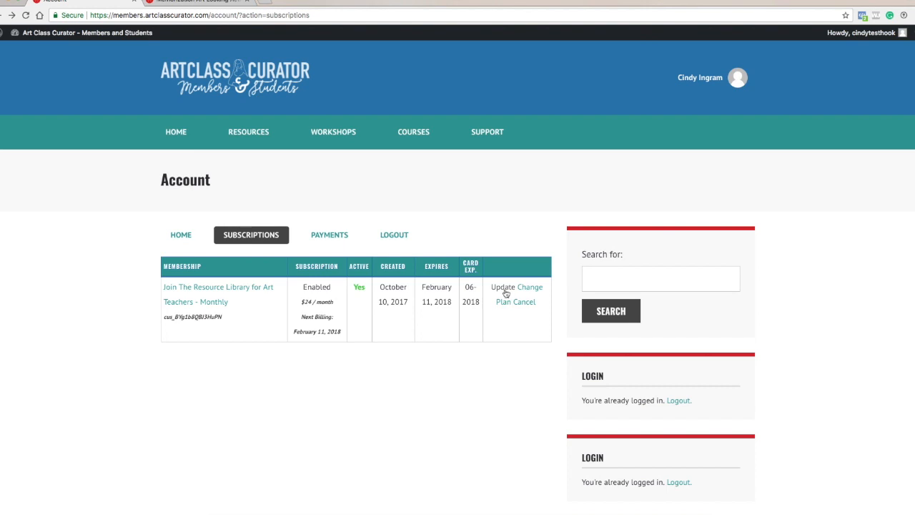
pyautogui.moveTo(523, 300)
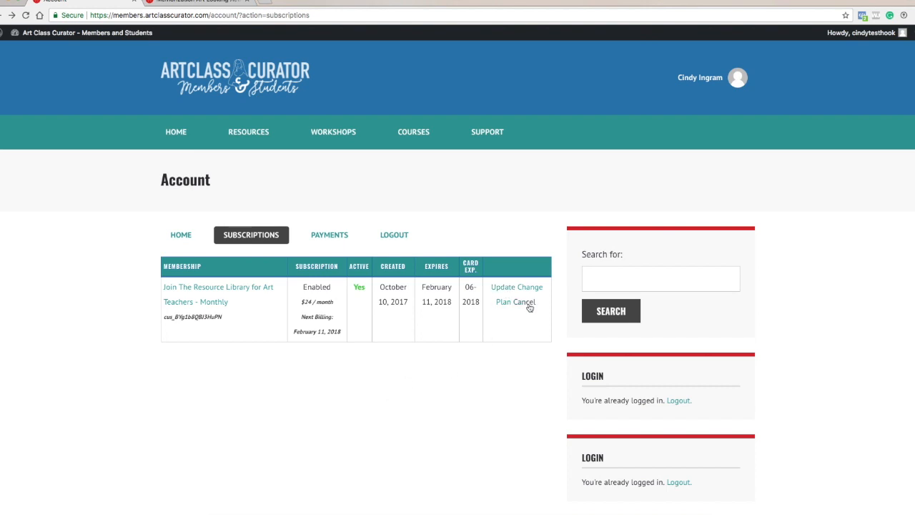
pyautogui.moveTo(485, 324)
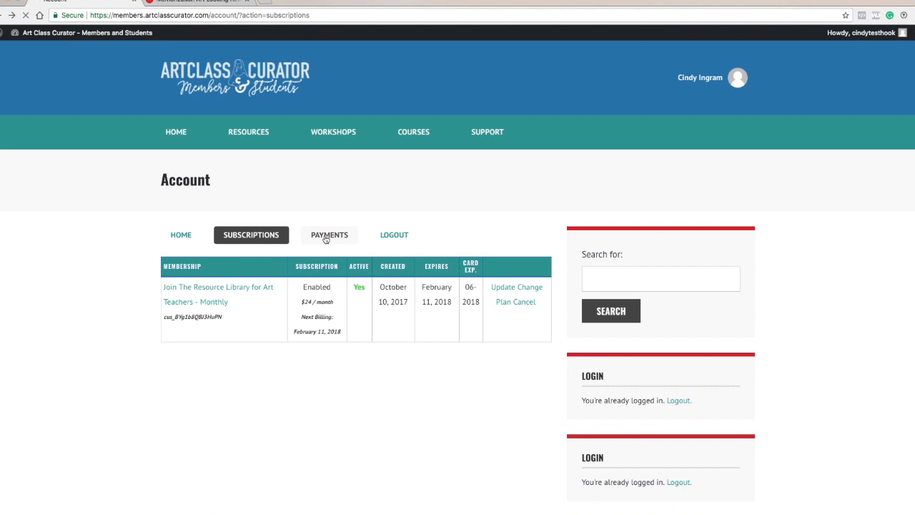
pyautogui.click(328, 234)
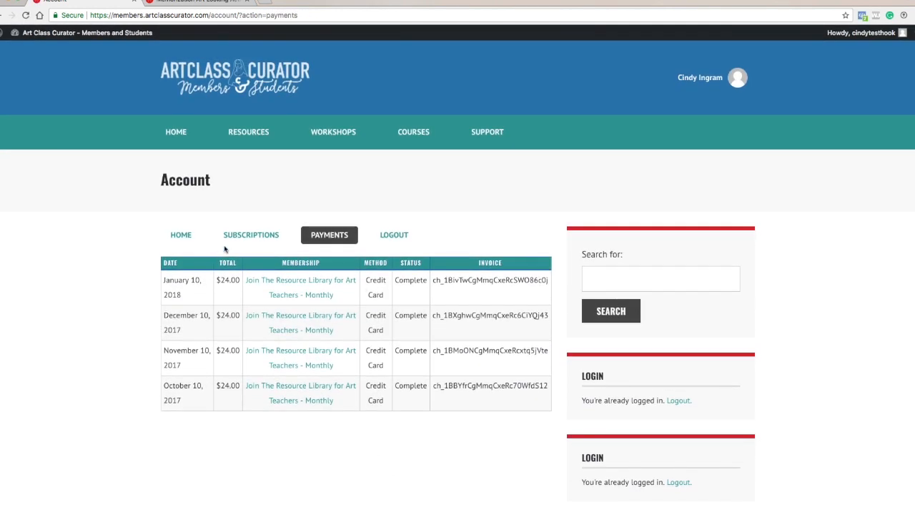
# Highlight the monthly membership's next billing date, February 11, 2018, and reveal the How To sidebar links
pyautogui.click(251, 234)
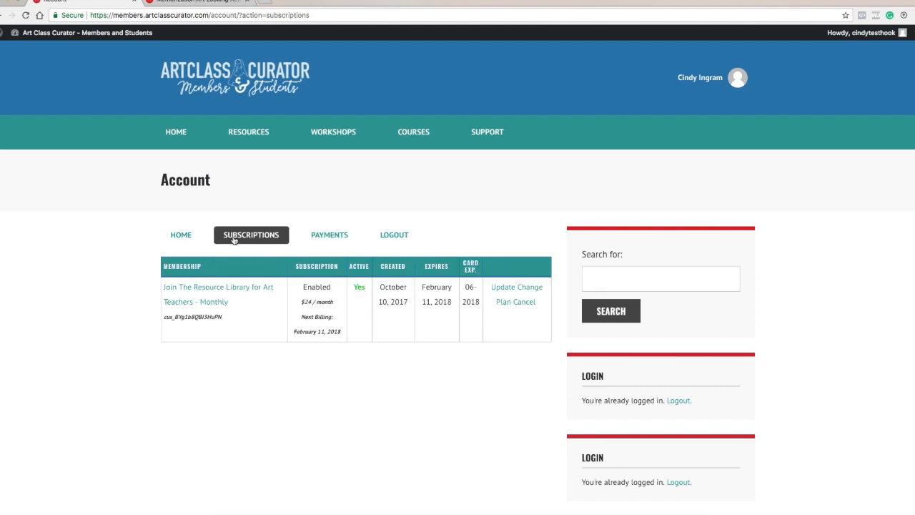
pyautogui.moveTo(406, 299)
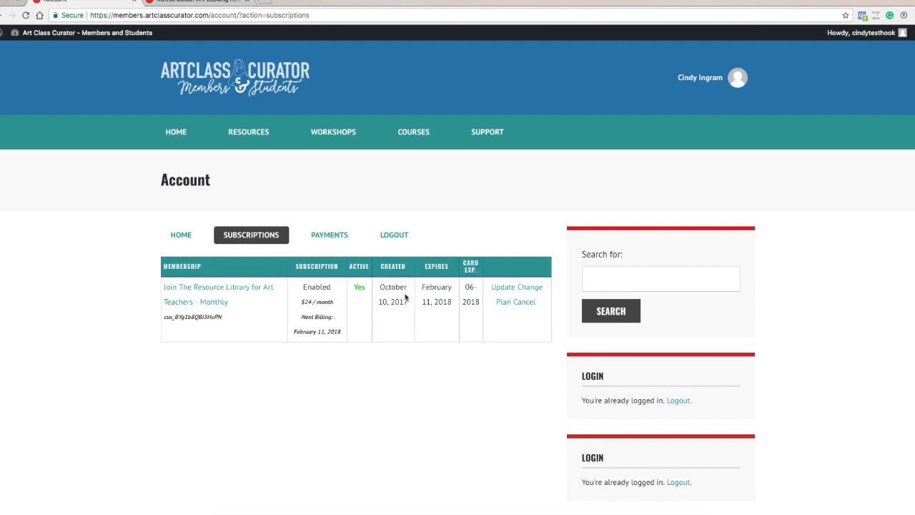
pyautogui.doubleClick(391, 294)
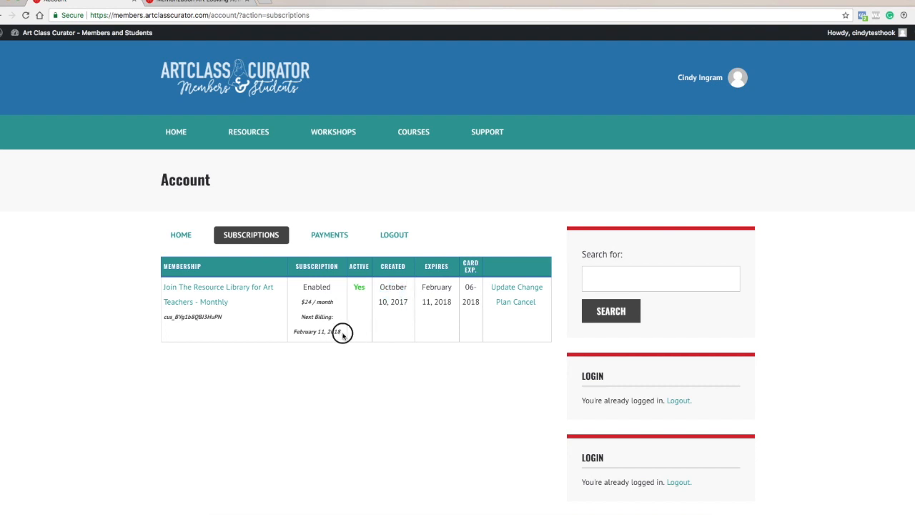
pyautogui.doubleClick(317, 332)
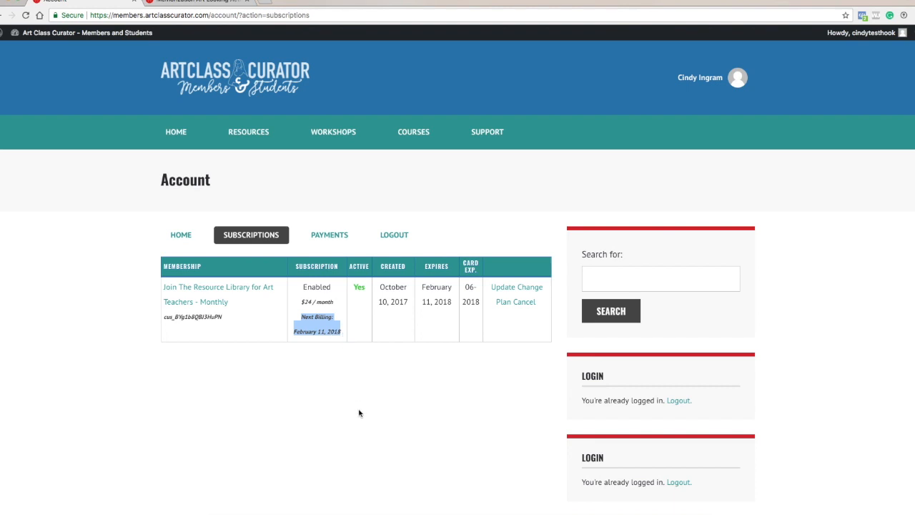
pyautogui.moveTo(512, 392)
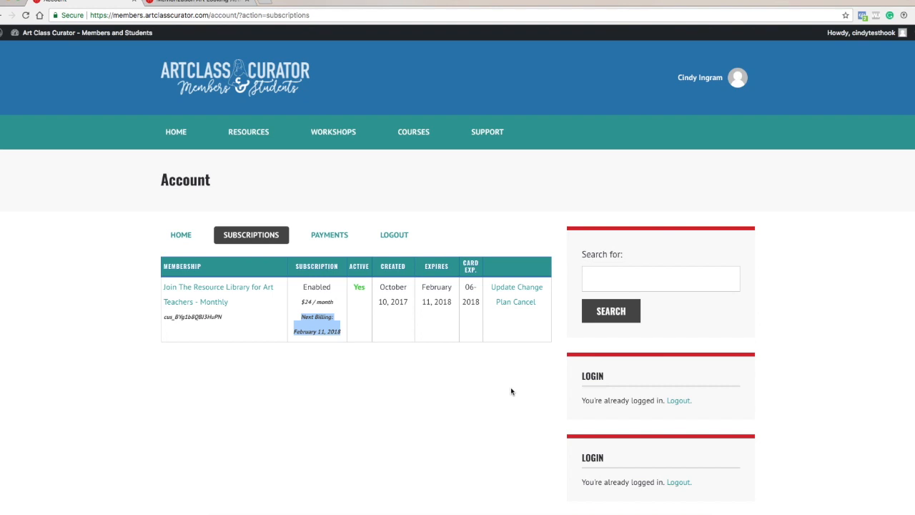
pyautogui.moveTo(477, 312)
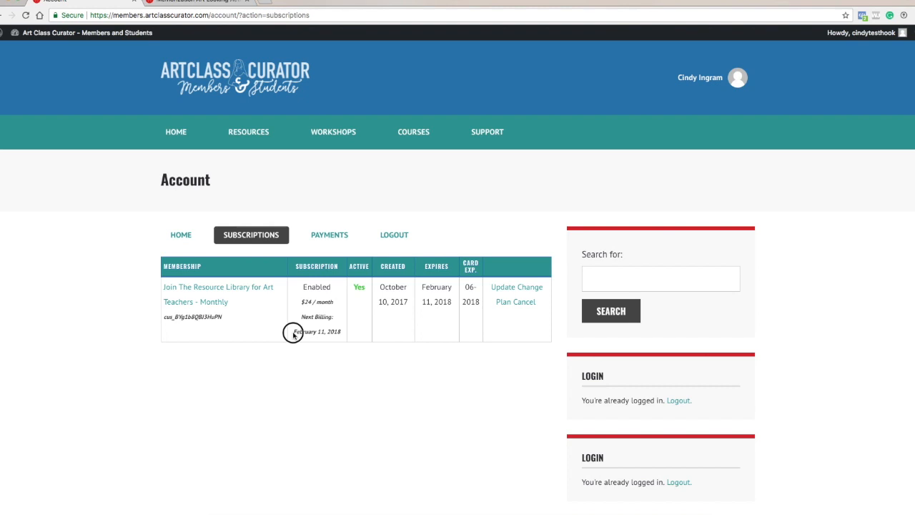
pyautogui.doubleClick(317, 332)
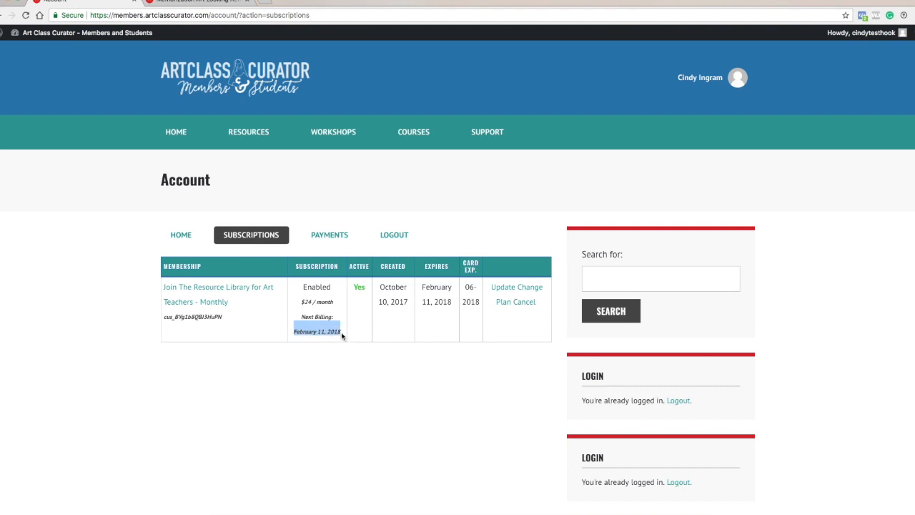
pyautogui.scroll(-3)
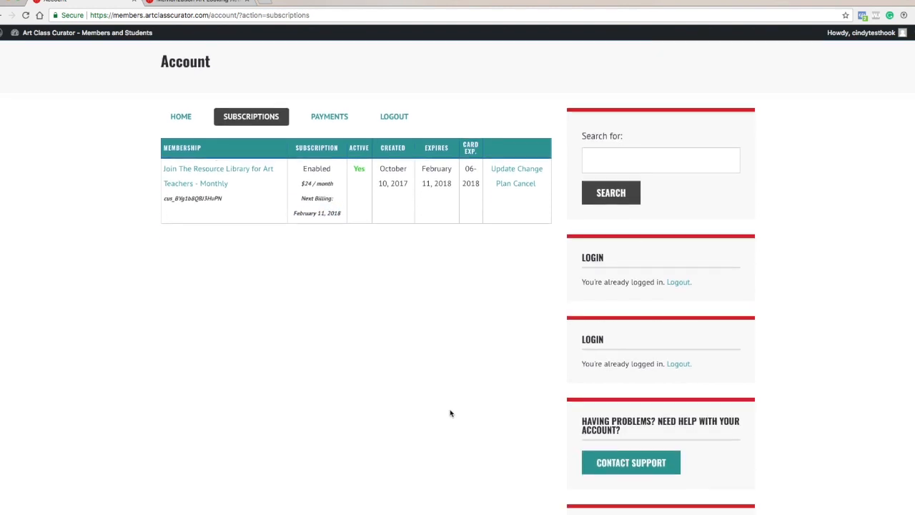
pyautogui.scroll(-3)
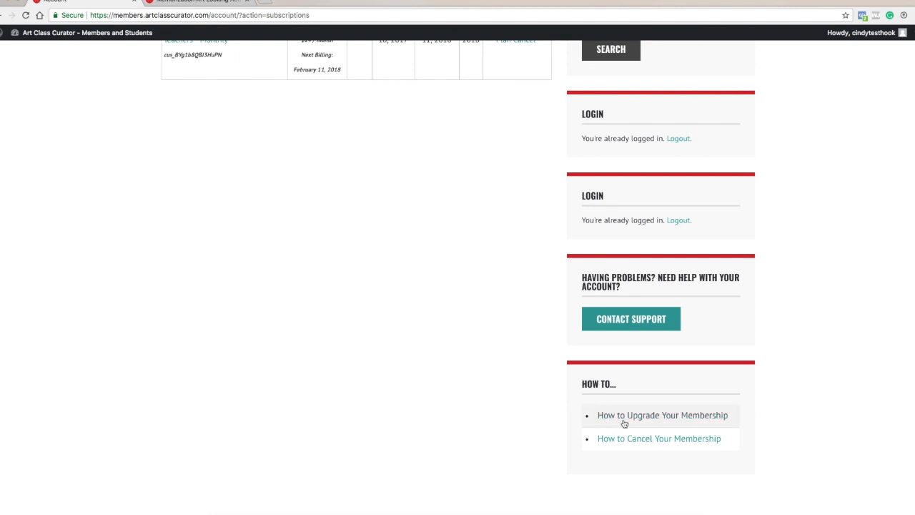
# Read the Knowledge Base article How to Cancel Your Membership
pyautogui.click(658, 438)
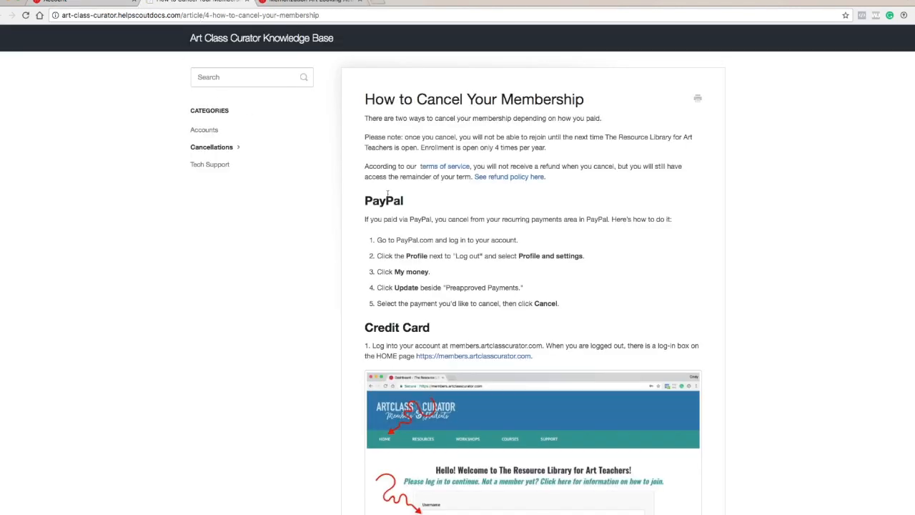
pyautogui.moveTo(575, 300)
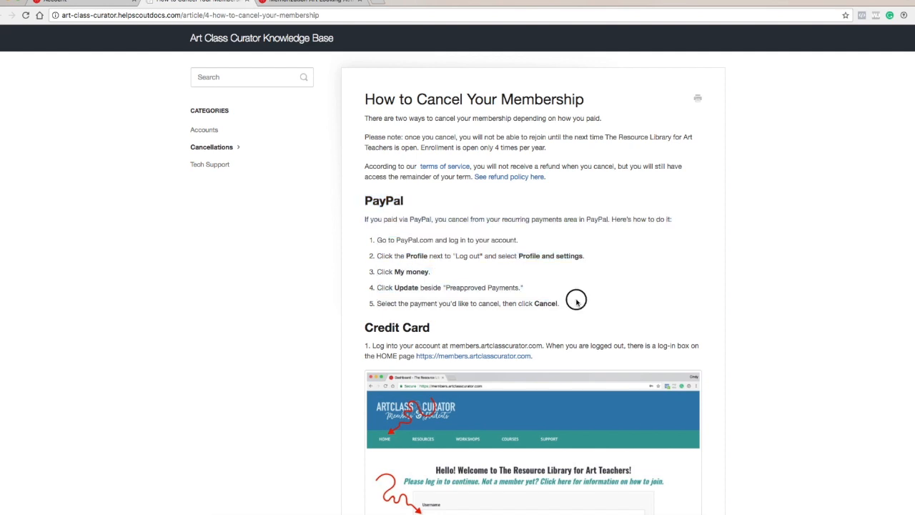
pyautogui.moveTo(569, 309)
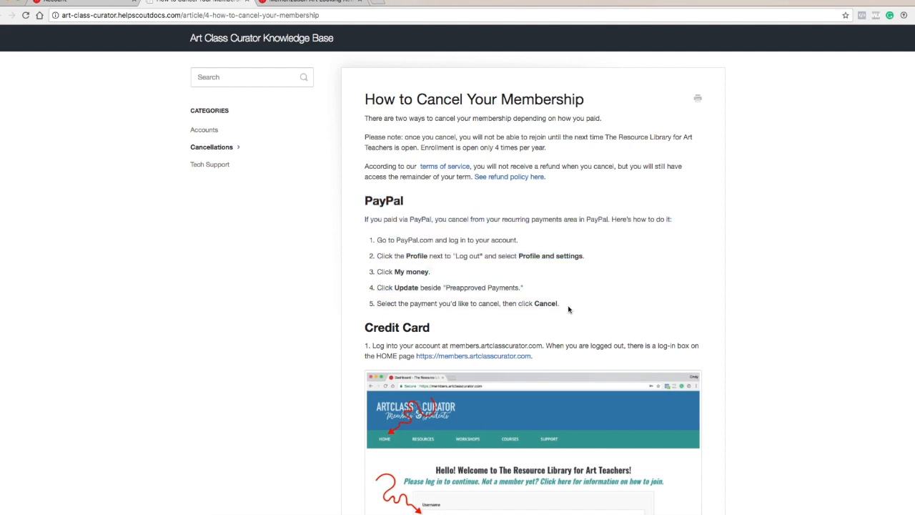
pyautogui.moveTo(535, 263)
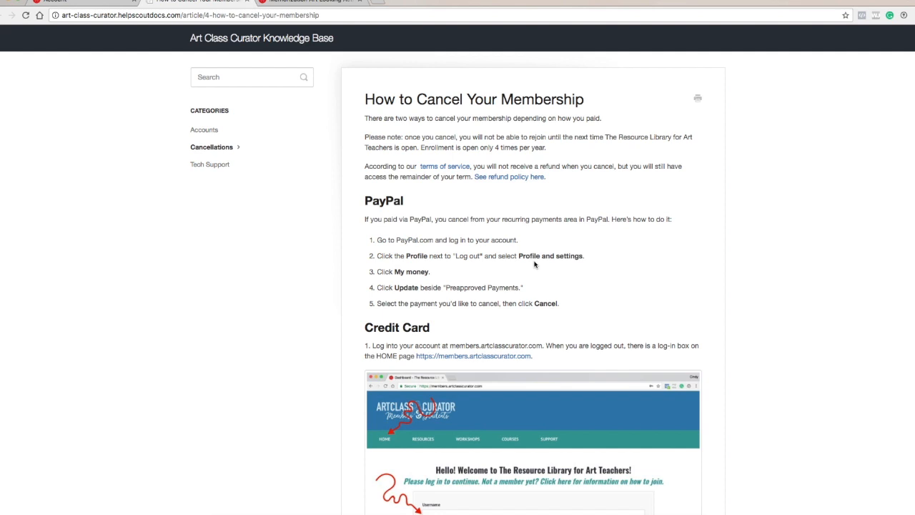
pyautogui.moveTo(479, 209)
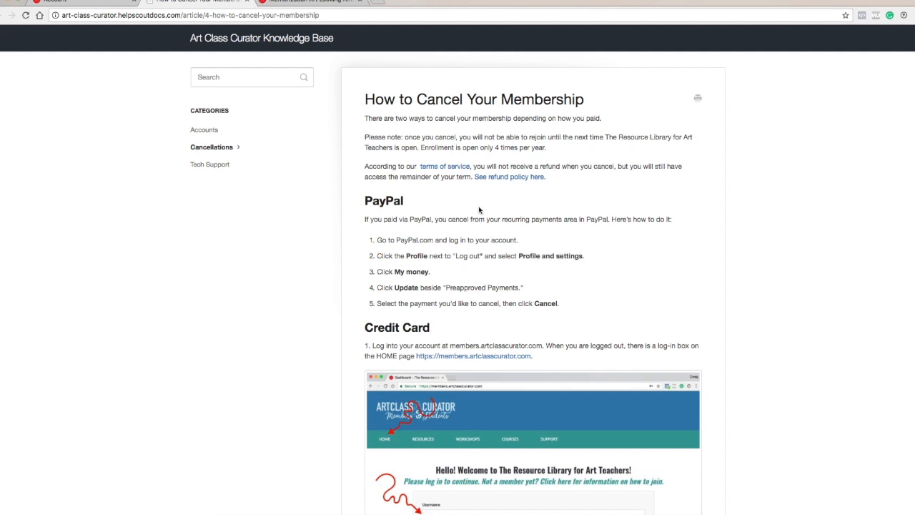
pyautogui.moveTo(522, 343)
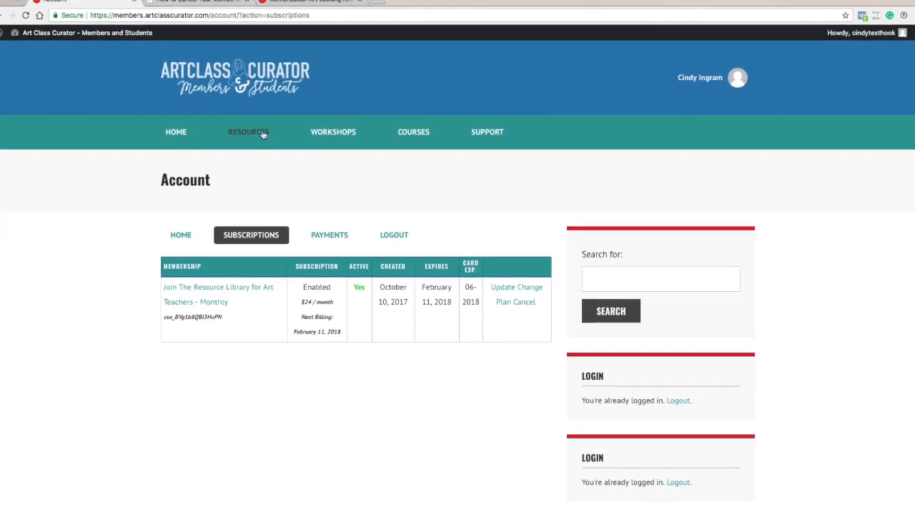
# Browse the Your Weekly Art Break posts from the members resources page
pyautogui.click(248, 132)
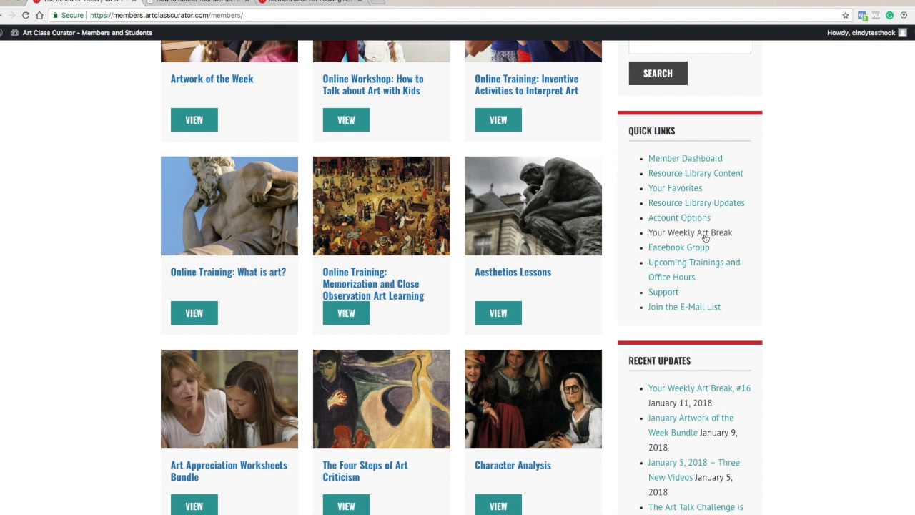
pyautogui.moveTo(706, 236)
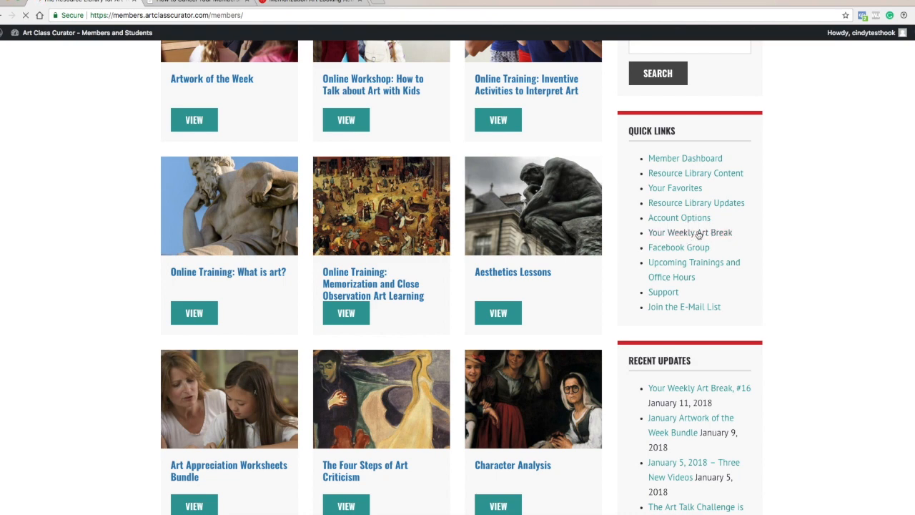
pyautogui.click(689, 231)
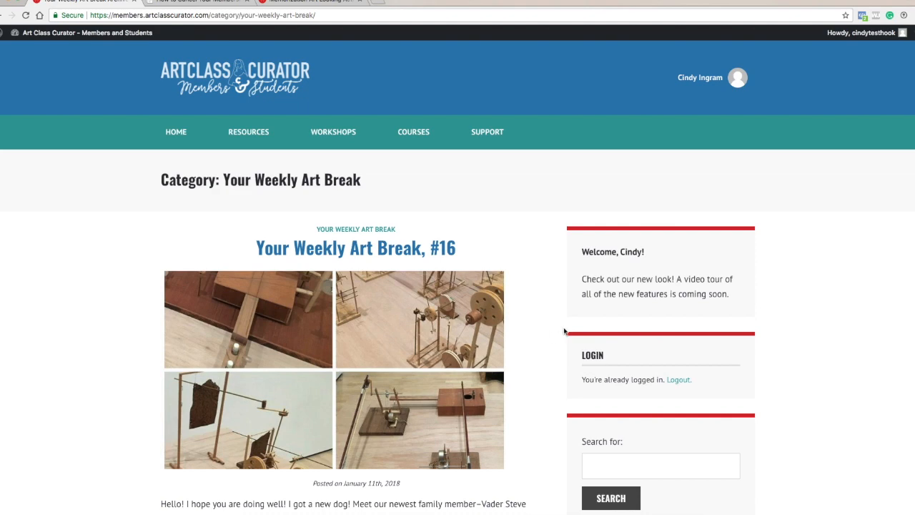
pyautogui.moveTo(489, 352)
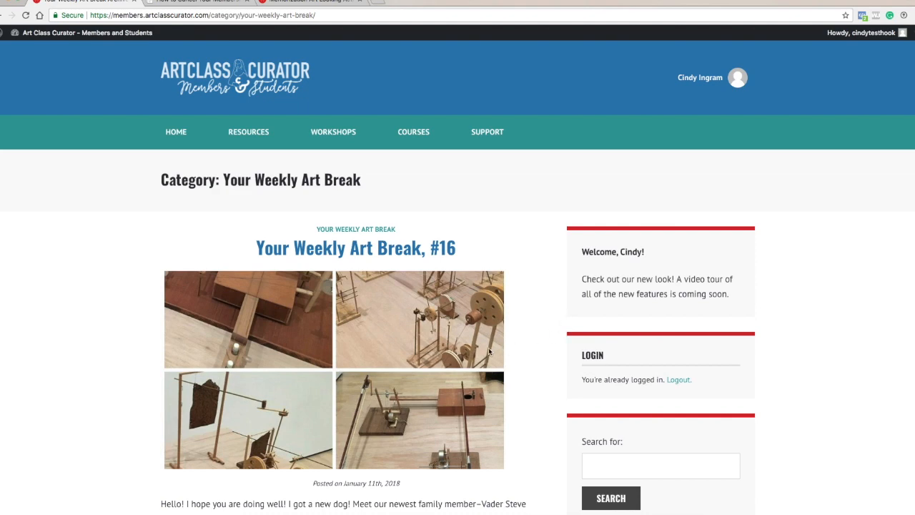
pyautogui.scroll(-3)
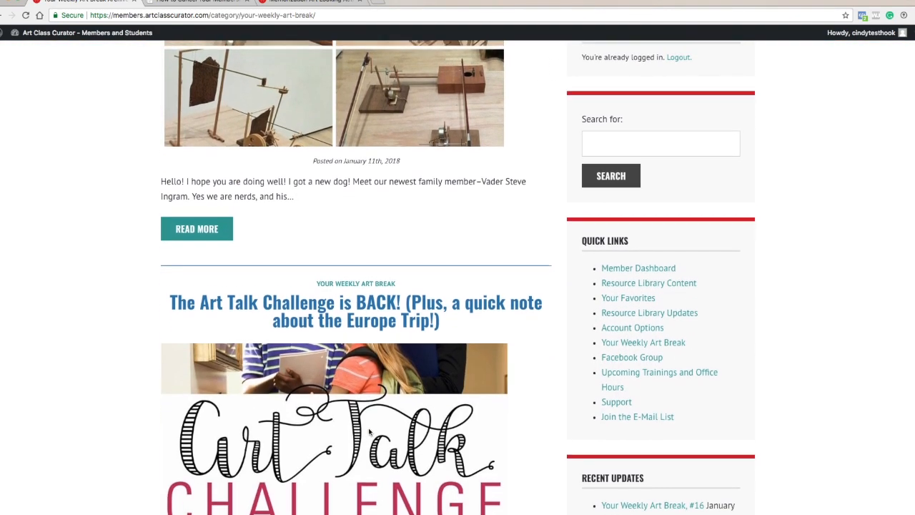
pyautogui.scroll(-3)
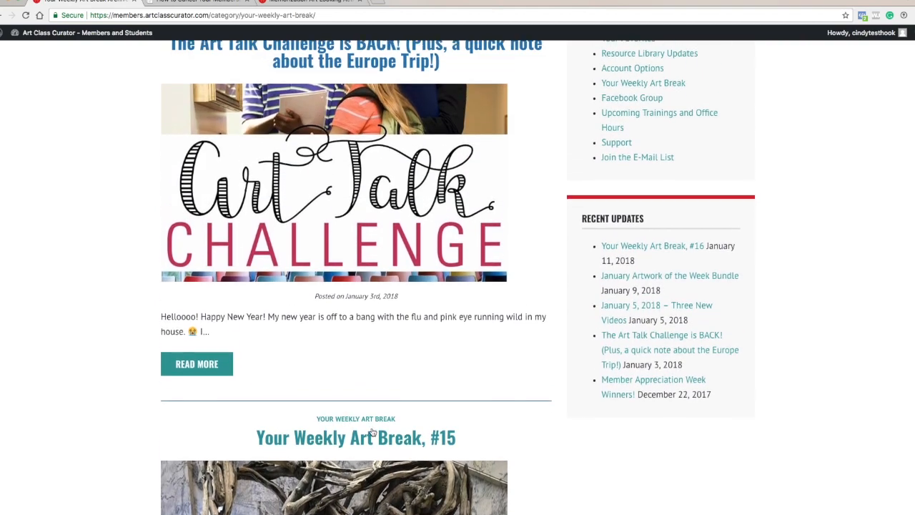
pyautogui.scroll(-3)
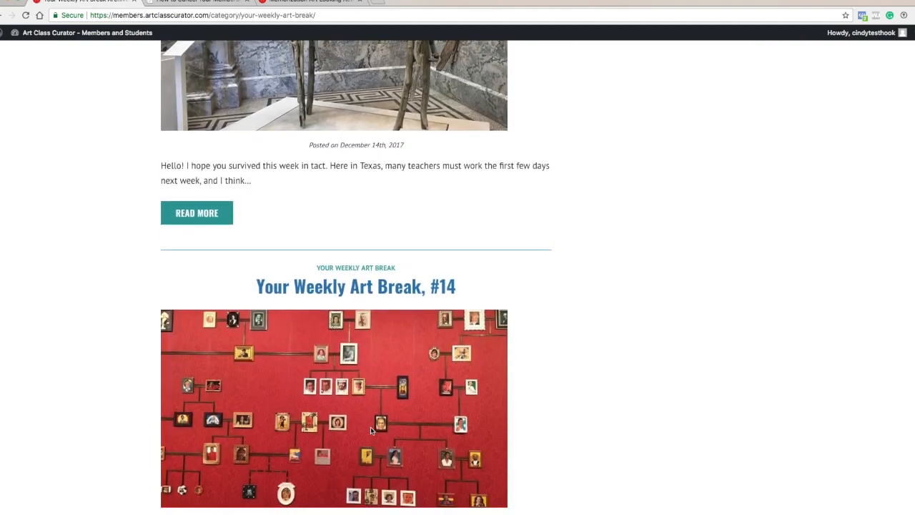
pyautogui.scroll(-3)
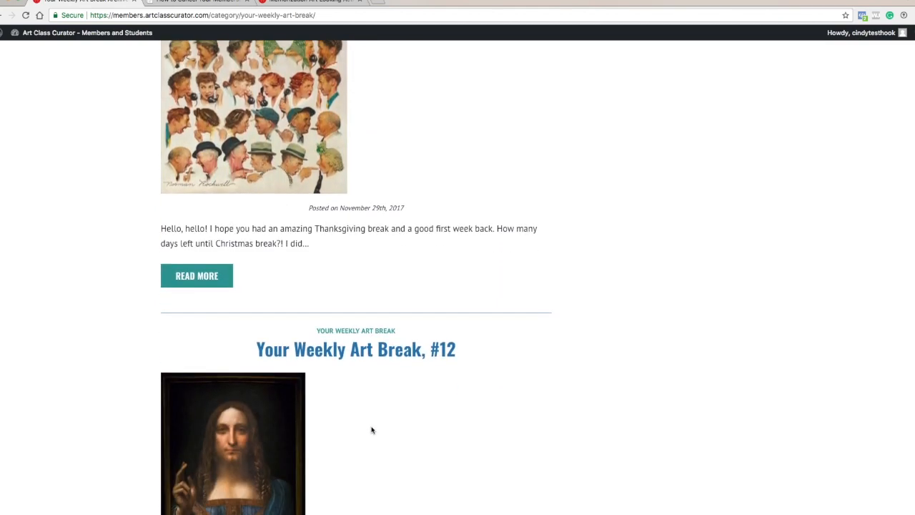
pyautogui.scroll(-3)
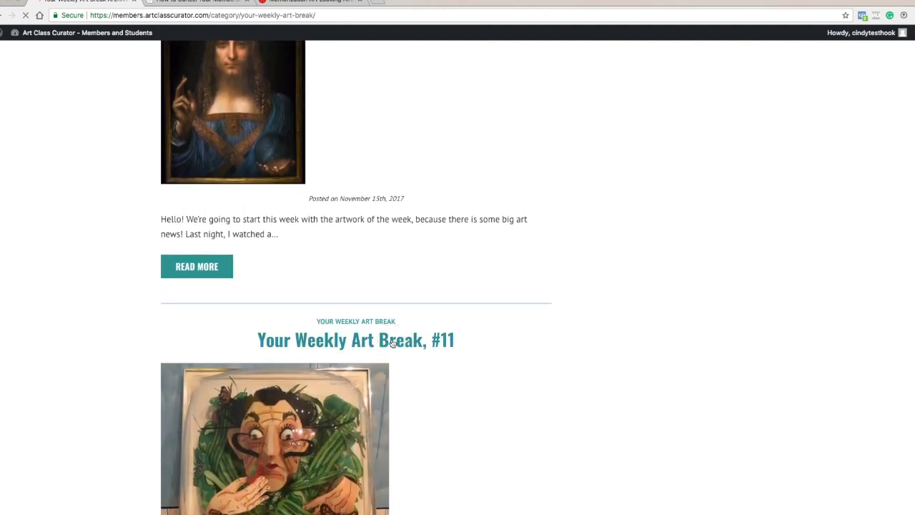
# Read through Your Weekly Art Break #11, then head to the members' Facebook group
pyautogui.click(355, 340)
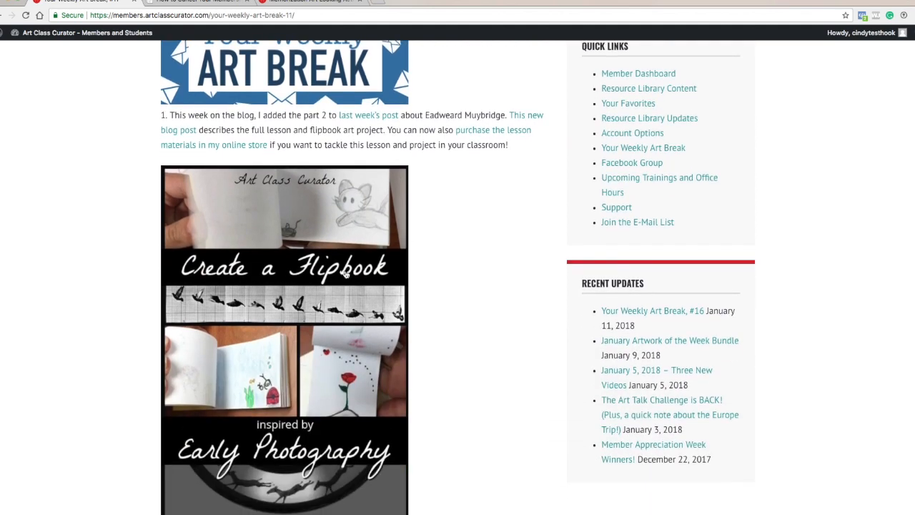
pyautogui.scroll(-3)
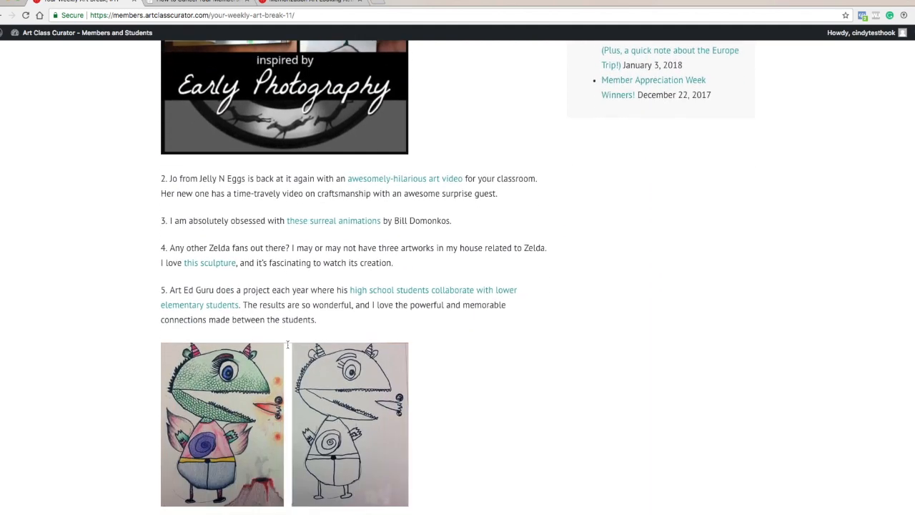
pyautogui.scroll(-3)
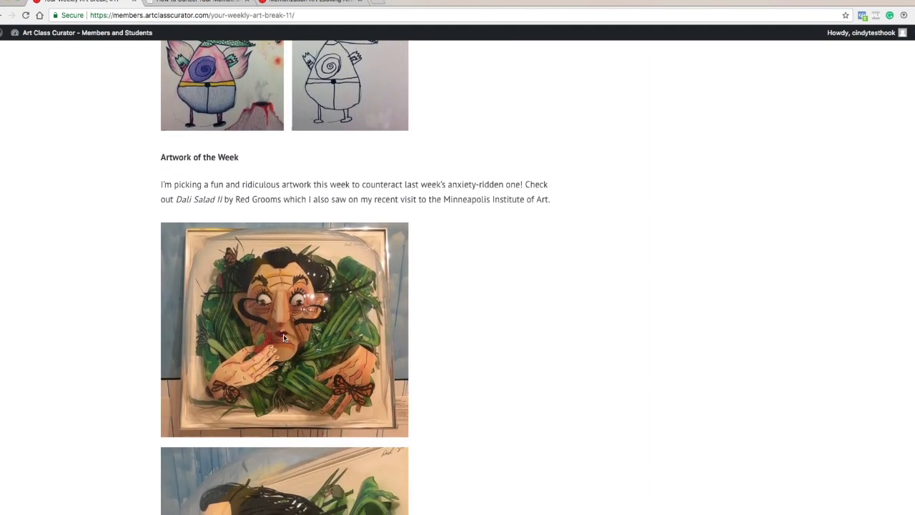
pyautogui.scroll(3)
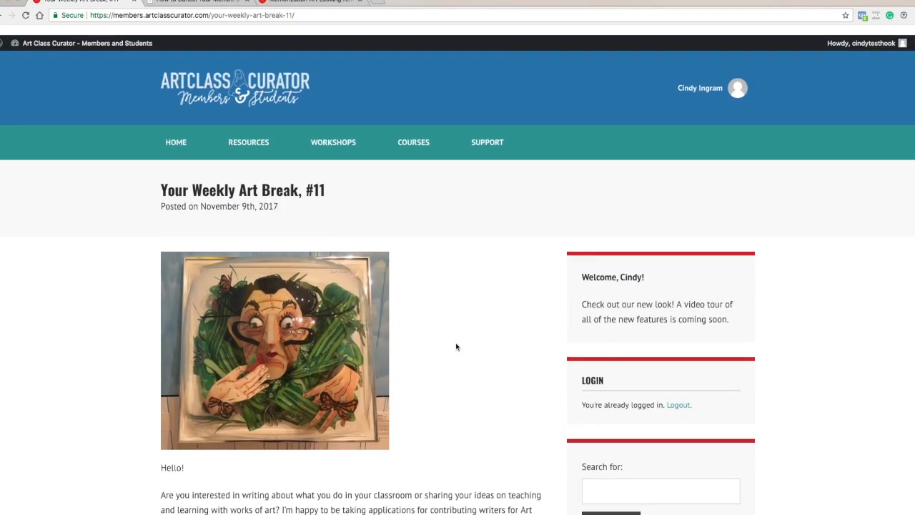
pyautogui.scroll(-3)
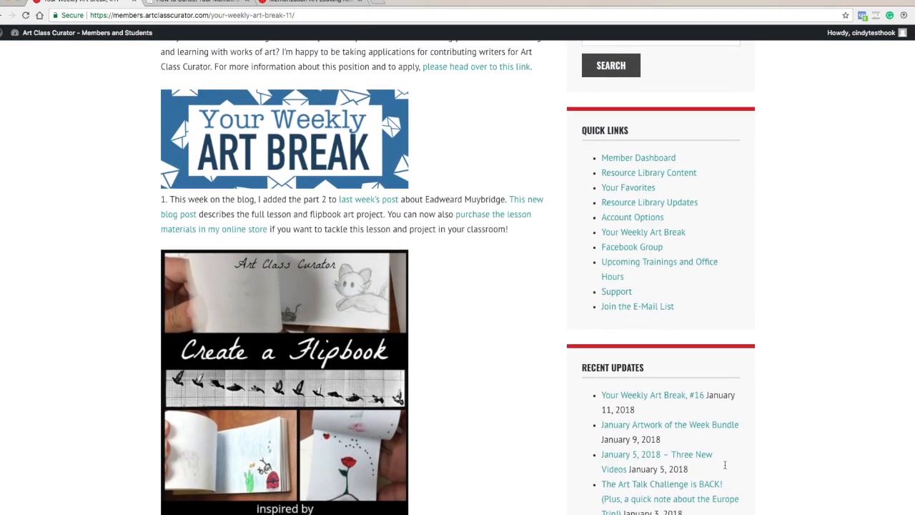
pyautogui.click(632, 246)
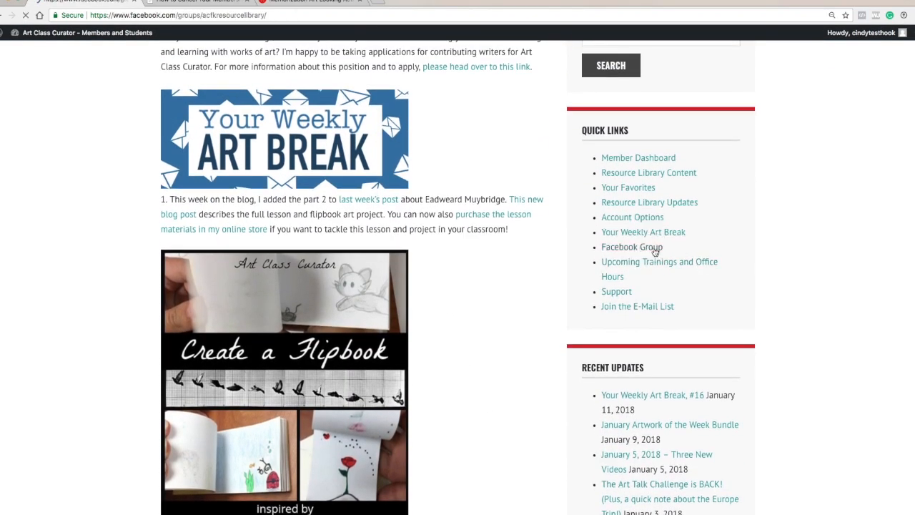
pyautogui.moveTo(560, 306)
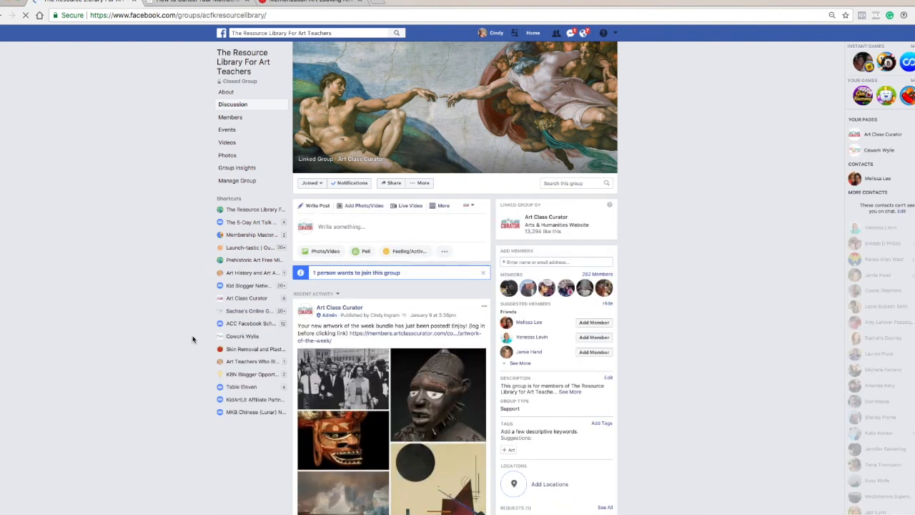
pyautogui.moveTo(712, 383)
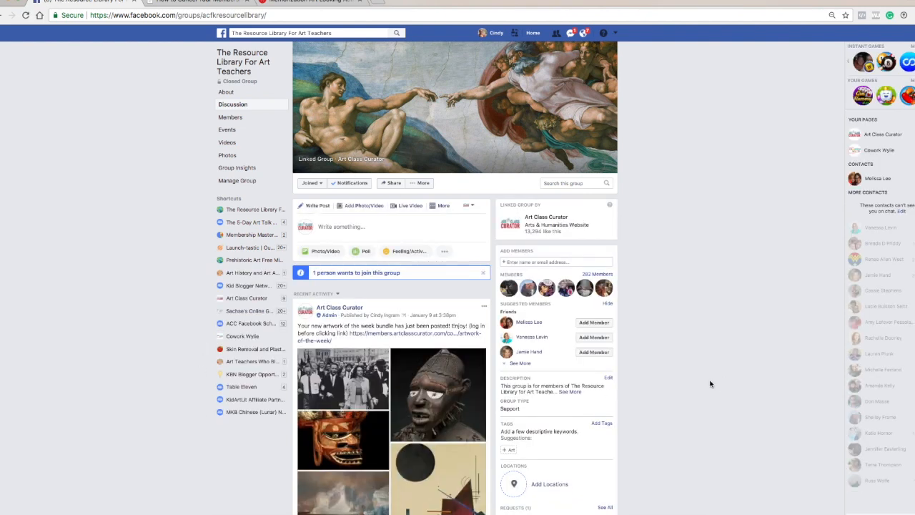
# Glance at The Resource Library For Art Teachers Facebook group and go back to the Art Break #11 post
pyautogui.scroll(-3)
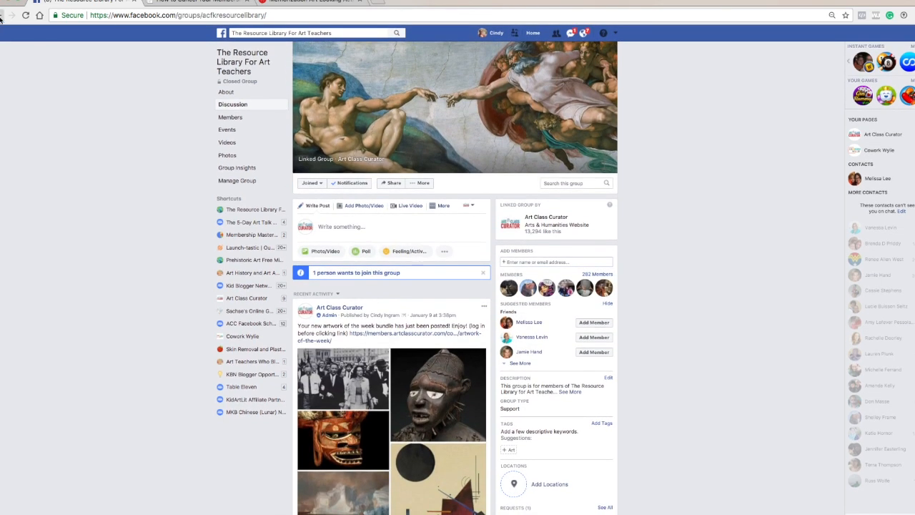
pyautogui.click(412, 332)
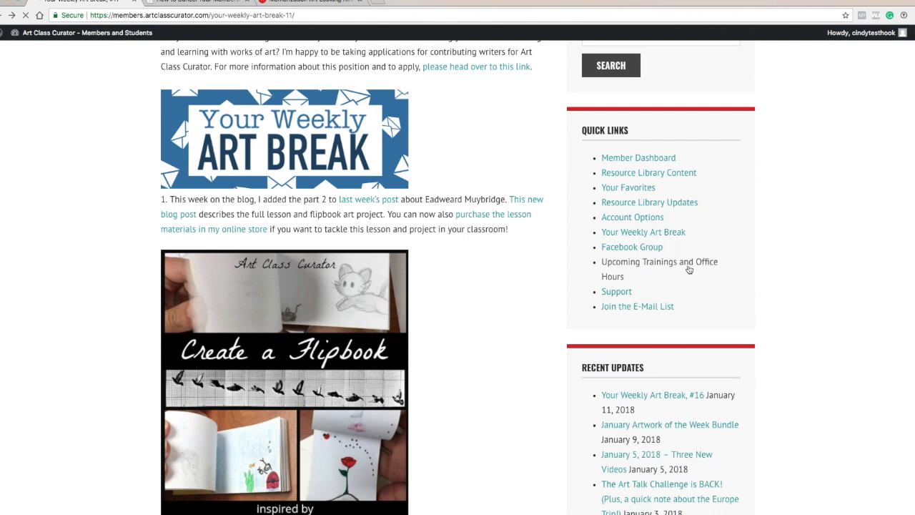
# Visit the Support page and its Knowledge Base article on Broken or Expired Links
pyautogui.click(659, 260)
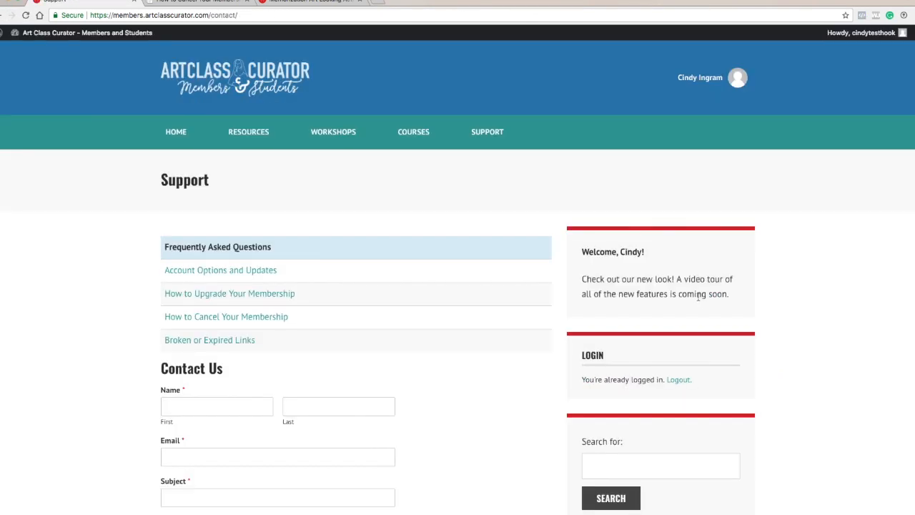
pyautogui.moveTo(103, 278)
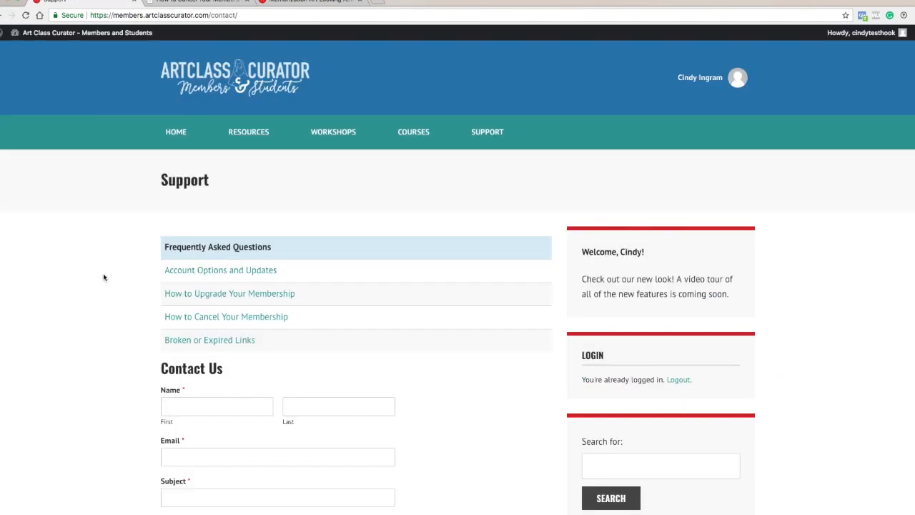
pyautogui.moveTo(114, 323)
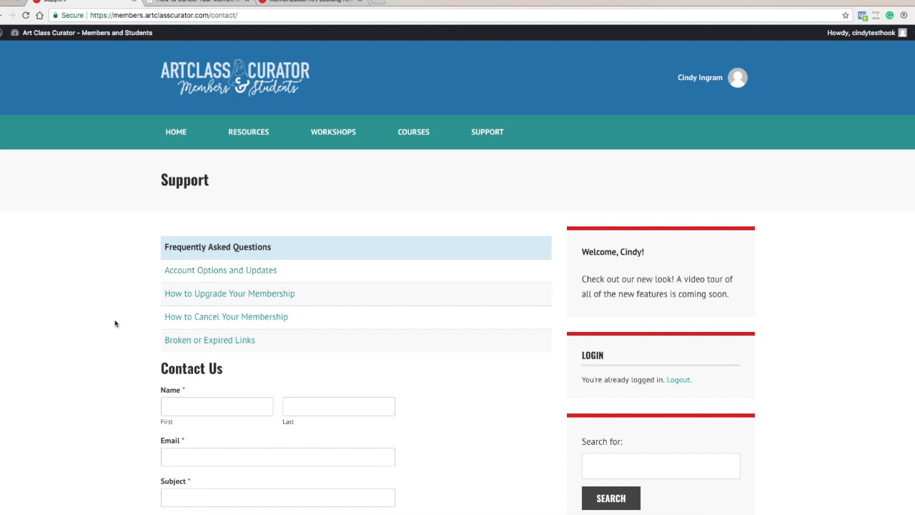
pyautogui.moveTo(108, 338)
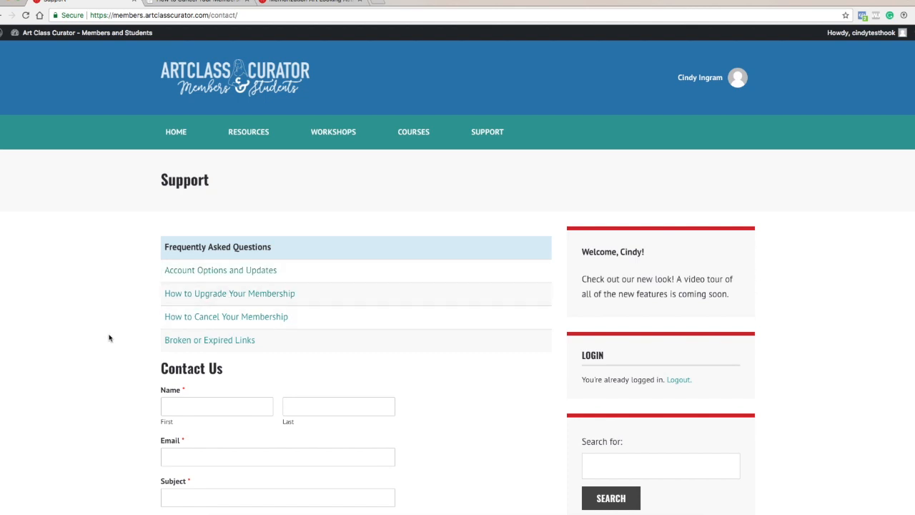
pyautogui.click(209, 340)
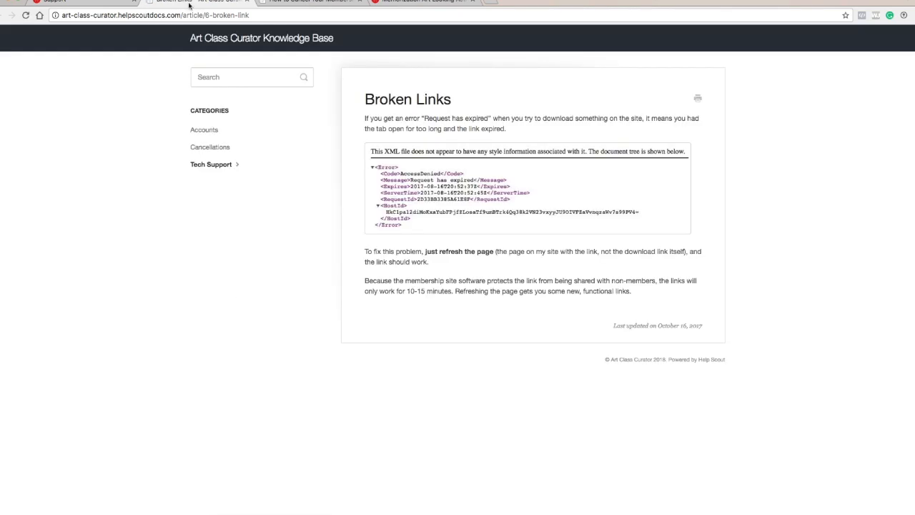
pyautogui.moveTo(710, 223)
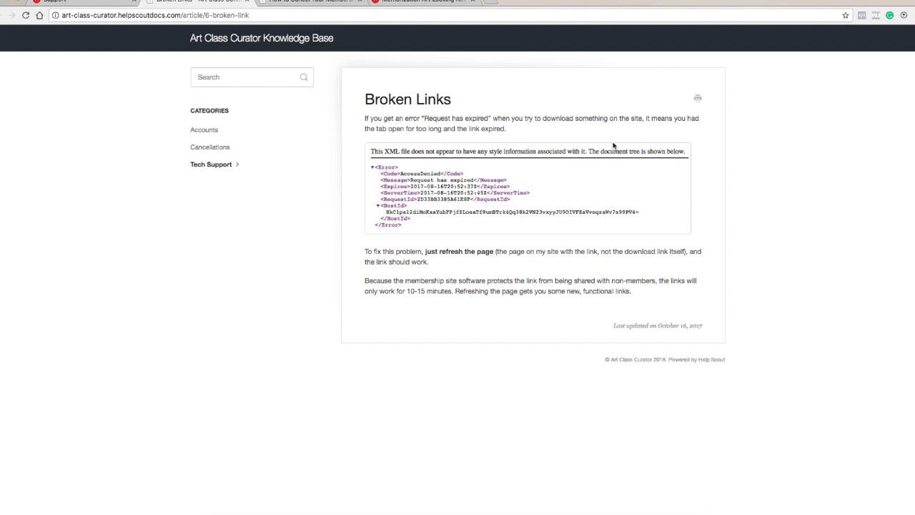
pyautogui.moveTo(435, 160)
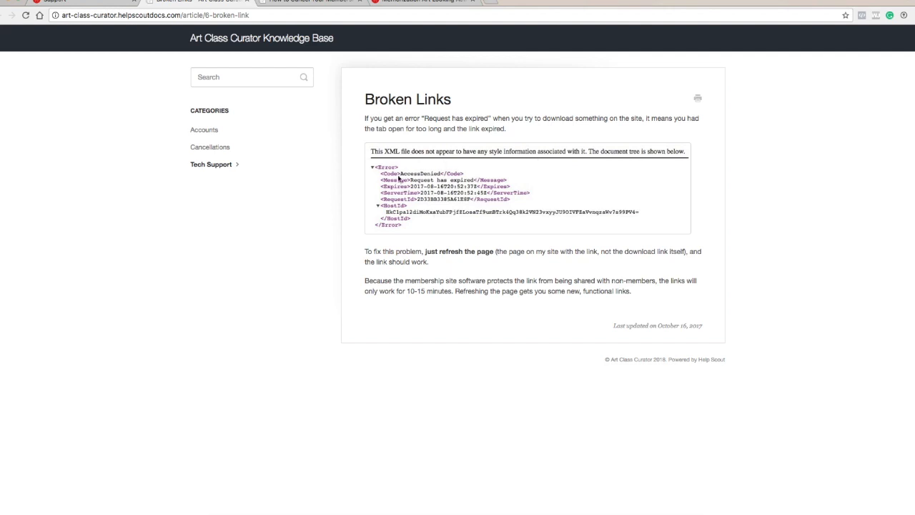
pyautogui.moveTo(721, 209)
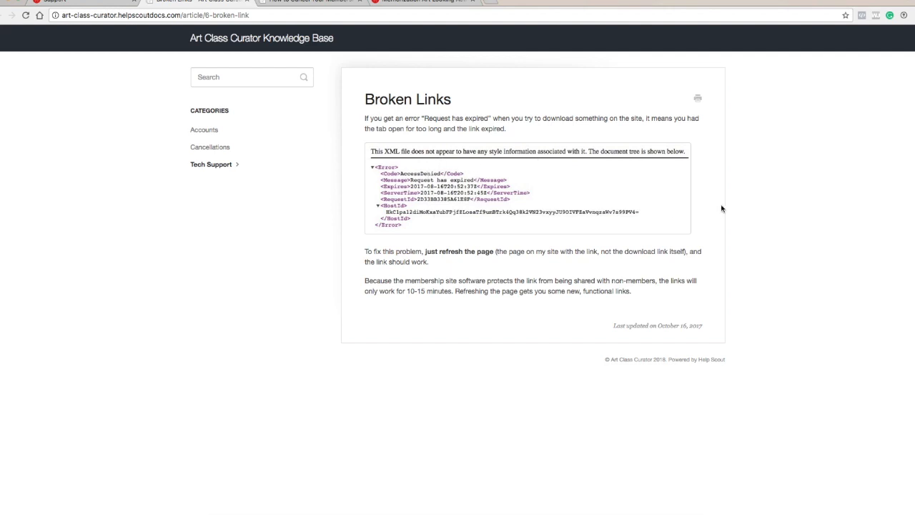
pyautogui.moveTo(571, 216)
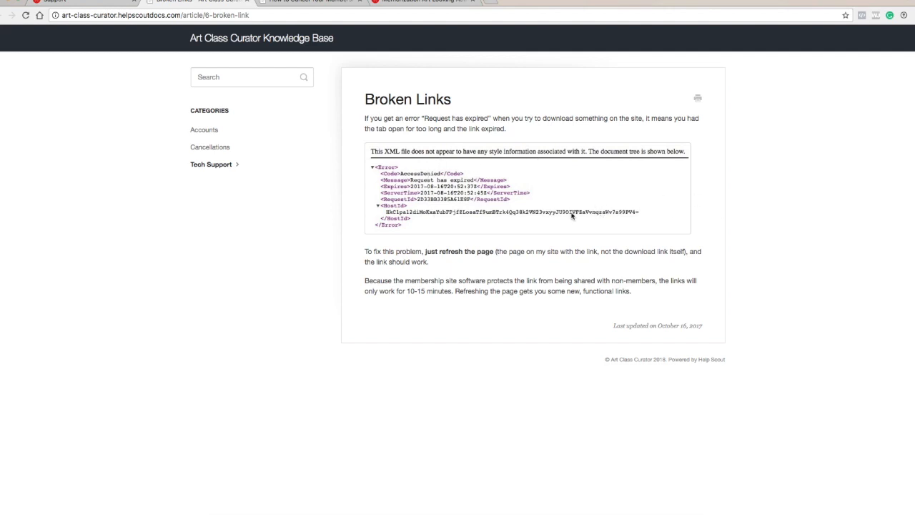
pyautogui.moveTo(472, 289)
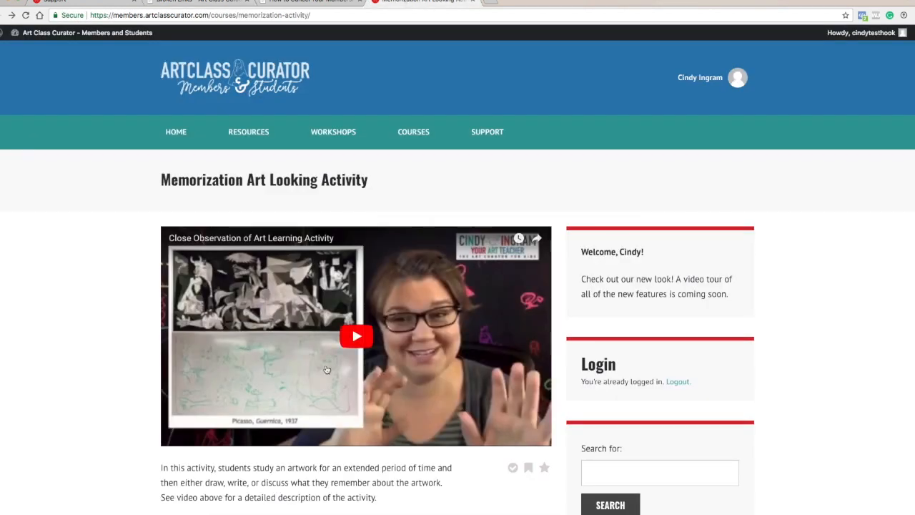
# Scroll to Available Resources and start the Memorization activity's PDF download
pyautogui.scroll(-3)
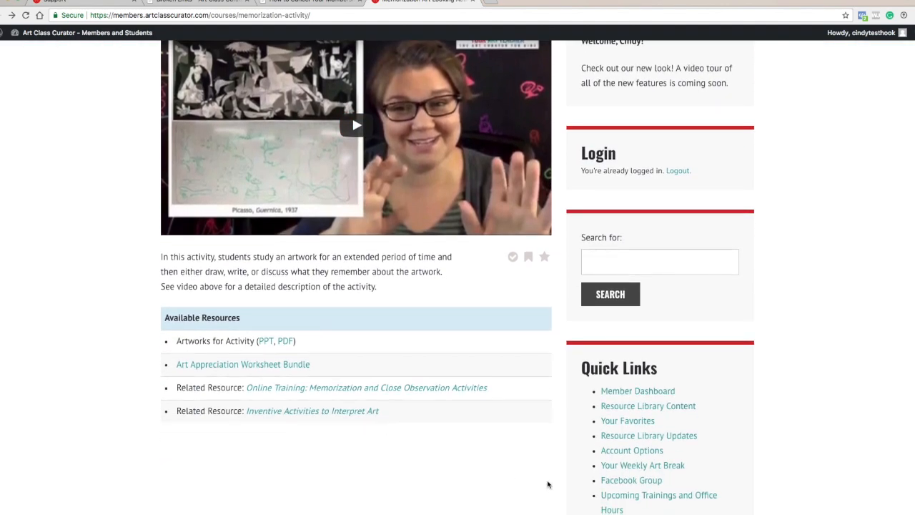
pyautogui.moveTo(454, 326)
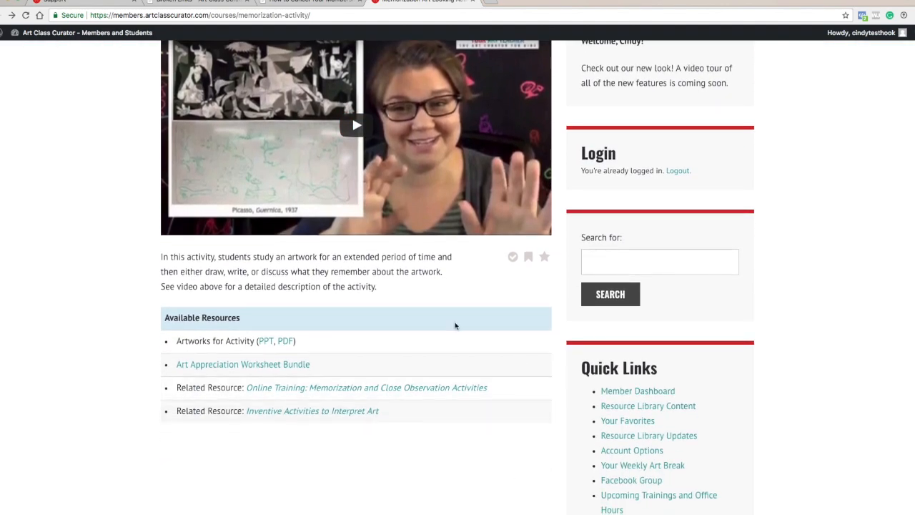
pyautogui.moveTo(340, 306)
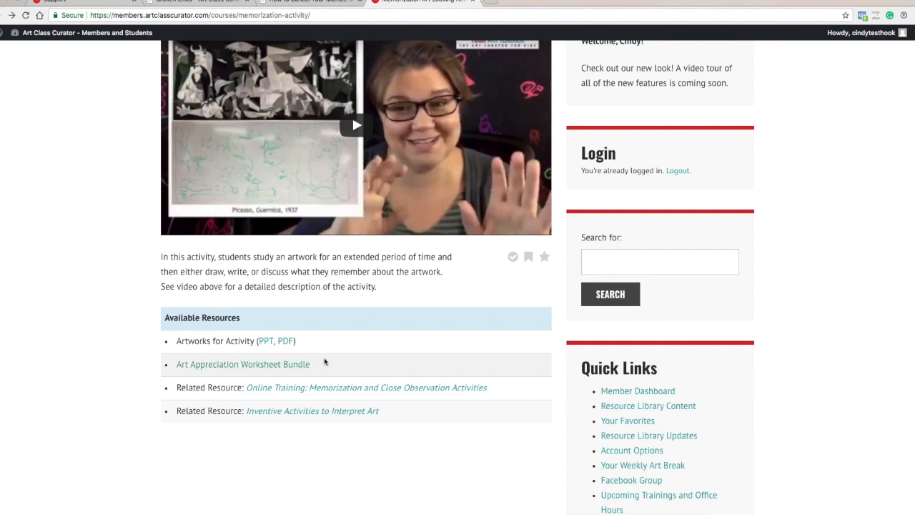
pyautogui.moveTo(370, 466)
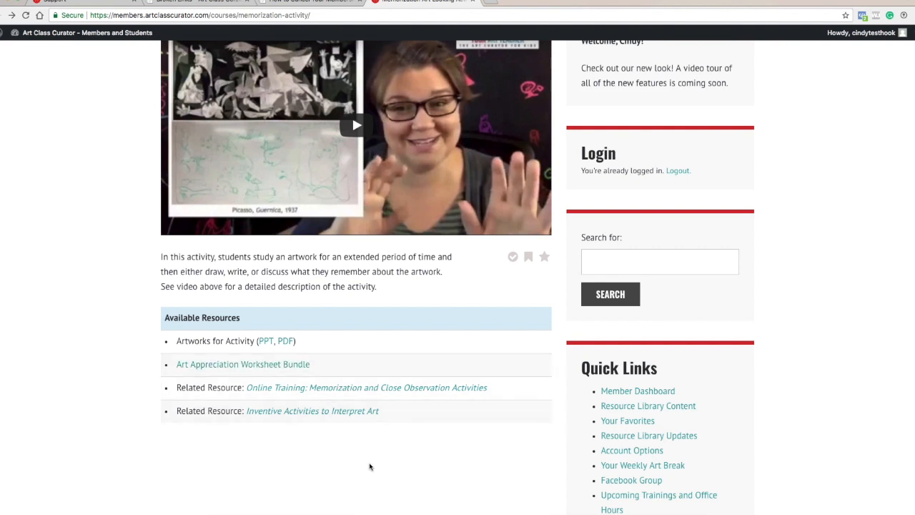
pyautogui.moveTo(390, 479)
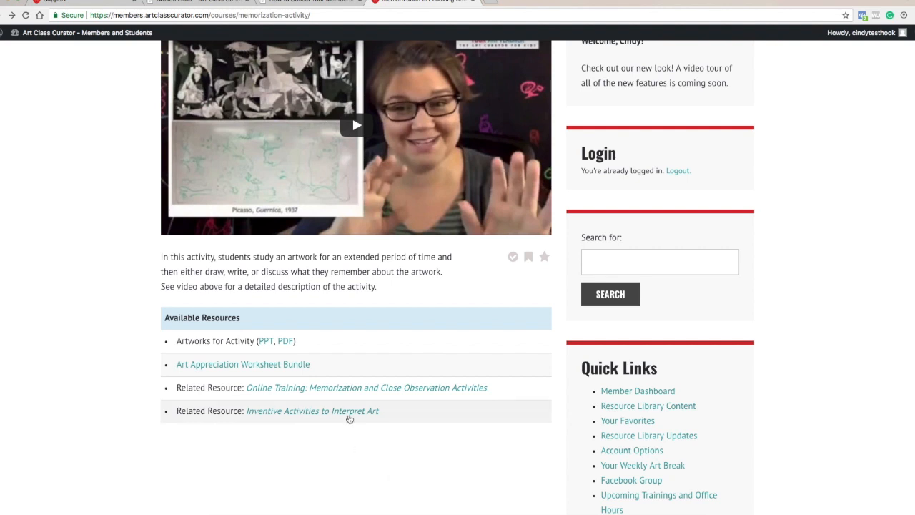
pyautogui.click(276, 340)
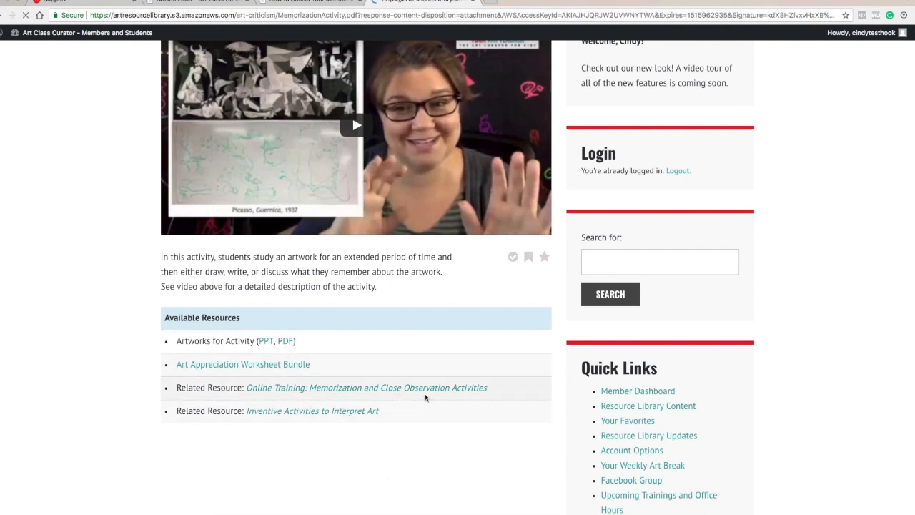
# Retry the PDF link, then go back from the 'Request has expired' error page
pyautogui.click(286, 340)
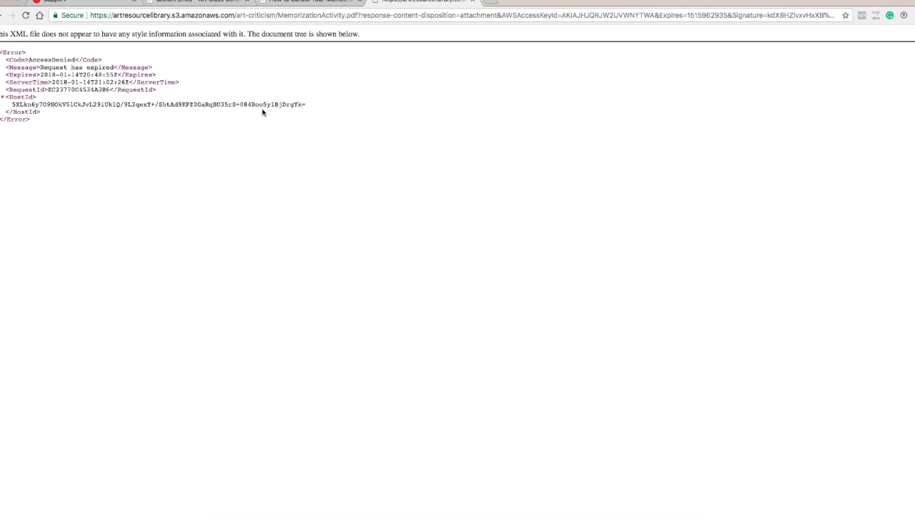
pyautogui.moveTo(43, 37)
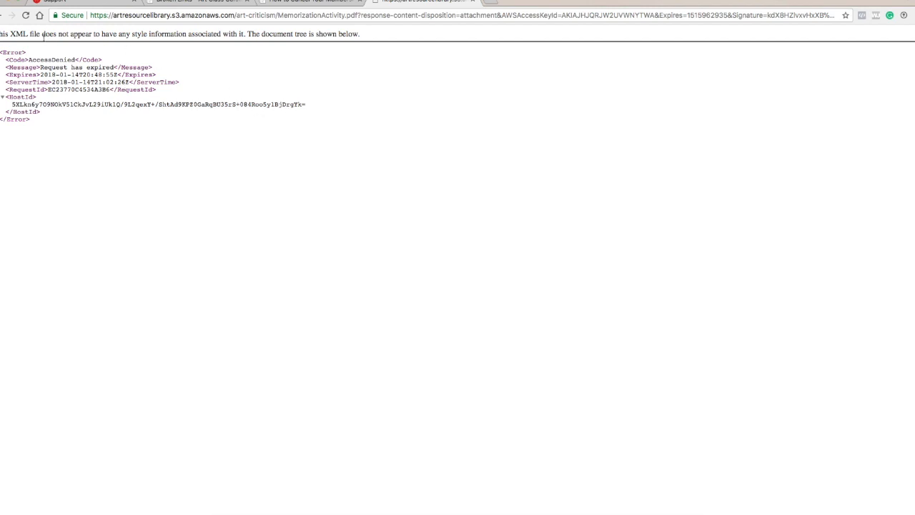
pyautogui.moveTo(6, 16)
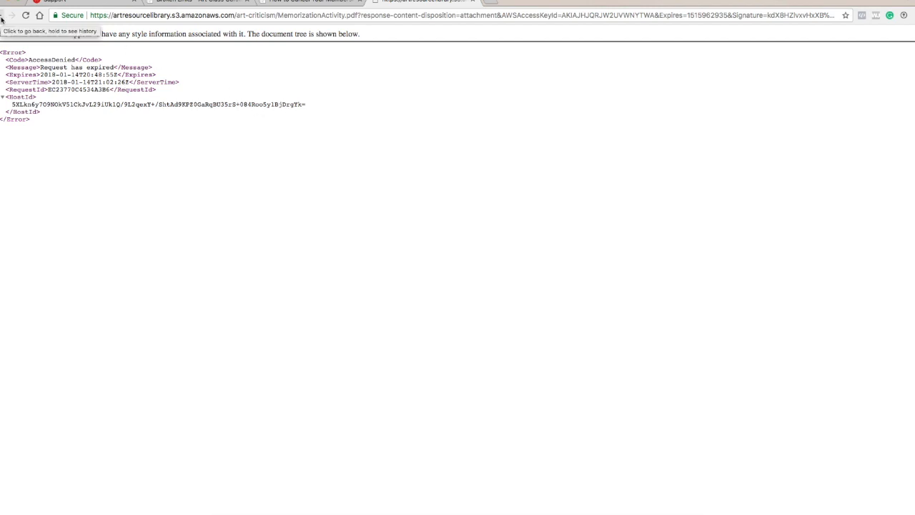
pyautogui.click(5, 14)
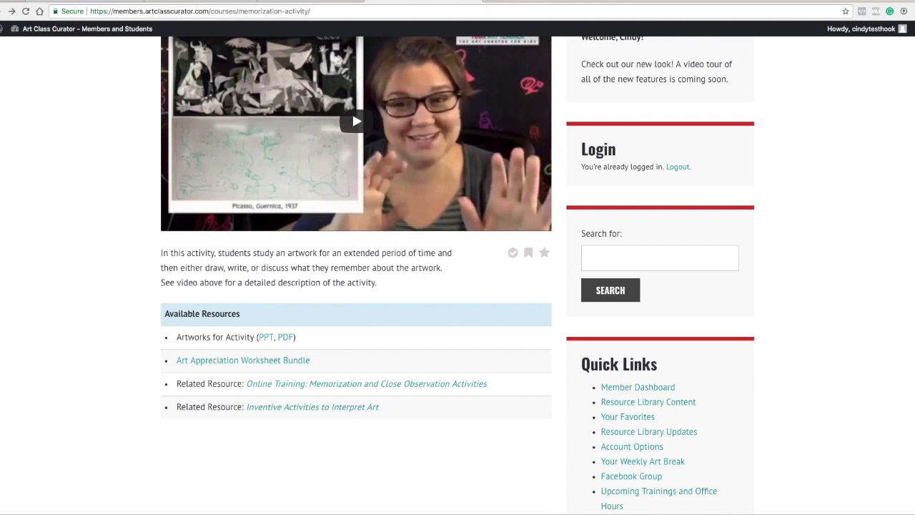
pyautogui.moveTo(330, 477)
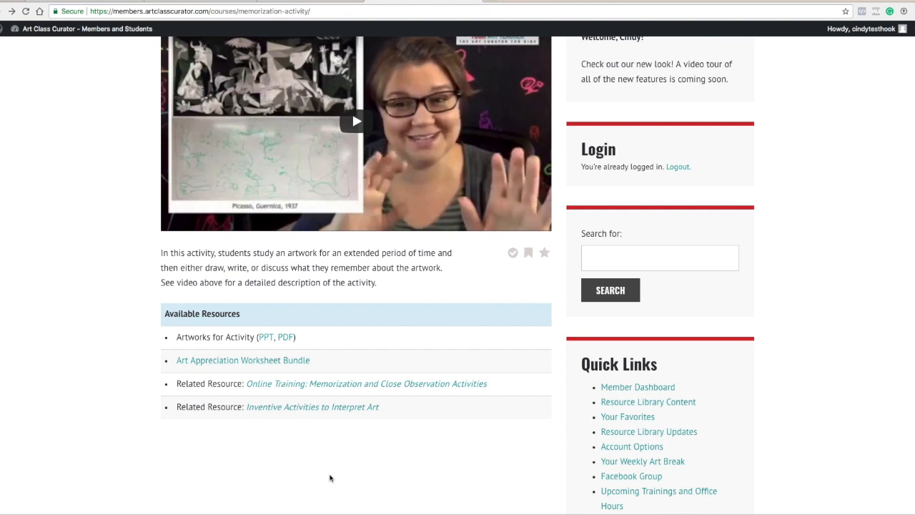
pyautogui.moveTo(294, 77)
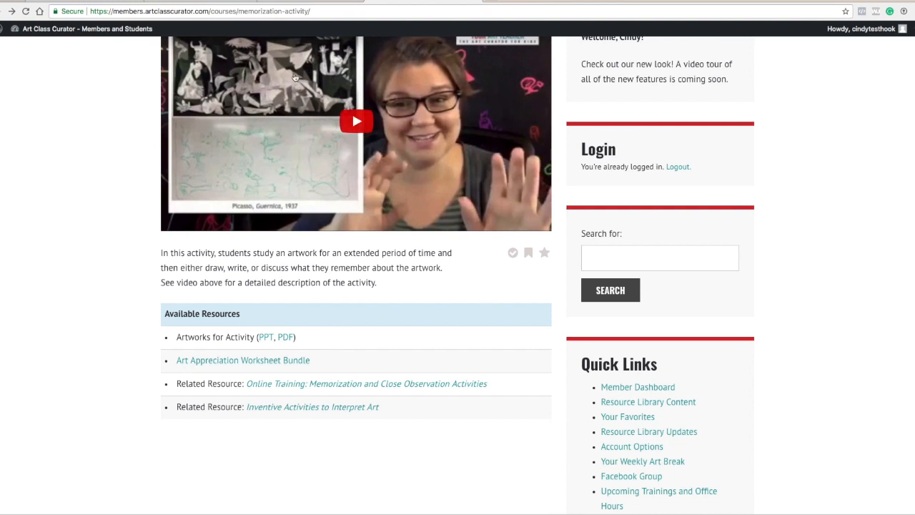
pyautogui.moveTo(289, 193)
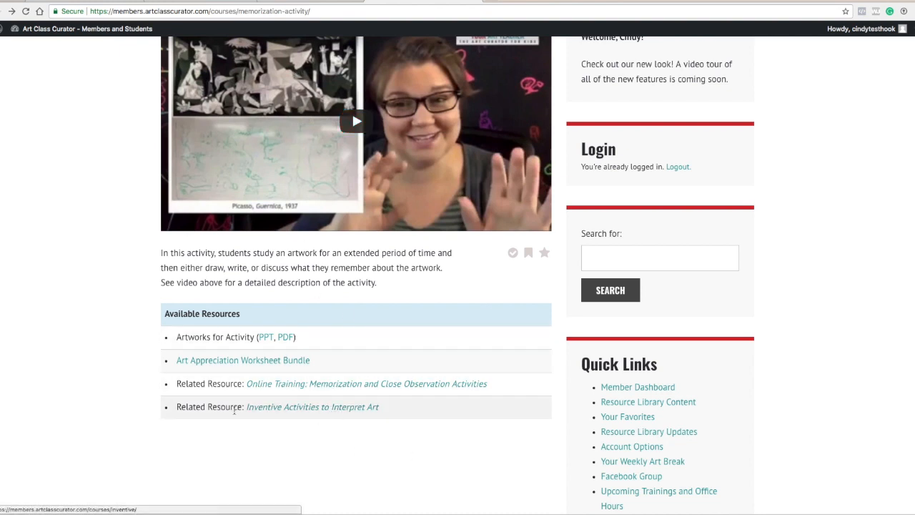
pyautogui.moveTo(307, 323)
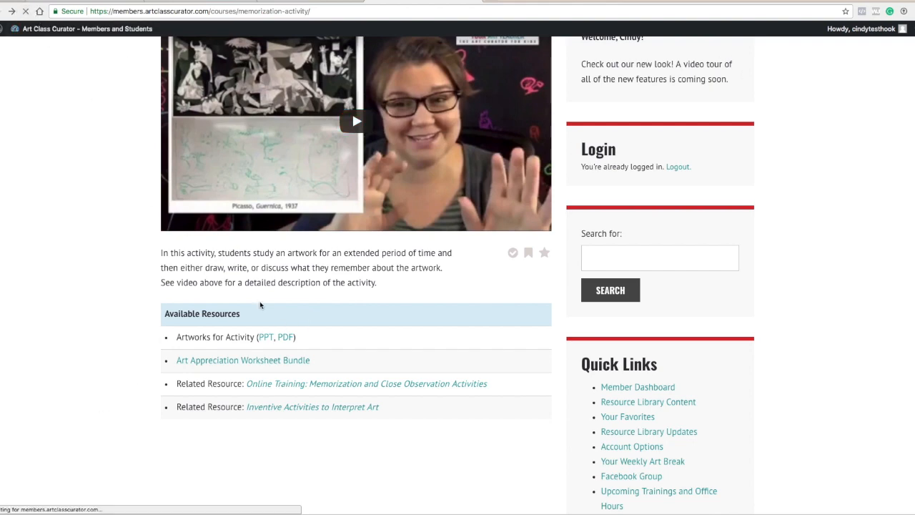
# Scroll up on the 'How to Cancel Your Membership' Knowledge Base article
pyautogui.scroll(3)
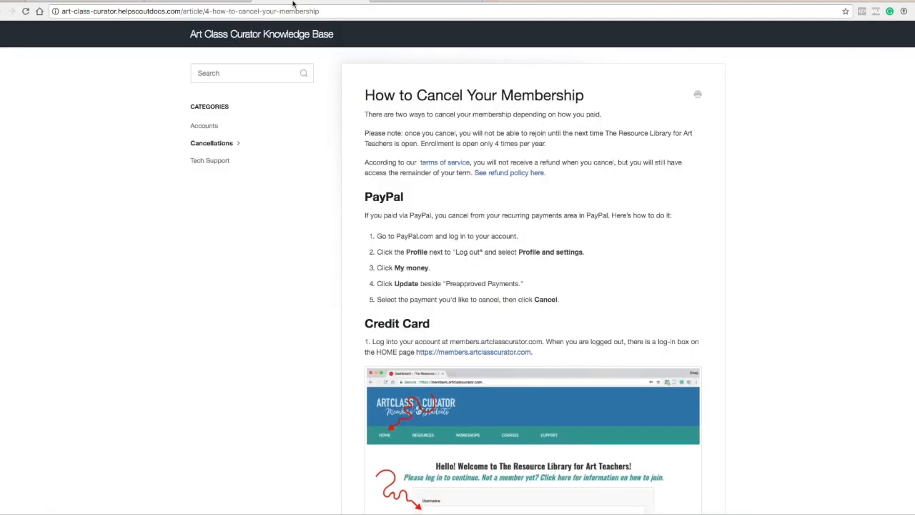
# Browse the Tech Support help articles, then return to the members site Support page
pyautogui.click(209, 161)
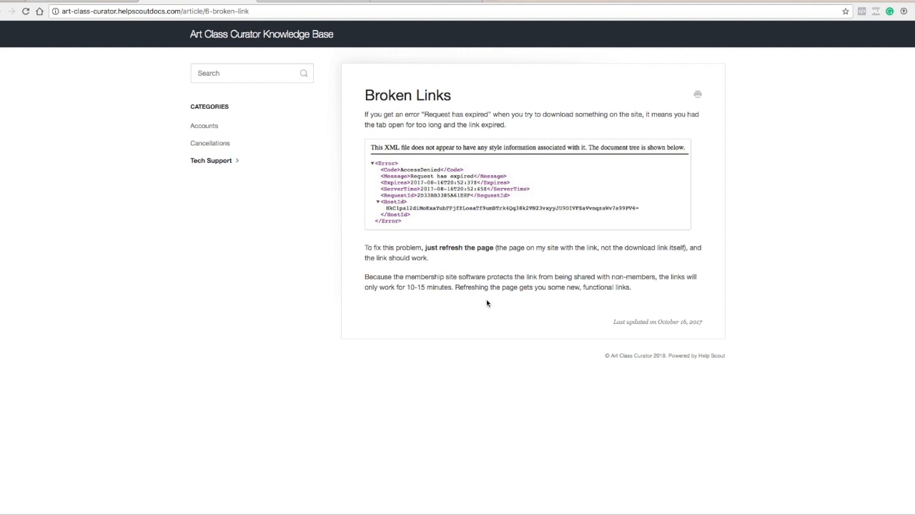
pyautogui.moveTo(417, 6)
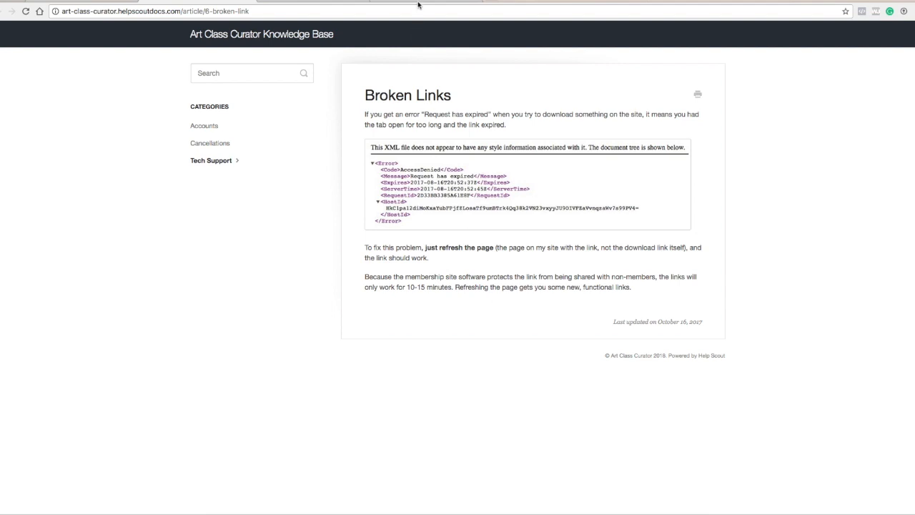
pyautogui.moveTo(417, 3)
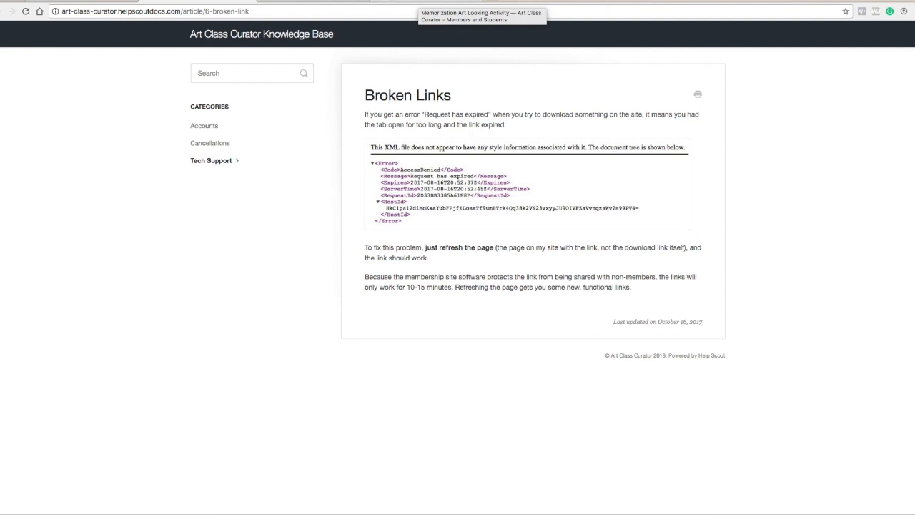
pyautogui.moveTo(312, 3)
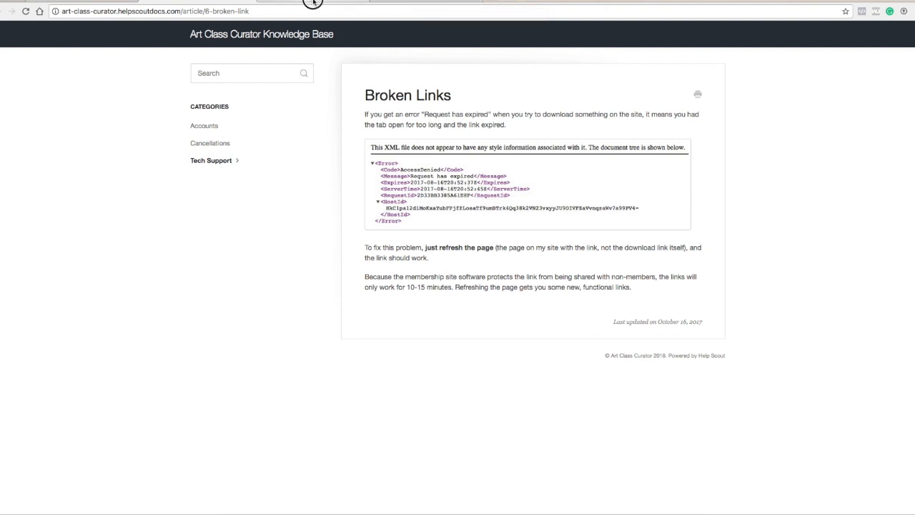
pyautogui.click(212, 143)
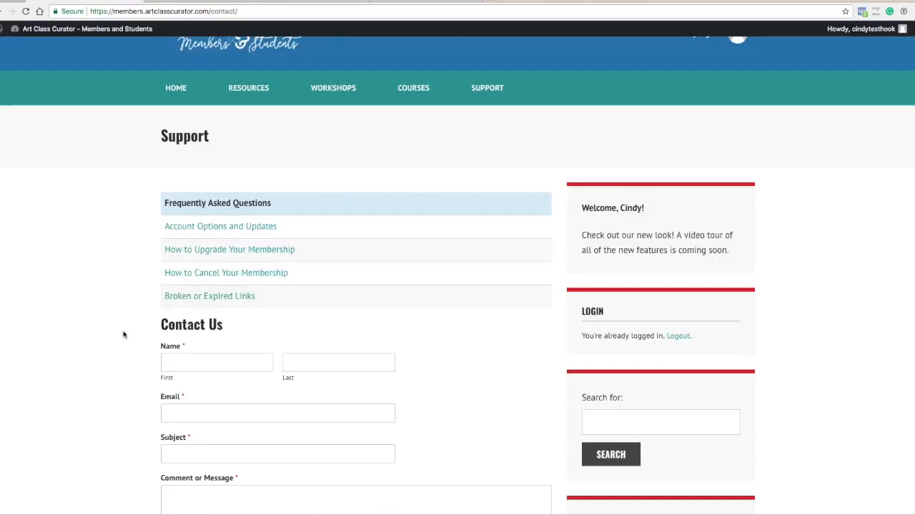
# Scroll the Support page past the Contact Us form to Quick Links and choose Join the E-Mail List
pyautogui.scroll(-3)
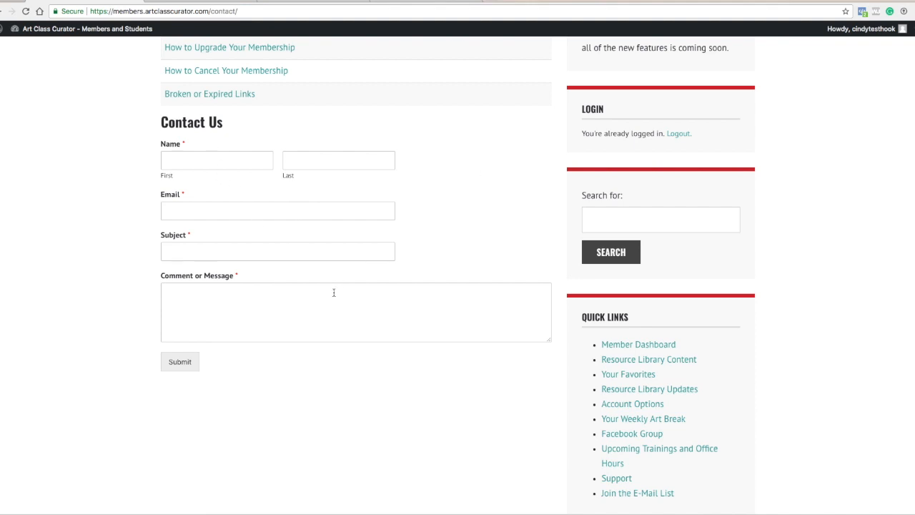
pyautogui.moveTo(240, 432)
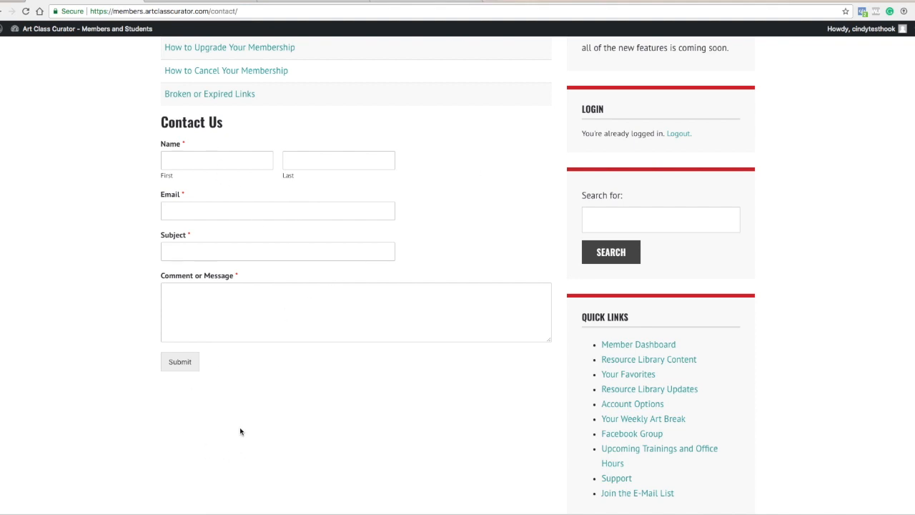
pyautogui.scroll(-3)
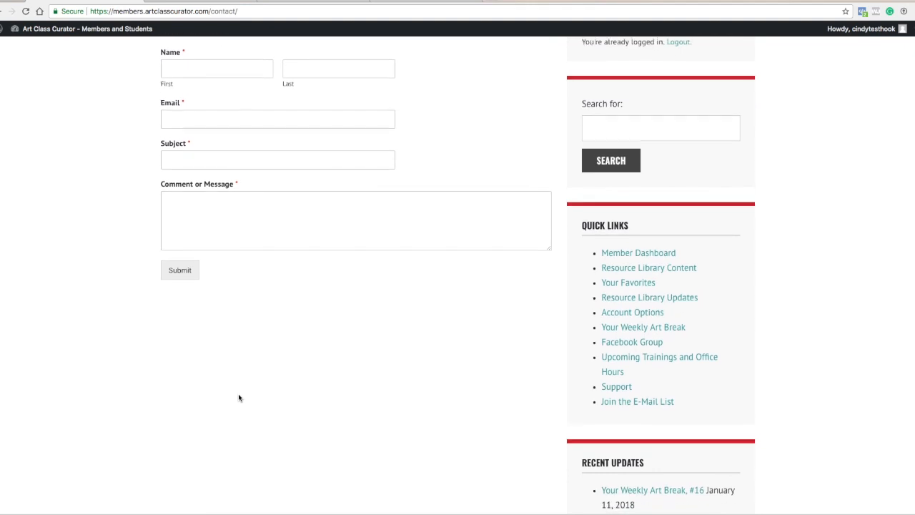
pyautogui.scroll(-3)
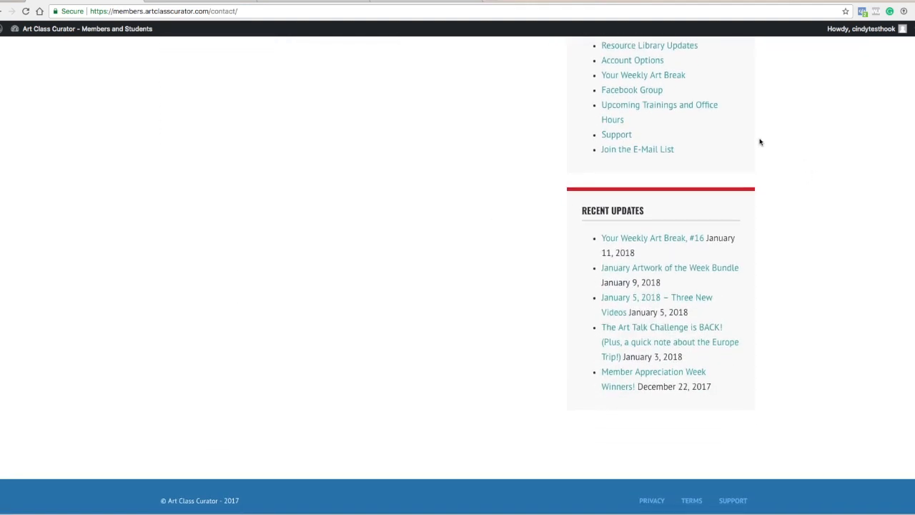
pyautogui.moveTo(638, 148)
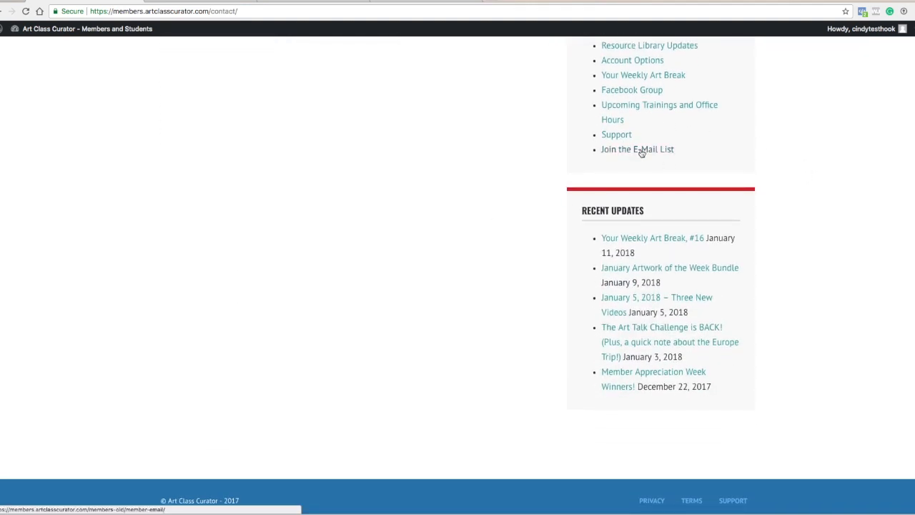
pyautogui.click(637, 151)
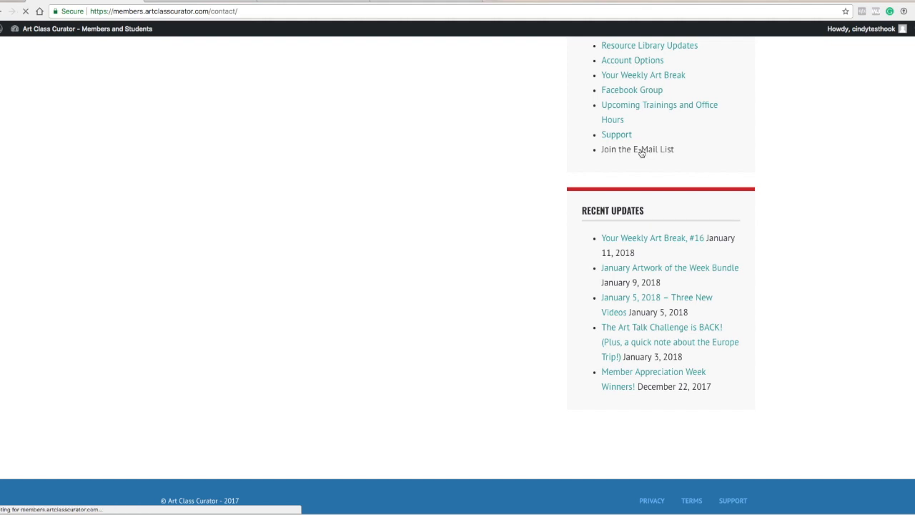
# Open the Join the E-Mail List page and scroll through its signup form to Recent Updates
pyautogui.click(637, 150)
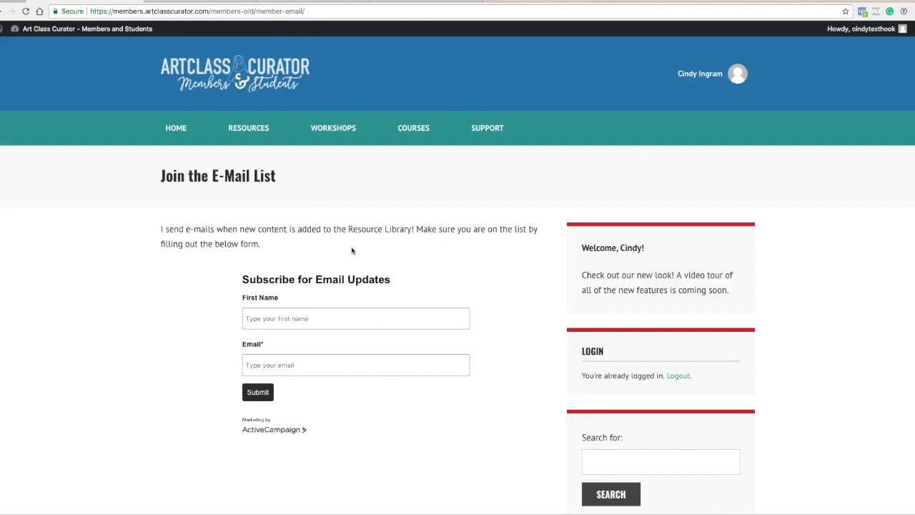
pyautogui.moveTo(736, 347)
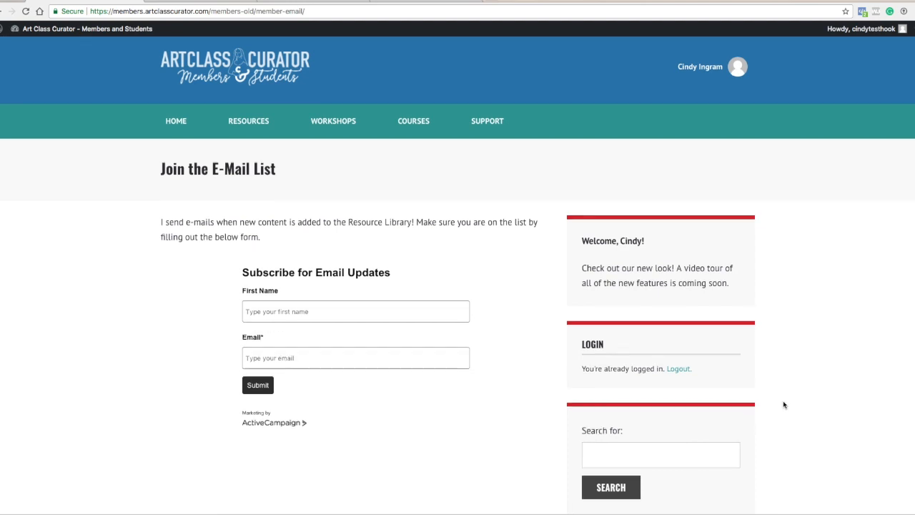
pyautogui.scroll(-3)
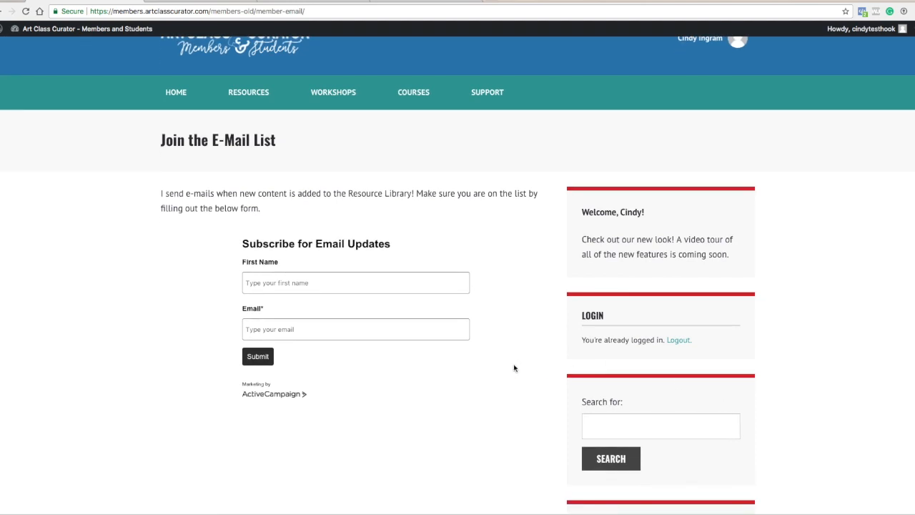
pyautogui.moveTo(269, 395)
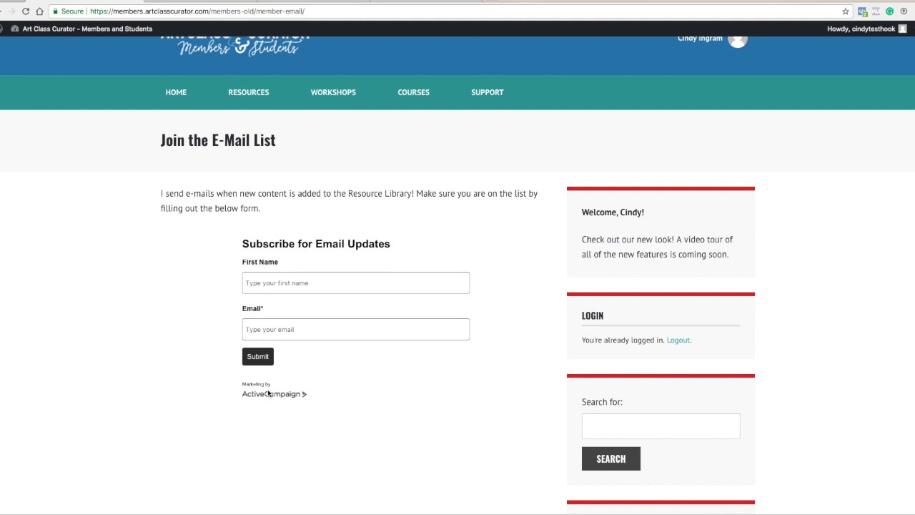
pyautogui.moveTo(177, 183)
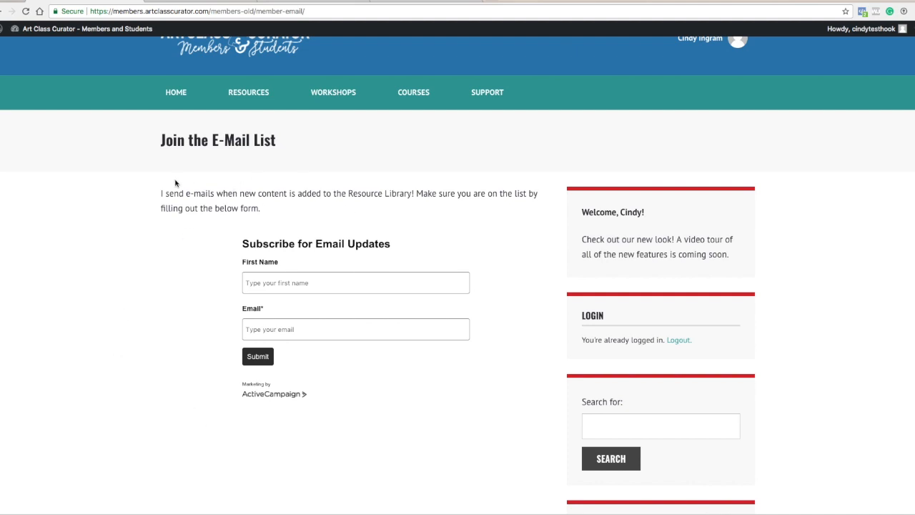
pyautogui.moveTo(240, 361)
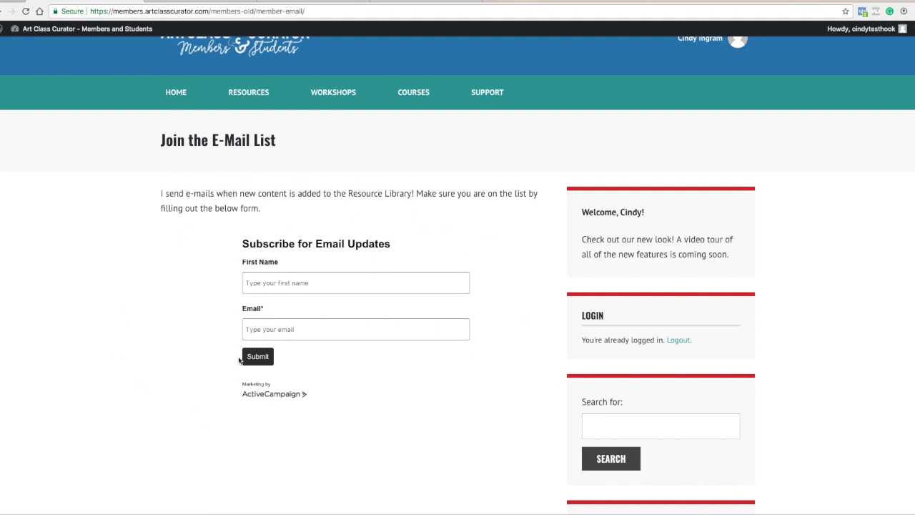
pyautogui.moveTo(758, 489)
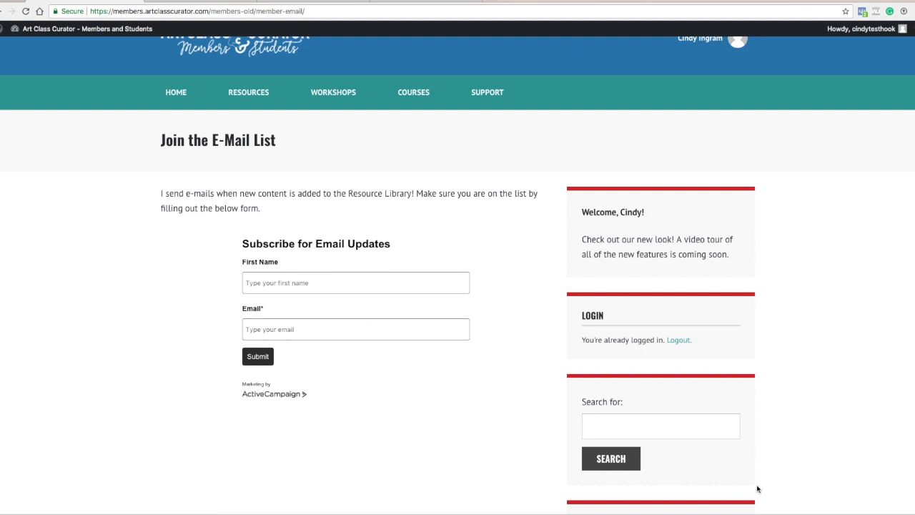
pyautogui.scroll(-3)
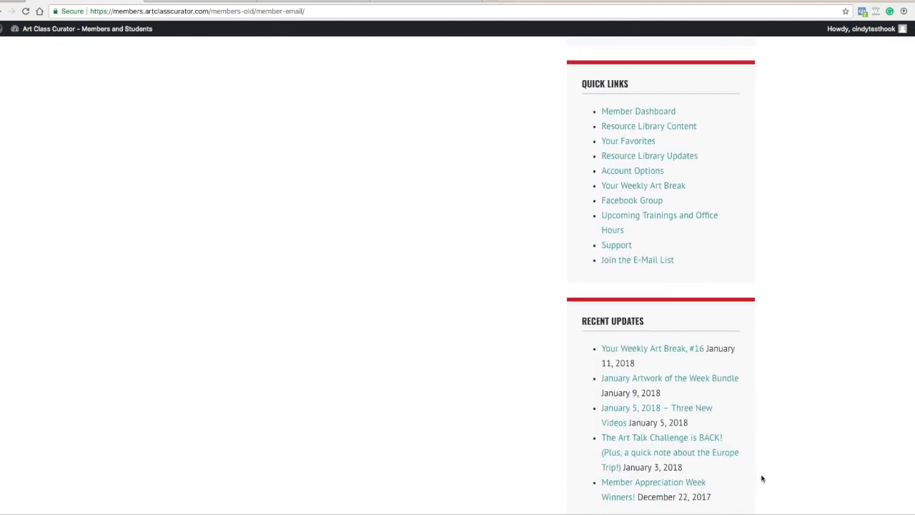
pyautogui.scroll(-3)
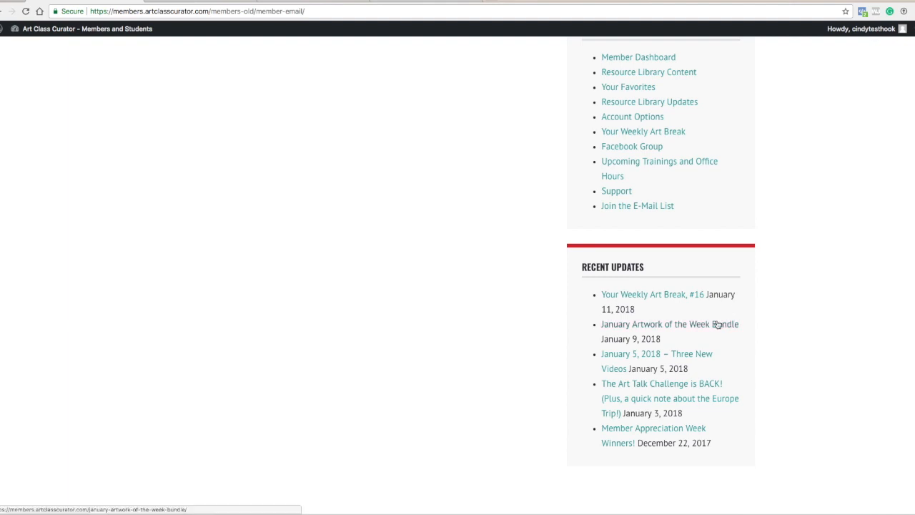
pyautogui.moveTo(669, 323)
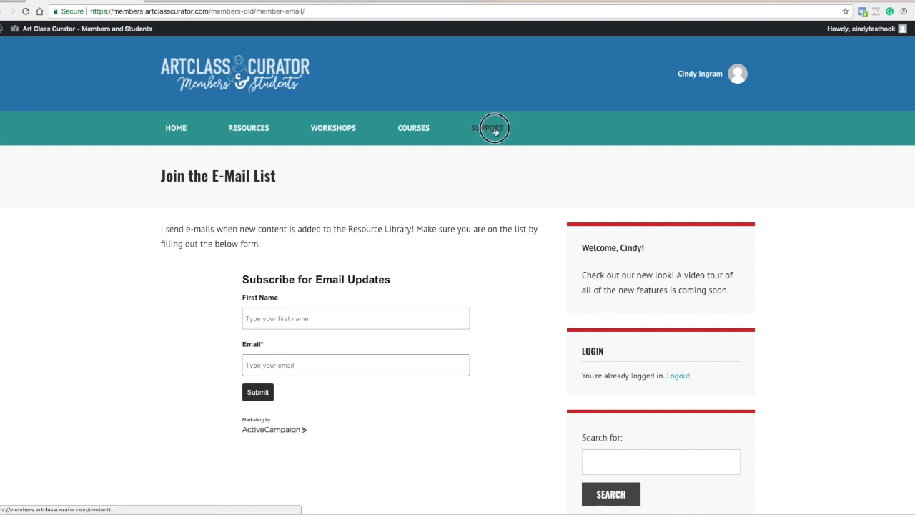
# Go to the Support page and show the Account / Your Content / Support / Tour dropdown
pyautogui.click(488, 128)
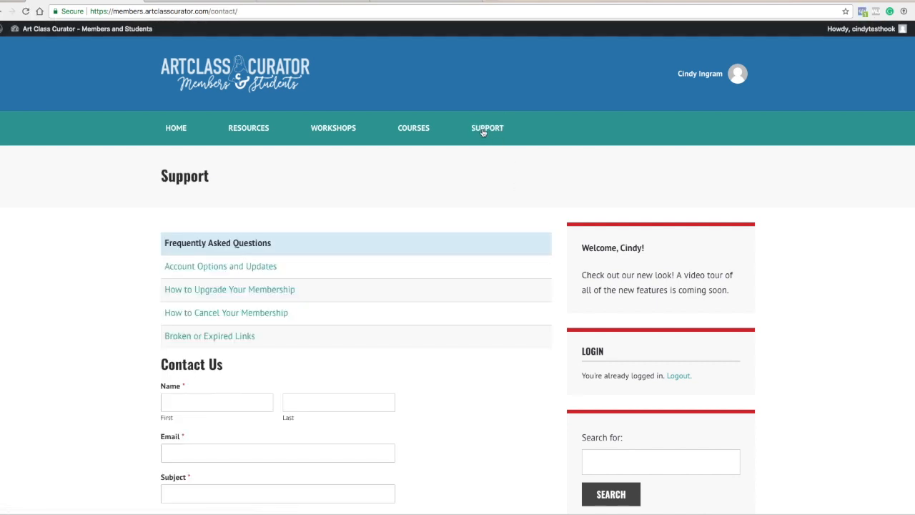
pyautogui.moveTo(200, 275)
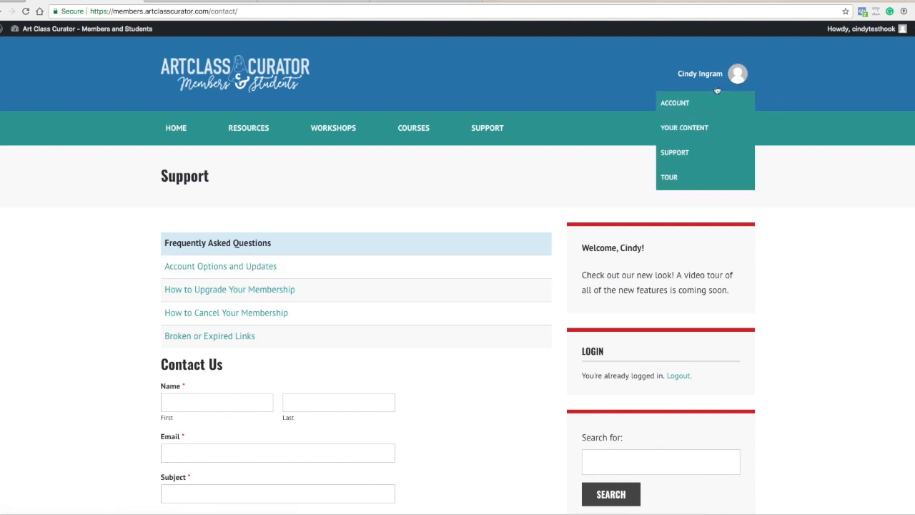
pyautogui.click(737, 74)
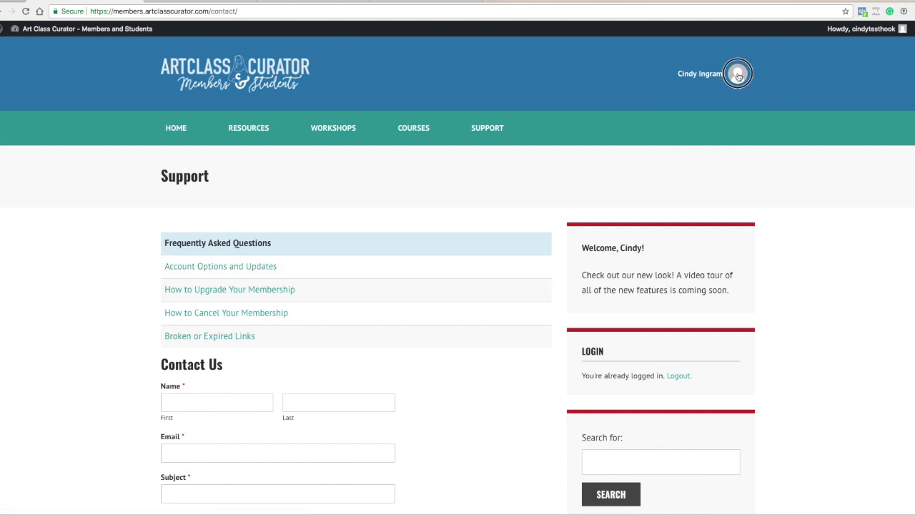
pyautogui.click(737, 74)
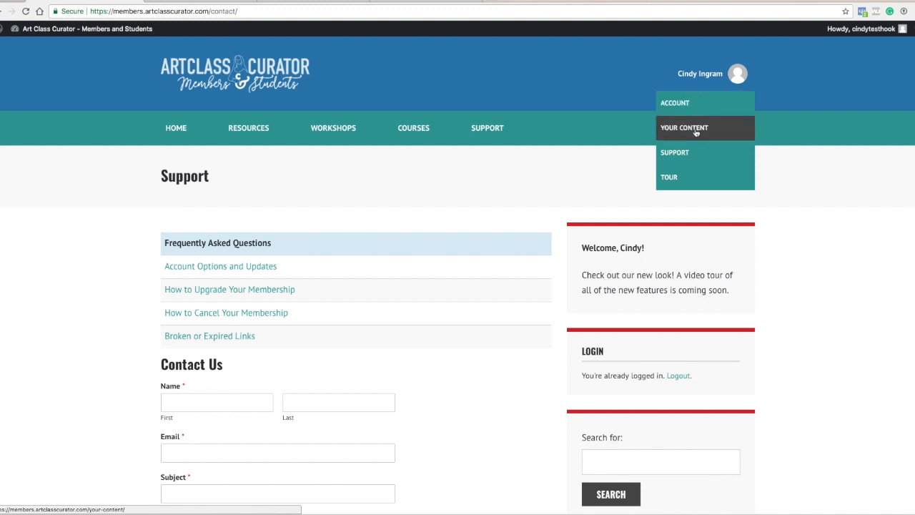
pyautogui.moveTo(718, 130)
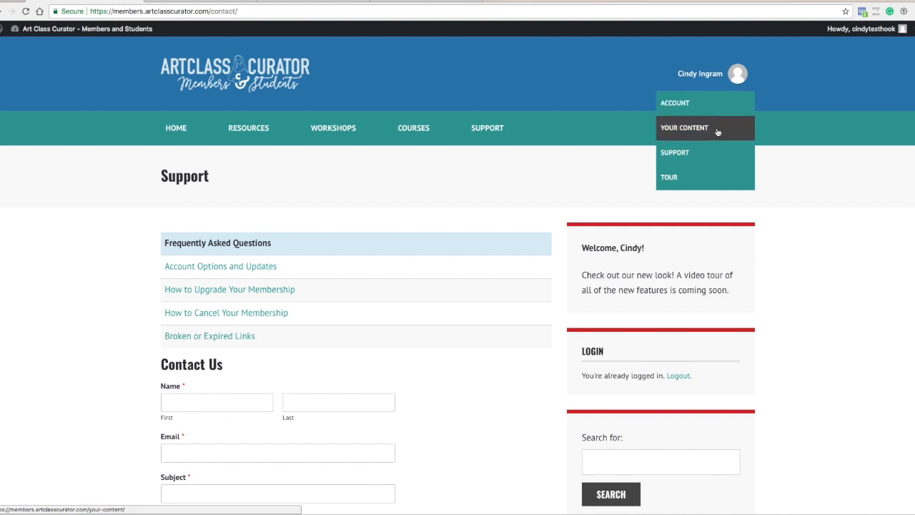
pyautogui.moveTo(692, 103)
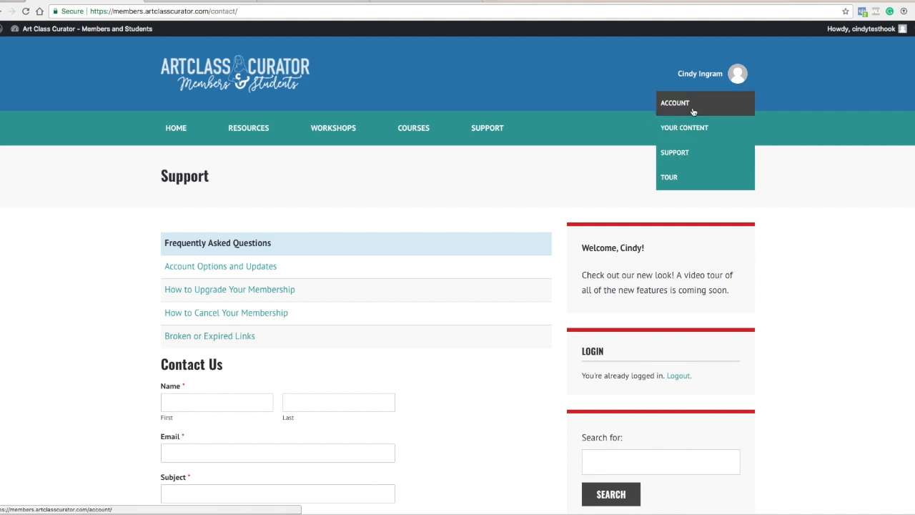